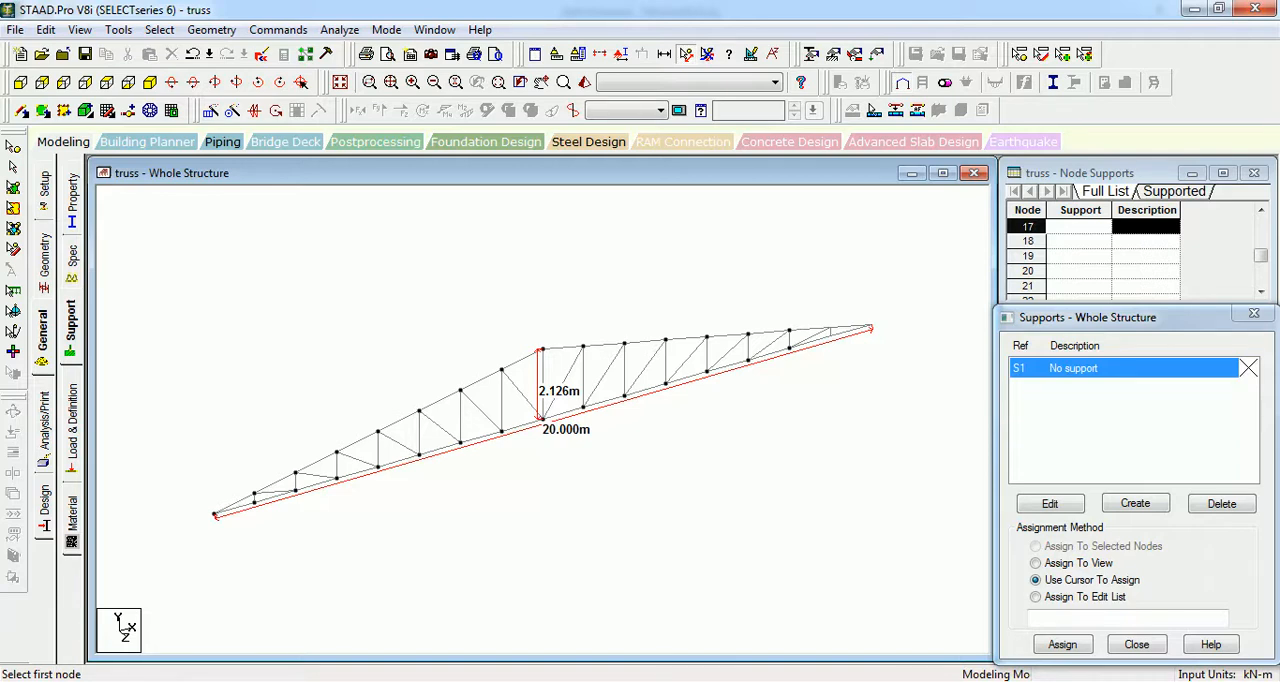
mouse_move(503, 424)
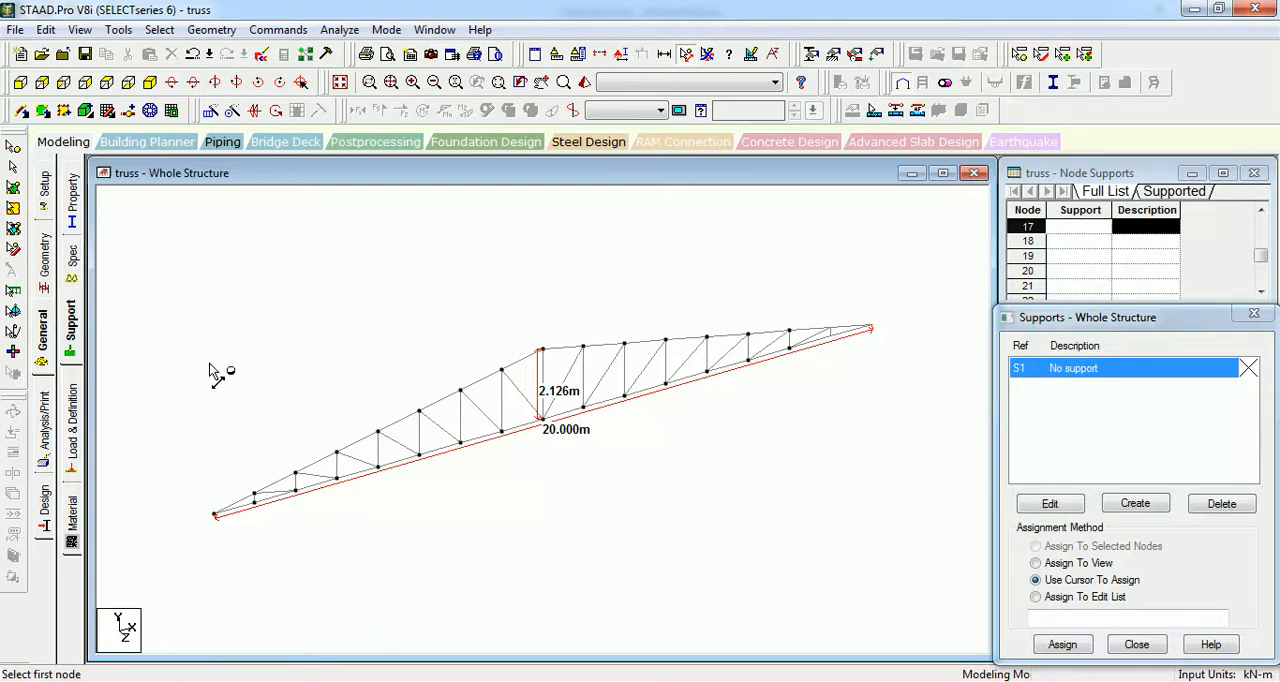
mouse_move(215, 490)
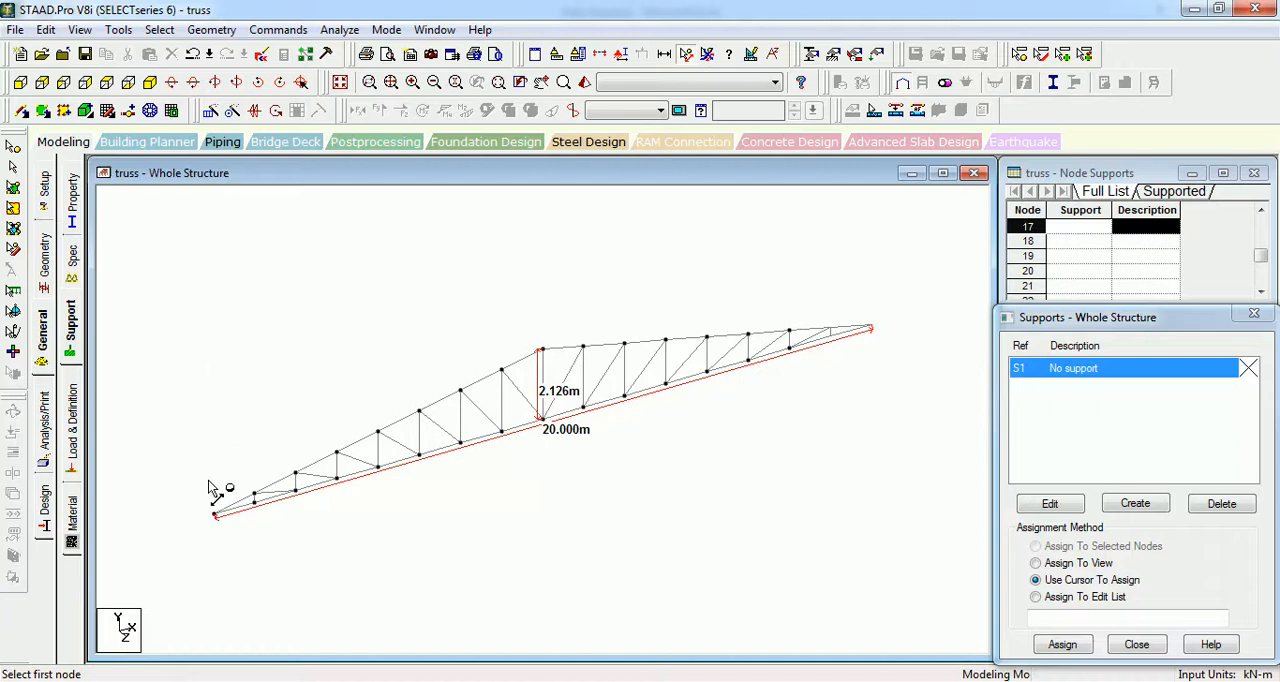
mouse_move(878, 338)
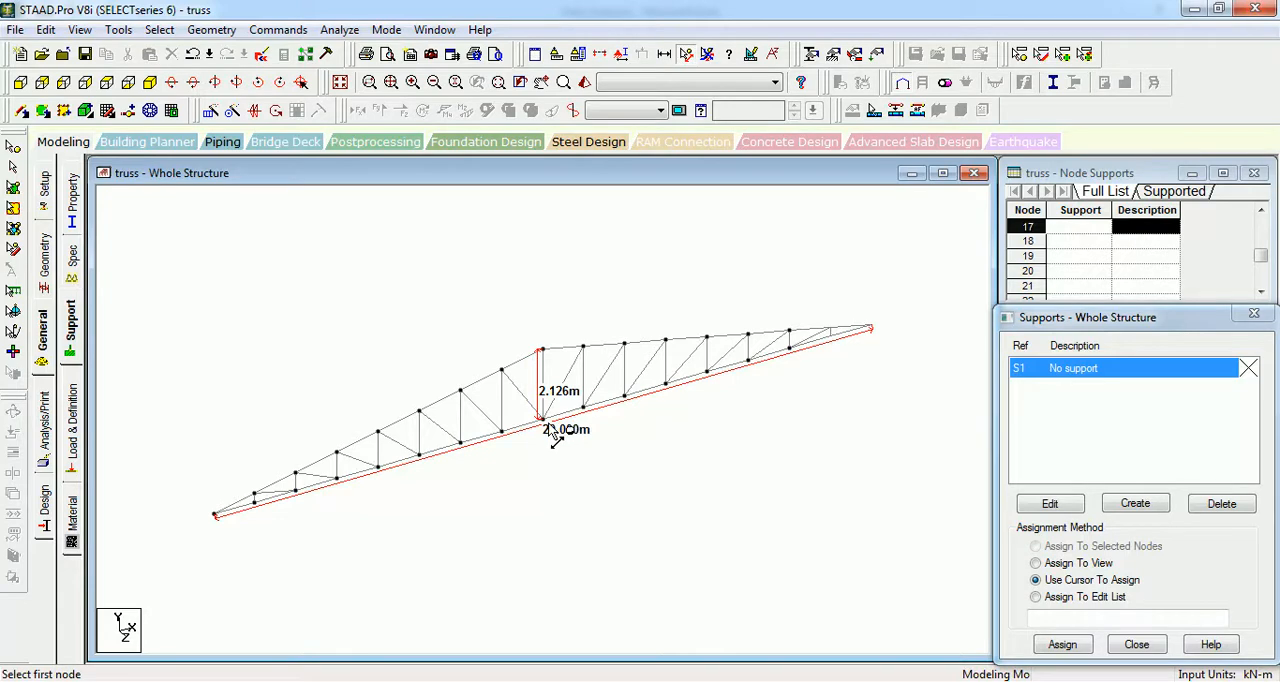
mouse_move(545, 350)
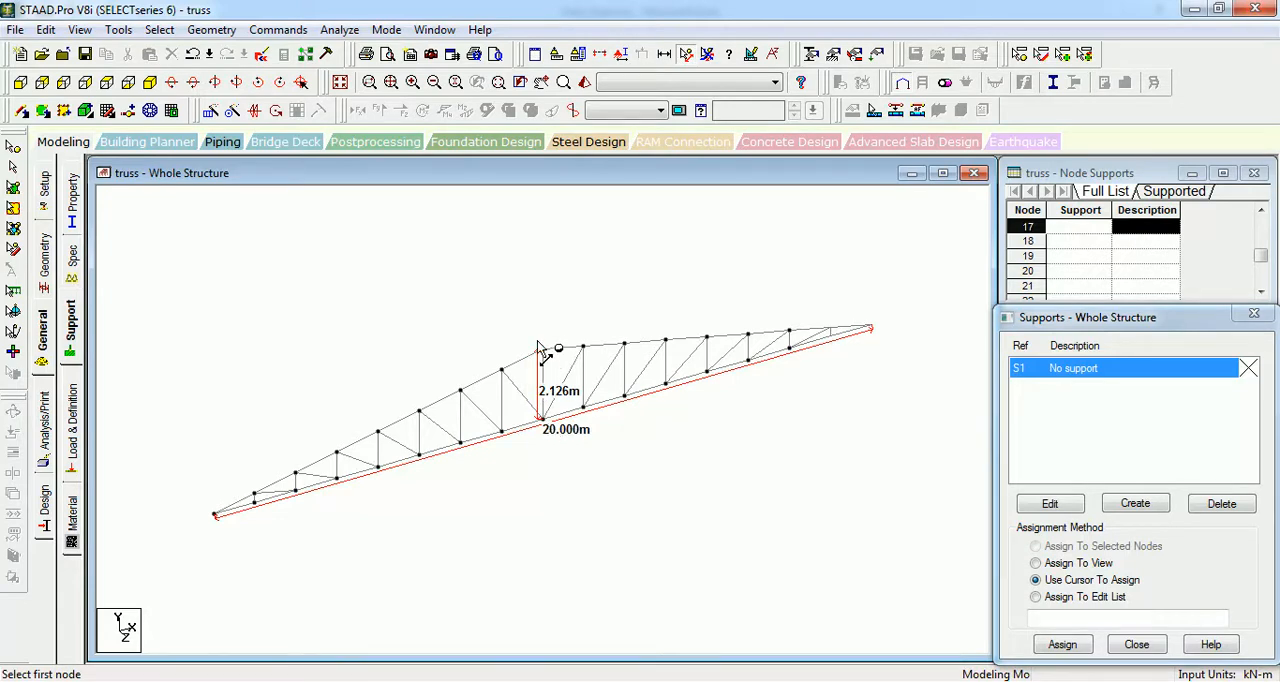
mouse_move(540, 331)
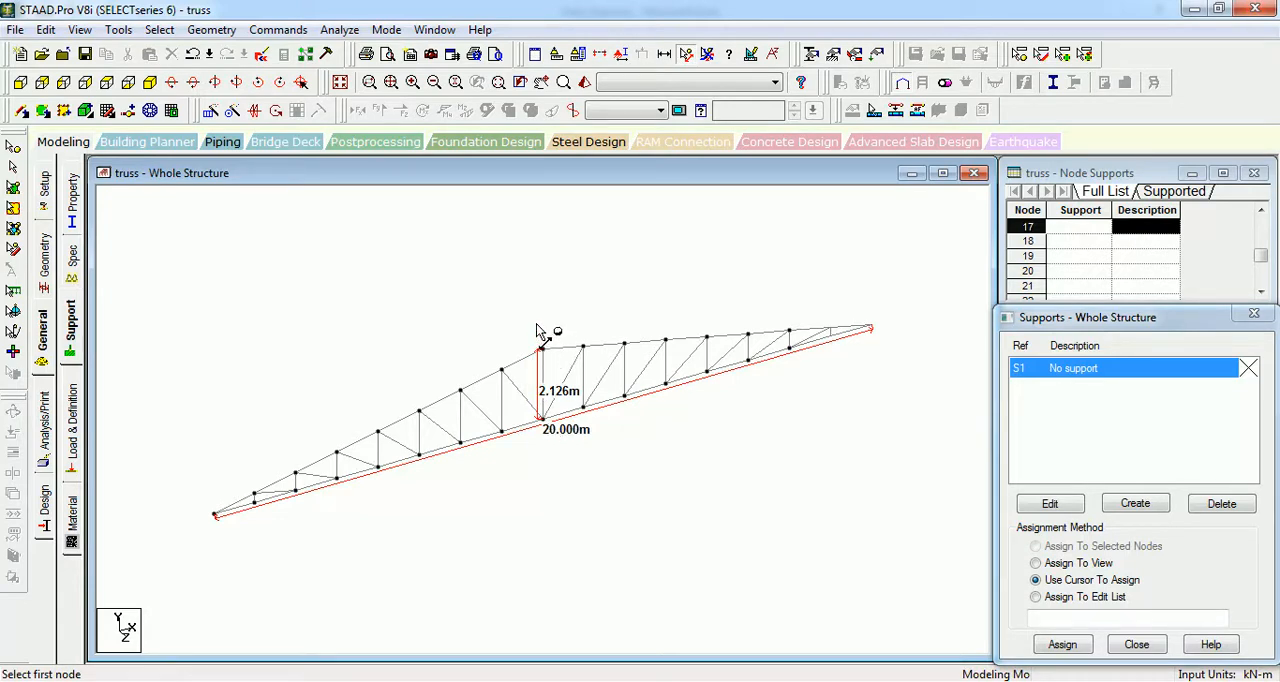
mouse_move(222, 415)
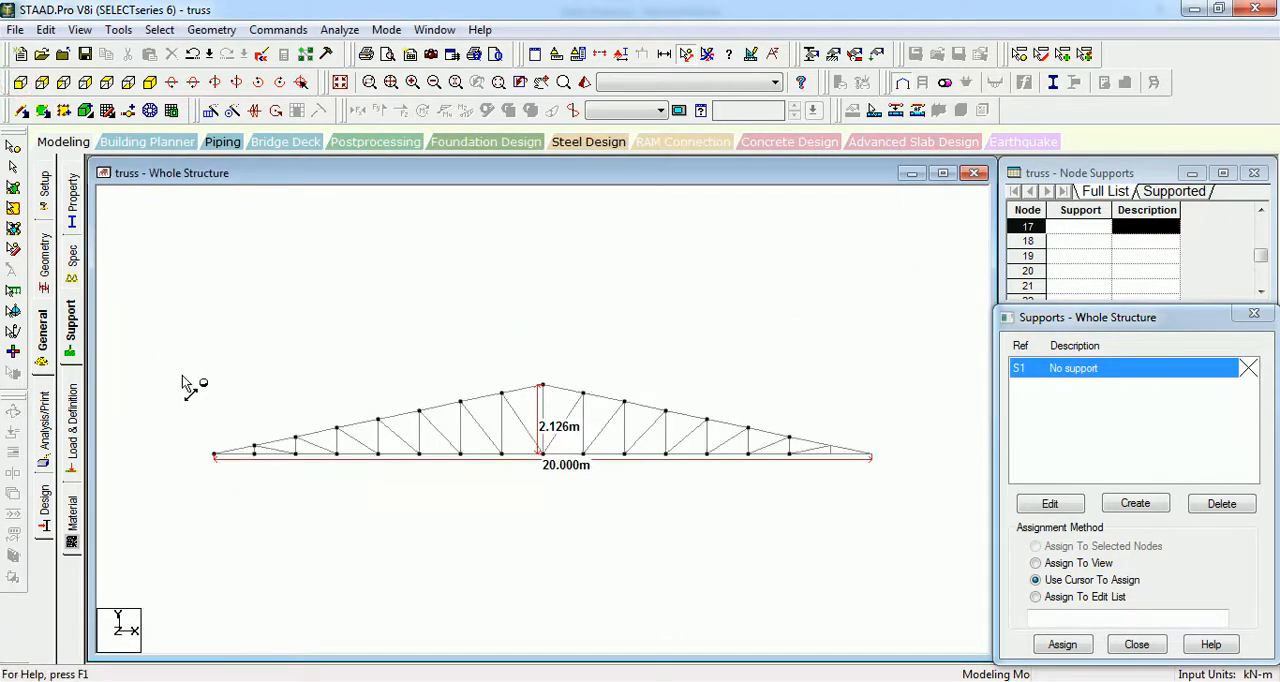
Step: Remove the 2.126 m height and 20 m span dimension labels from the front view
left_click(707, 54)
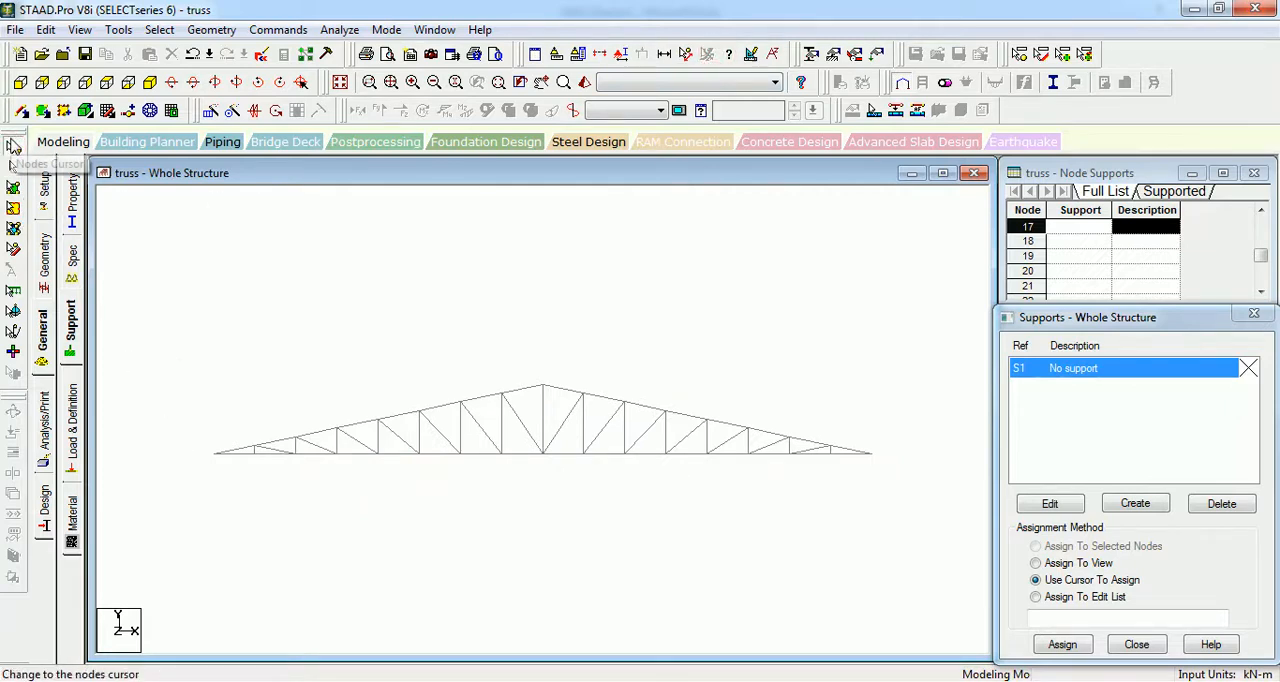
Step: Repeat the truss end nodes 12 m down in Y with linked steps to create columns
left_click(213, 452)
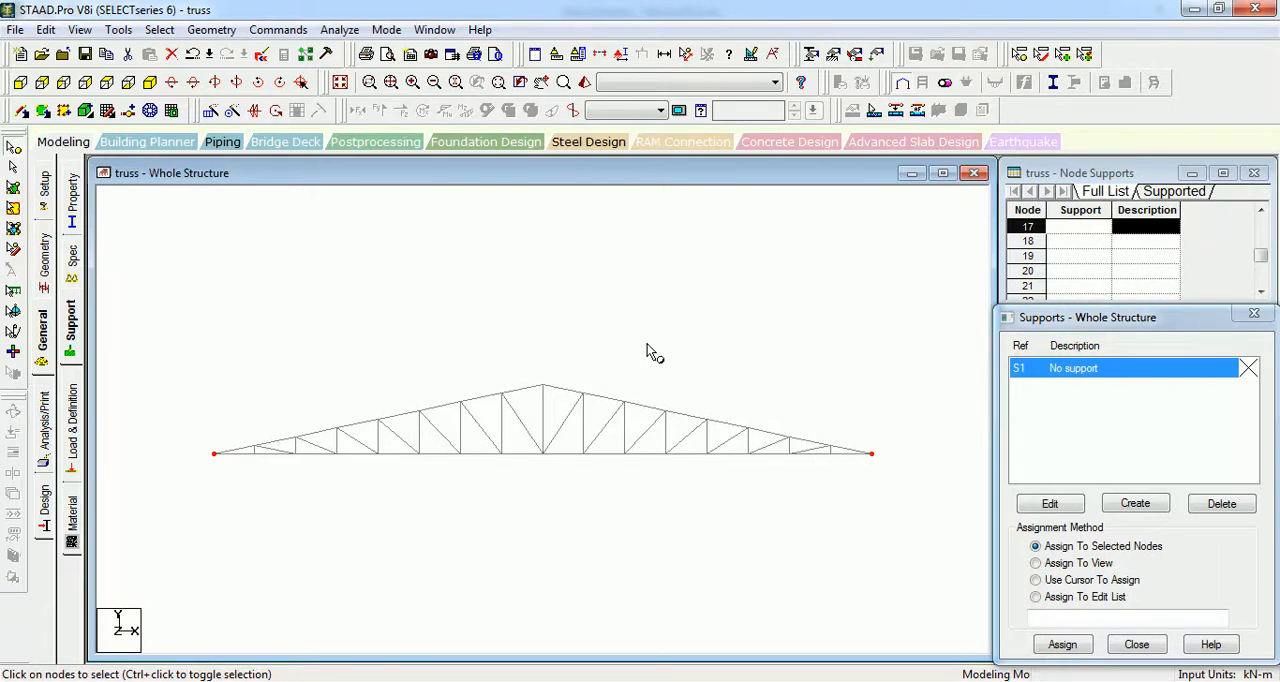
left_click(211, 29)
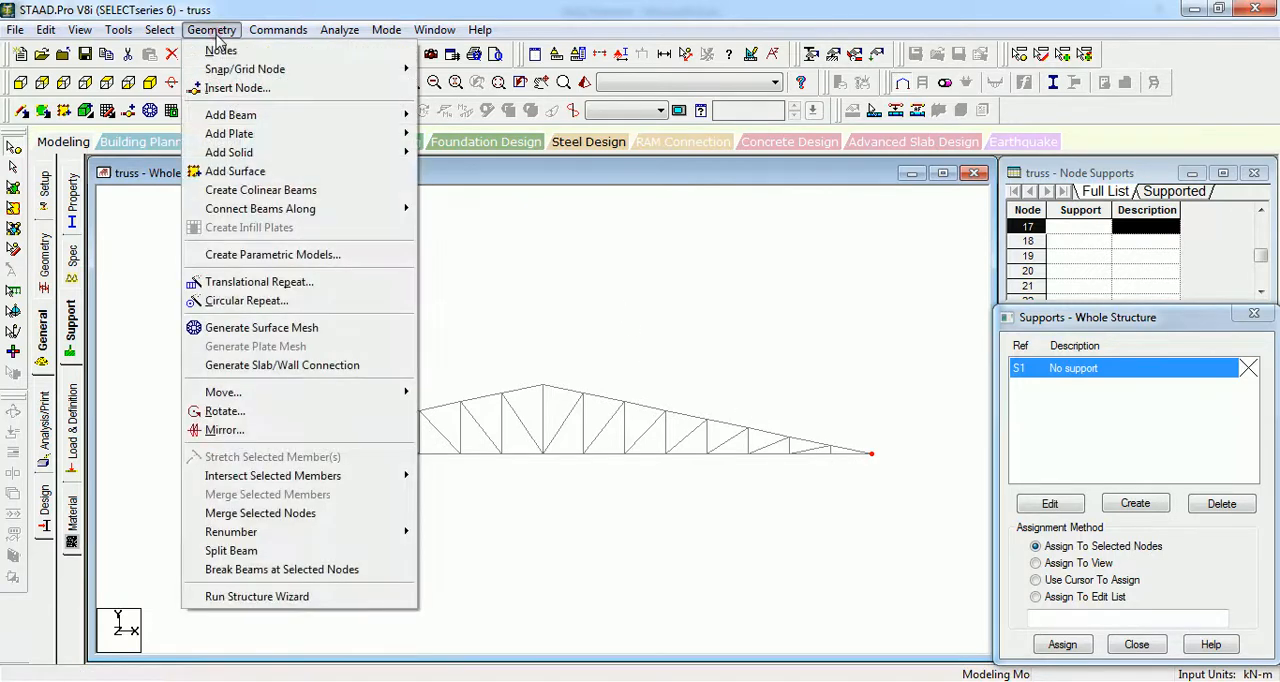
mouse_move(260, 208)
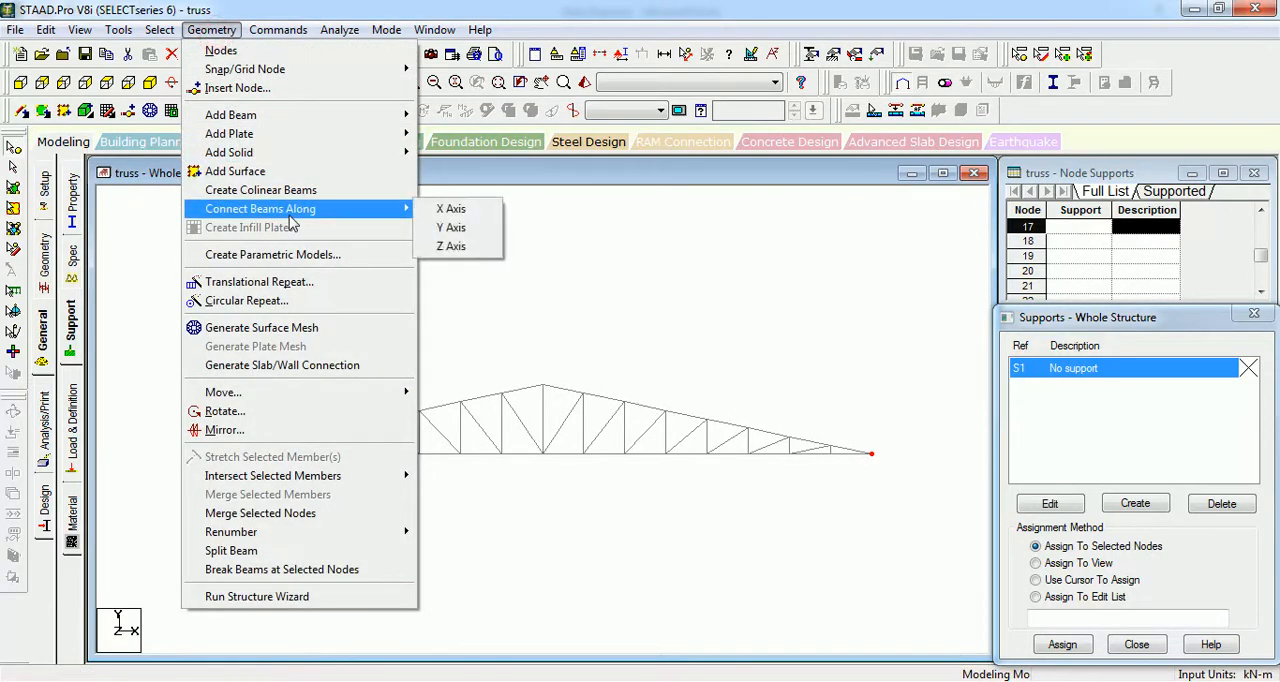
mouse_move(358, 217)
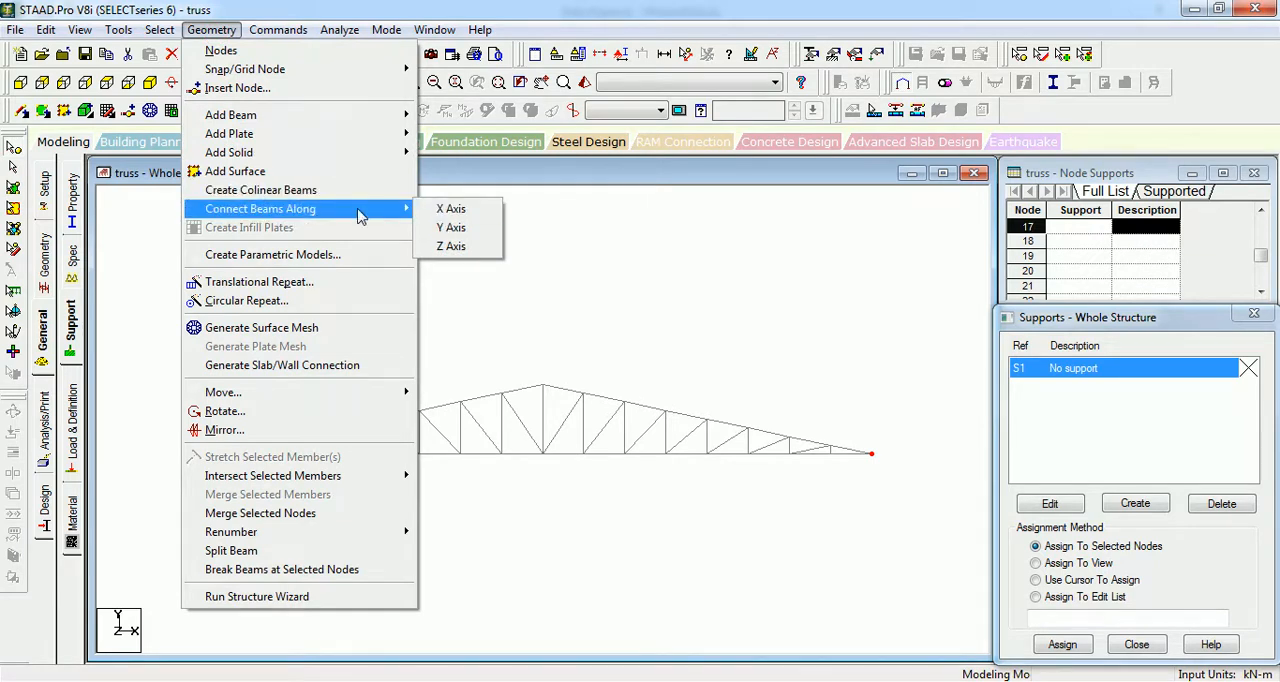
left_click(258, 281)
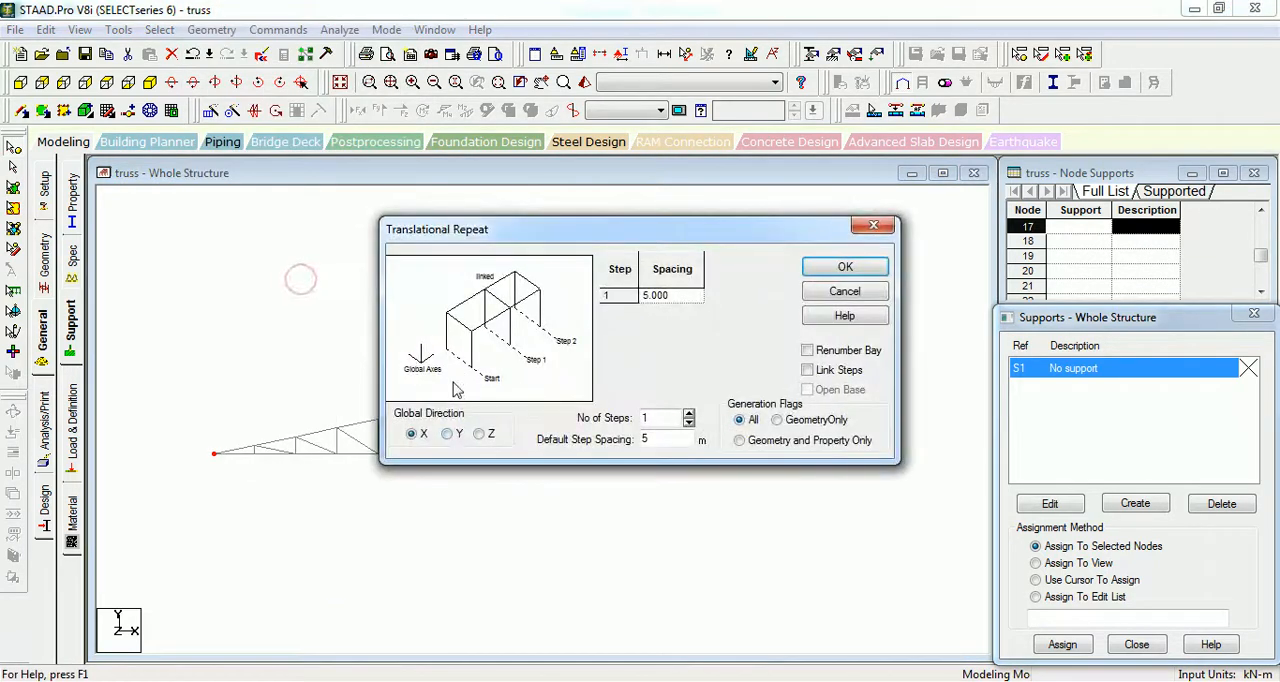
left_click(447, 433)
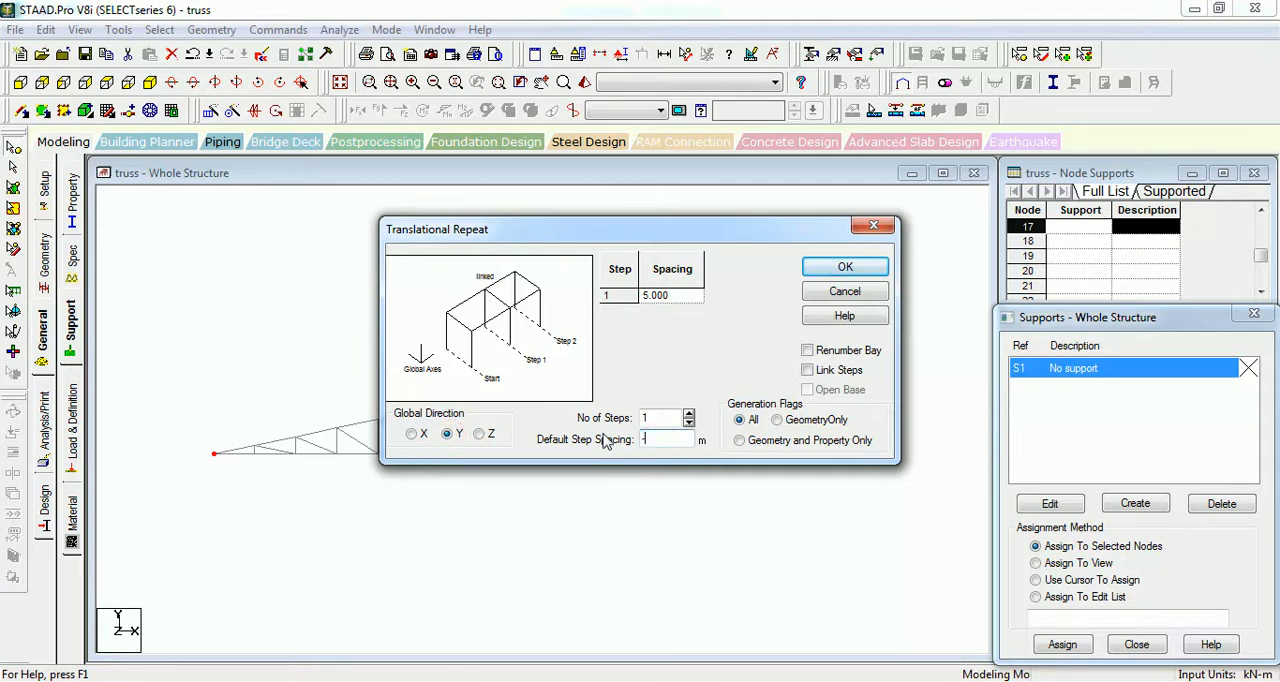
type("12")
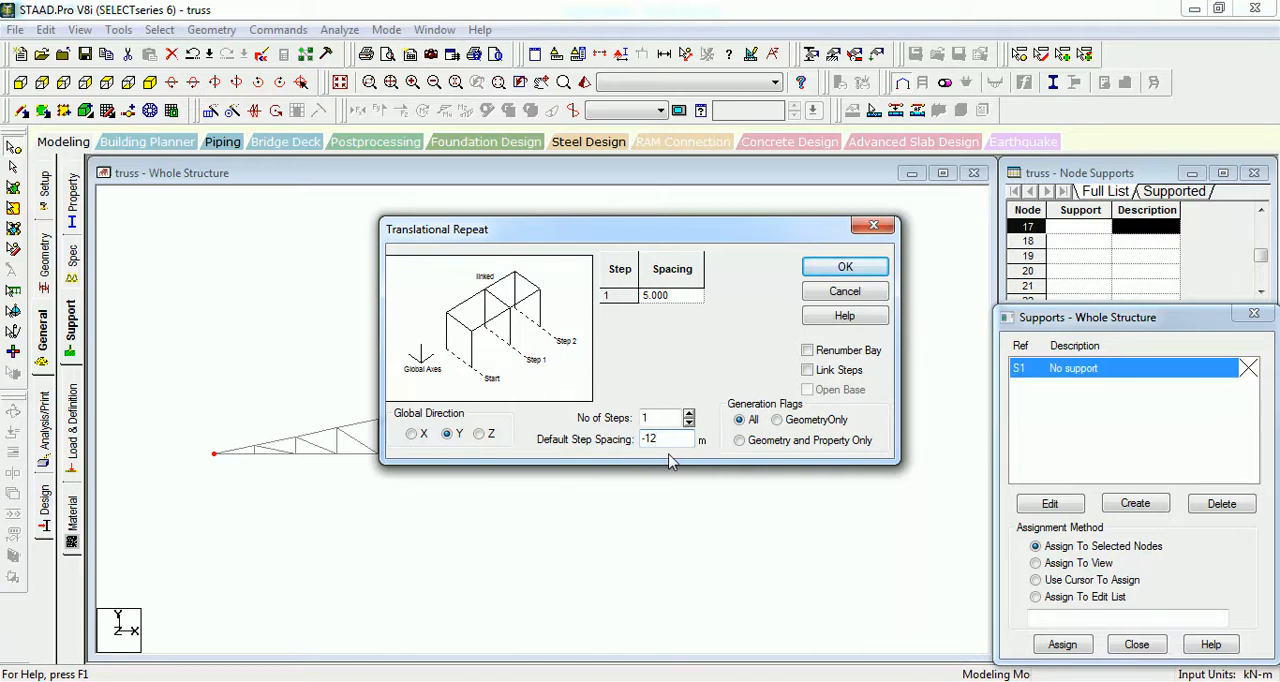
left_click(807, 369)
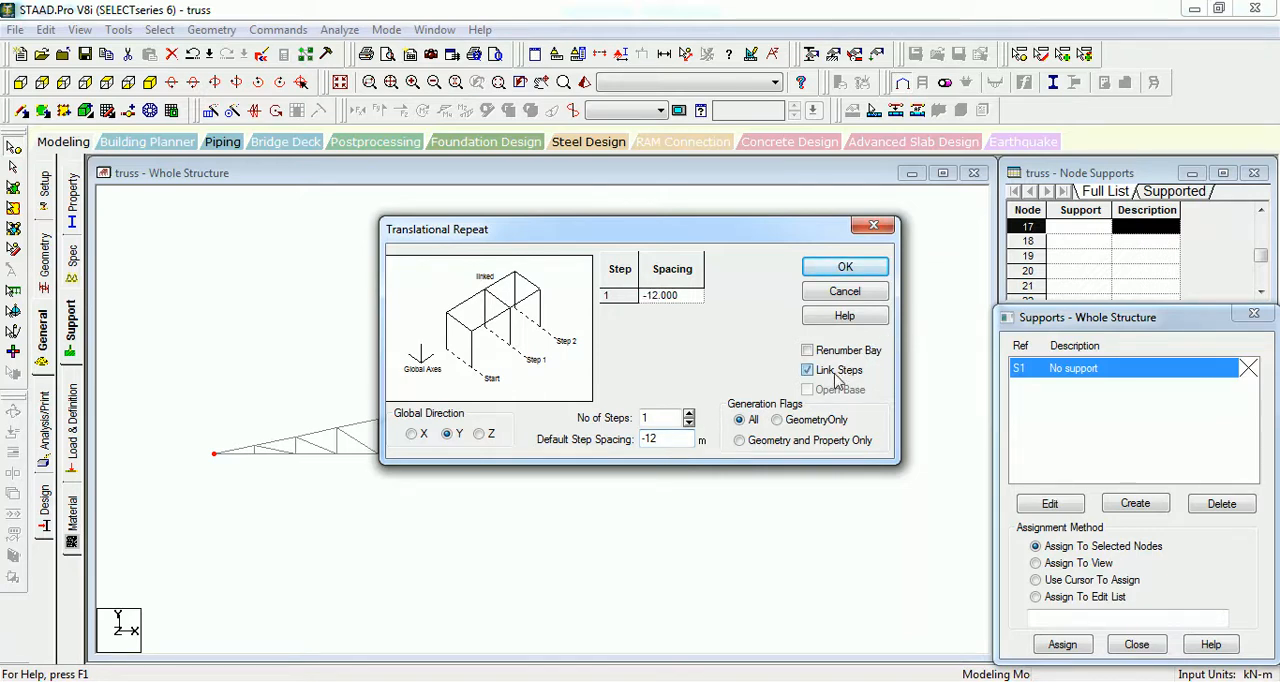
left_click(845, 266)
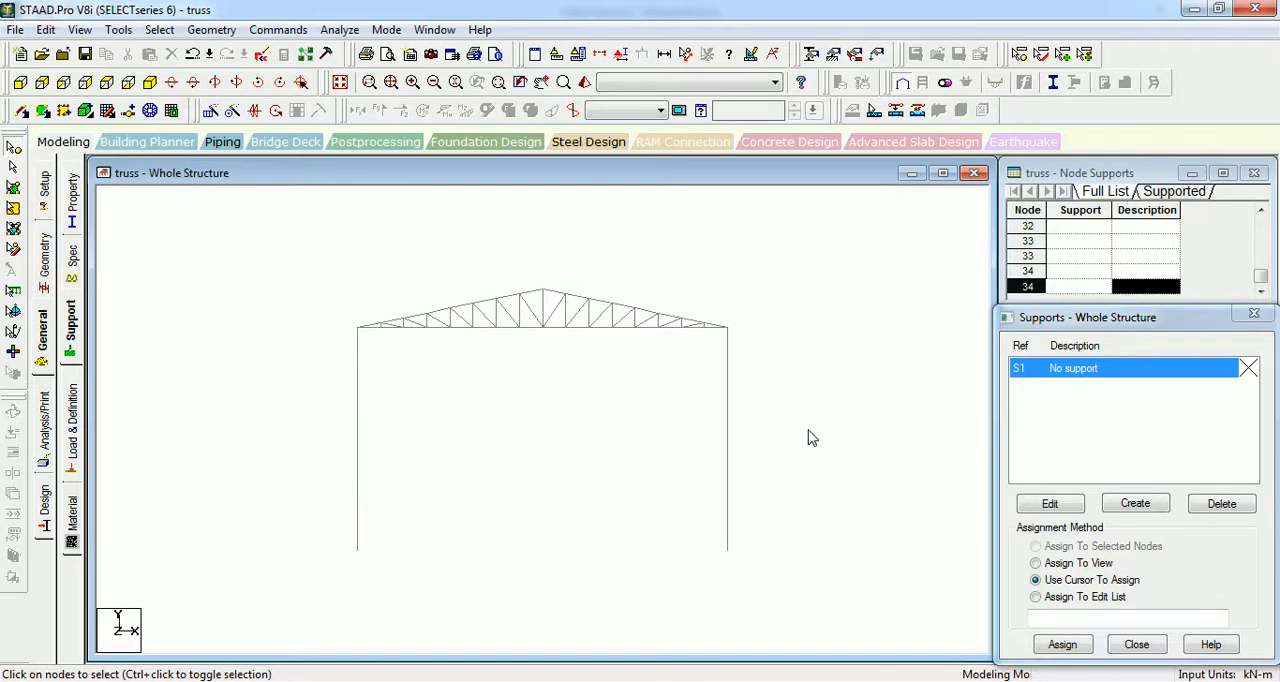
mouse_move(147, 340)
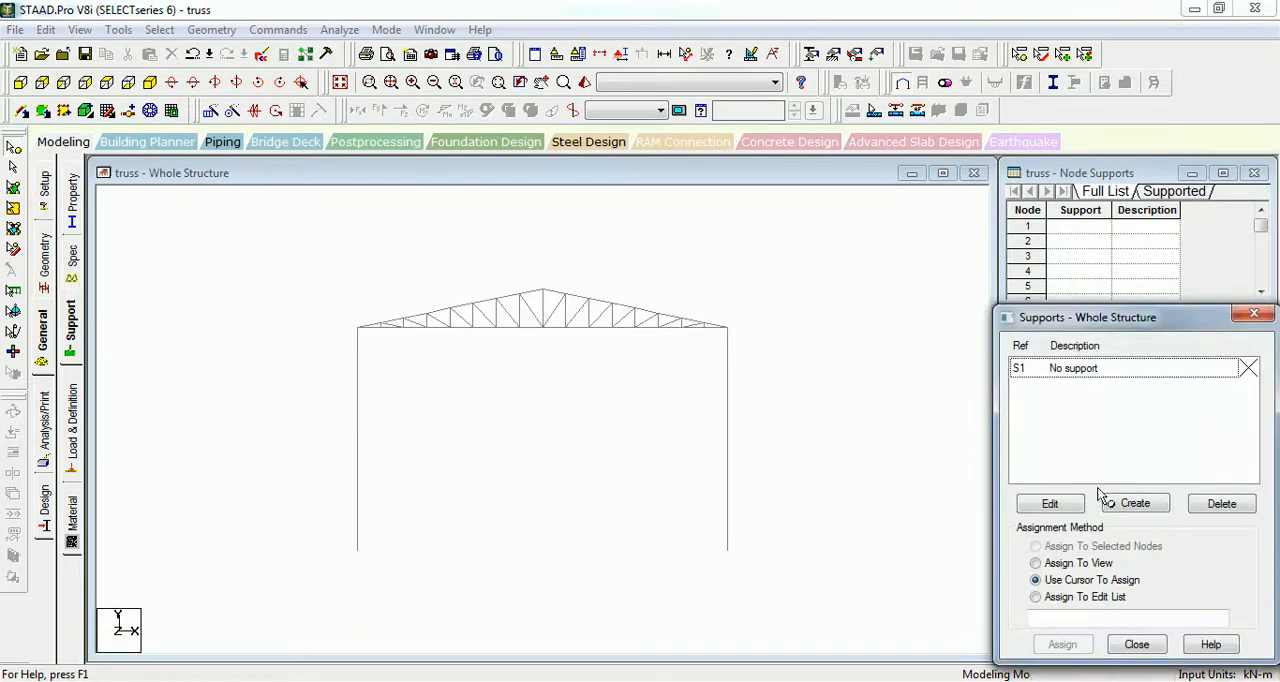
Step: Create pinned support S2 and assign it to column base nodes 33 and 34
left_click(1133, 503)
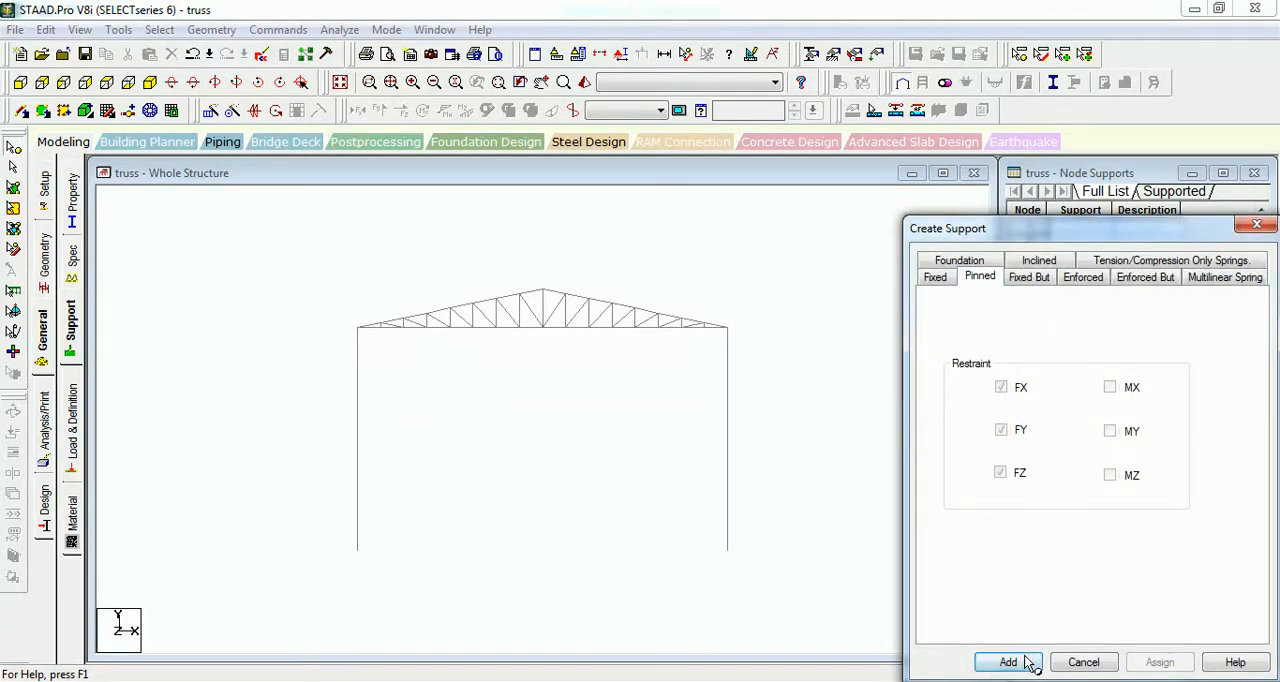
left_click(1008, 662)
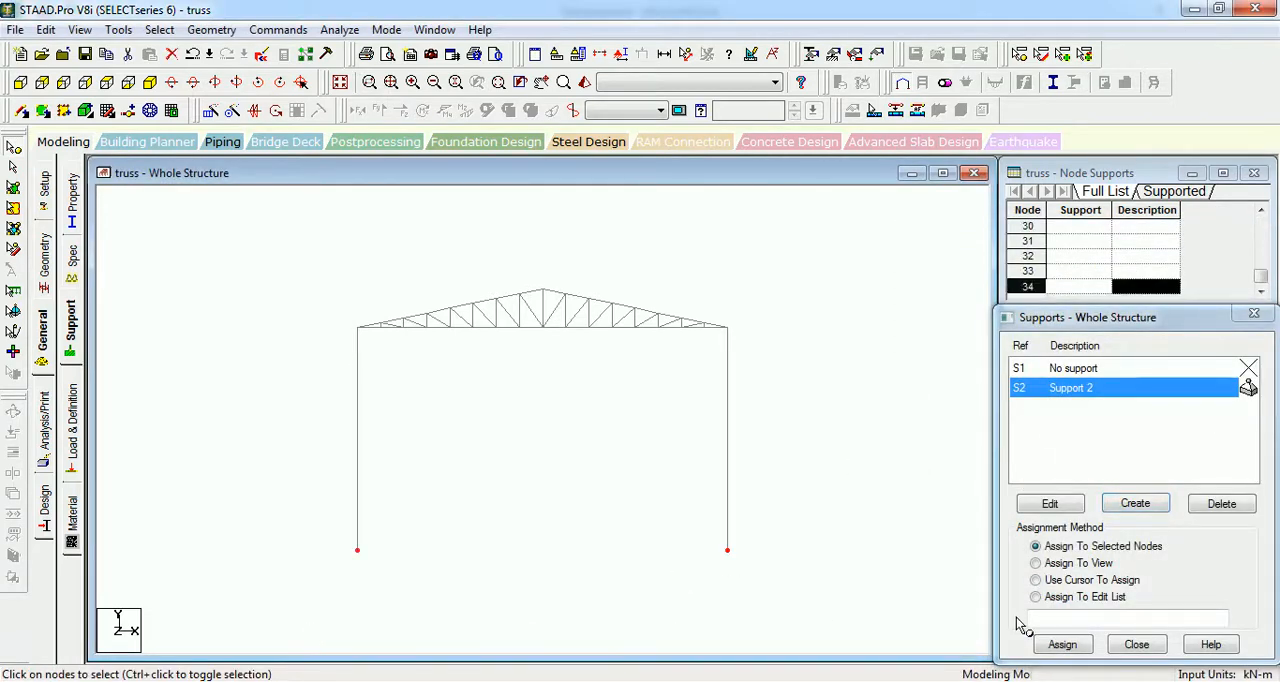
left_click(1062, 644)
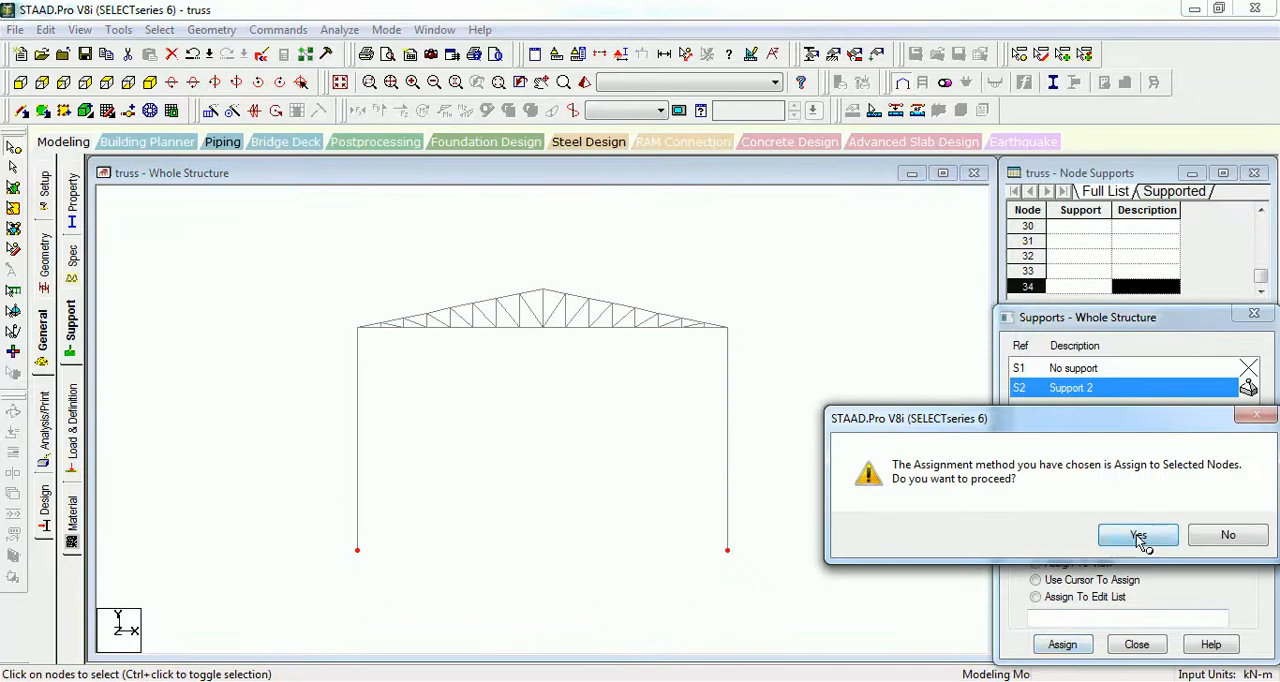
left_click(1137, 535)
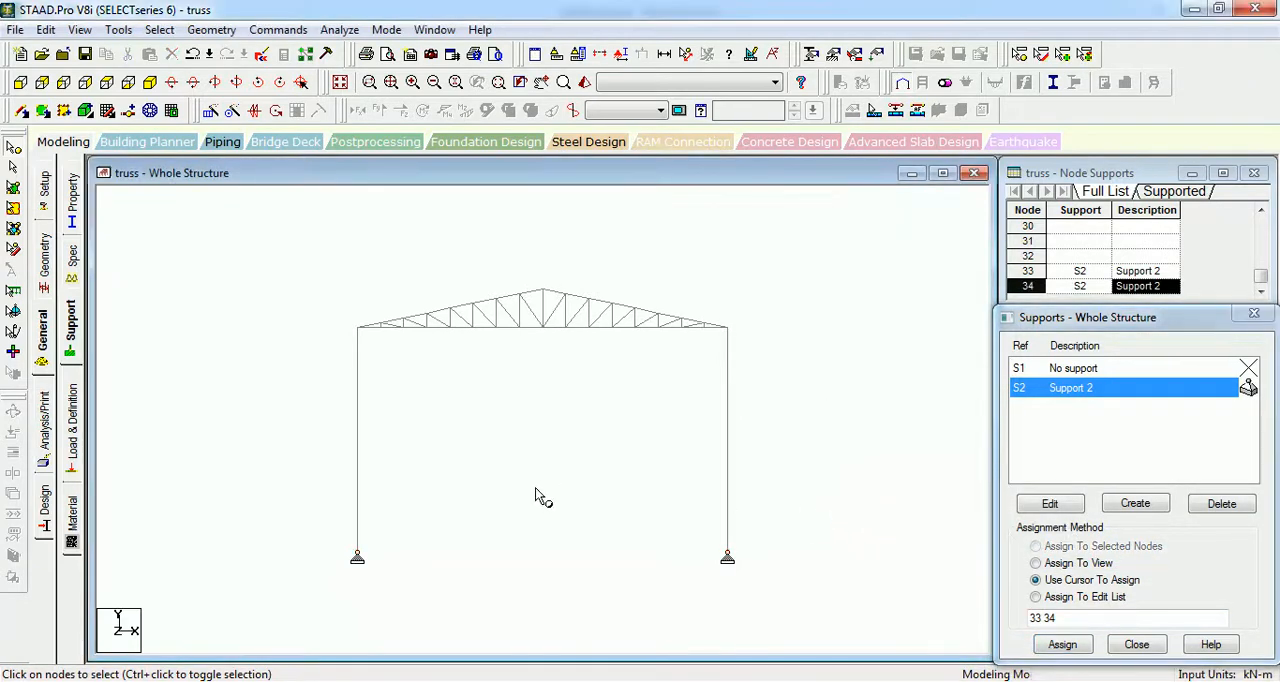
mouse_move(320, 263)
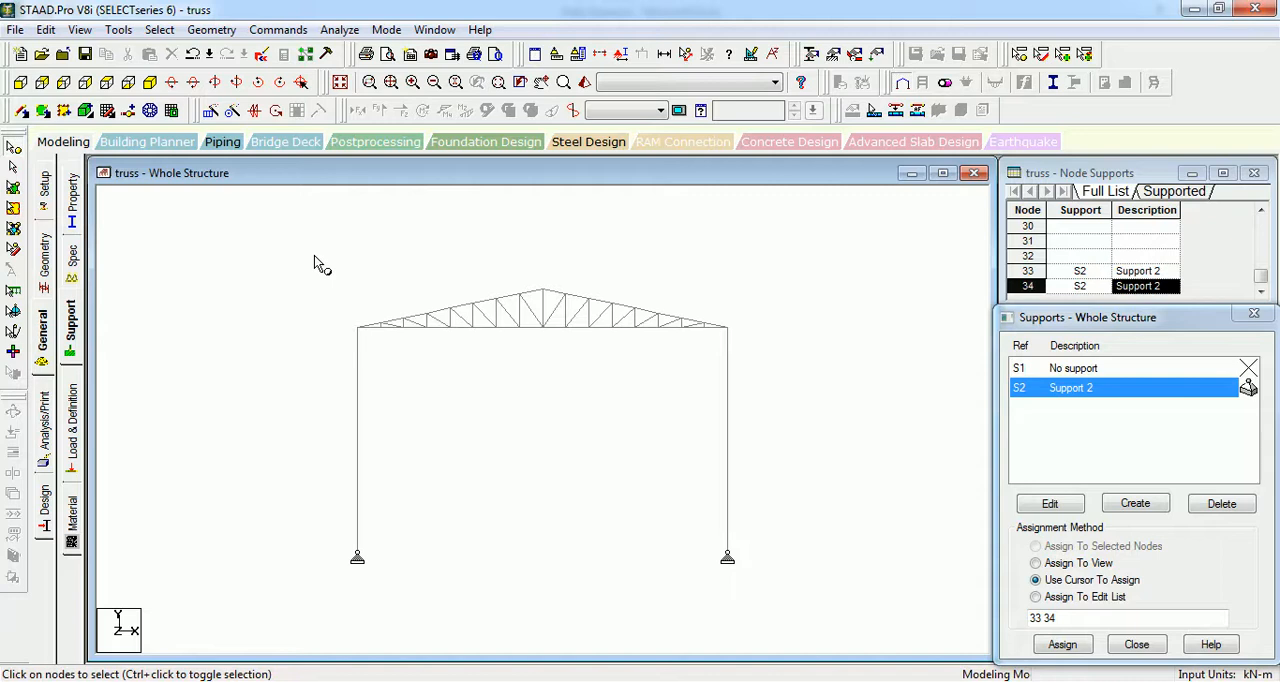
mouse_move(177, 228)
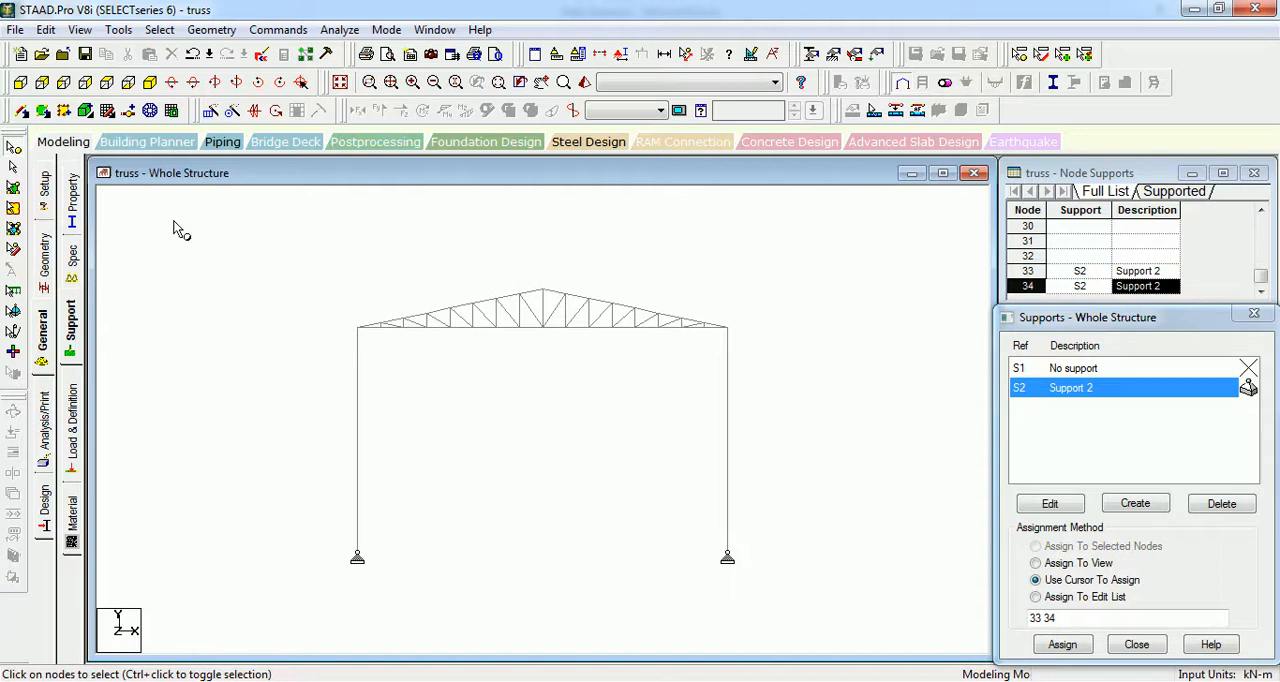
mouse_move(85, 270)
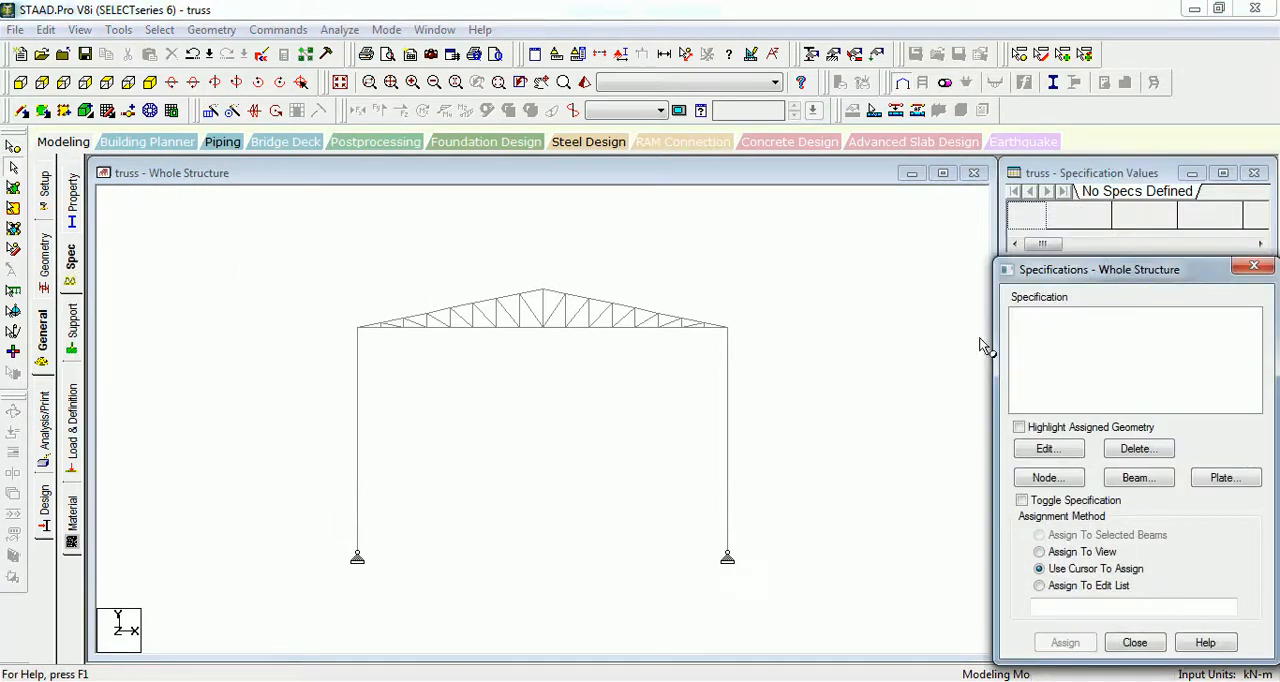
mouse_move(1120, 348)
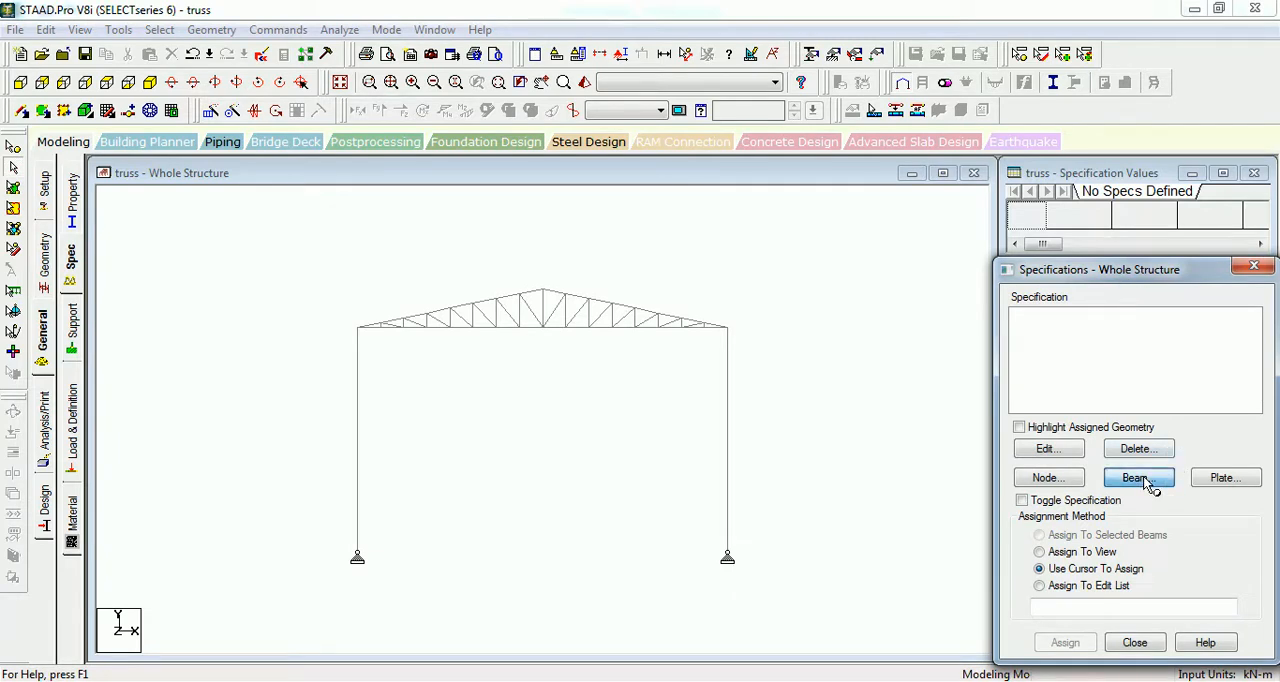
Step: Add MEMBER TRUSS, START MY MZ and END MY MZ specifications to the list
left_click(1138, 477)
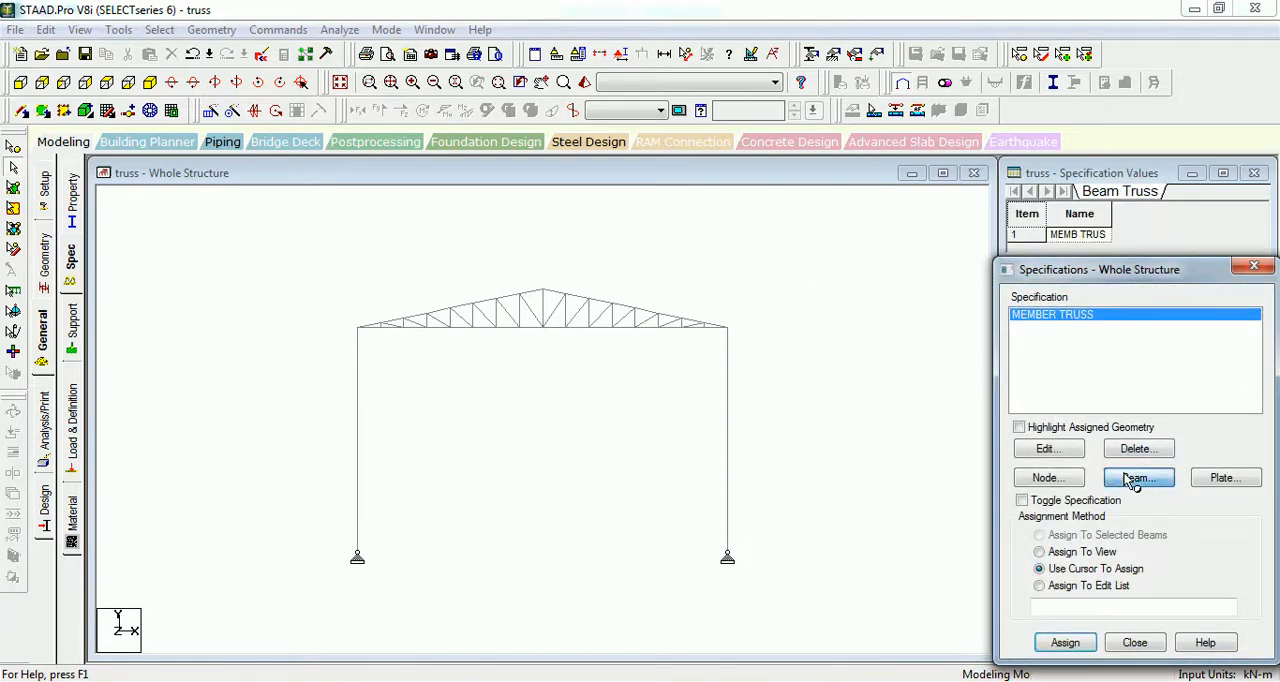
left_click(1137, 477)
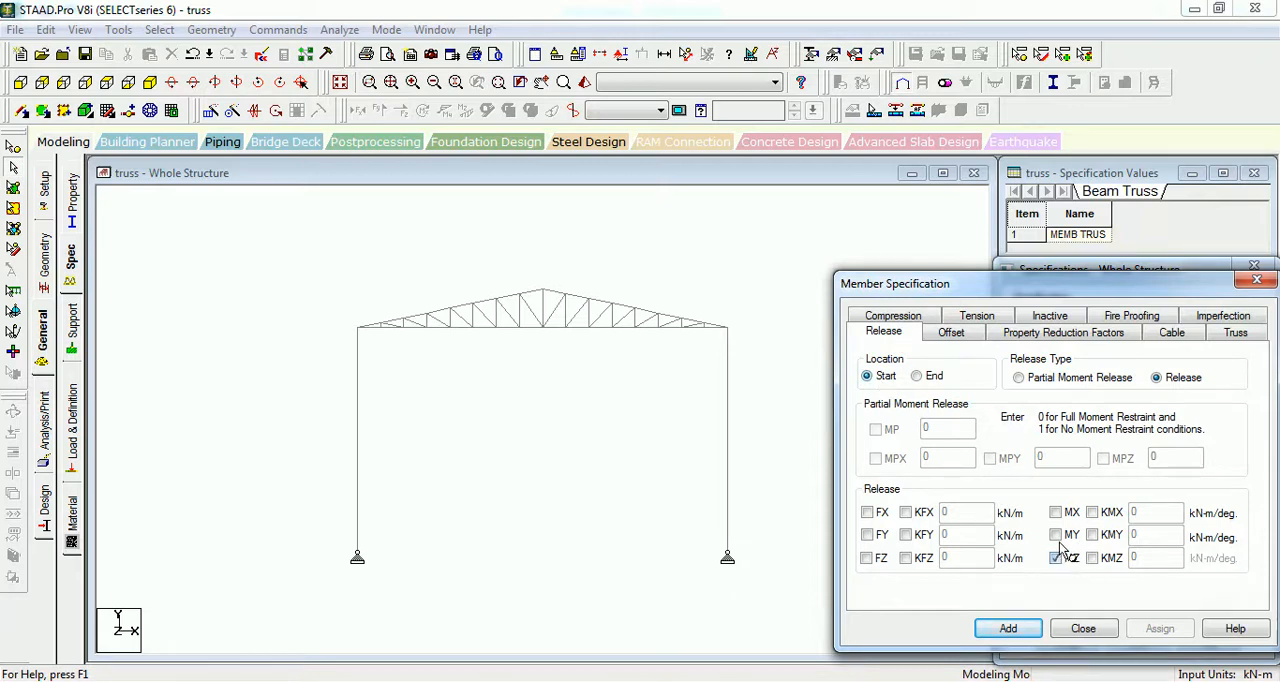
left_click(1007, 628)
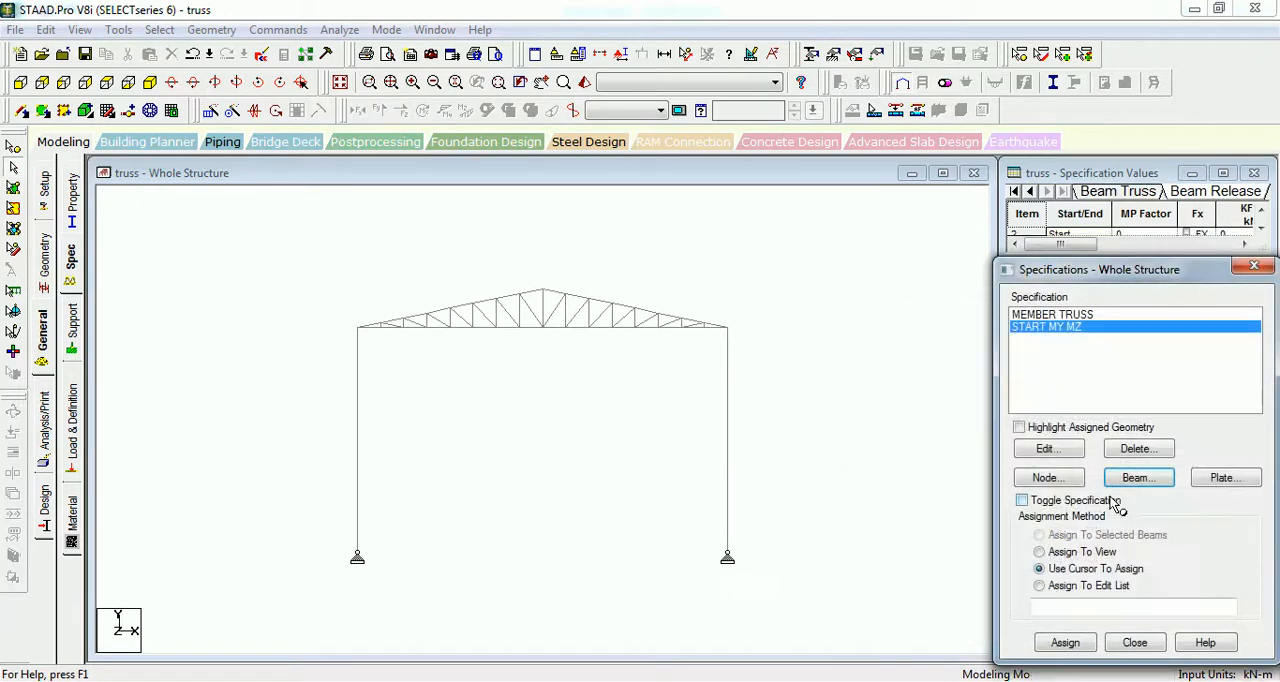
left_click(1138, 477)
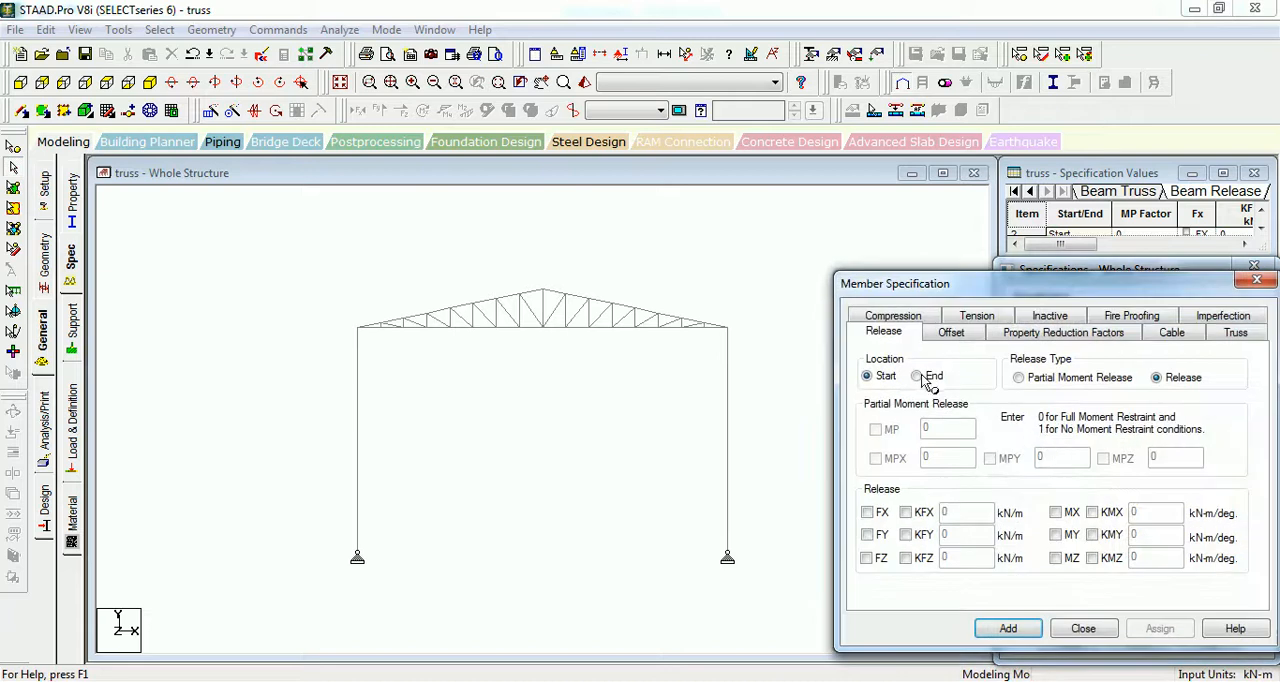
left_click(916, 375)
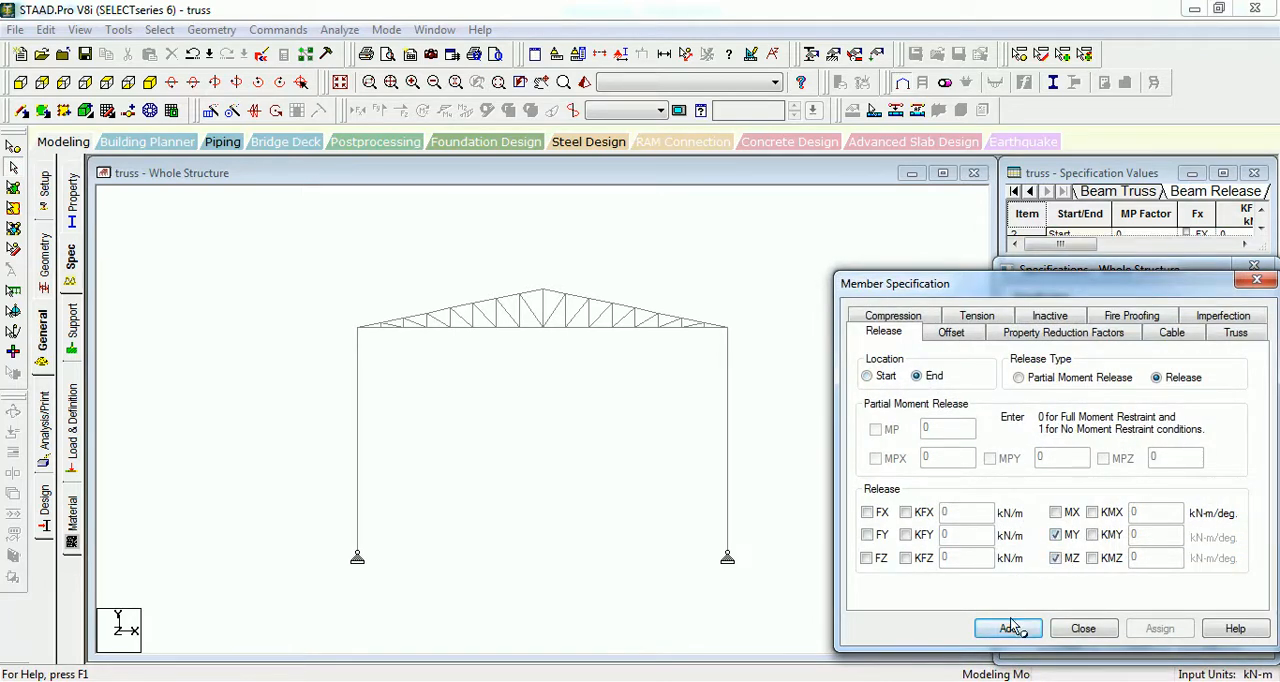
left_click(1008, 628)
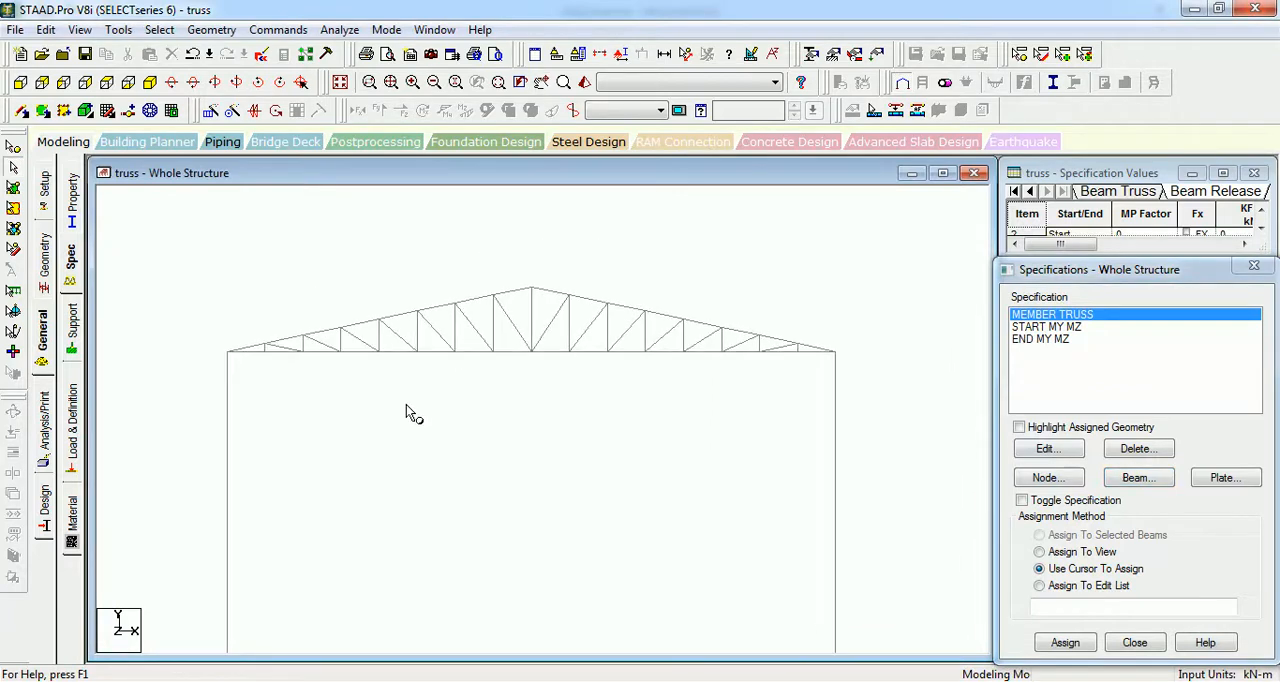
Step: Assign MEMBER TRUSS to the window-selected members 17 to 45
left_click(1039, 534)
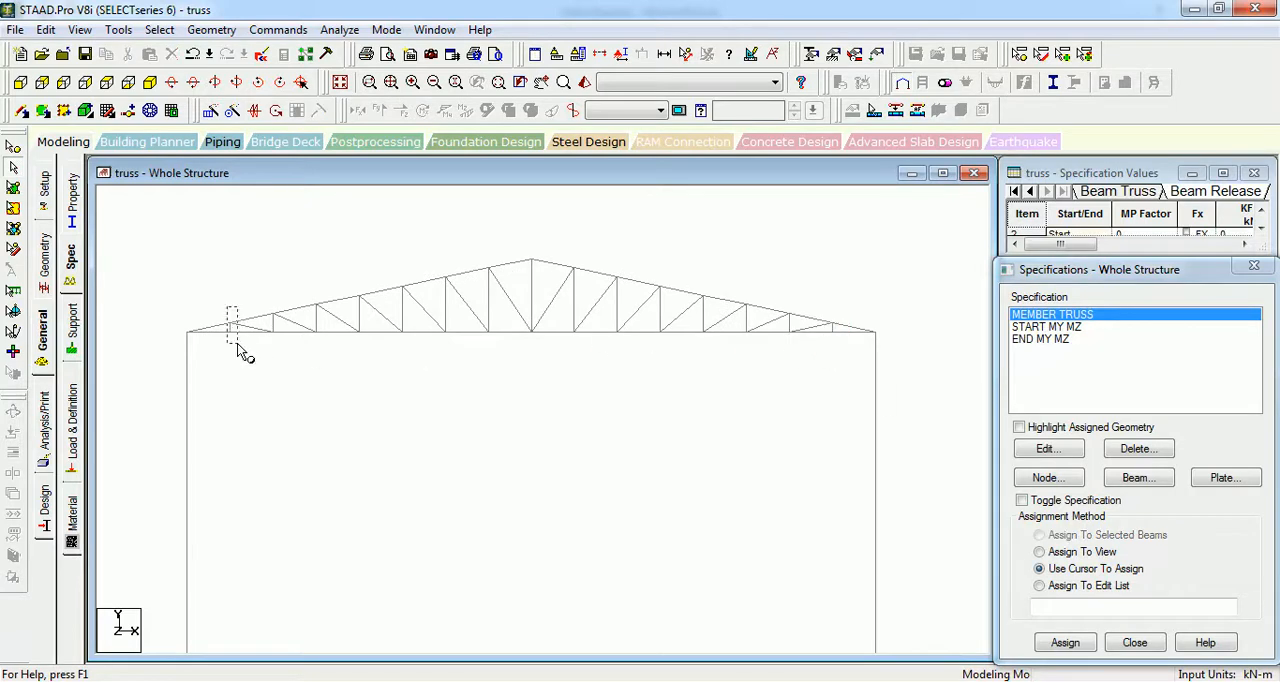
left_click(250, 325)
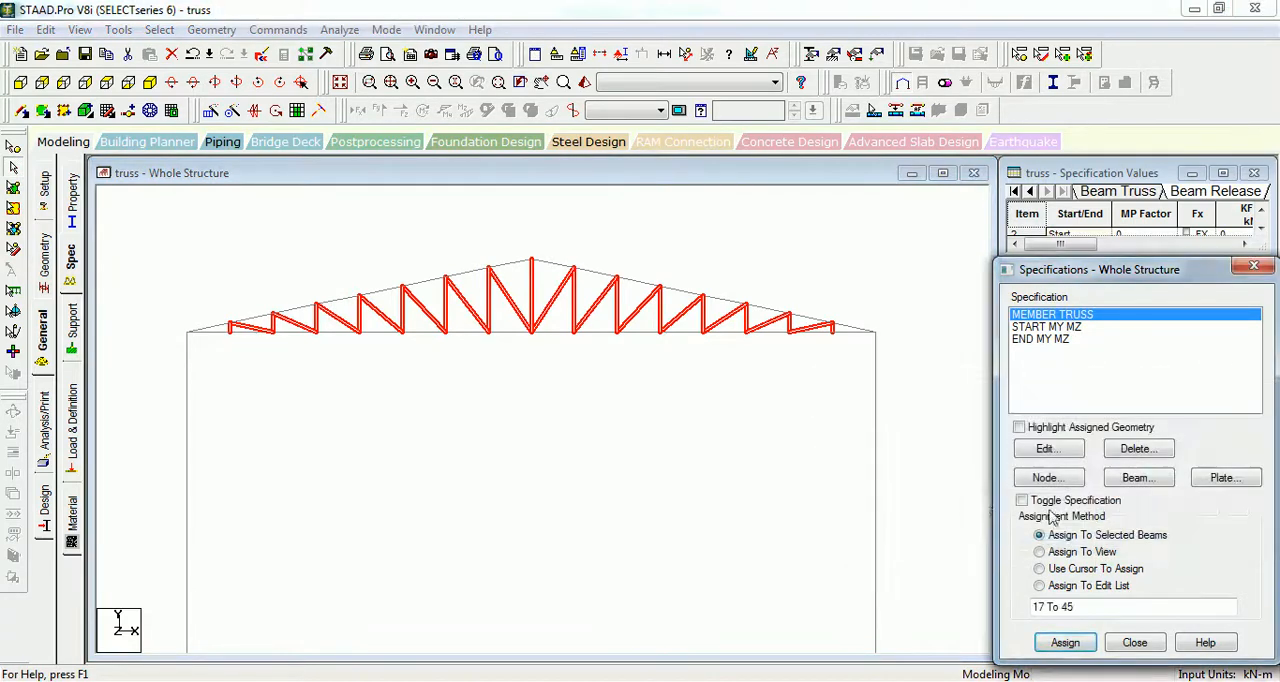
left_click(1039, 568)
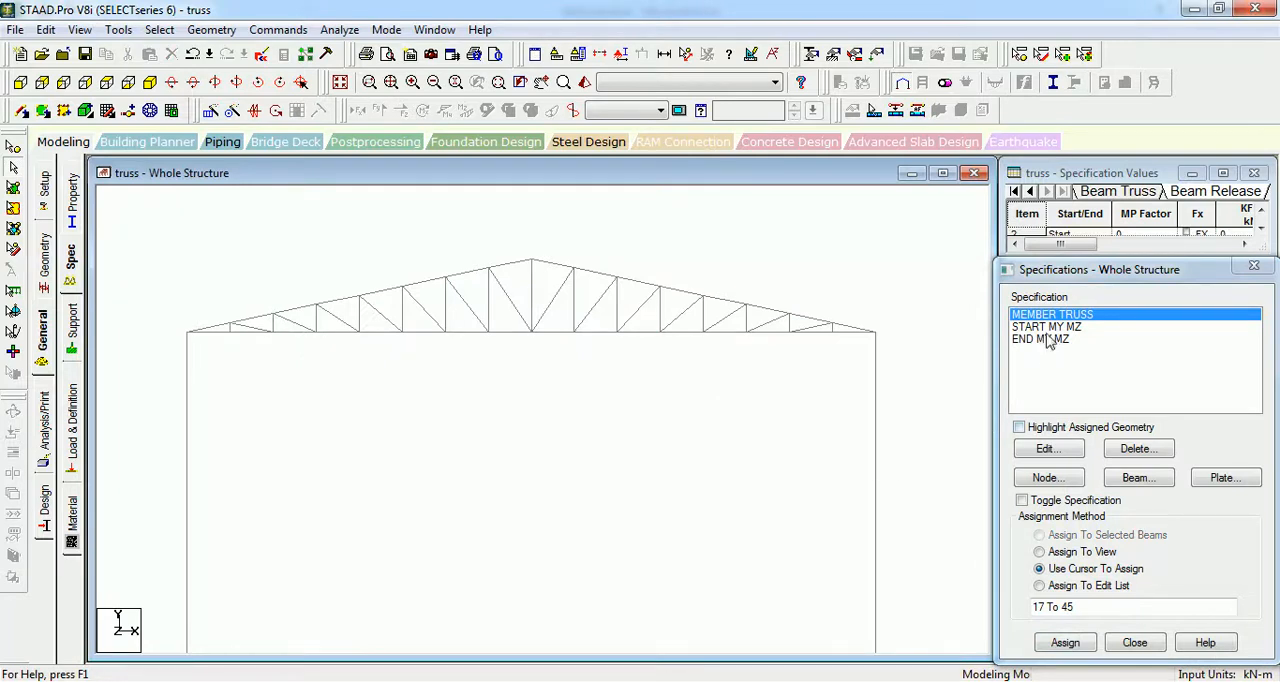
Step: Toggle highlighting of assigned members to check the truss assignment
left_click(1019, 427)
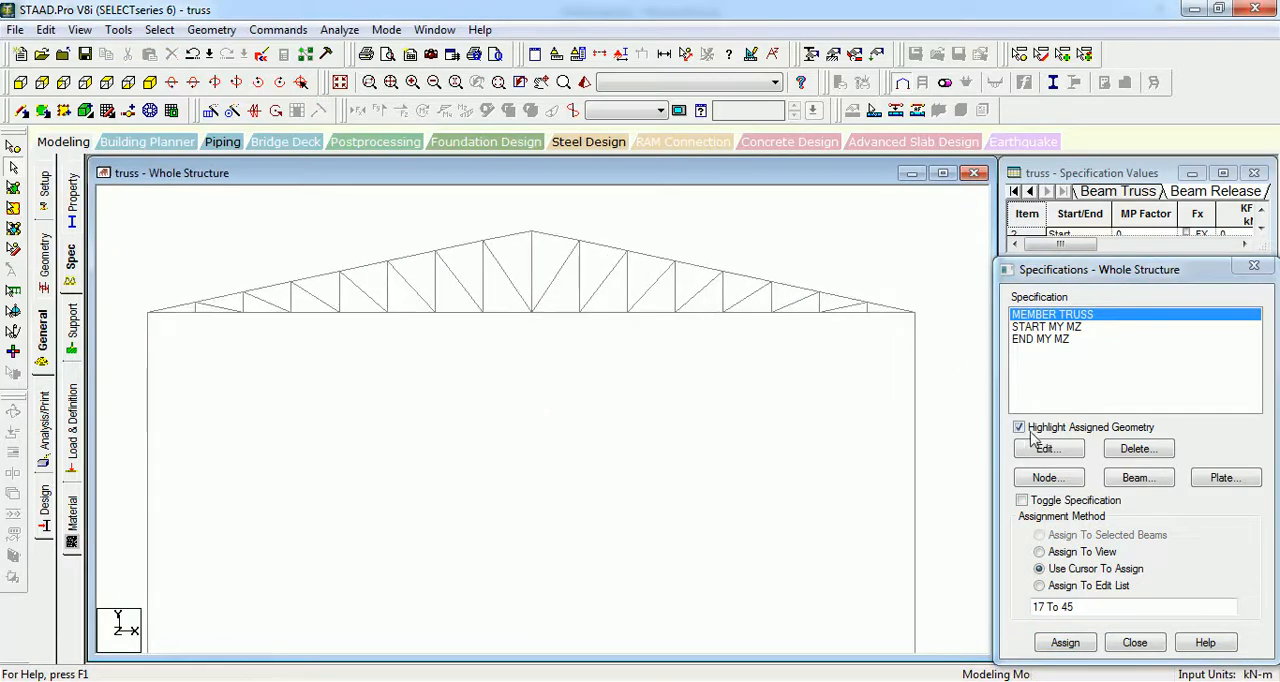
left_click(1018, 427)
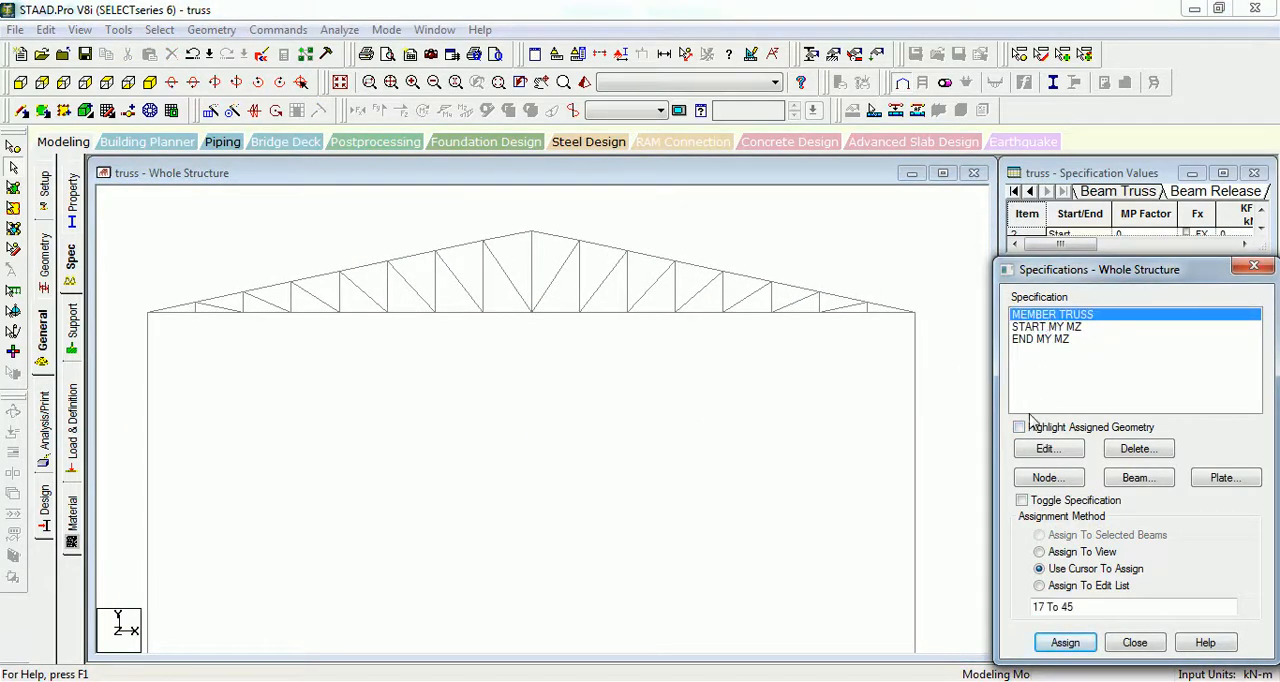
left_click(1019, 427)
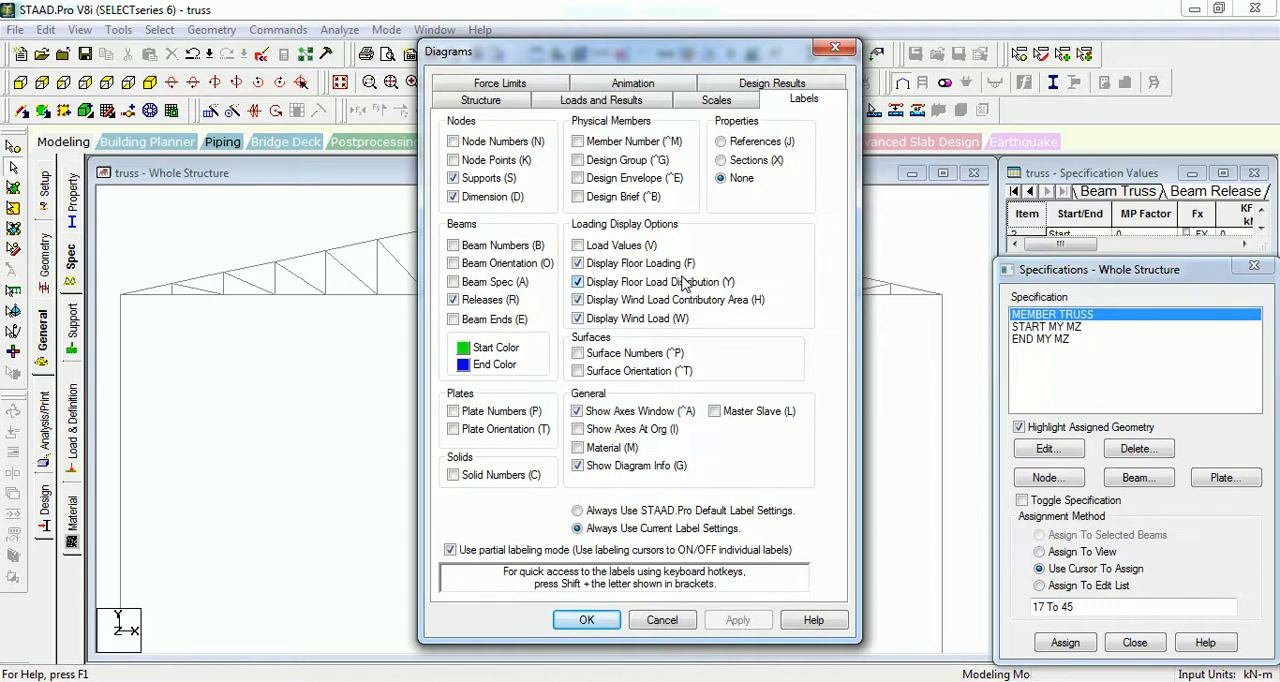
Step: Show Beam Spec labels on the drawing, then pick the END MY MZ release
left_click(453, 281)
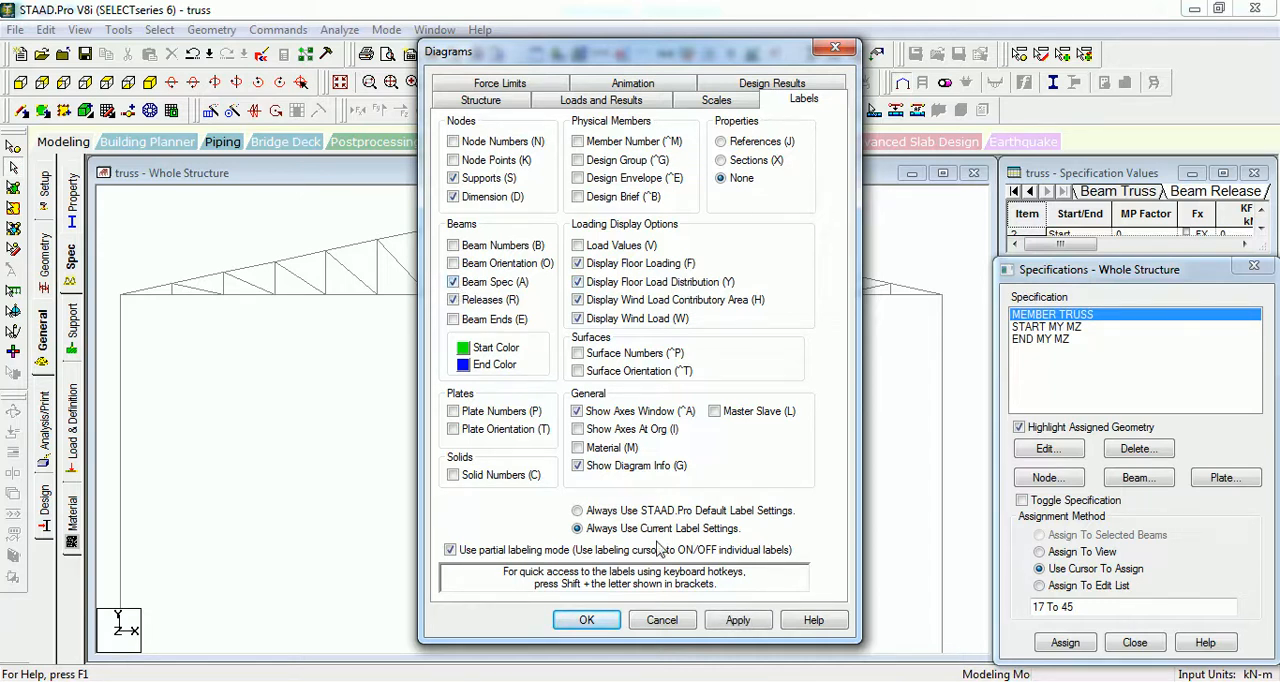
left_click(738, 620)
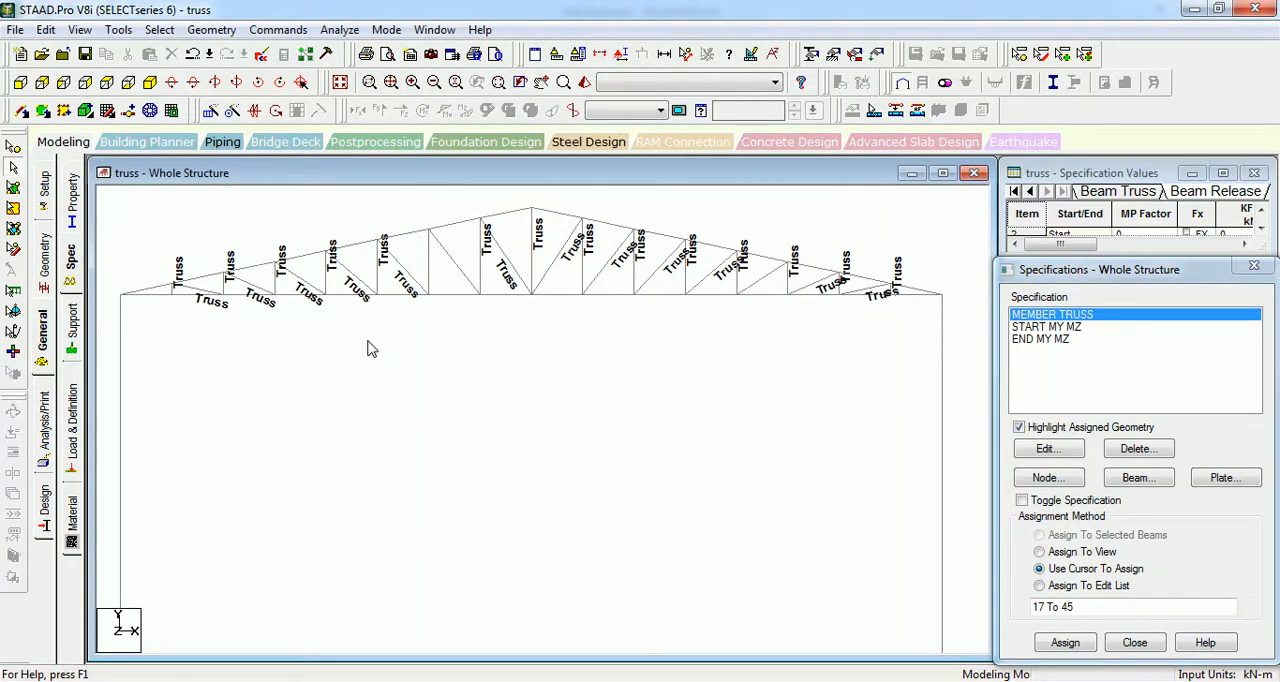
mouse_move(920, 305)
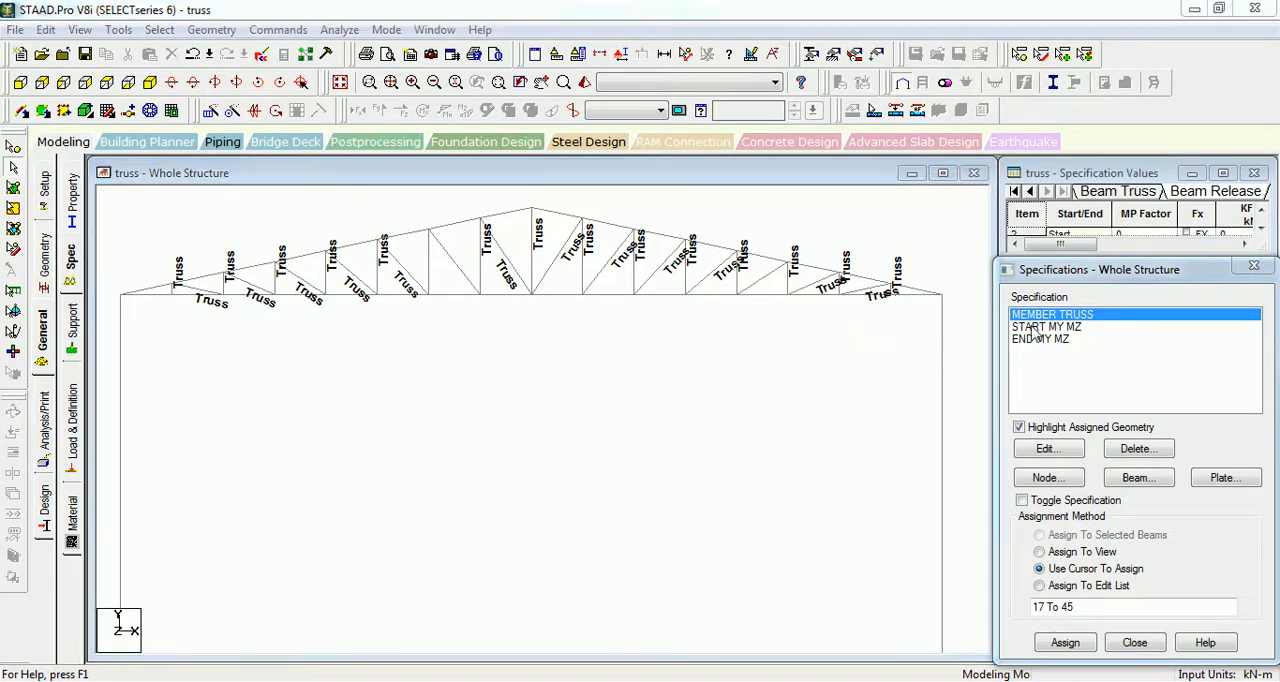
left_click(1041, 338)
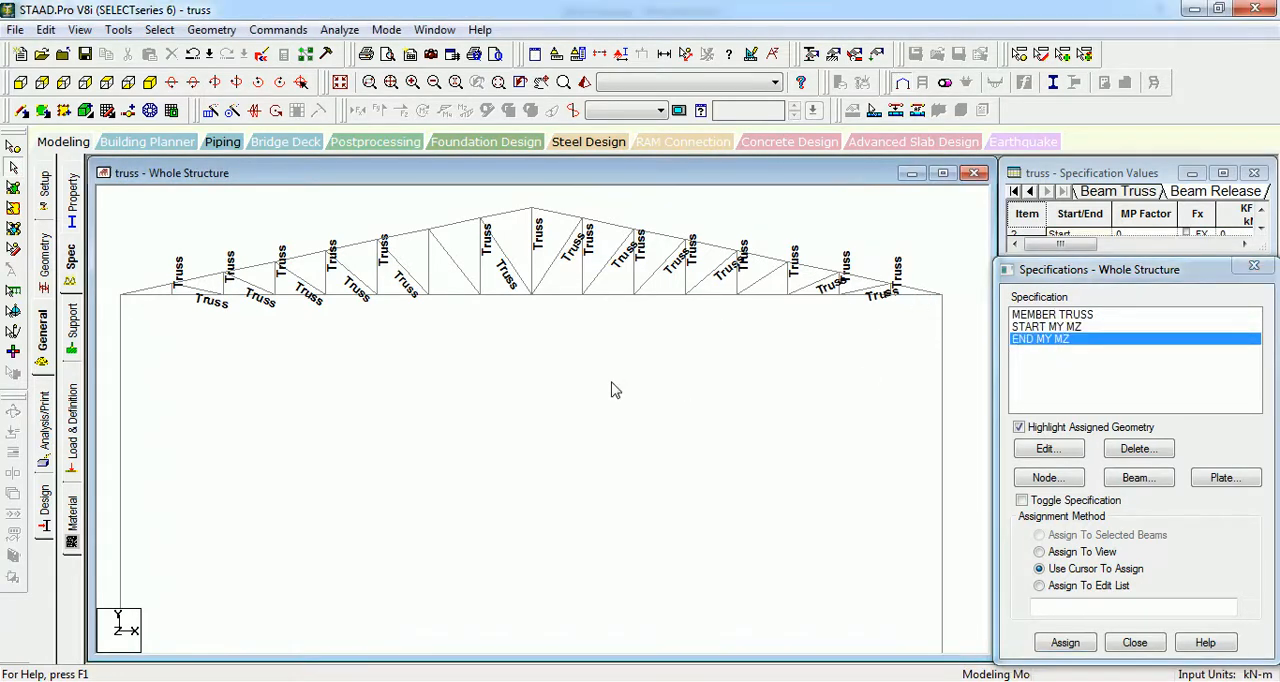
mouse_move(614, 382)
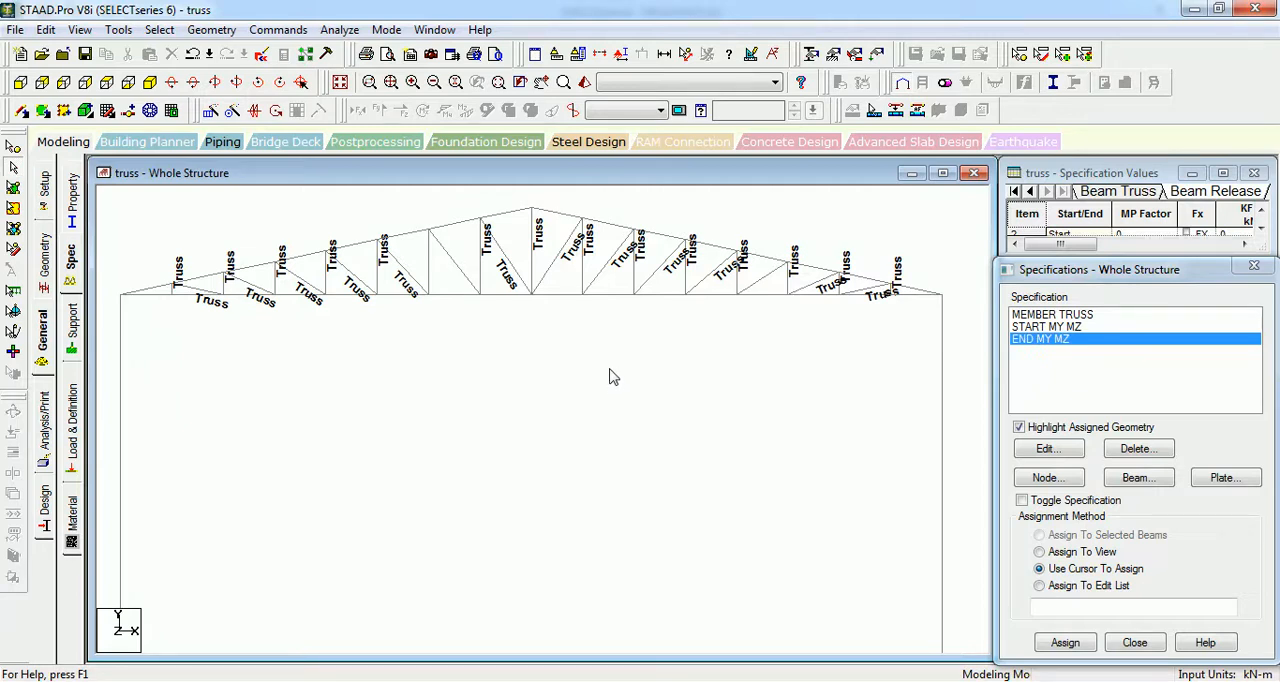
mouse_move(430, 373)
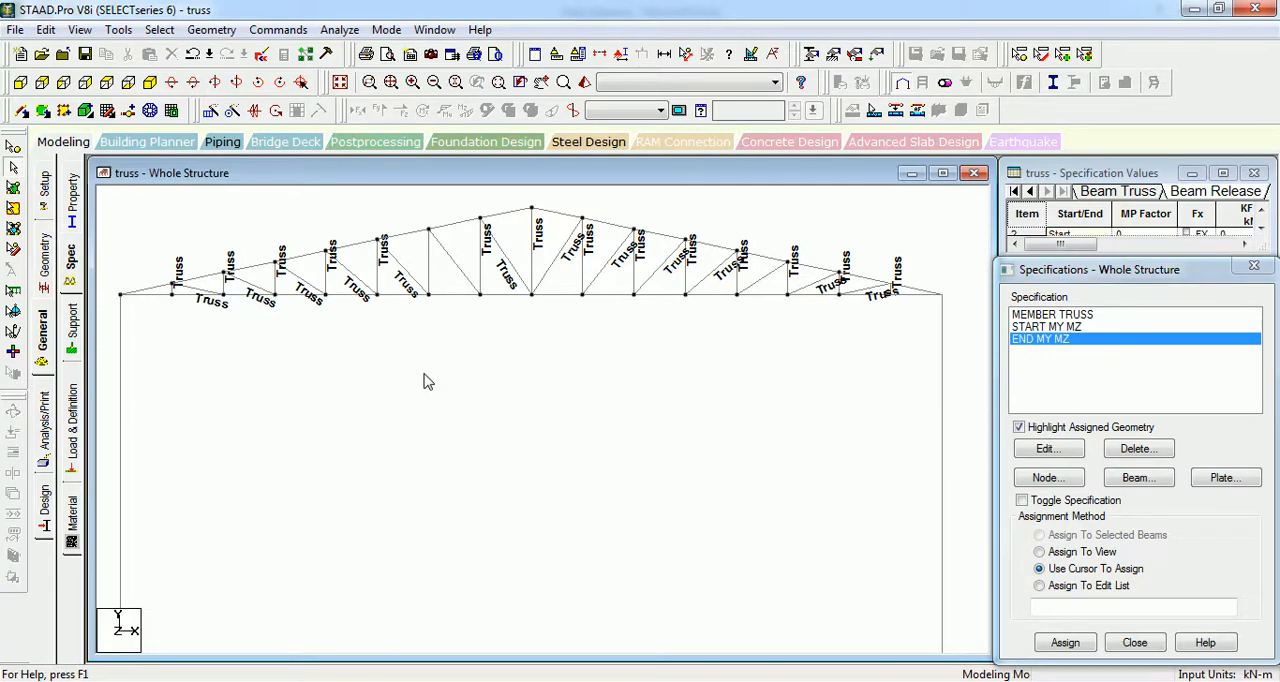
Step: Assign START MY MZ at the left column top and END MY MZ at the right
left_click(1064, 642)
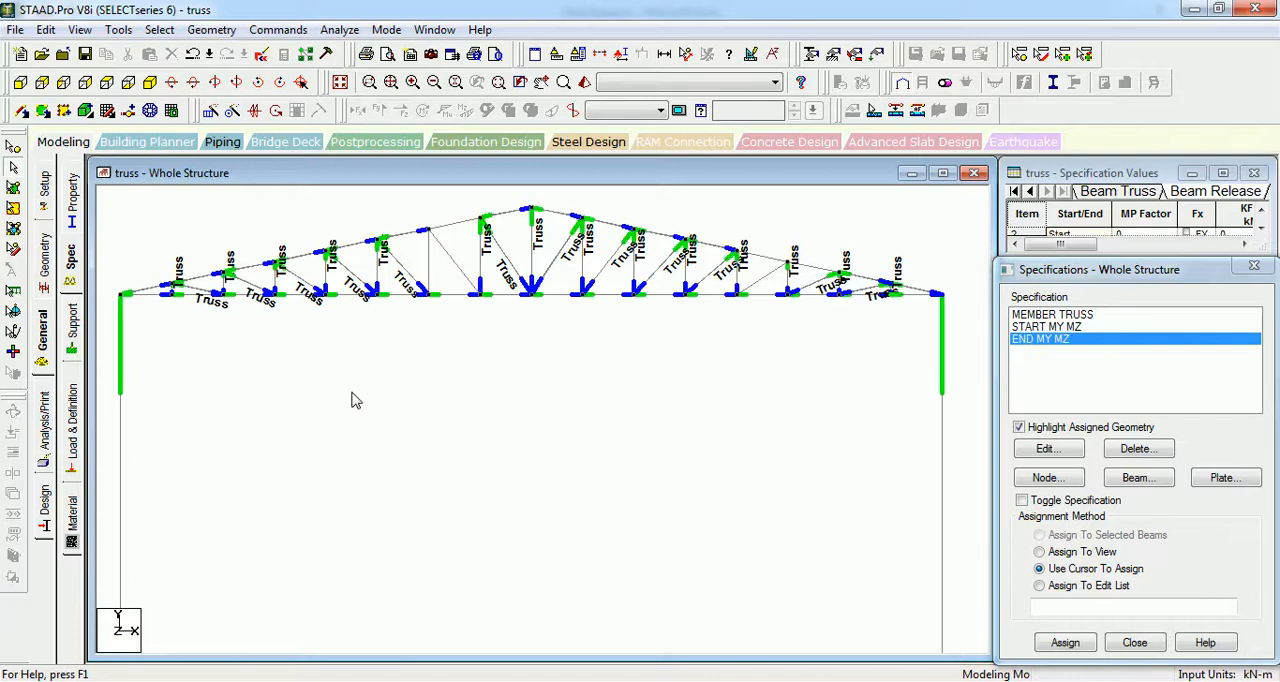
mouse_move(249, 372)
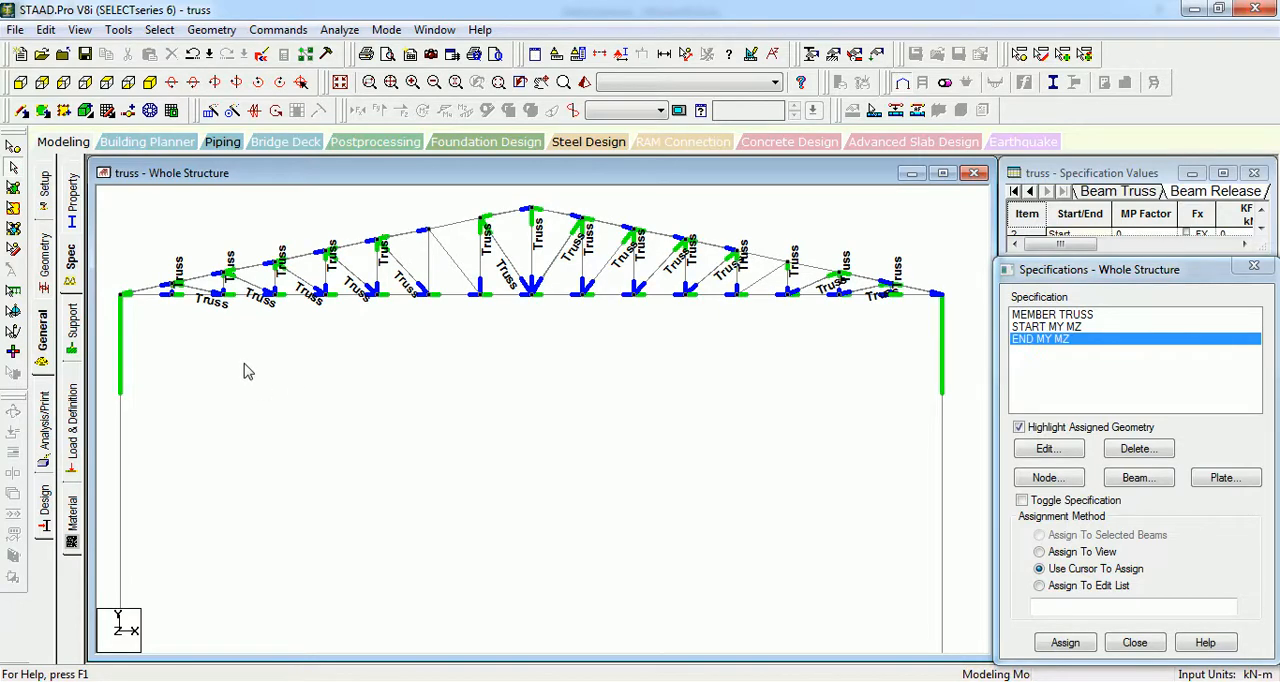
mouse_move(140, 300)
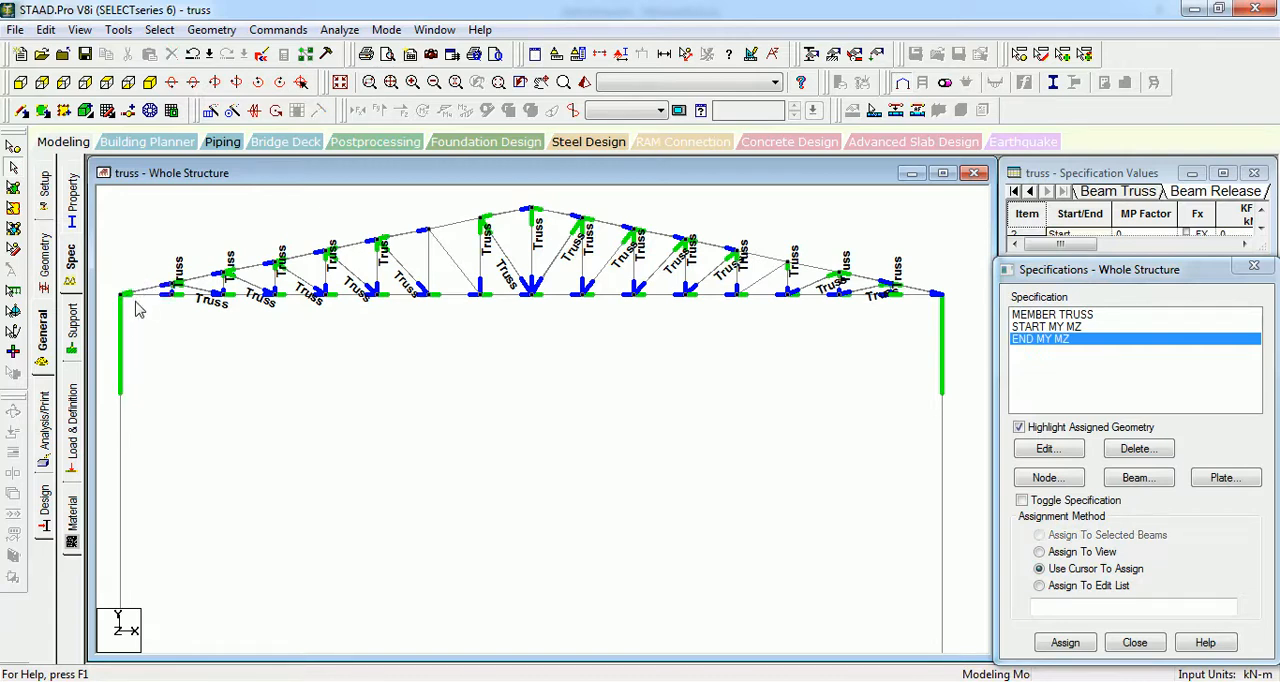
mouse_move(928, 312)
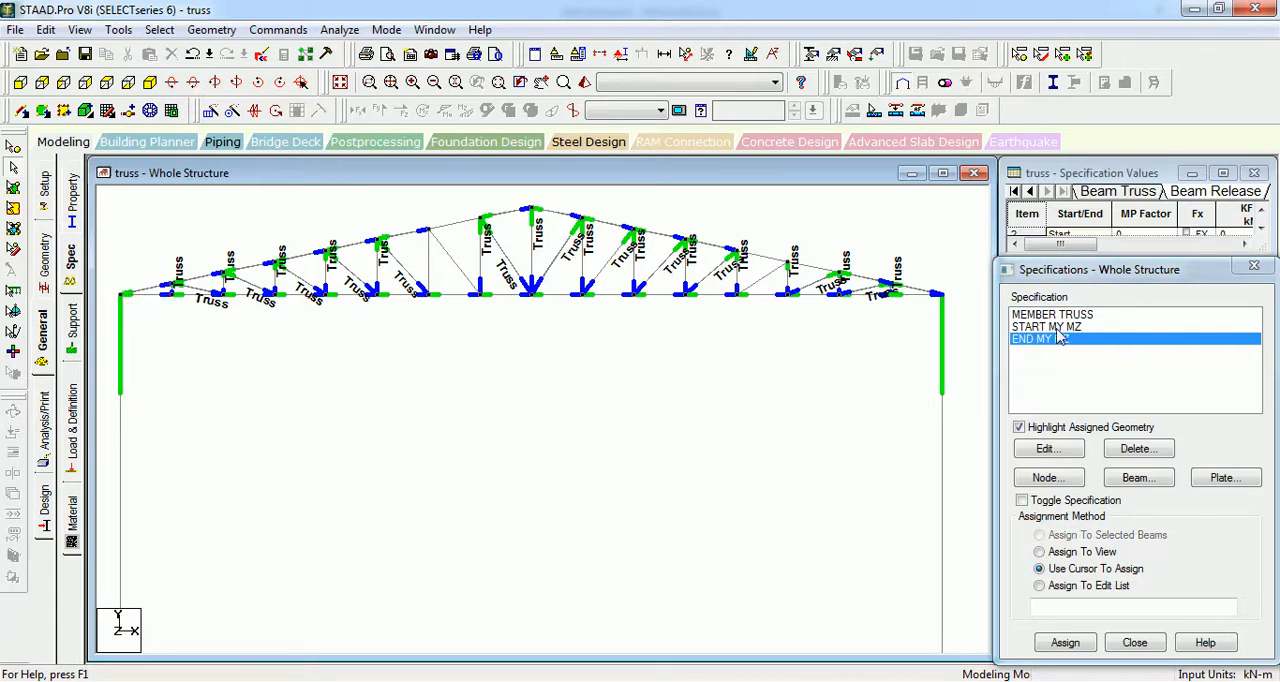
left_click(1046, 326)
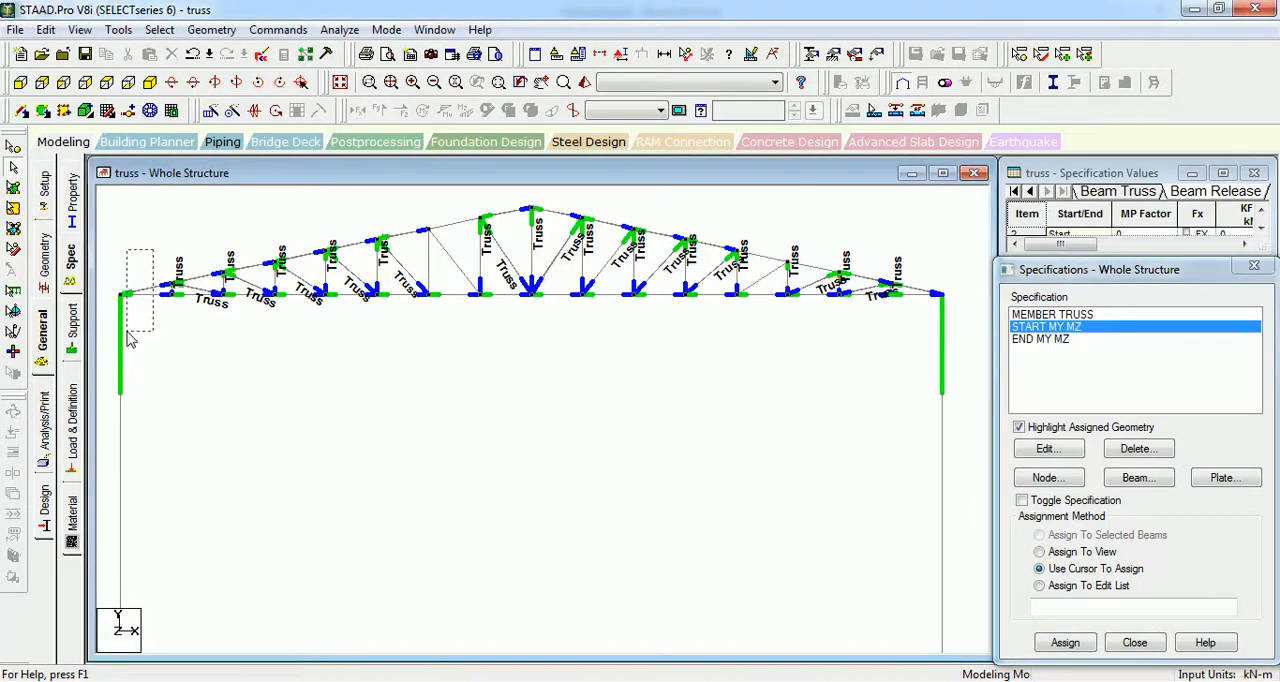
left_click(1064, 642)
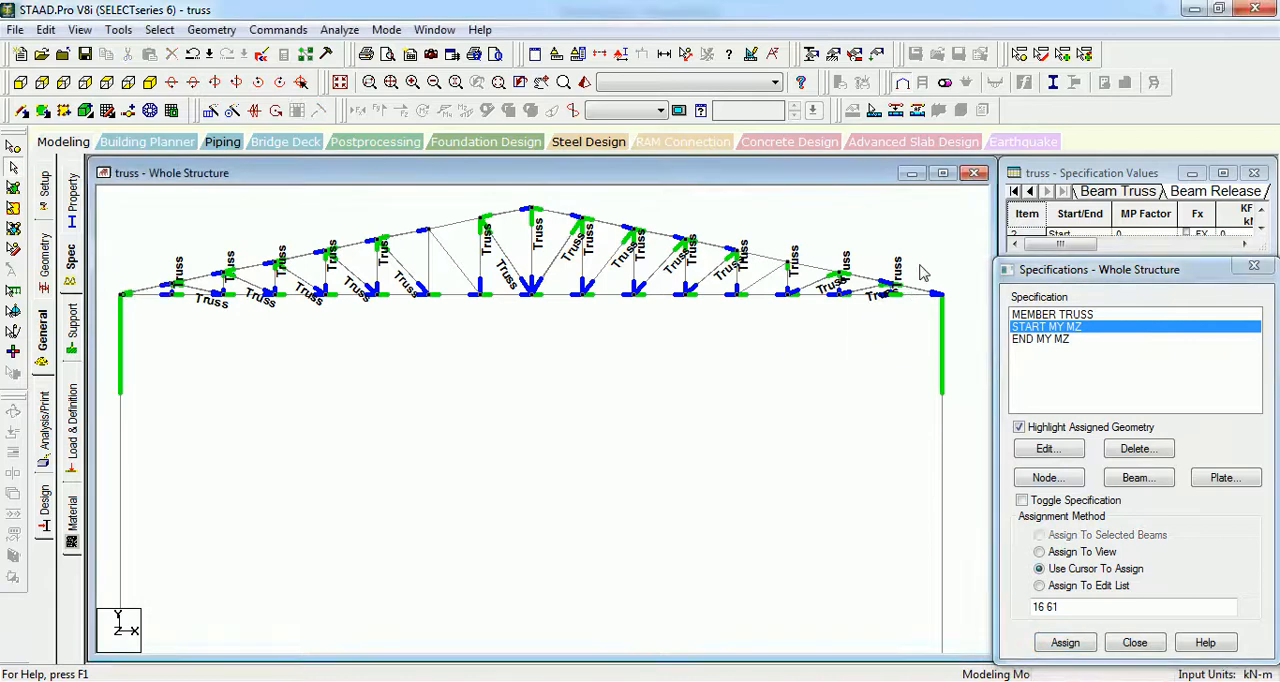
left_click(1040, 339)
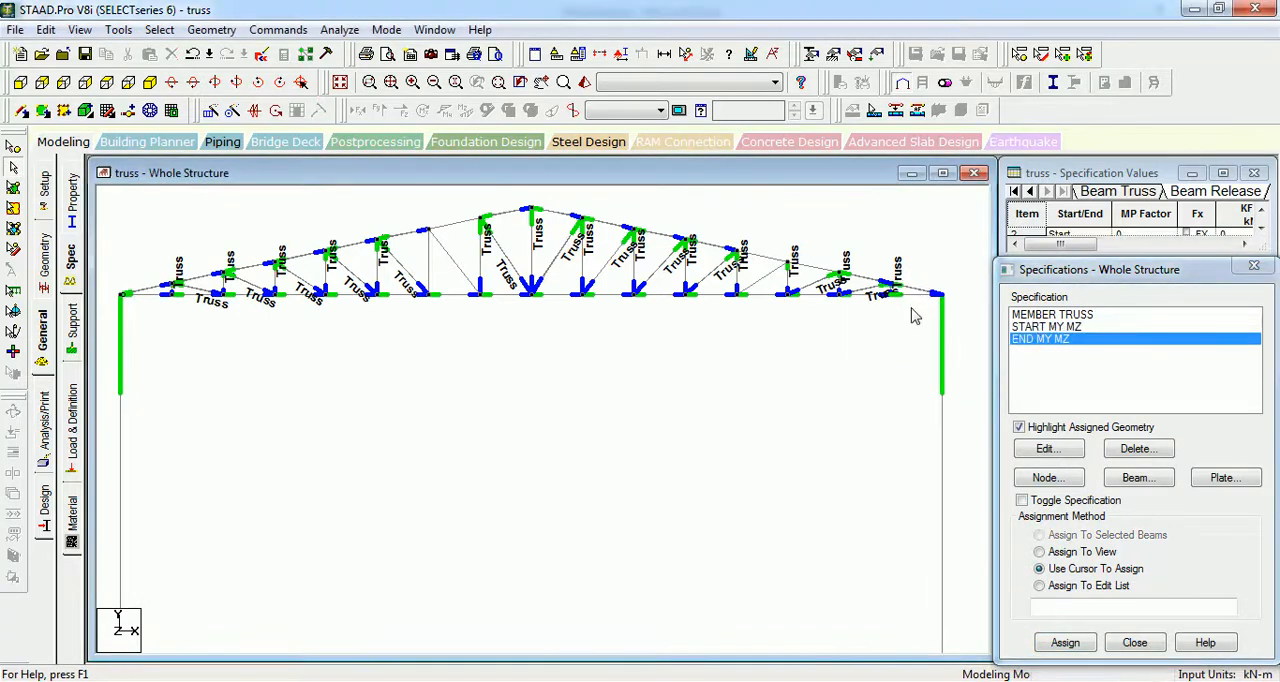
left_click(1065, 642)
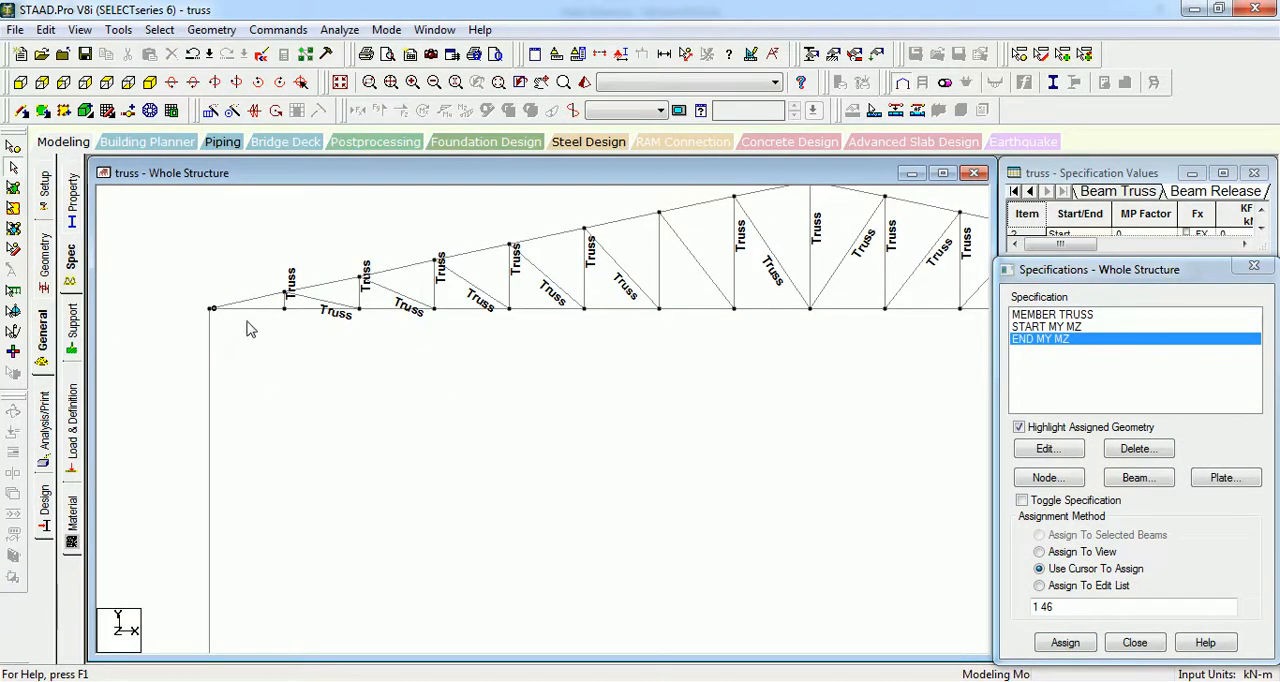
mouse_move(323, 205)
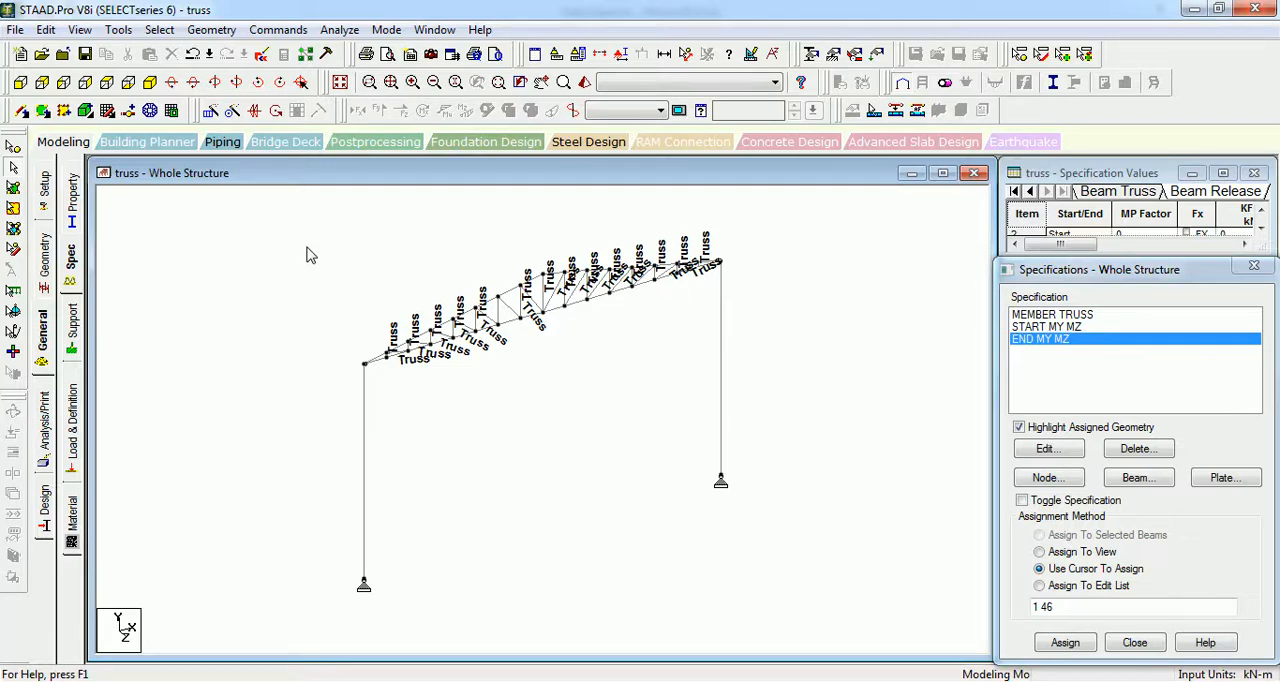
Step: Select all frame members with Assign To Selected Beams, then clear the selection
left_click(1038, 534)
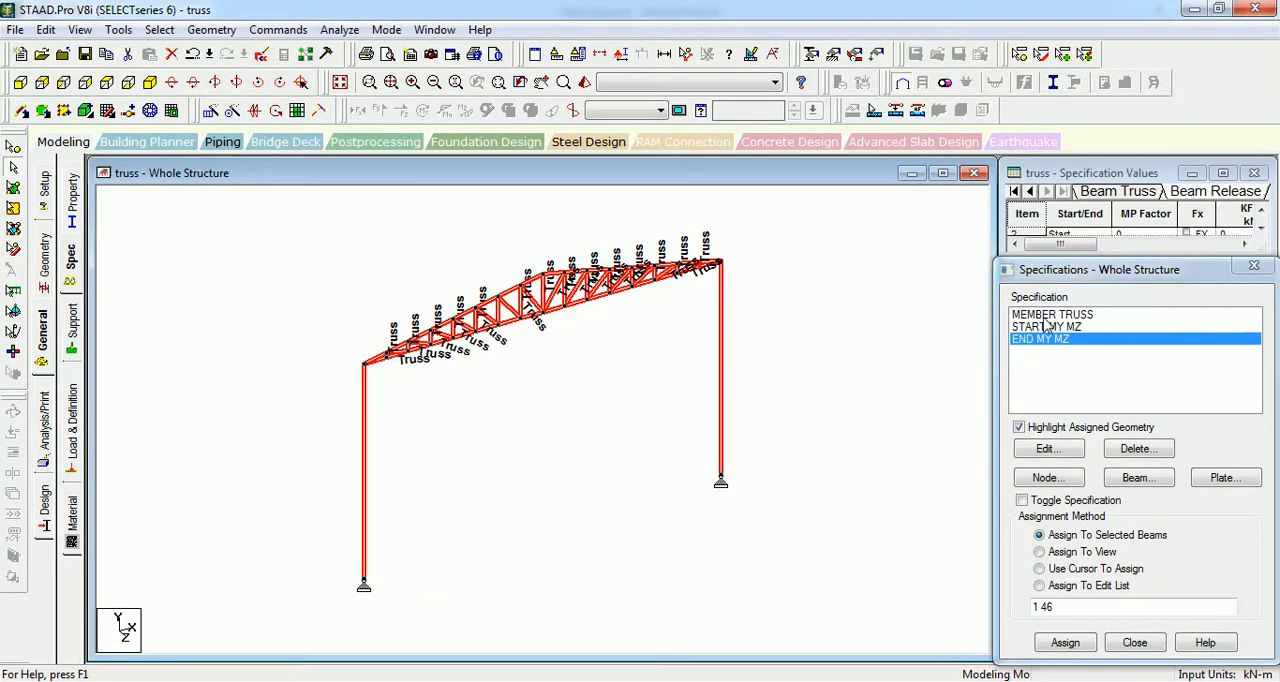
left_click(1039, 568)
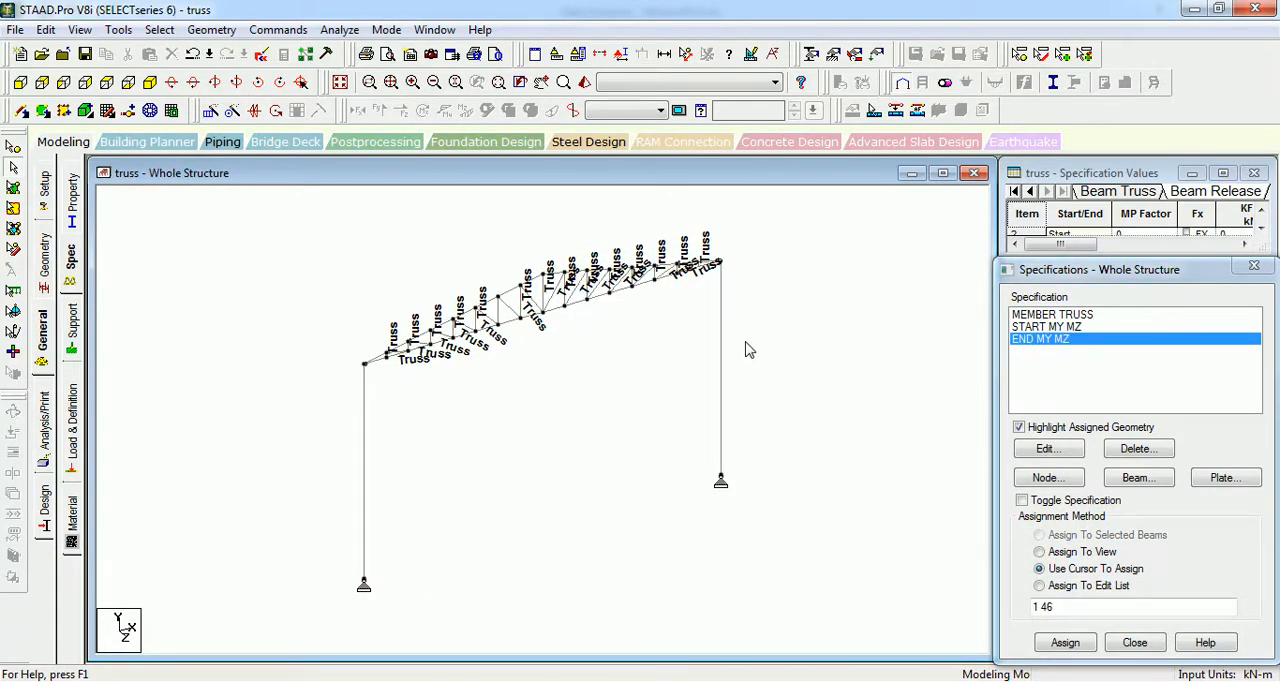
mouse_move(718, 350)
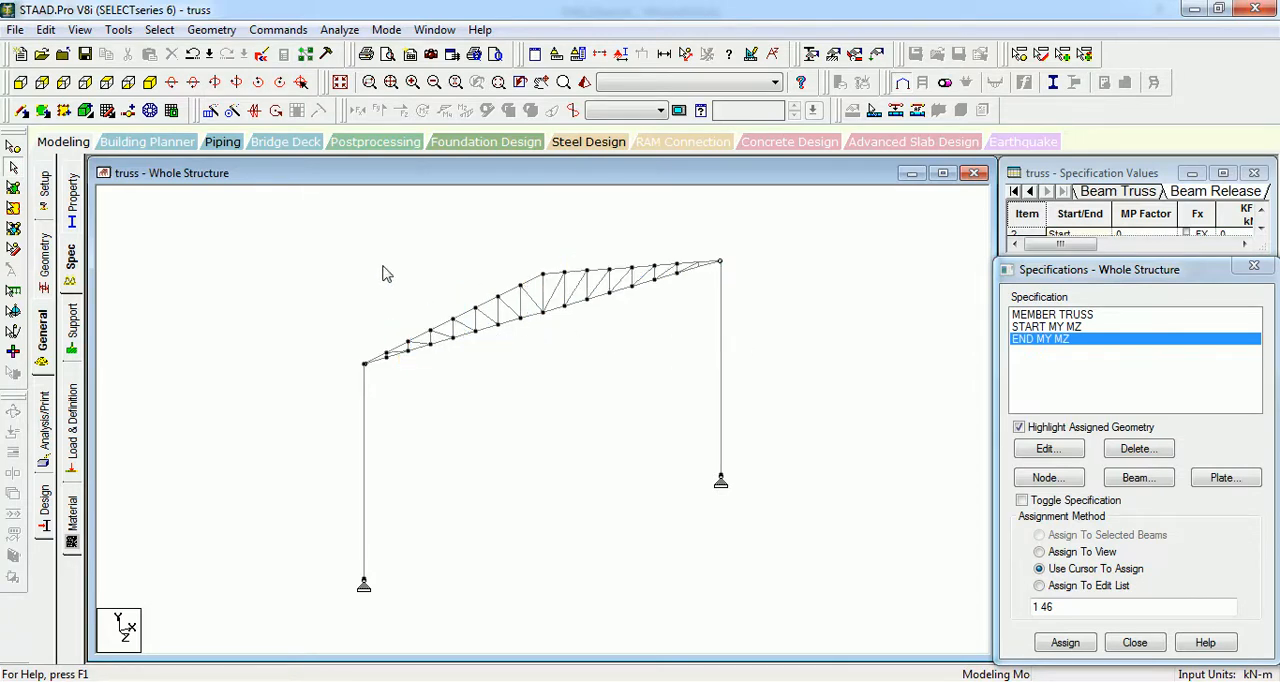
mouse_move(373, 268)
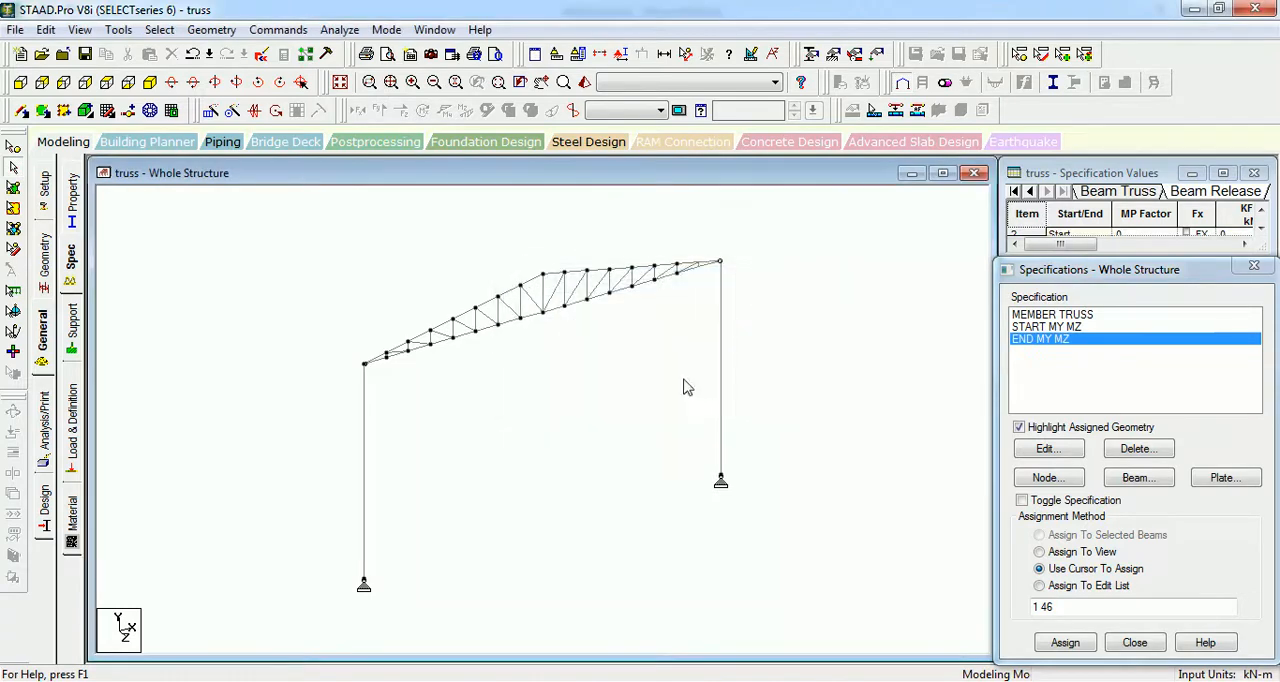
mouse_move(600, 383)
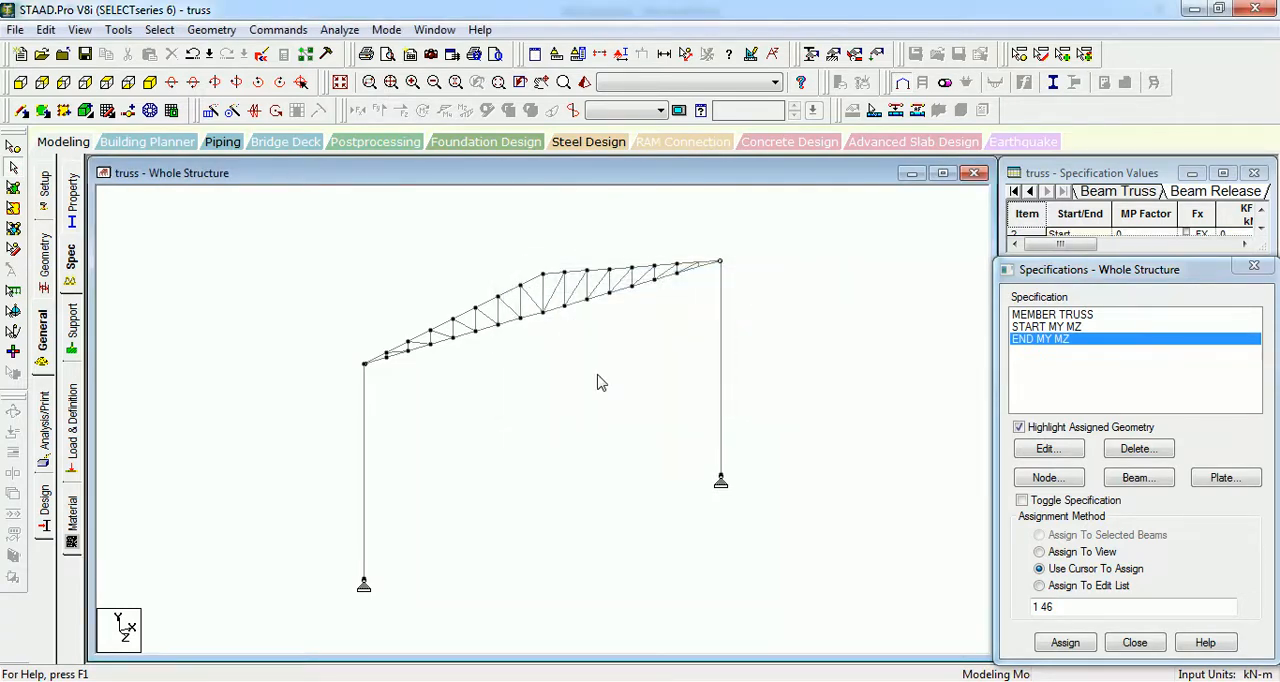
mouse_move(712, 296)
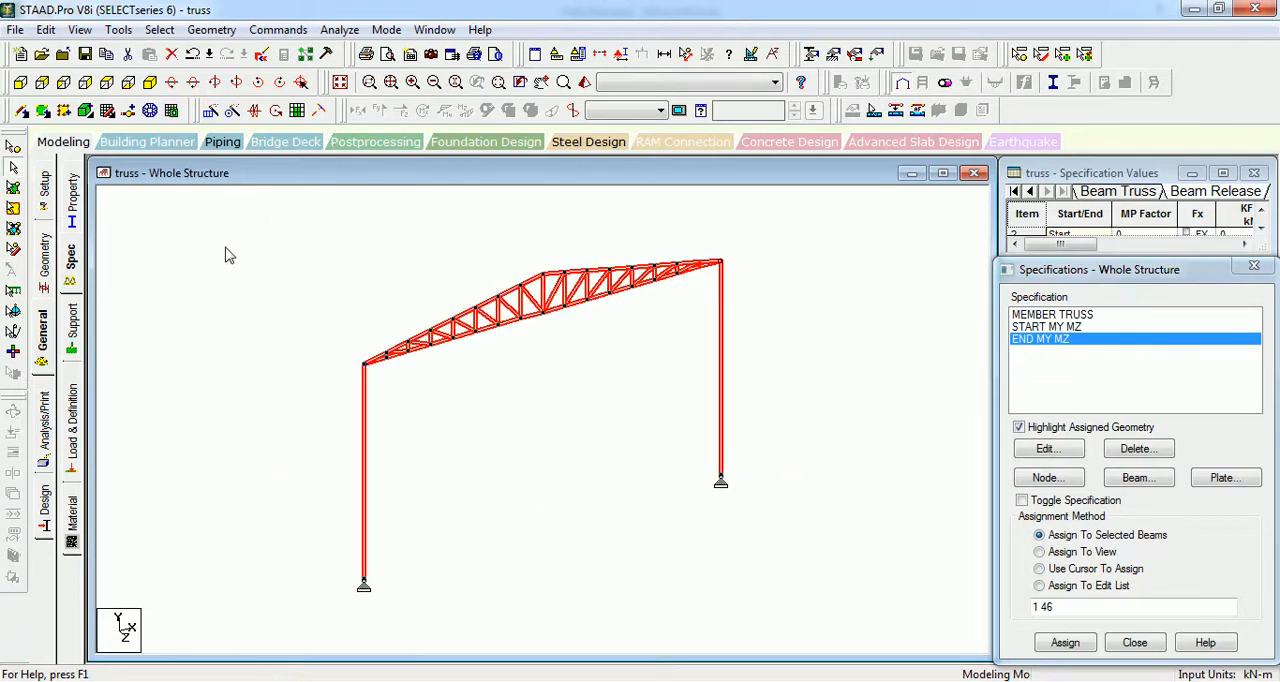
mouse_move(210, 110)
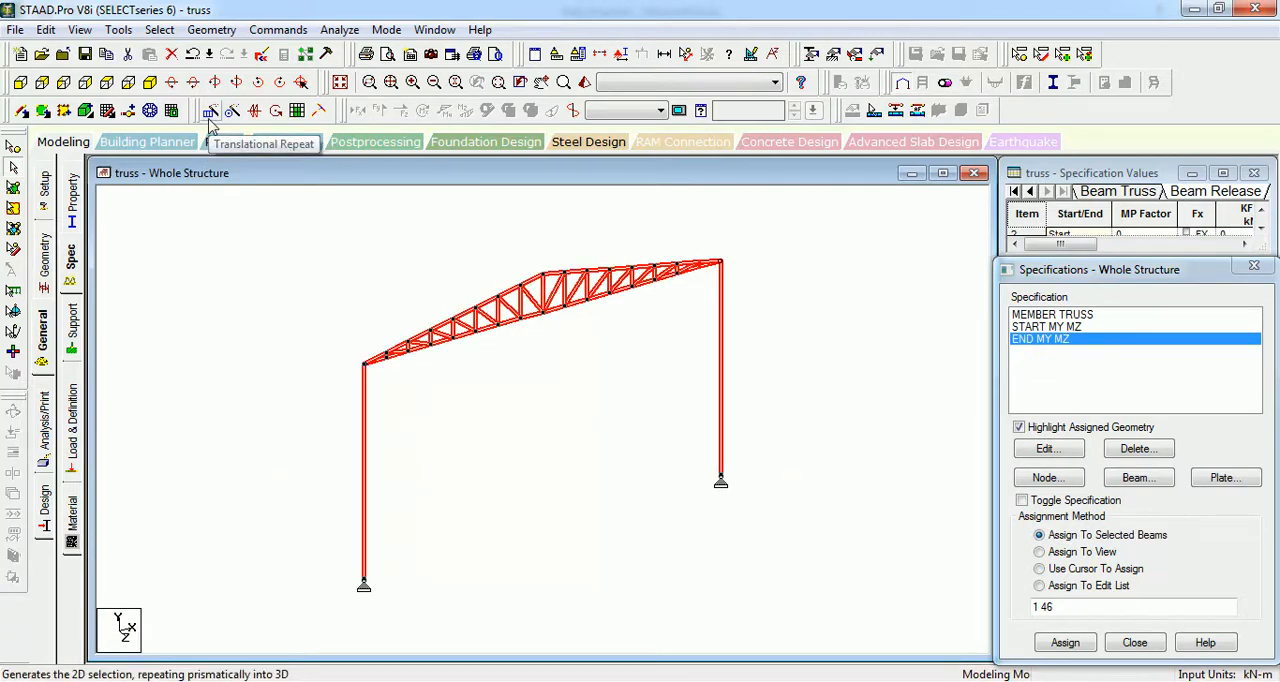
Step: Repeat the portal frame 7 times along Z at 6 m spacing
left_click(211, 29)
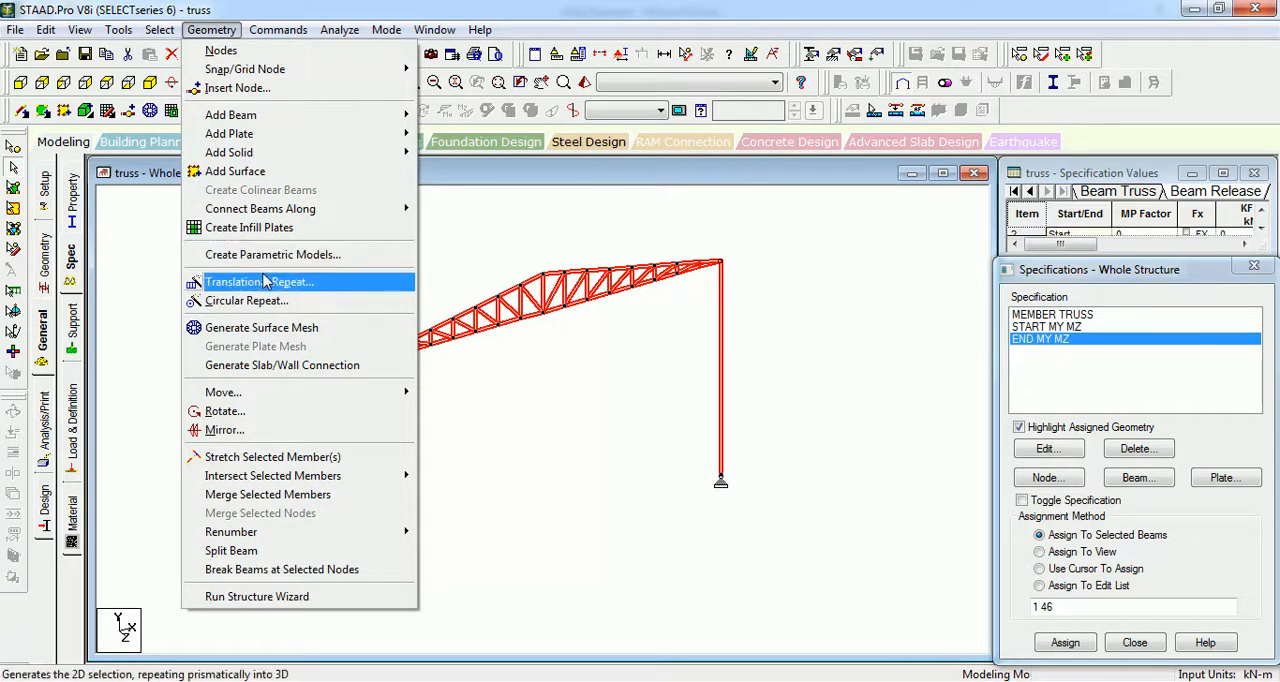
left_click(260, 281)
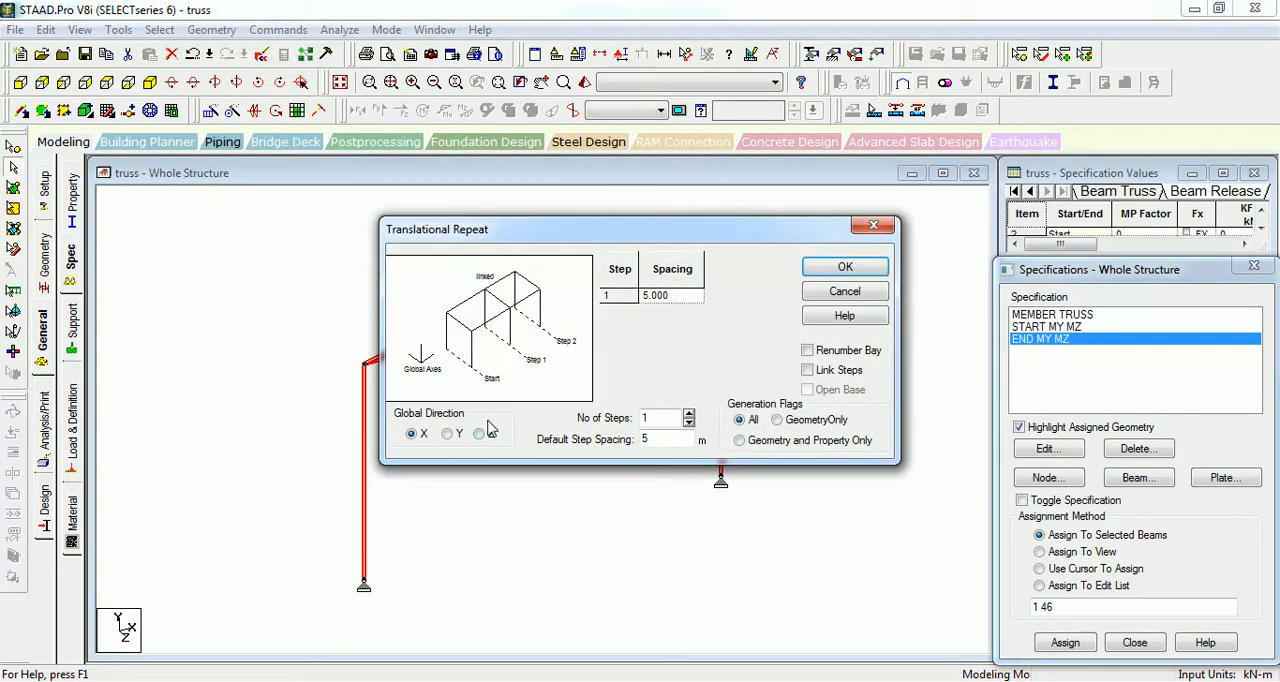
left_click(478, 433)
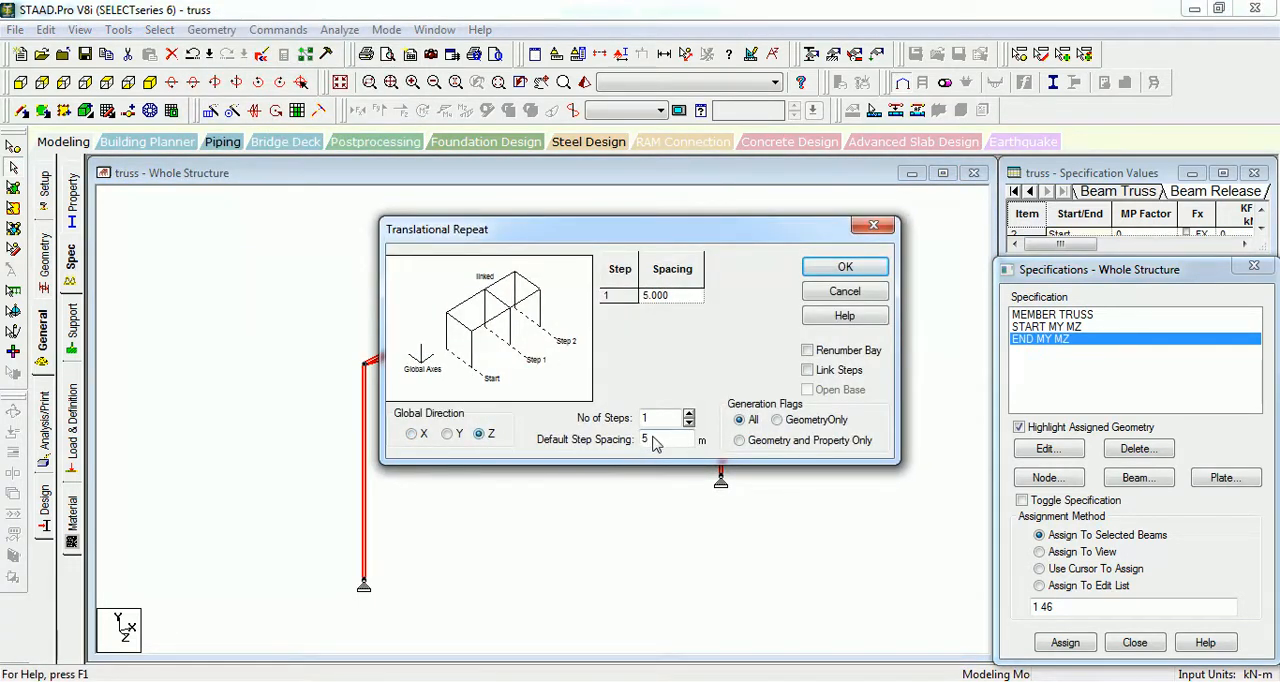
type("7")
type("6")
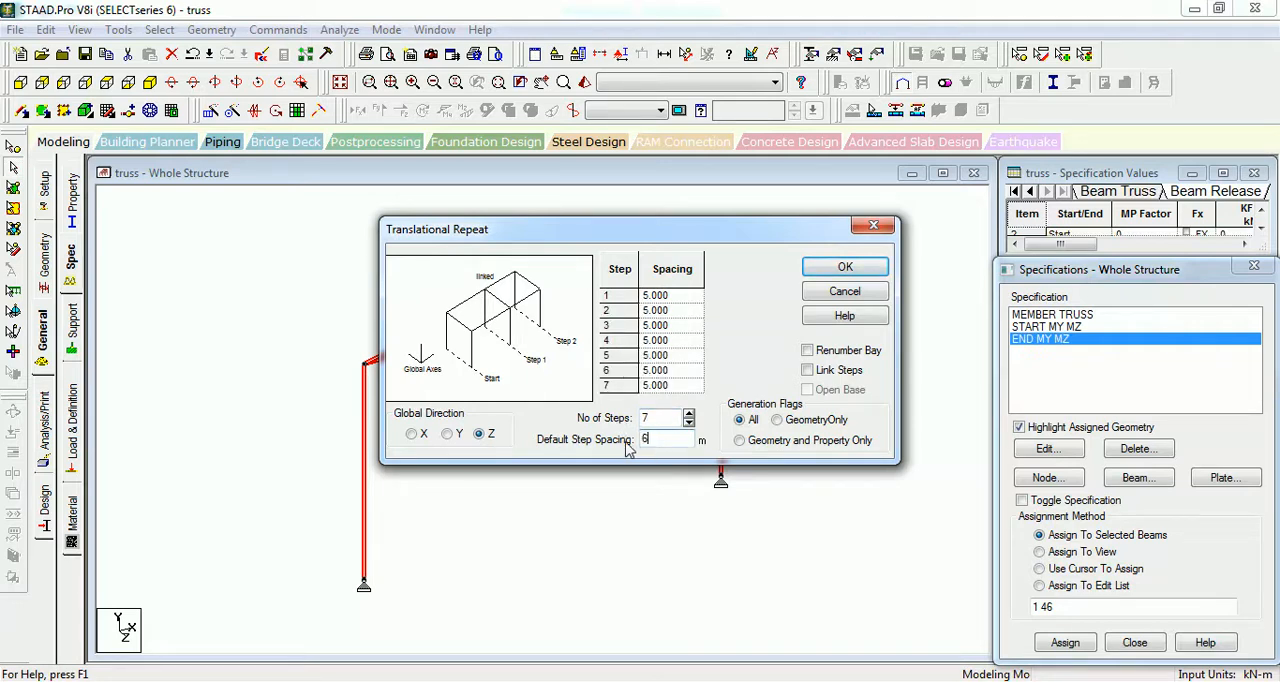
mouse_move(845, 267)
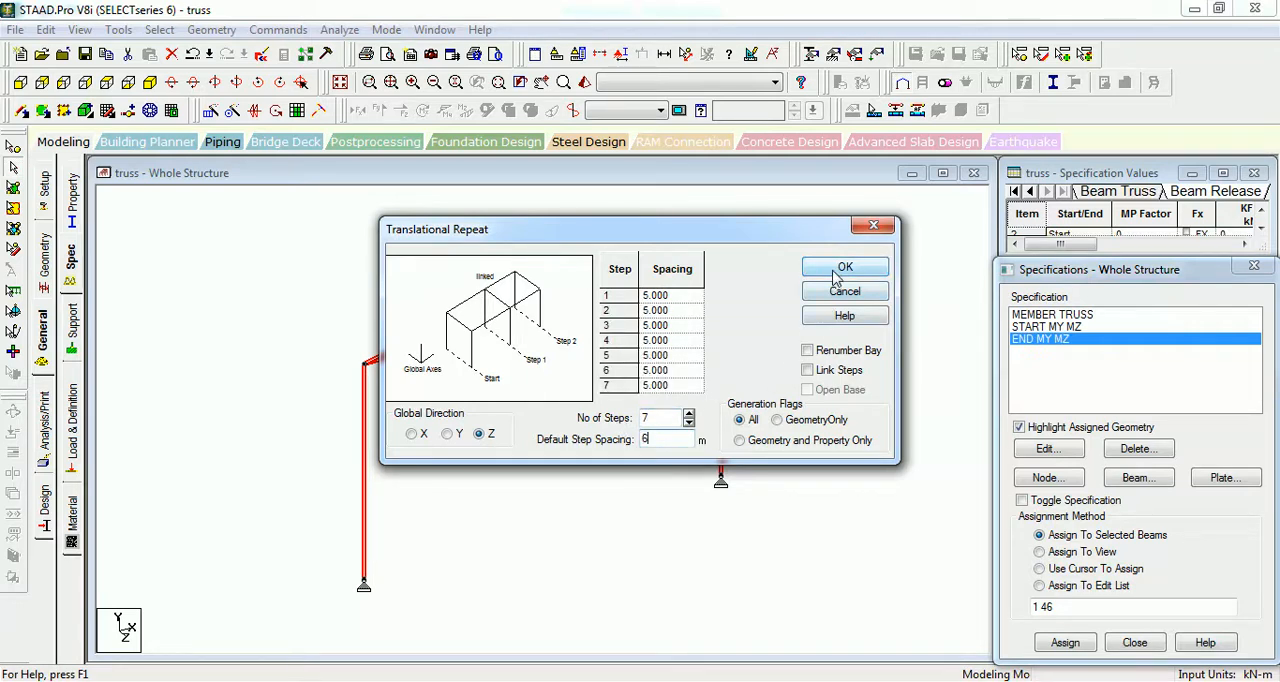
left_click(844, 267)
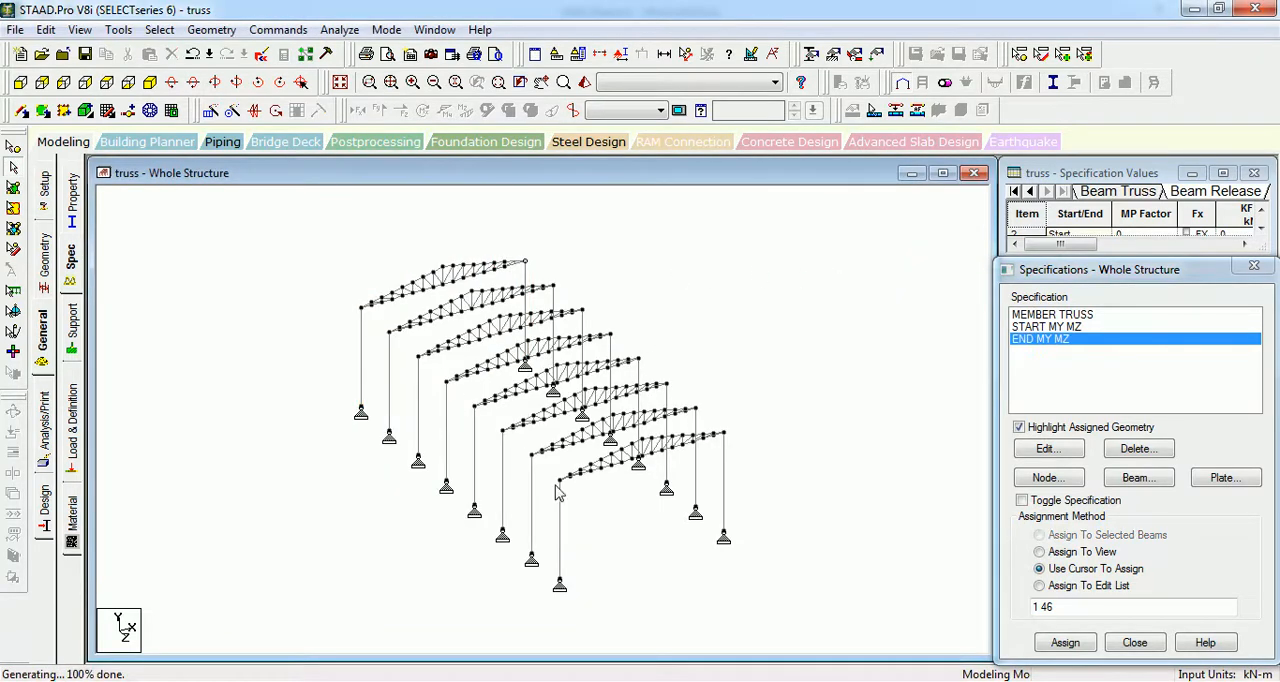
mouse_move(690, 405)
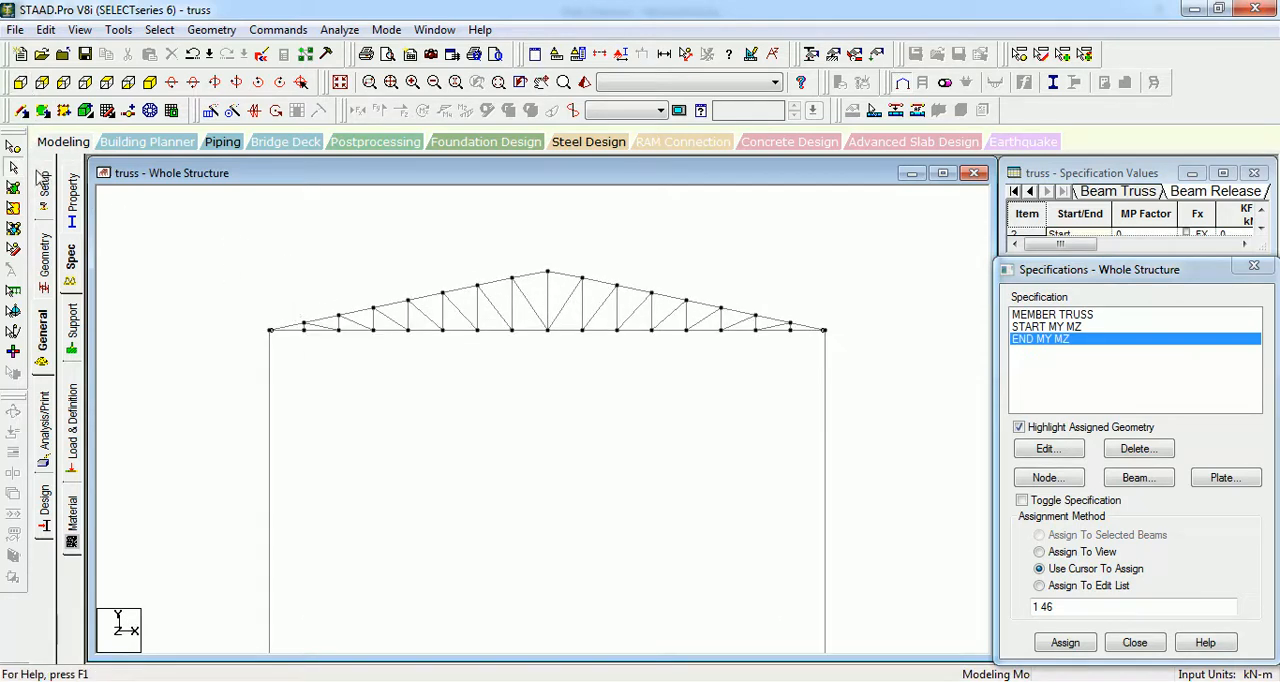
mouse_move(155, 85)
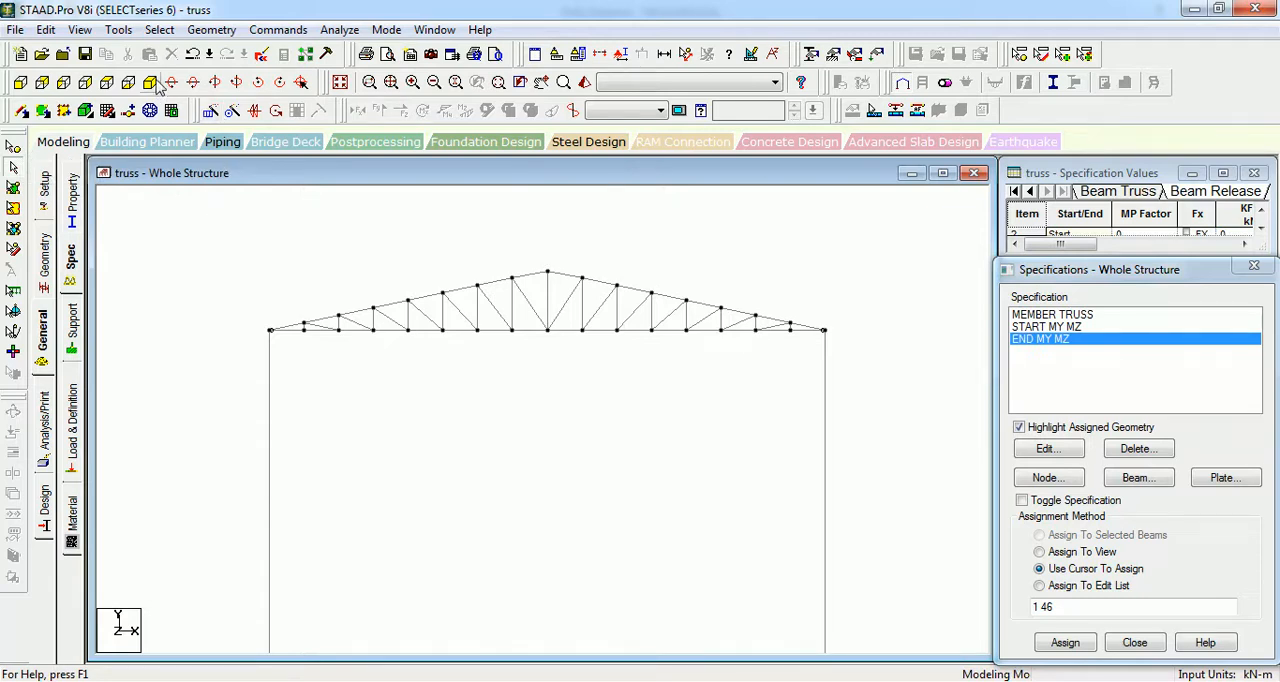
mouse_move(15, 148)
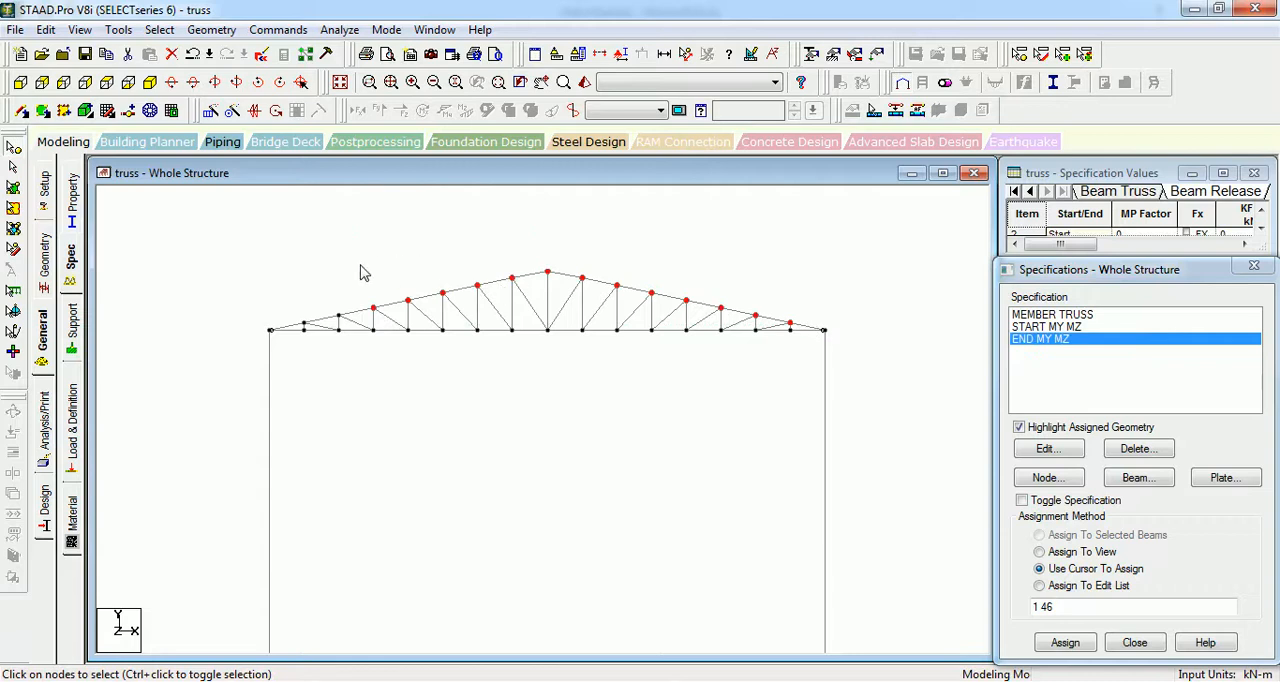
mouse_move(205, 178)
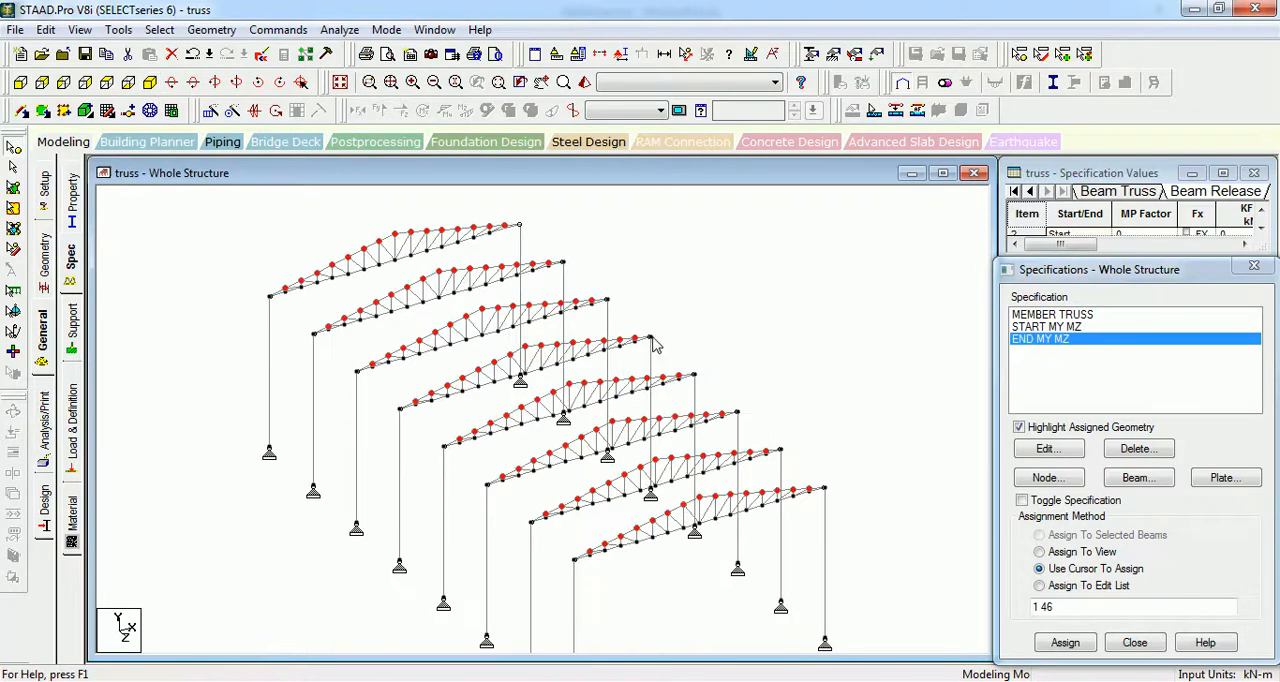
mouse_move(290, 191)
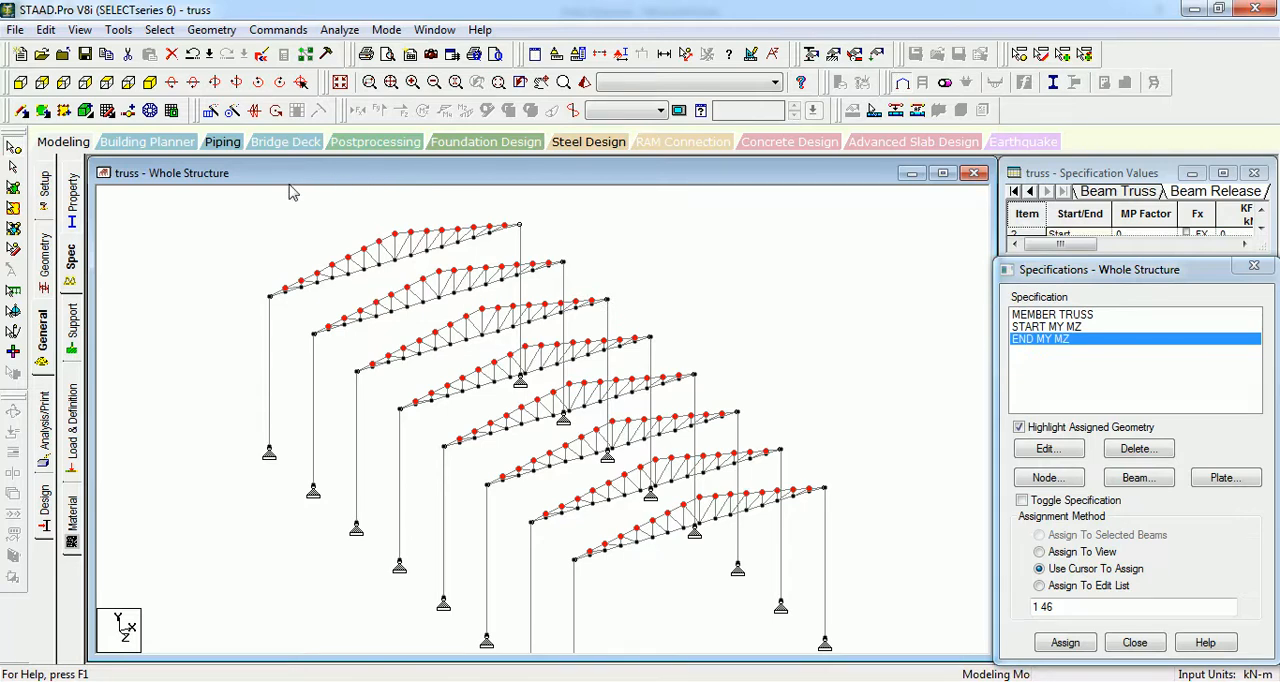
mouse_move(232, 82)
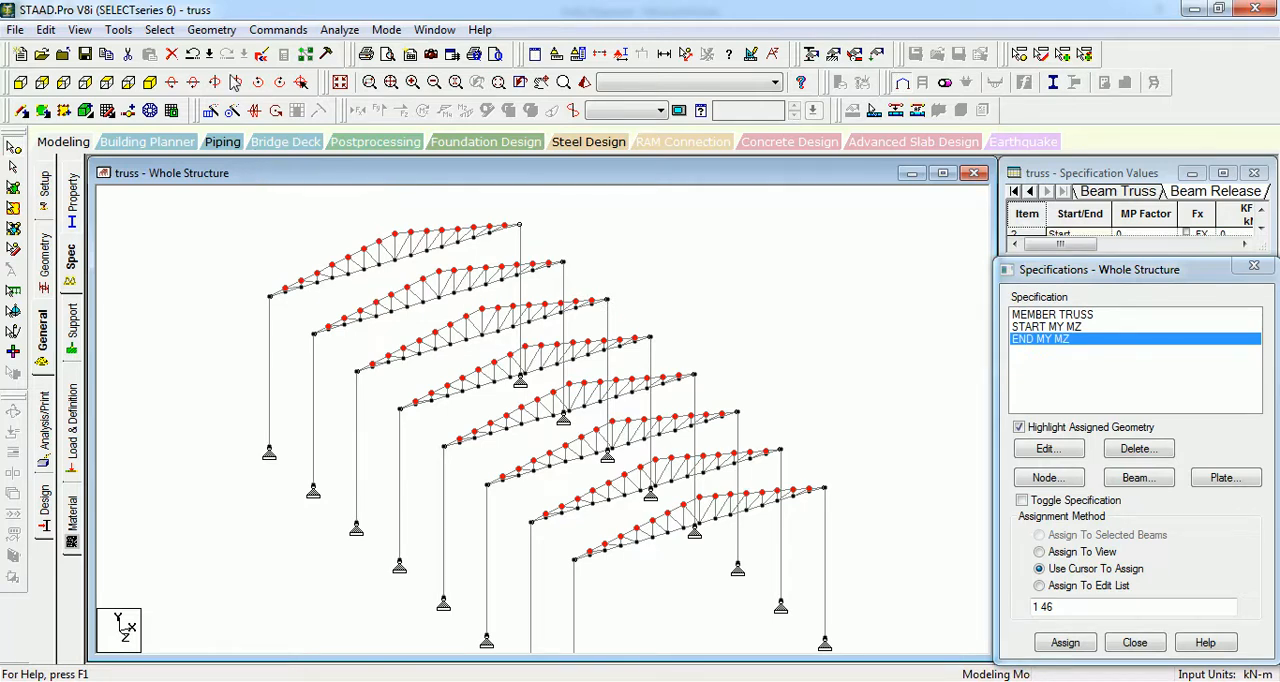
Step: Open the Geometry menu to start connecting the selected top-chord nodes along Z
left_click(211, 29)
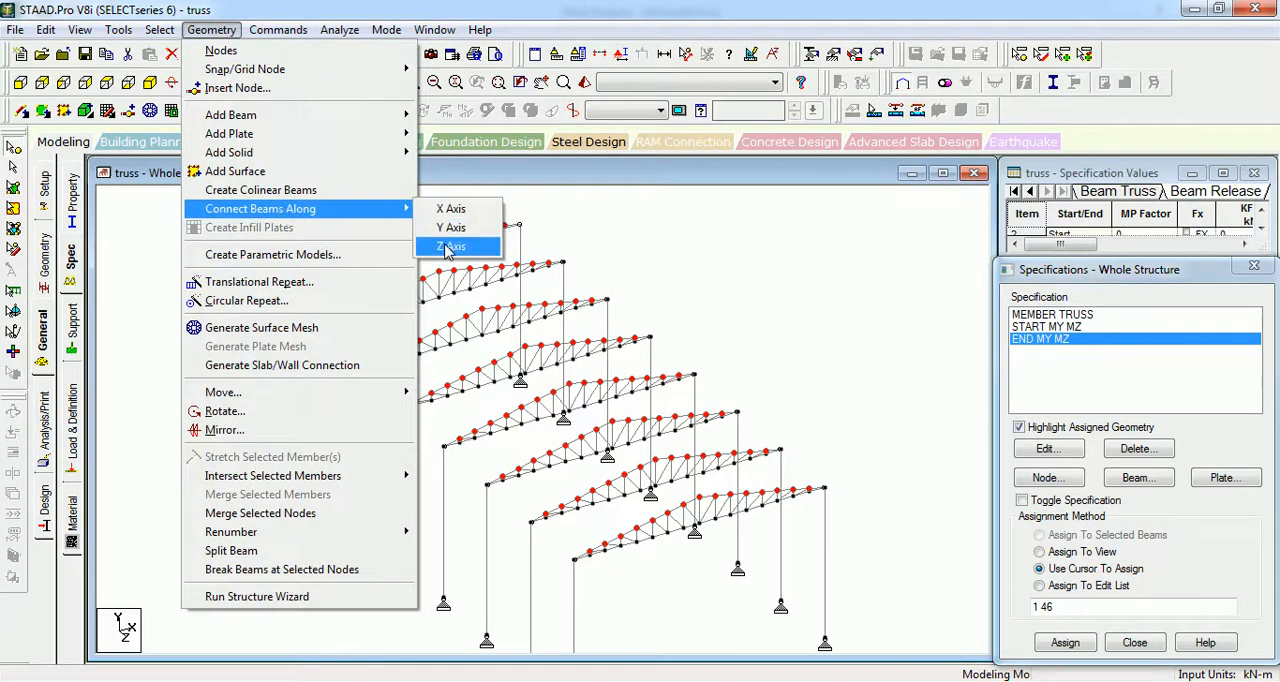
Step: Connect the top-chord nodes, then the eave nodes, of all eight frames with Z-direction beams
left_click(449, 246)
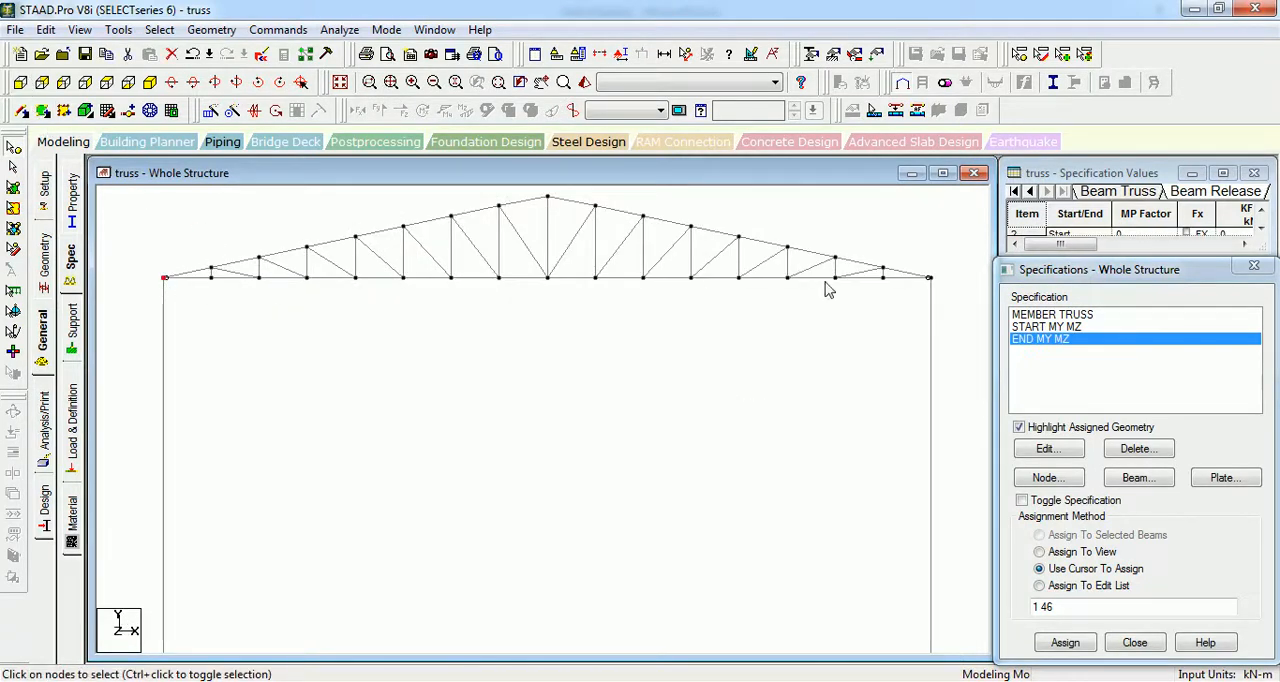
left_click(211, 29)
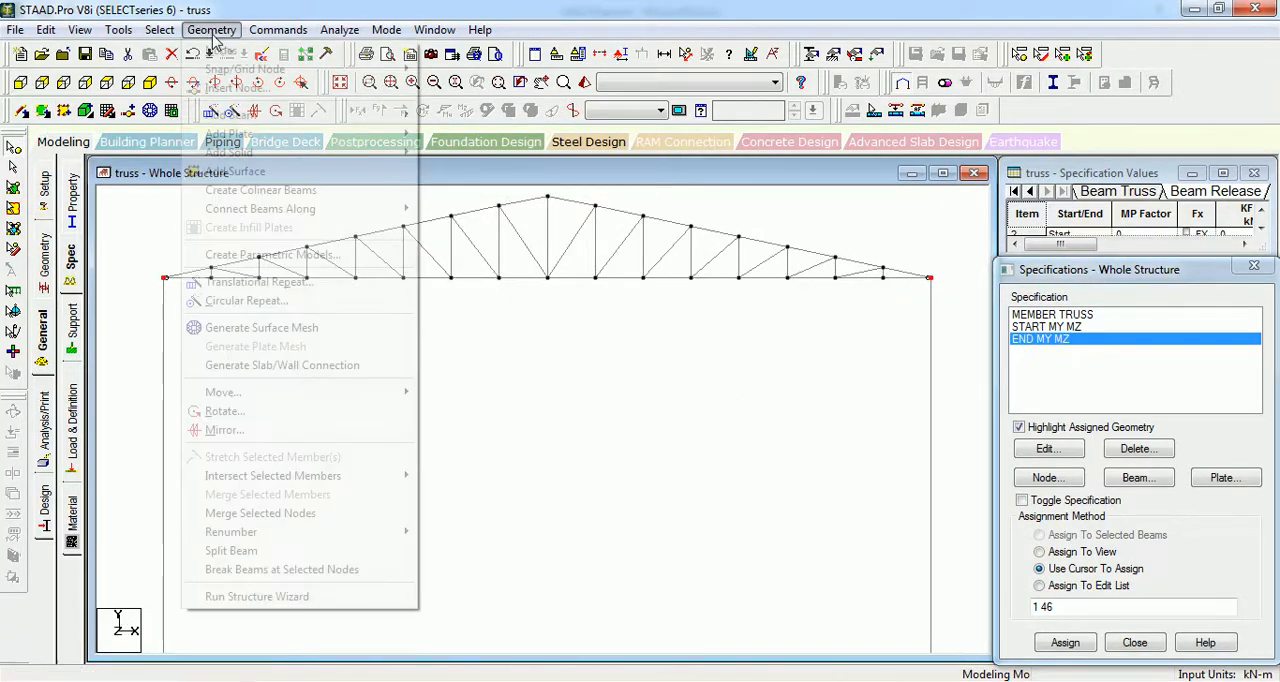
left_click(211, 29)
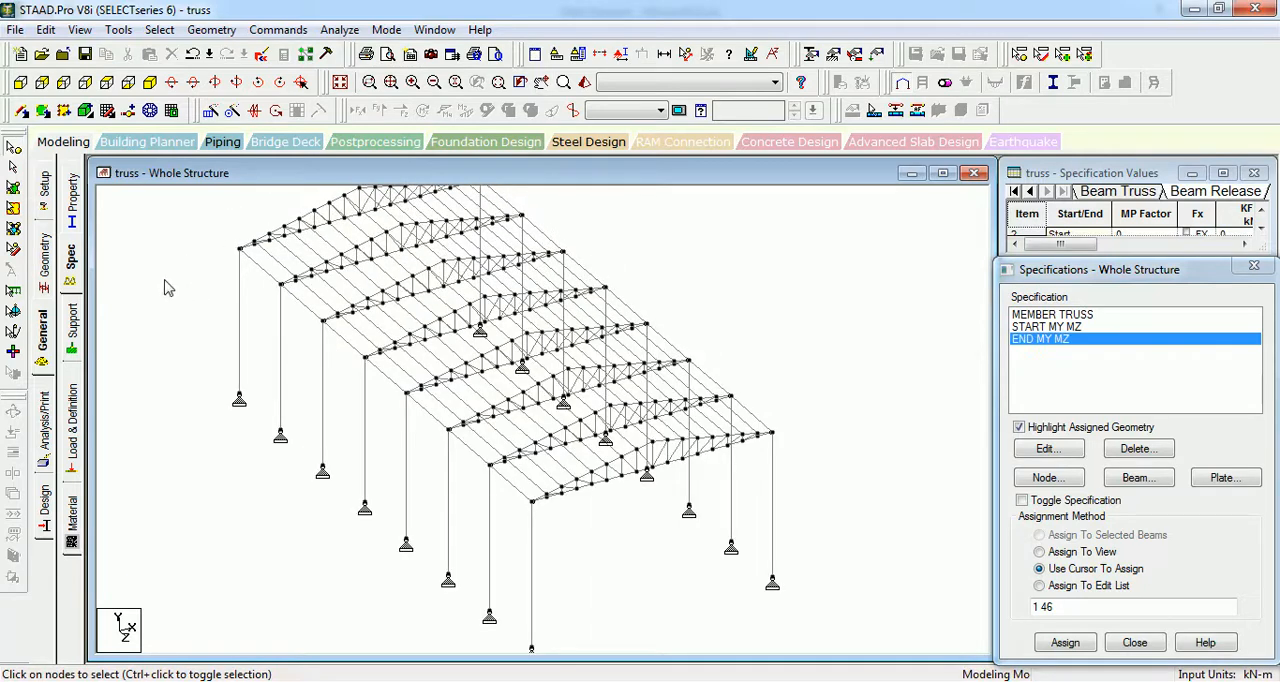
mouse_move(140, 362)
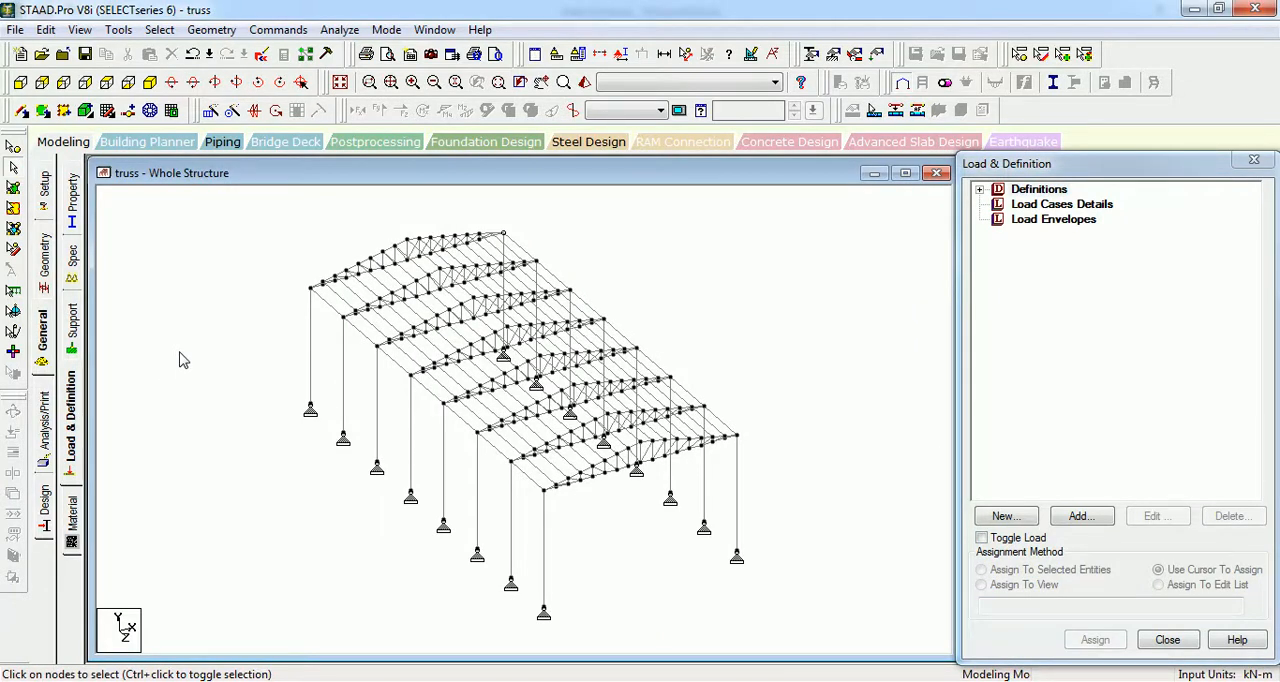
mouse_move(1058, 220)
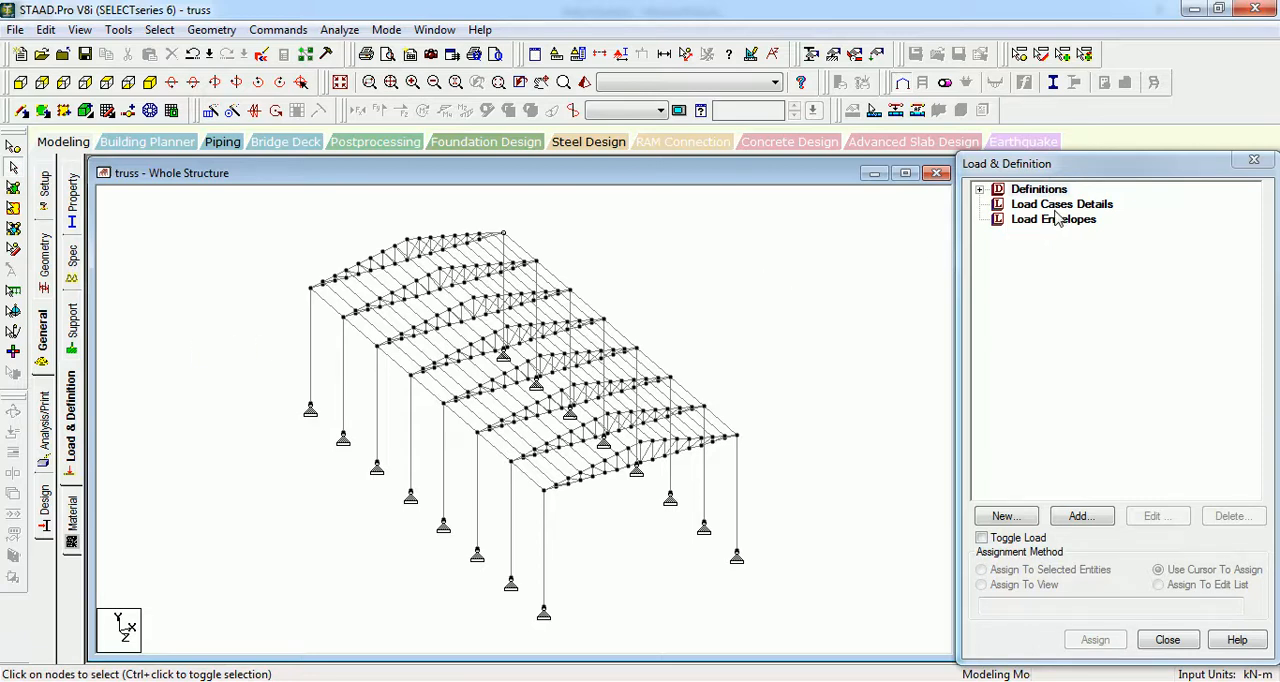
Step: Add dead load case 1: DL, then request deletion of that DL case
left_click(1061, 204)
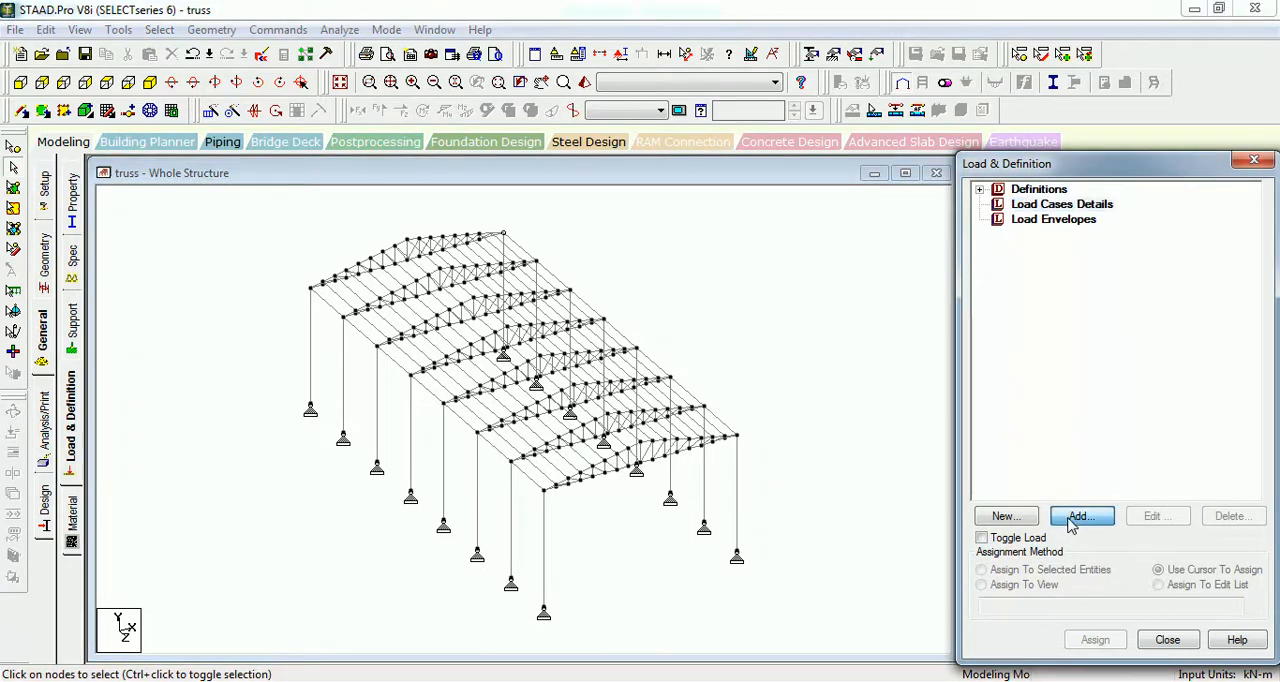
left_click(1080, 516)
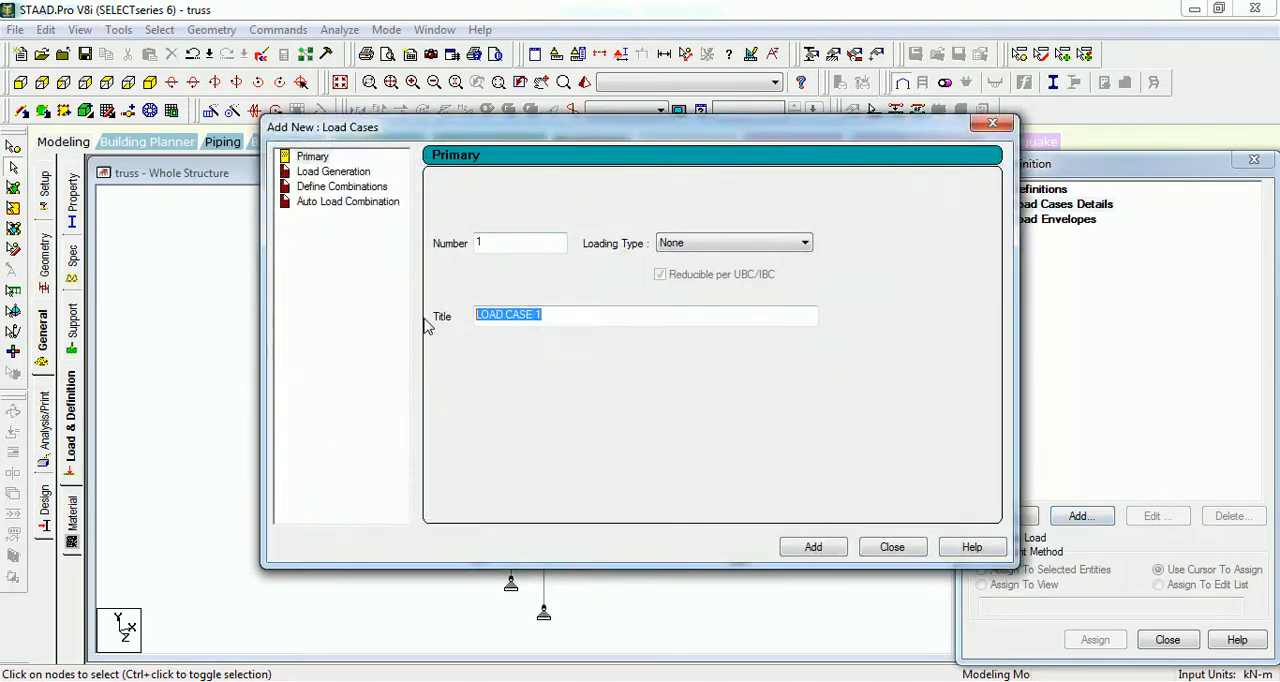
type("DLL")
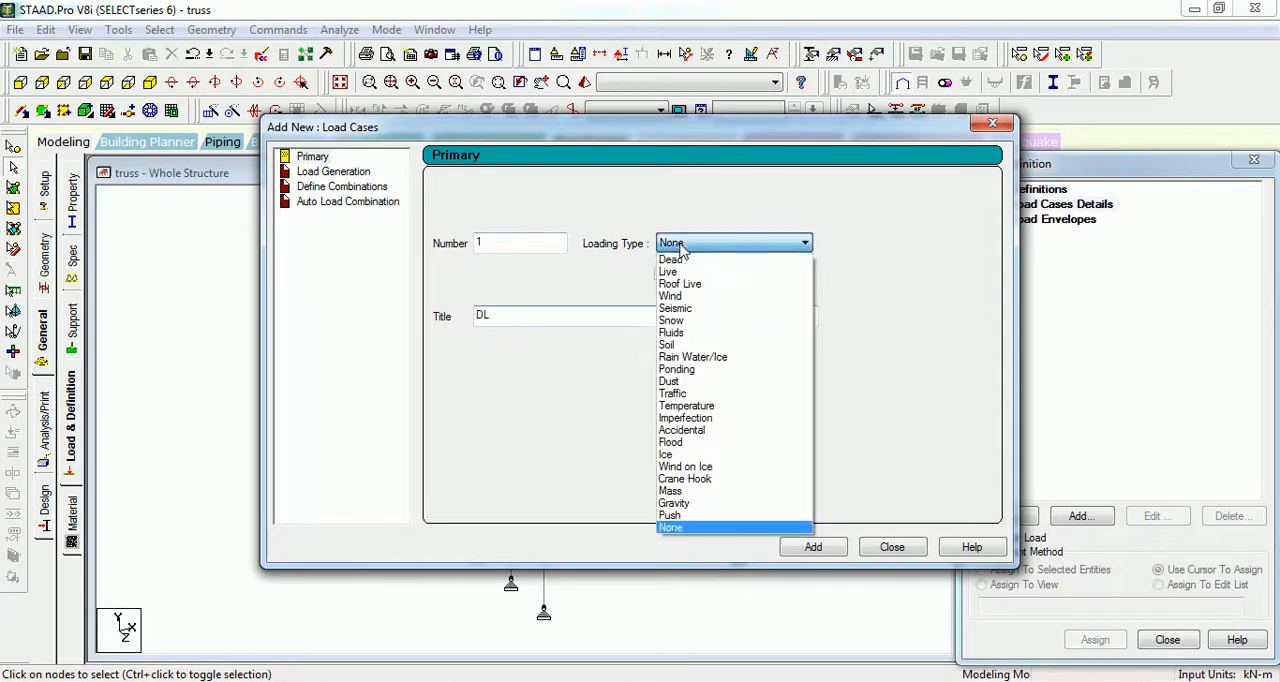
left_click(672, 259)
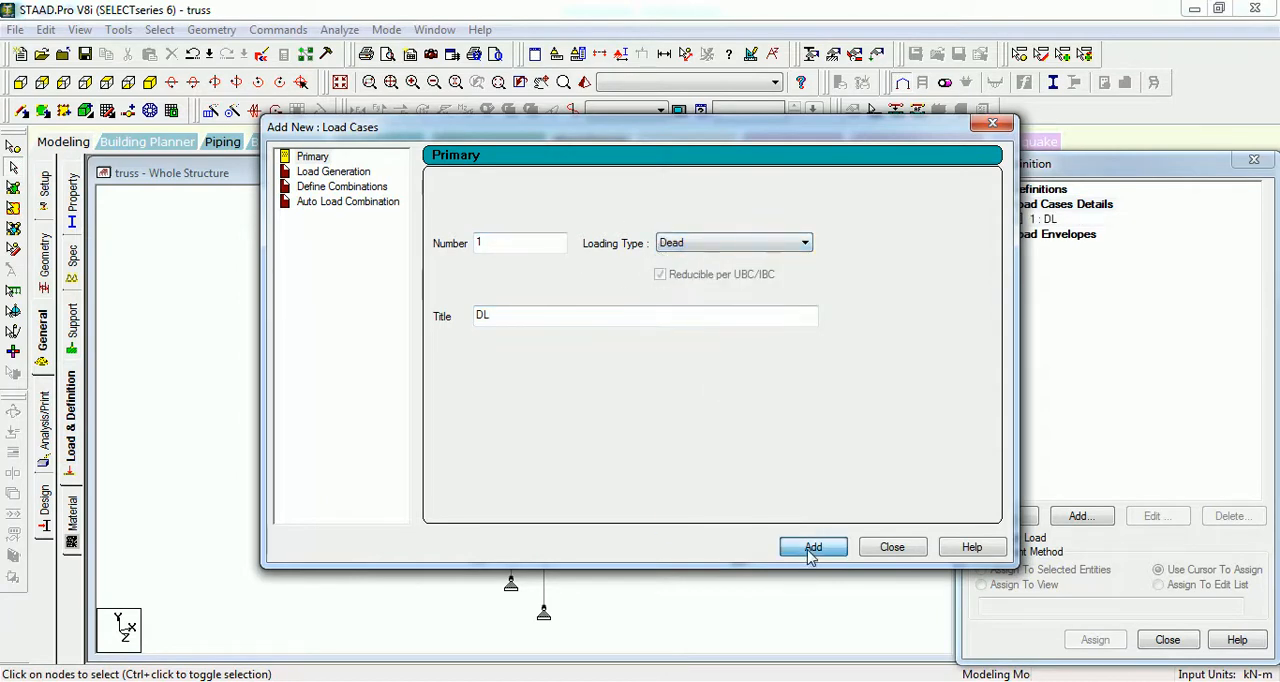
left_click(812, 546)
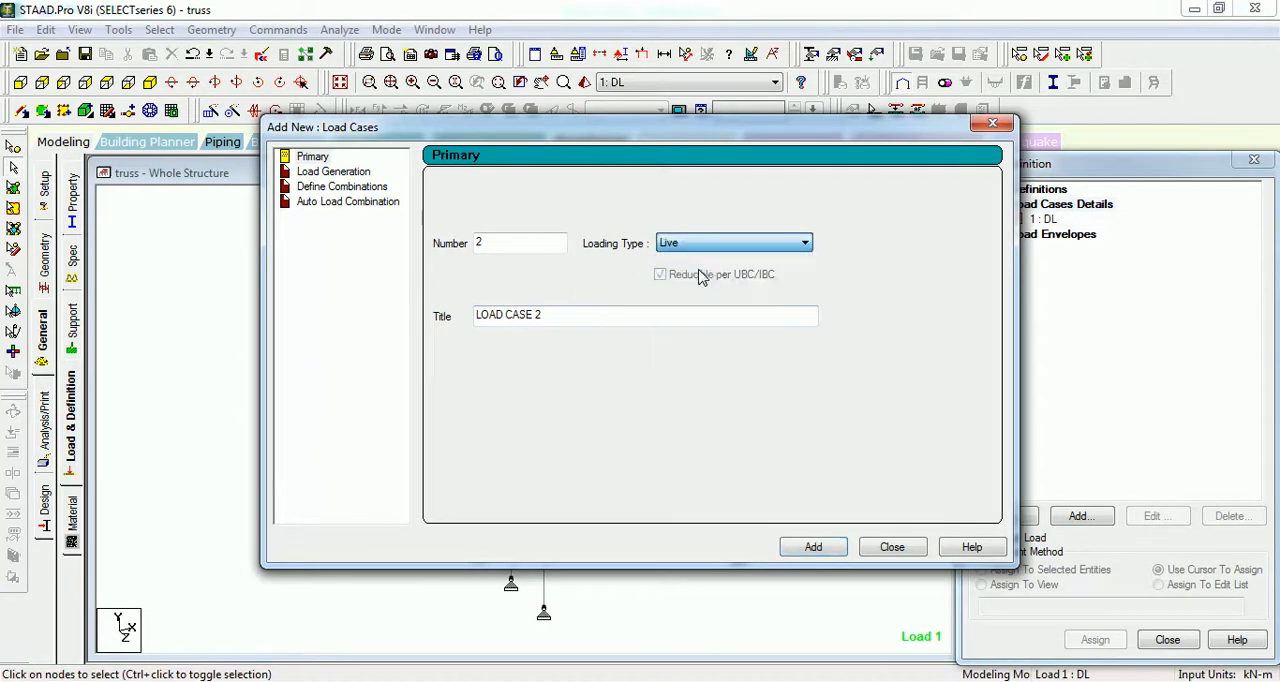
type("LL")
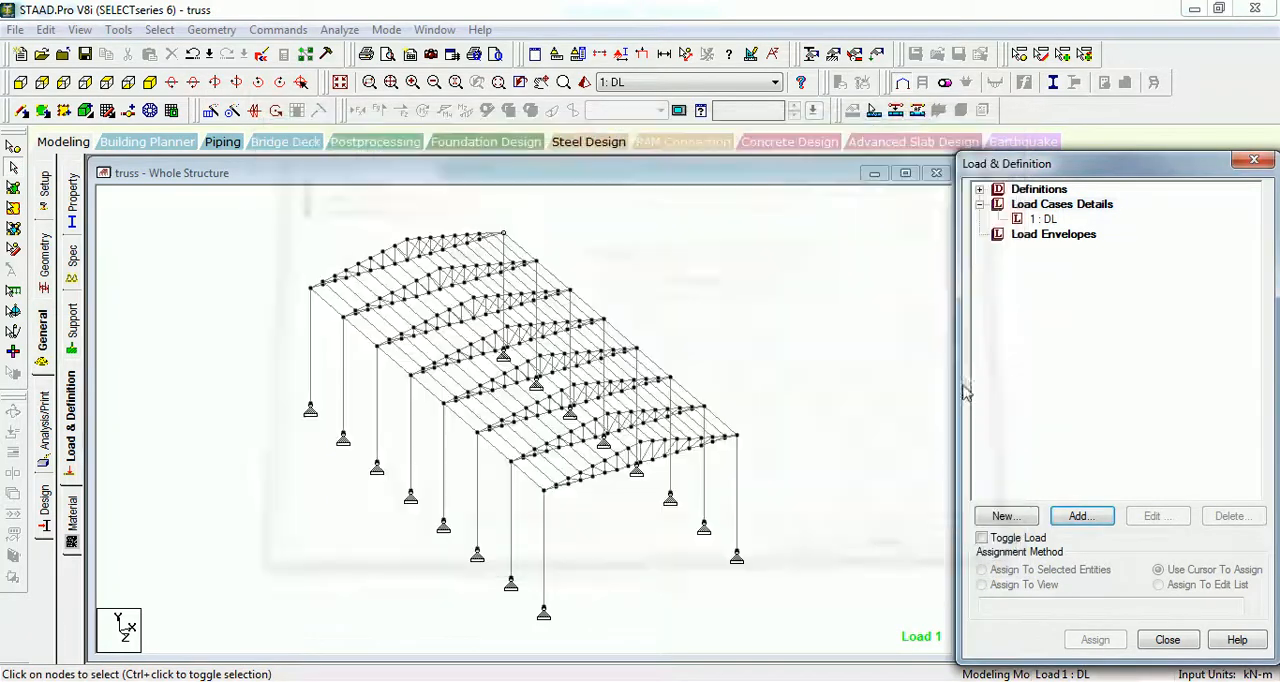
left_click(1232, 515)
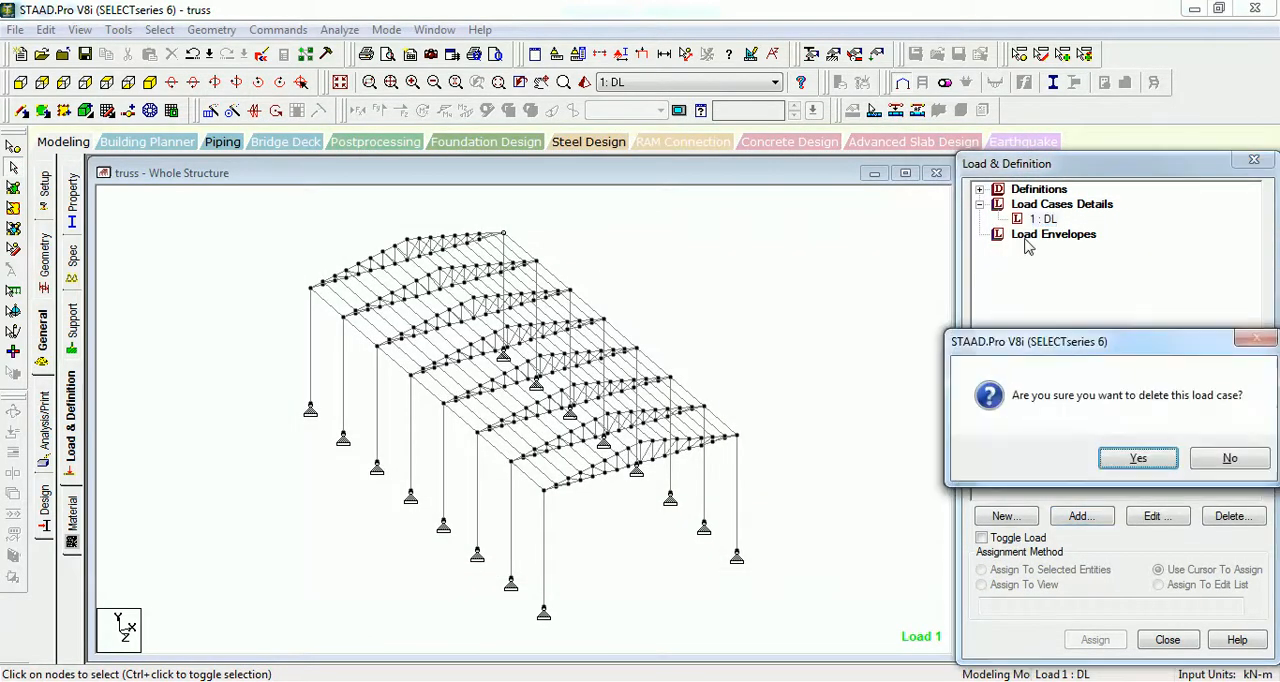
Step: Confirm deleting DL and add seismic load cases EQX and EQZ
left_click(1137, 458)
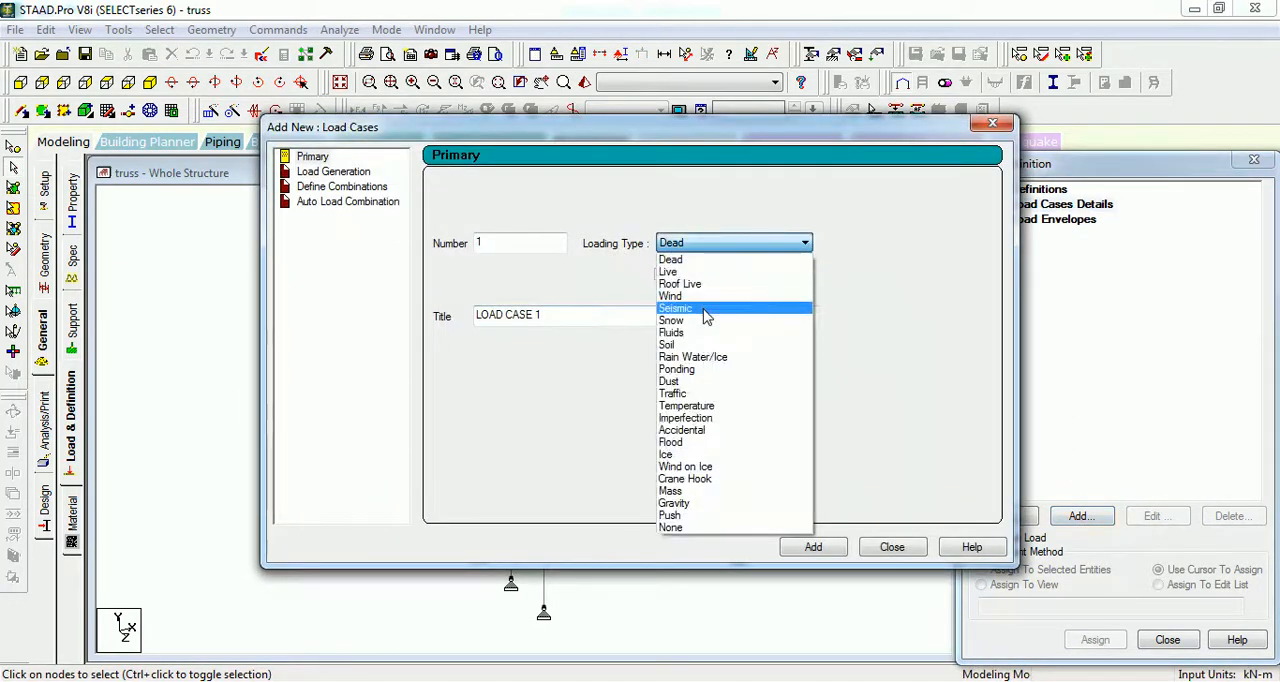
left_click(675, 308)
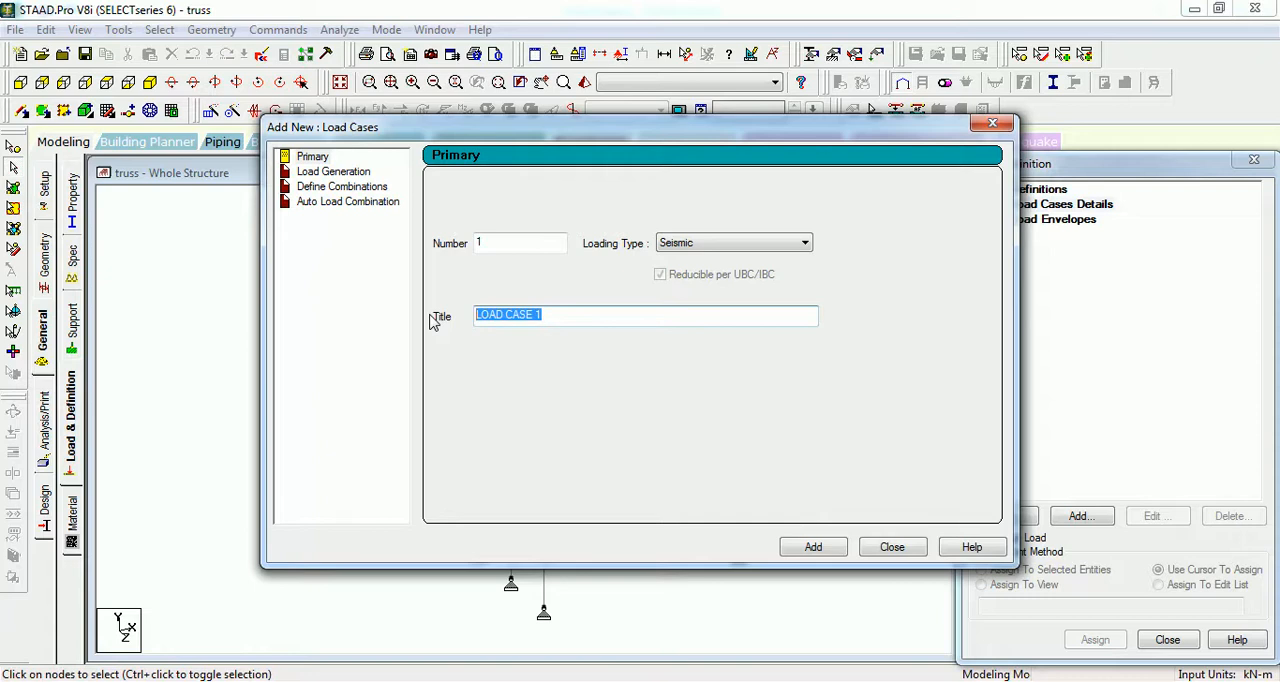
type("EQ")
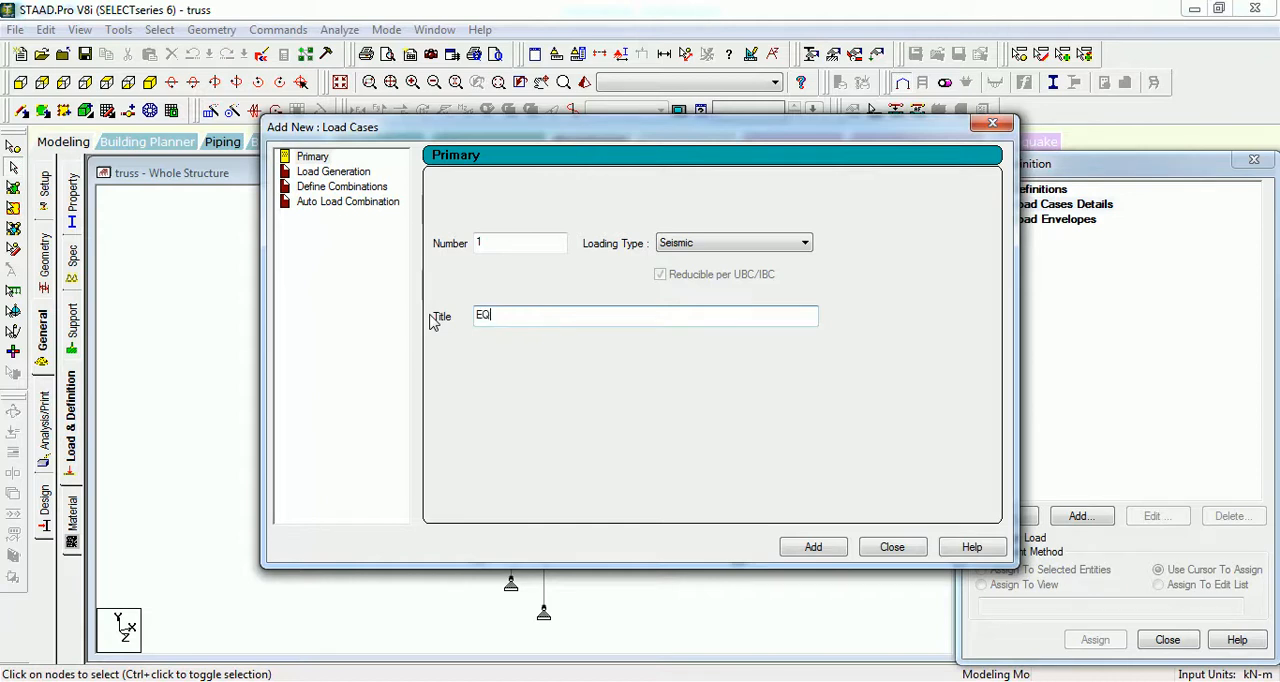
left_click(812, 547)
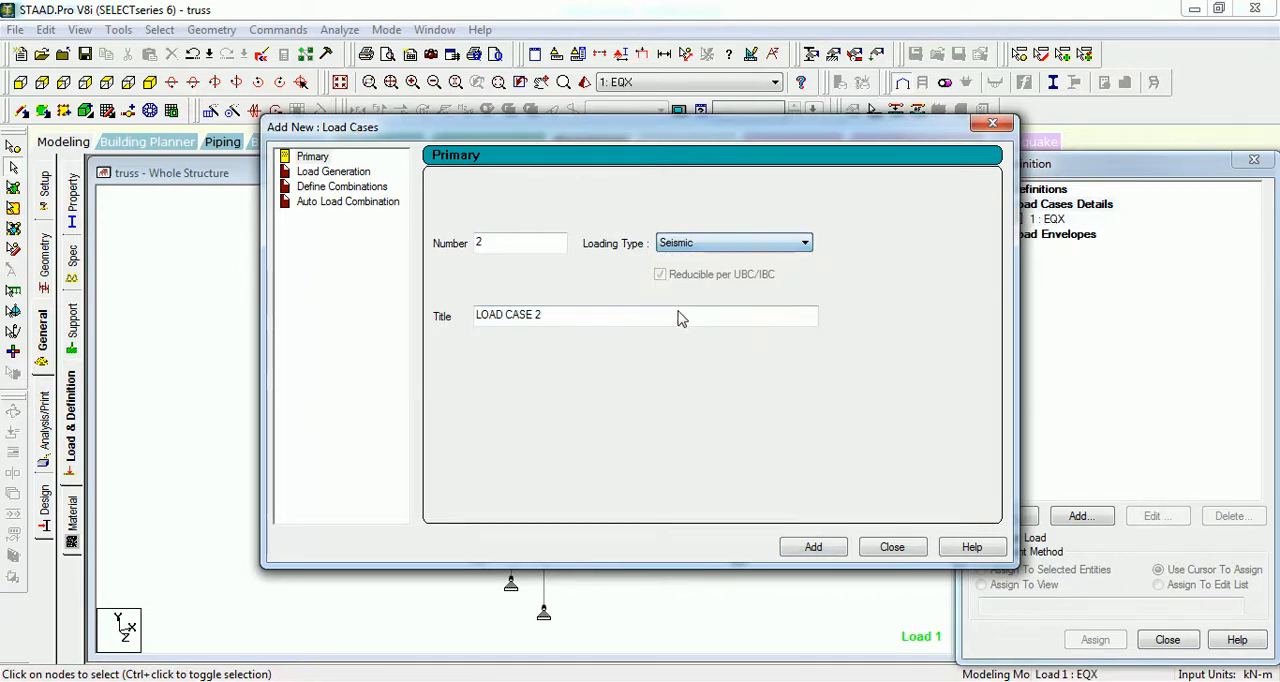
type("EQZ")
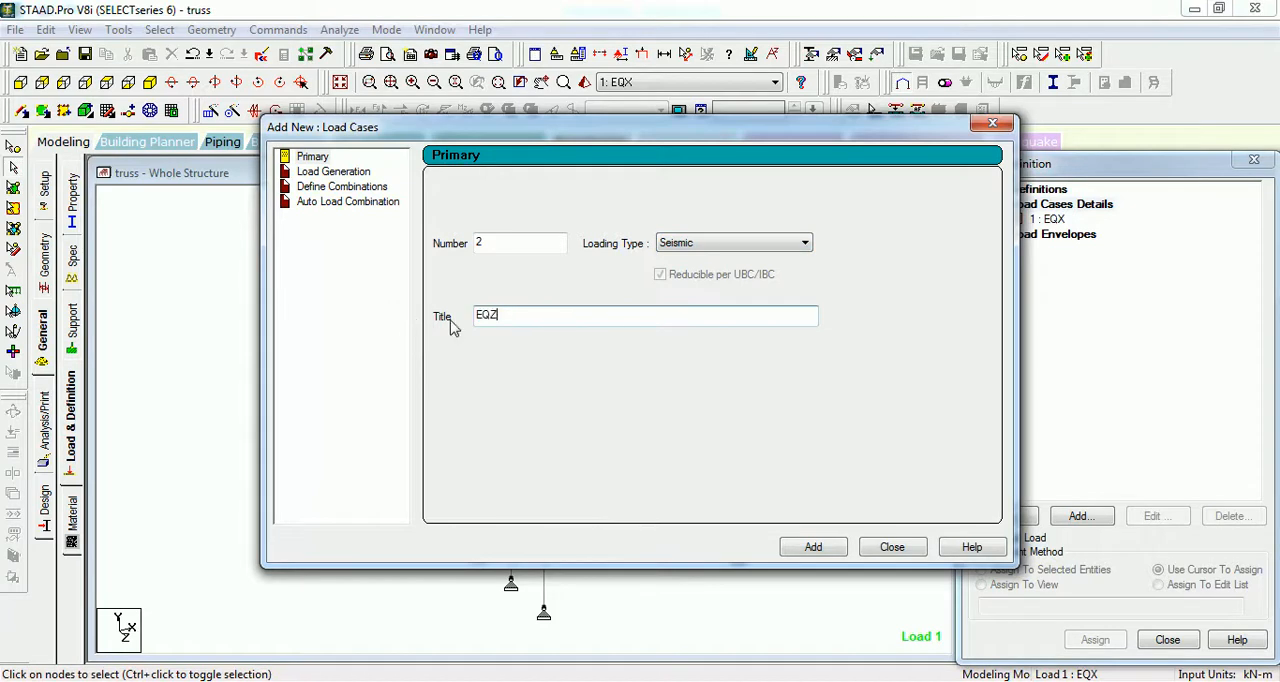
left_click(804, 242)
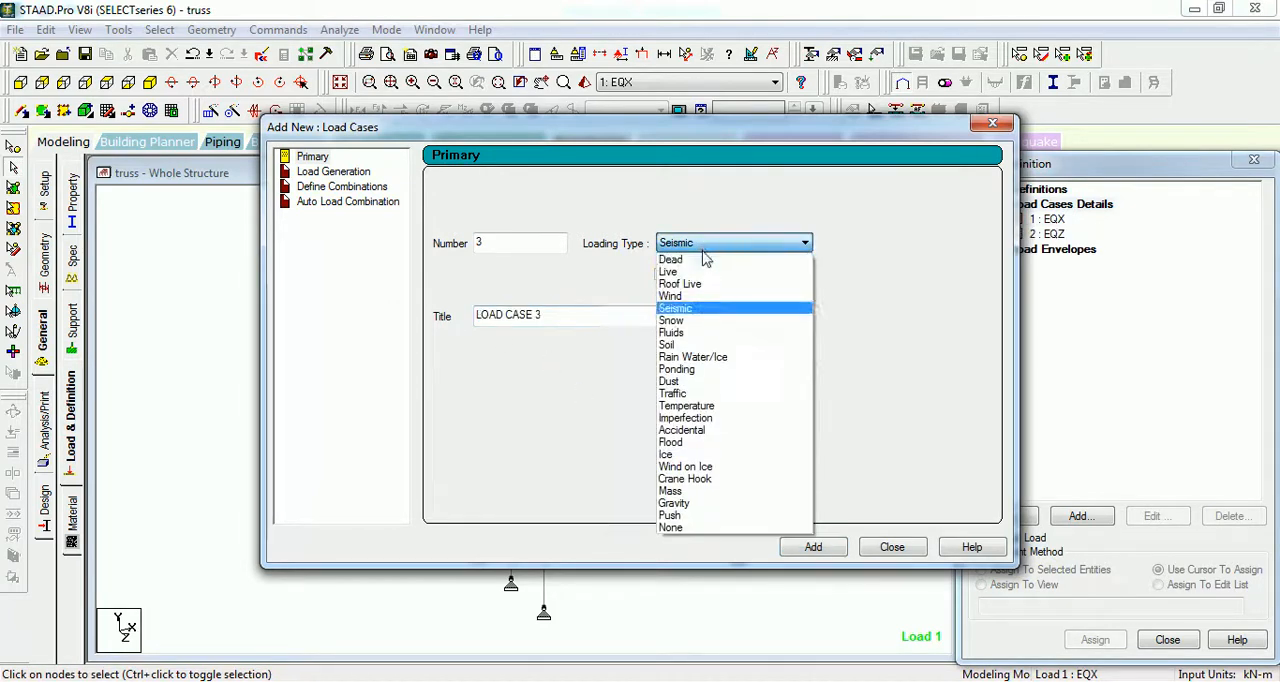
Step: Add dead load case 3: DL and enter title LL for live case 4
left_click(670, 259)
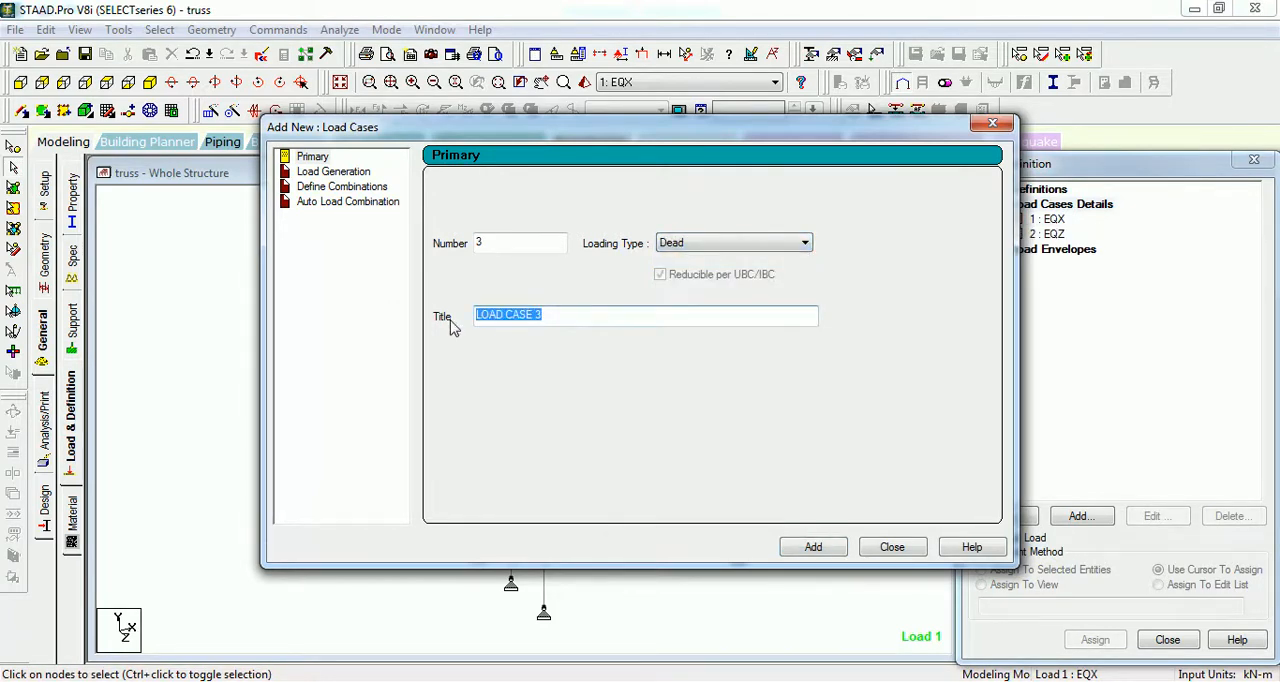
left_click(812, 547)
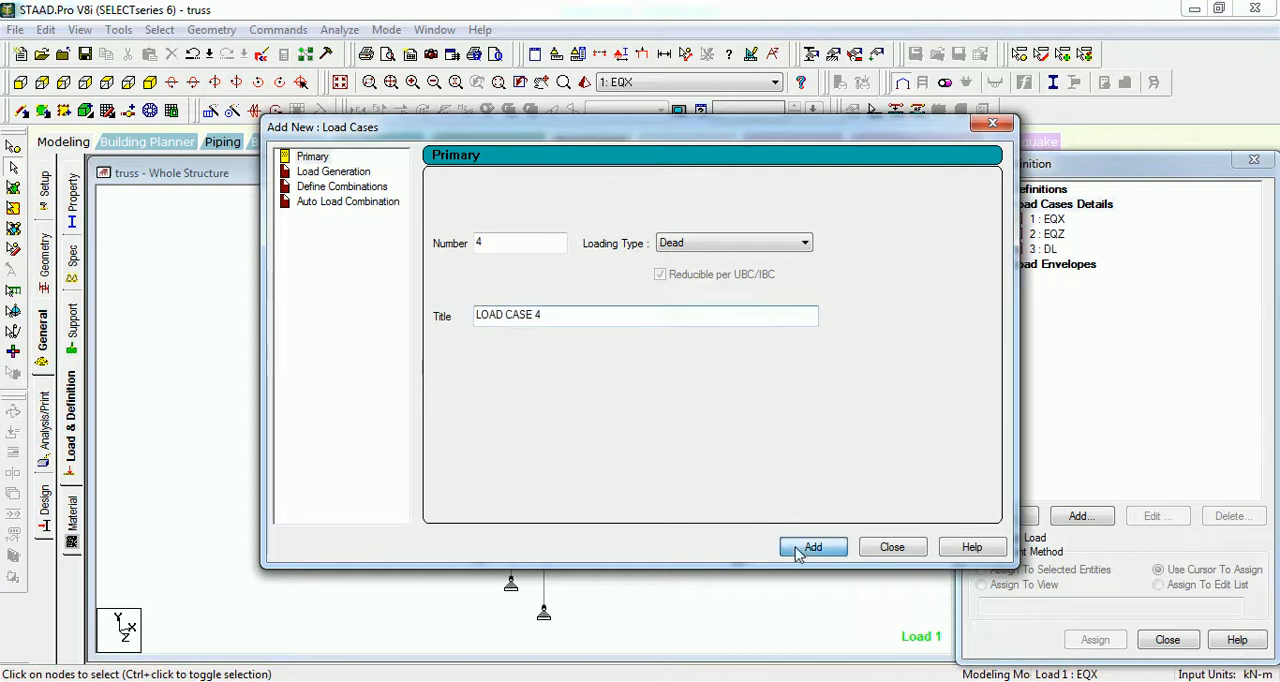
left_click(734, 242)
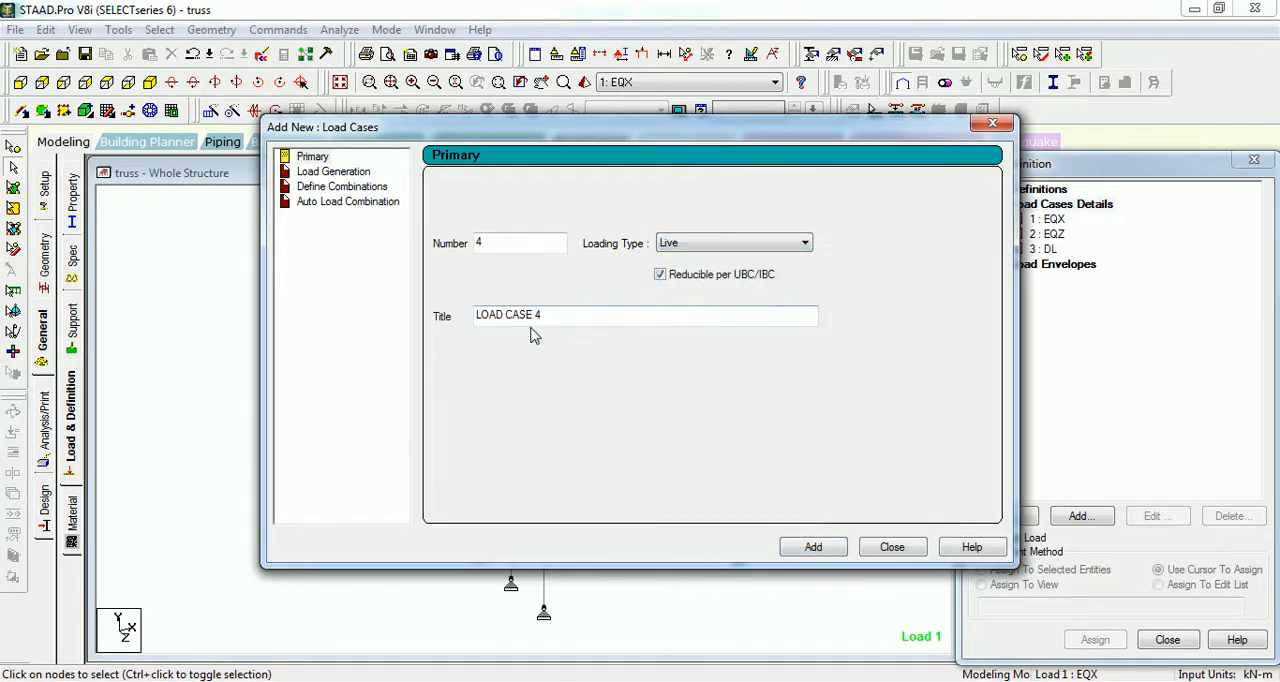
triple_click(645, 315)
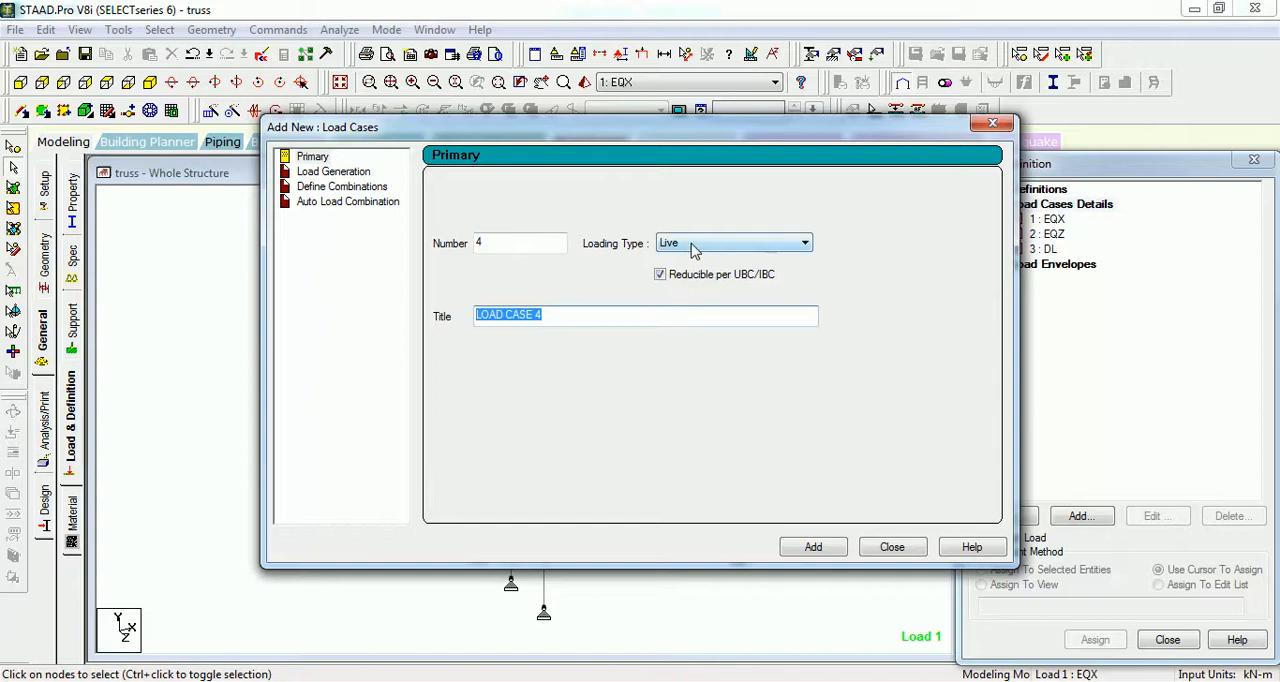
left_click(733, 242)
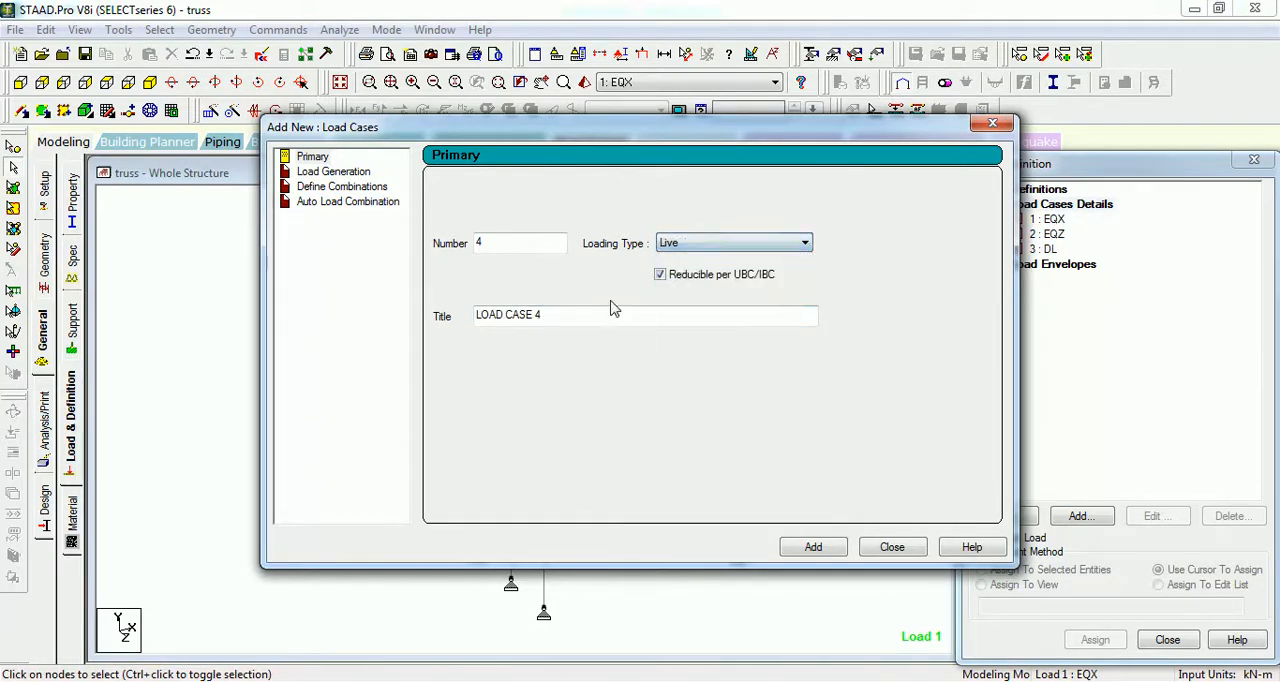
type("LL")
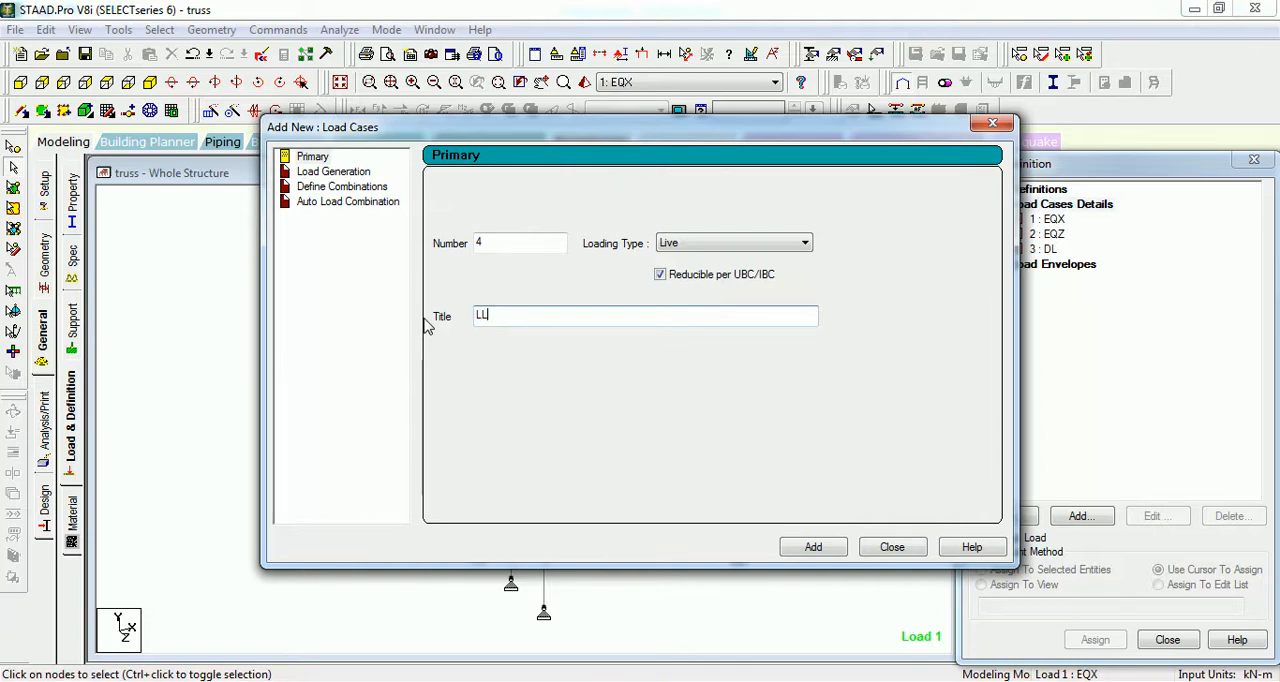
mouse_move(595, 310)
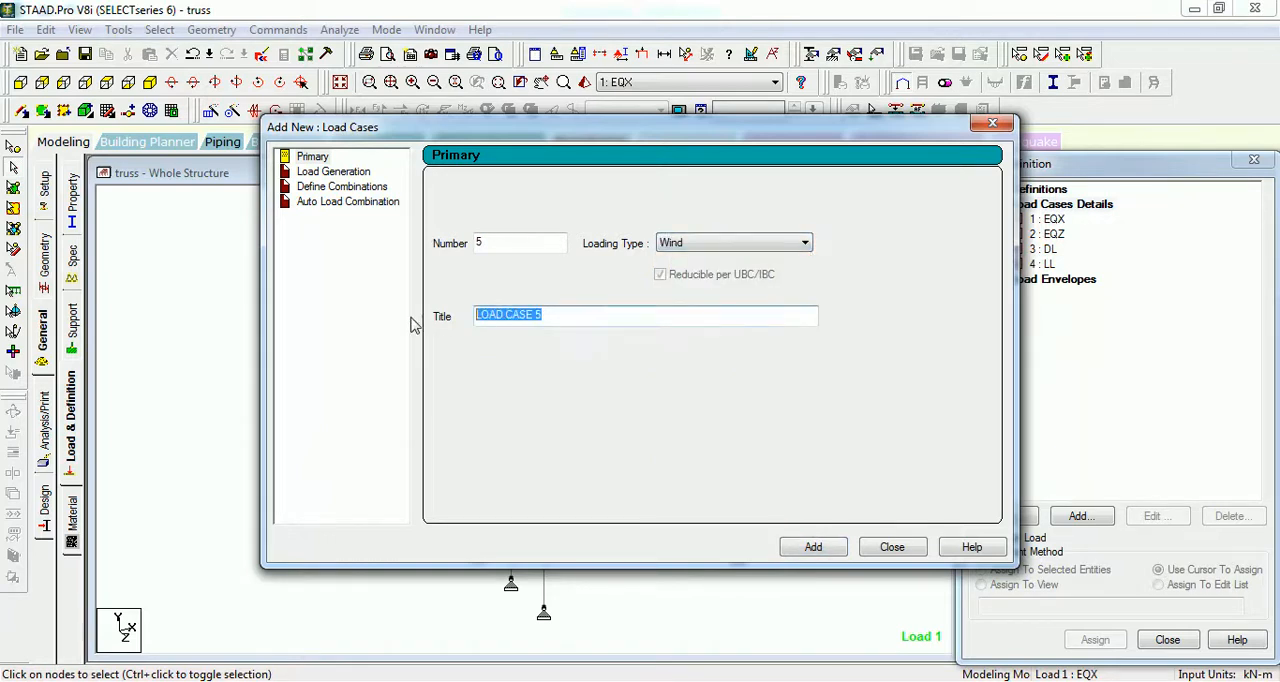
Step: Add wind cases 5: WLX, 6: WLX-, 7: WLZ, 8: WLZ- and close the window
type("W")
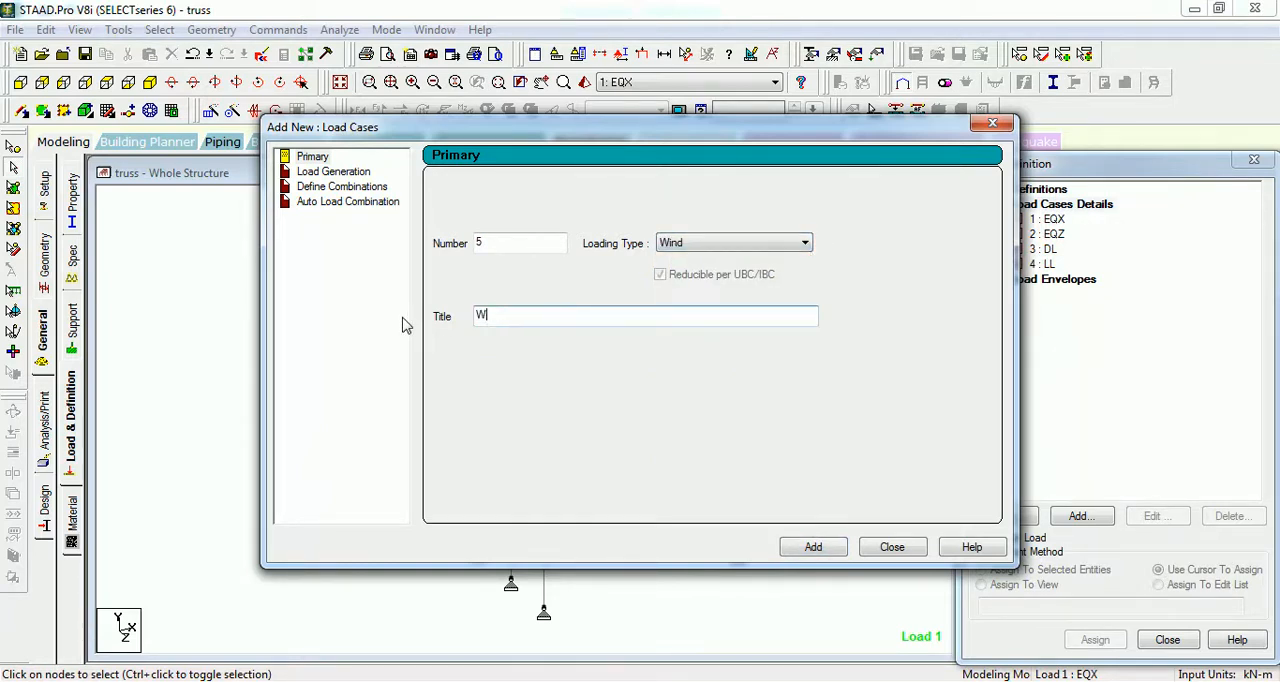
type("LX")
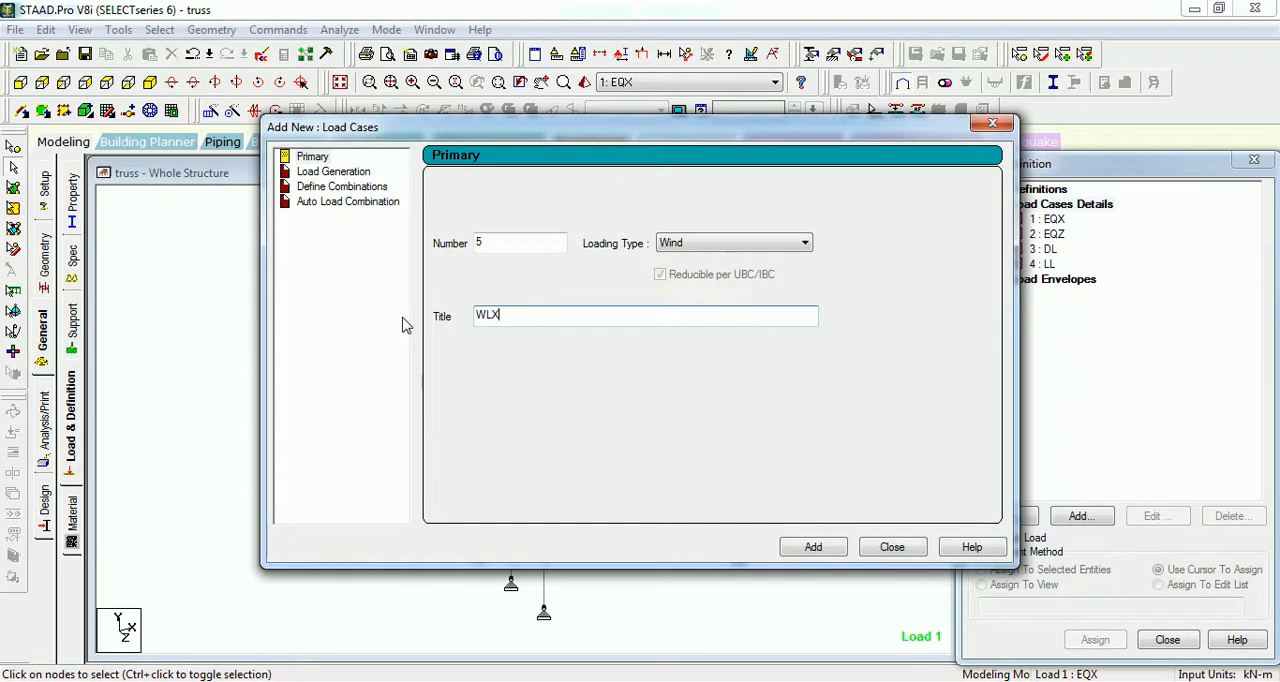
left_click(812, 547)
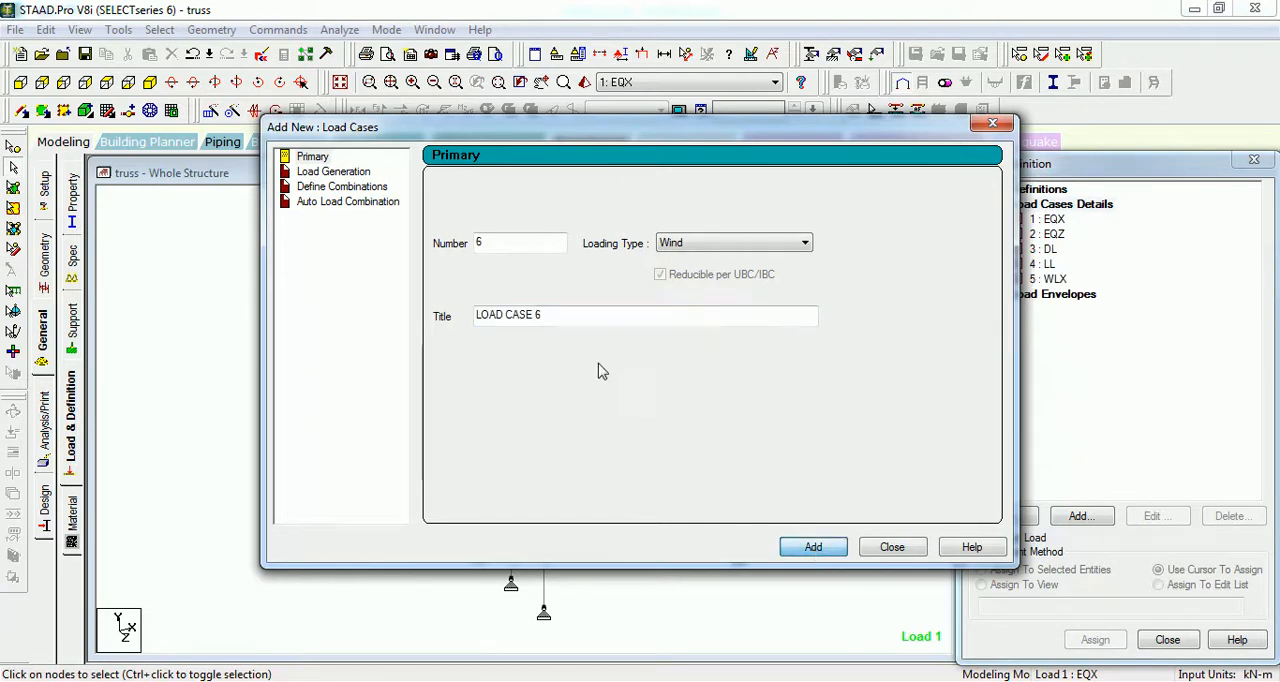
type("WLX-")
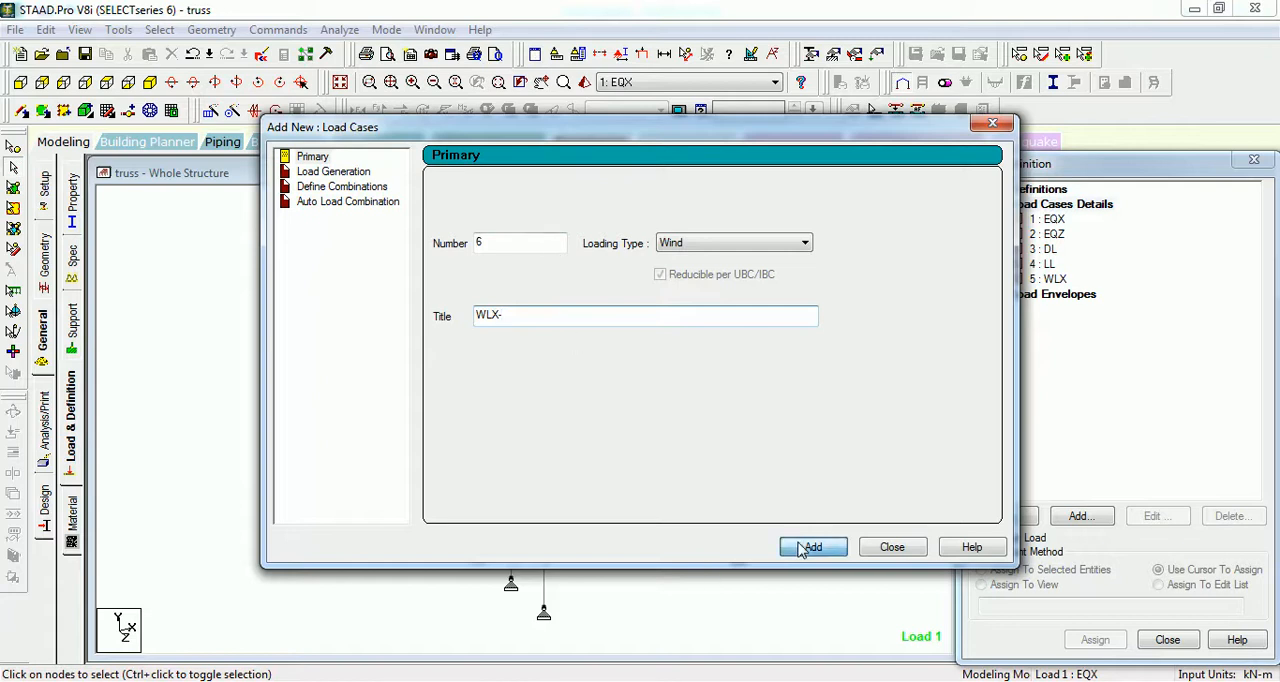
left_click(812, 547)
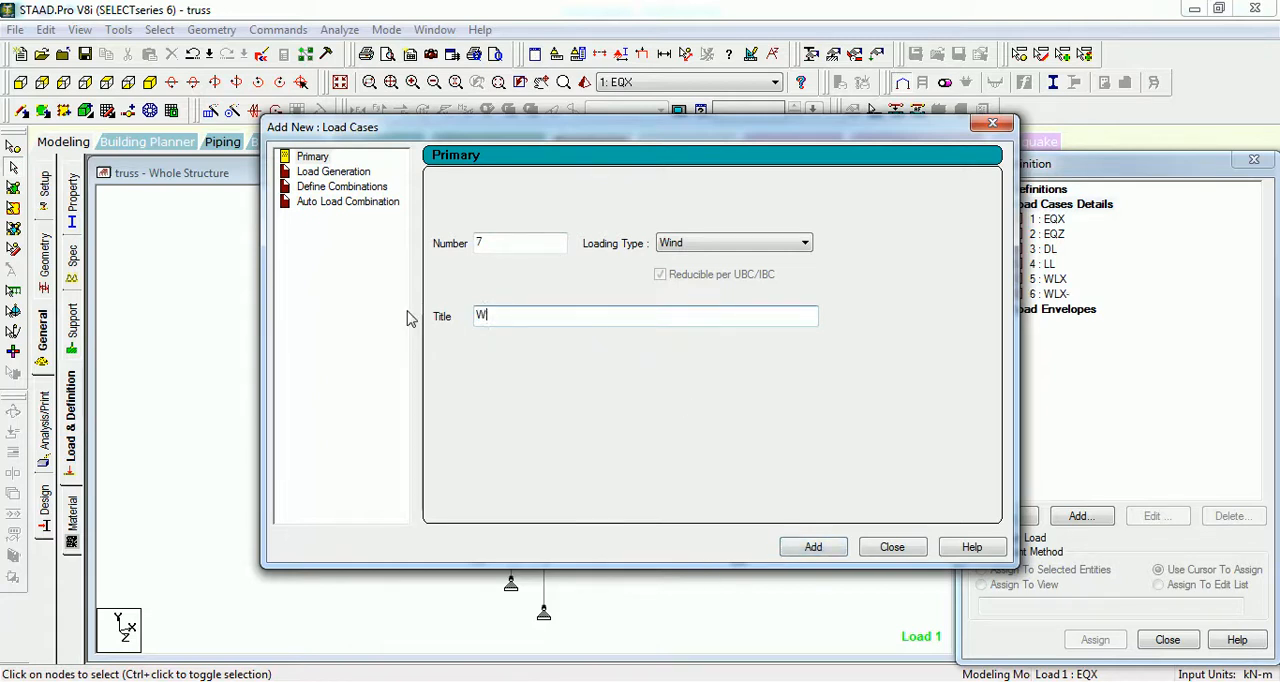
type("LZ")
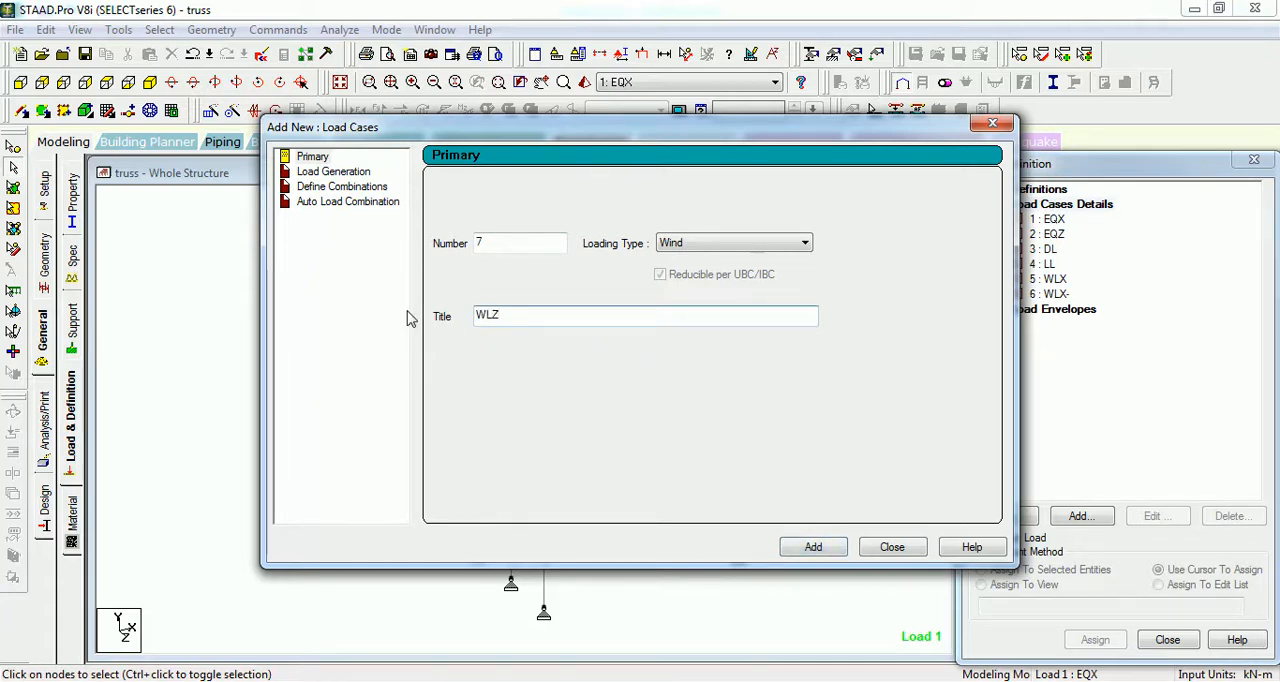
left_click(812, 547)
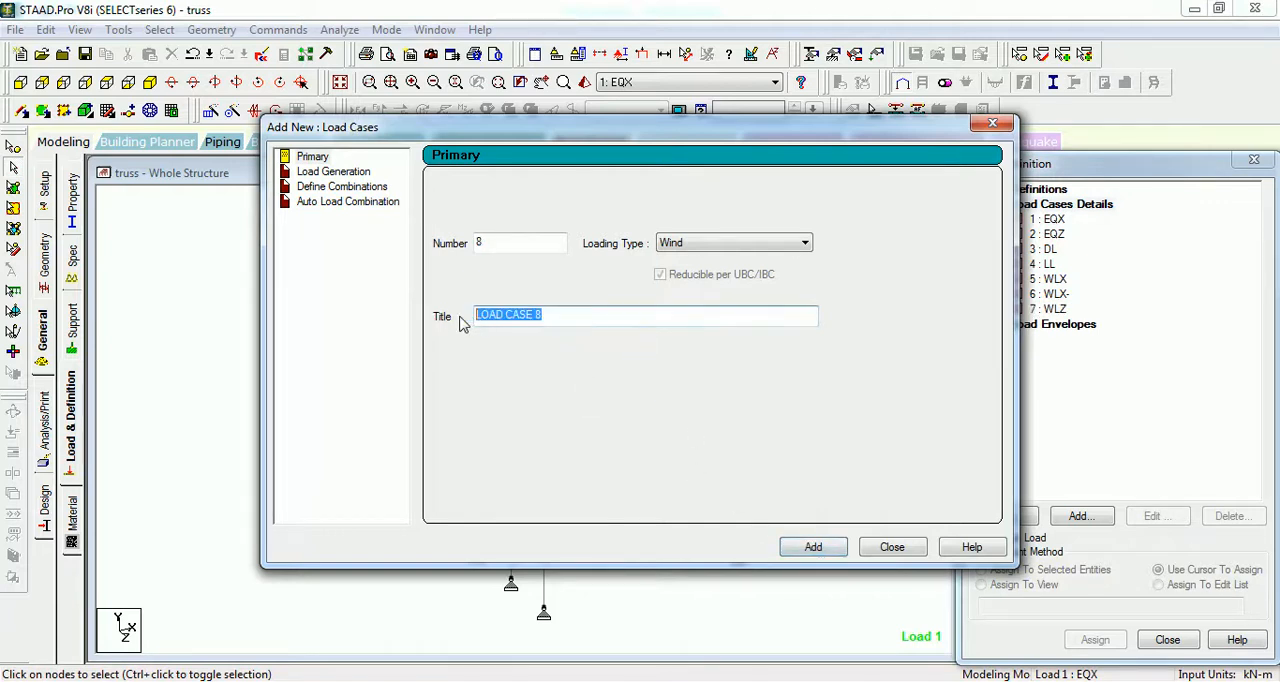
type("WLZ-")
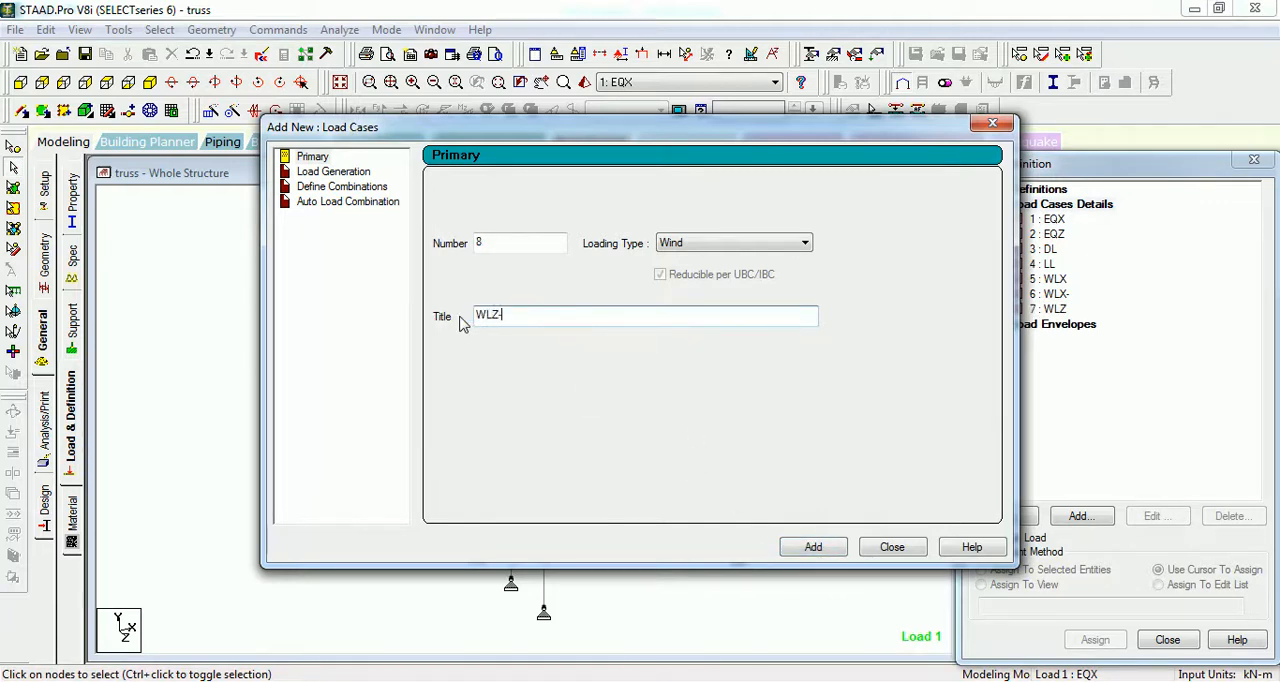
left_click(812, 546)
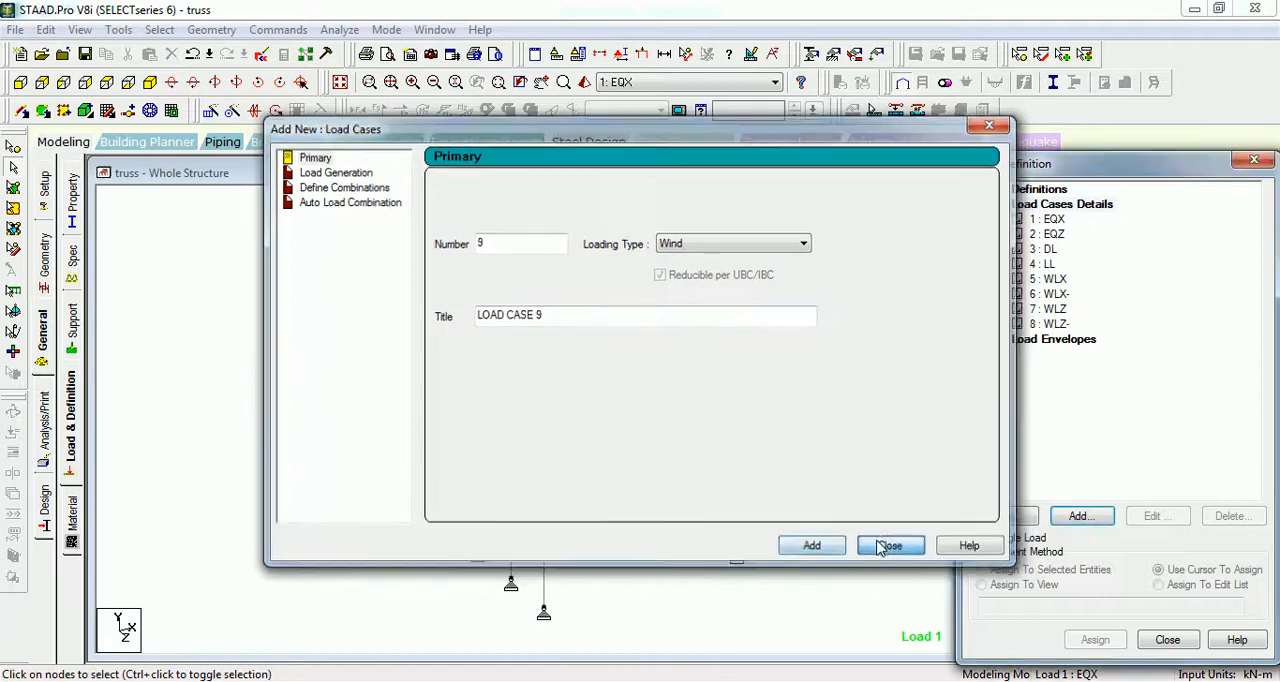
left_click(890, 545)
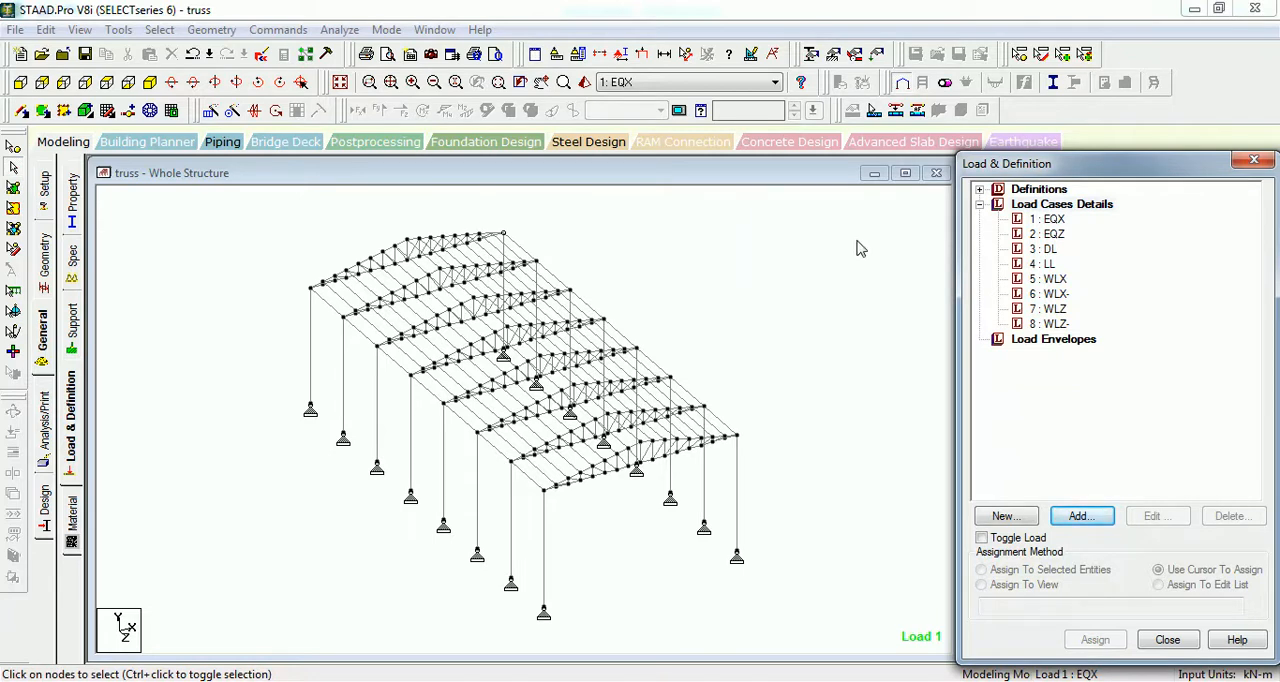
Step: Start a new seismic definition and choose the Indian IS 1893 - 2002/2005 code
left_click(980, 189)
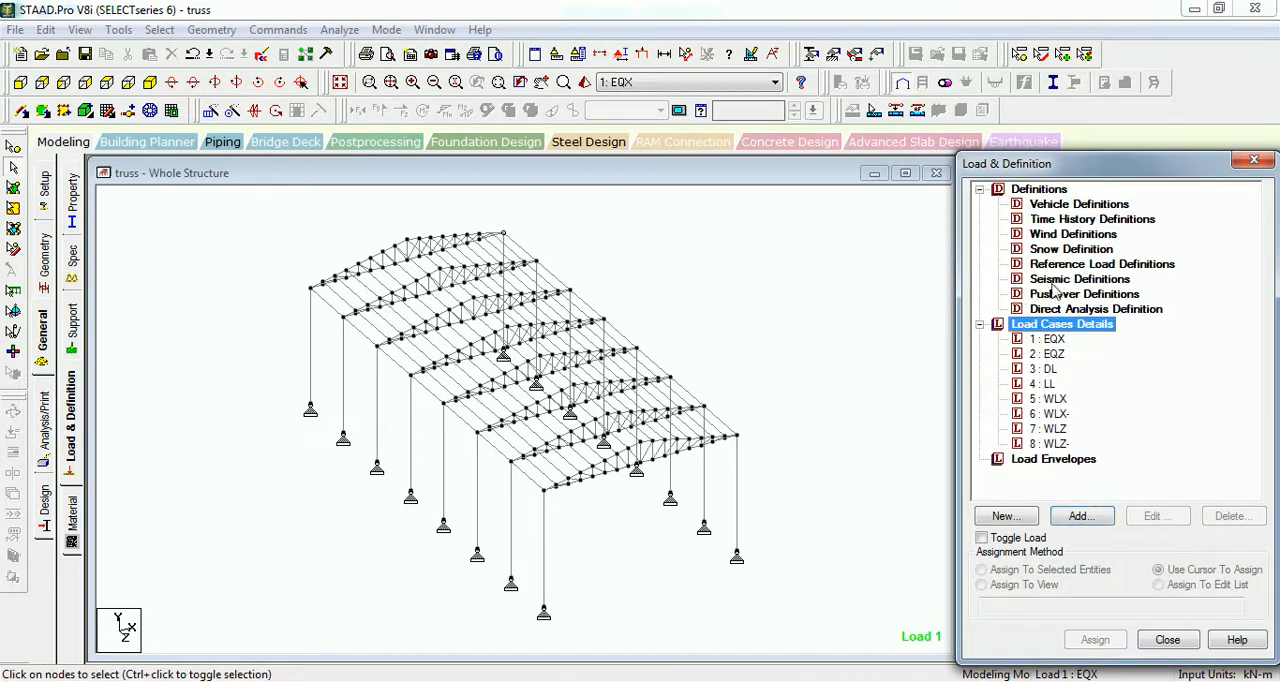
left_click(1081, 516)
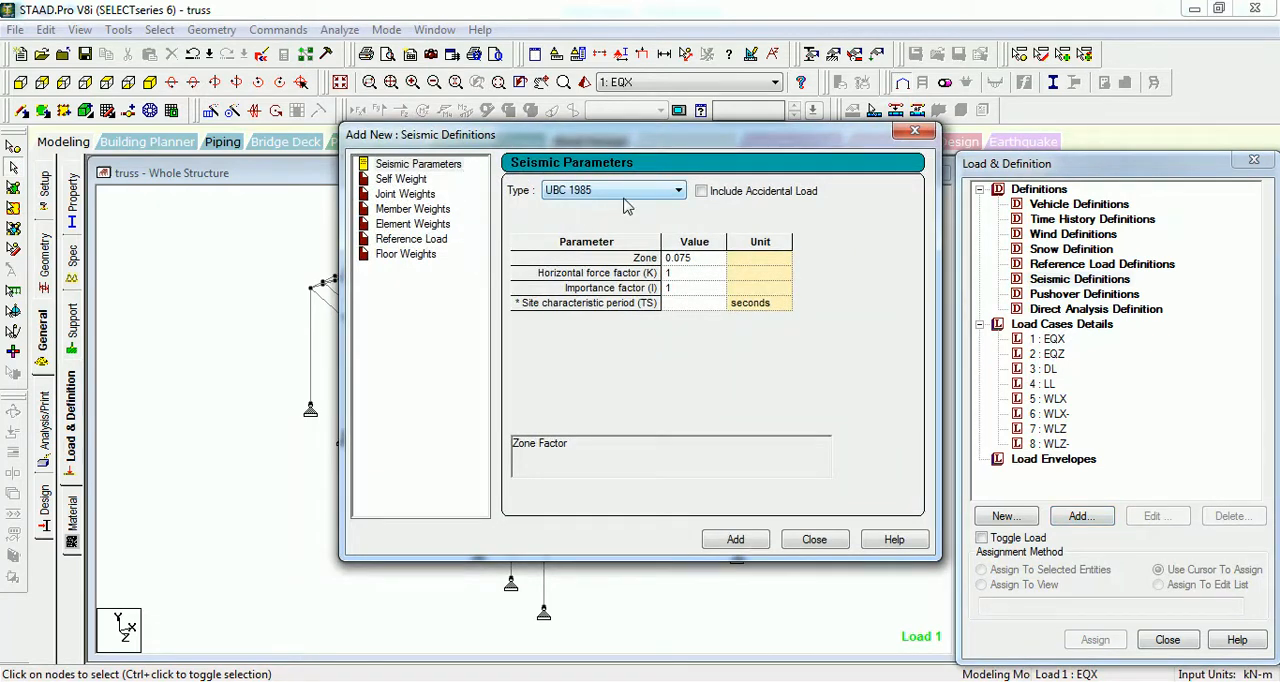
mouse_move(623, 196)
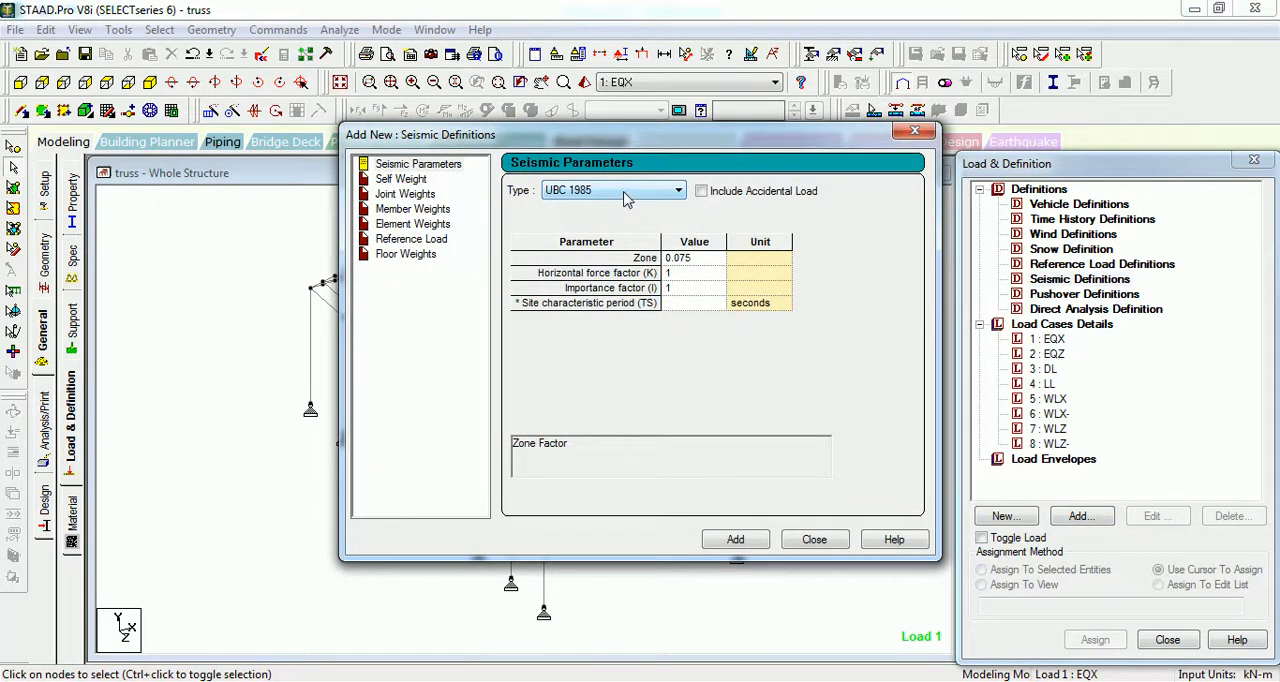
left_click(678, 190)
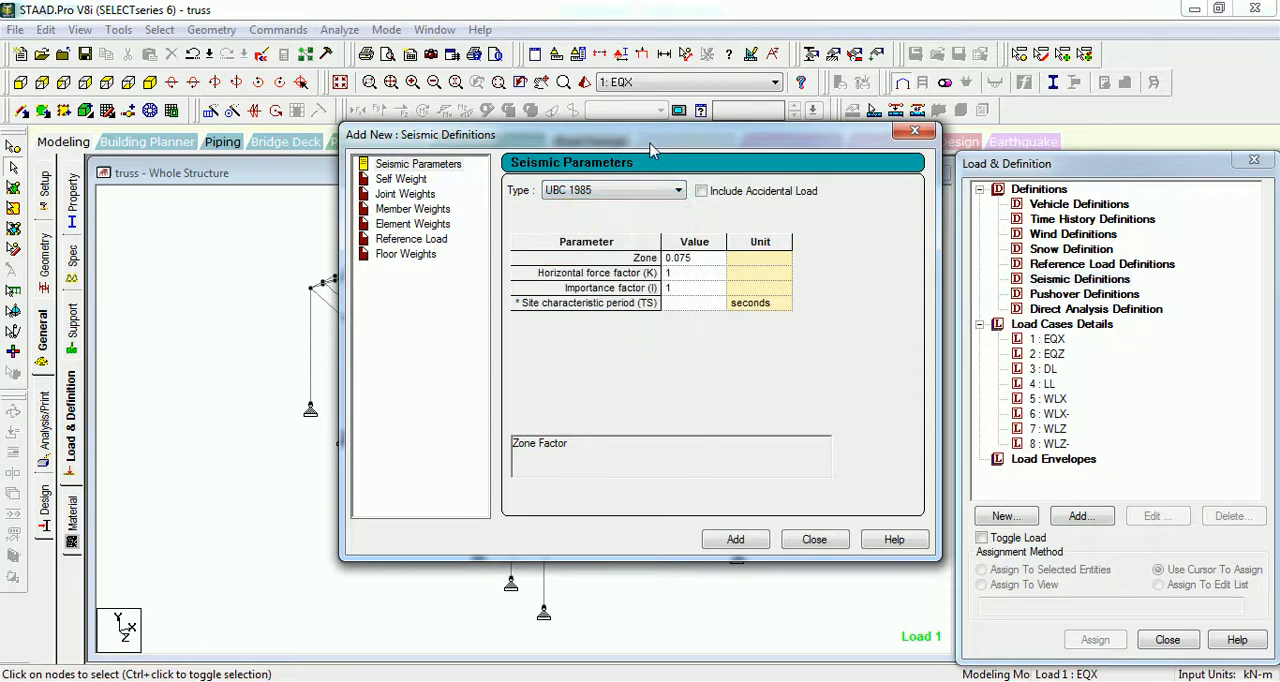
left_click(678, 190)
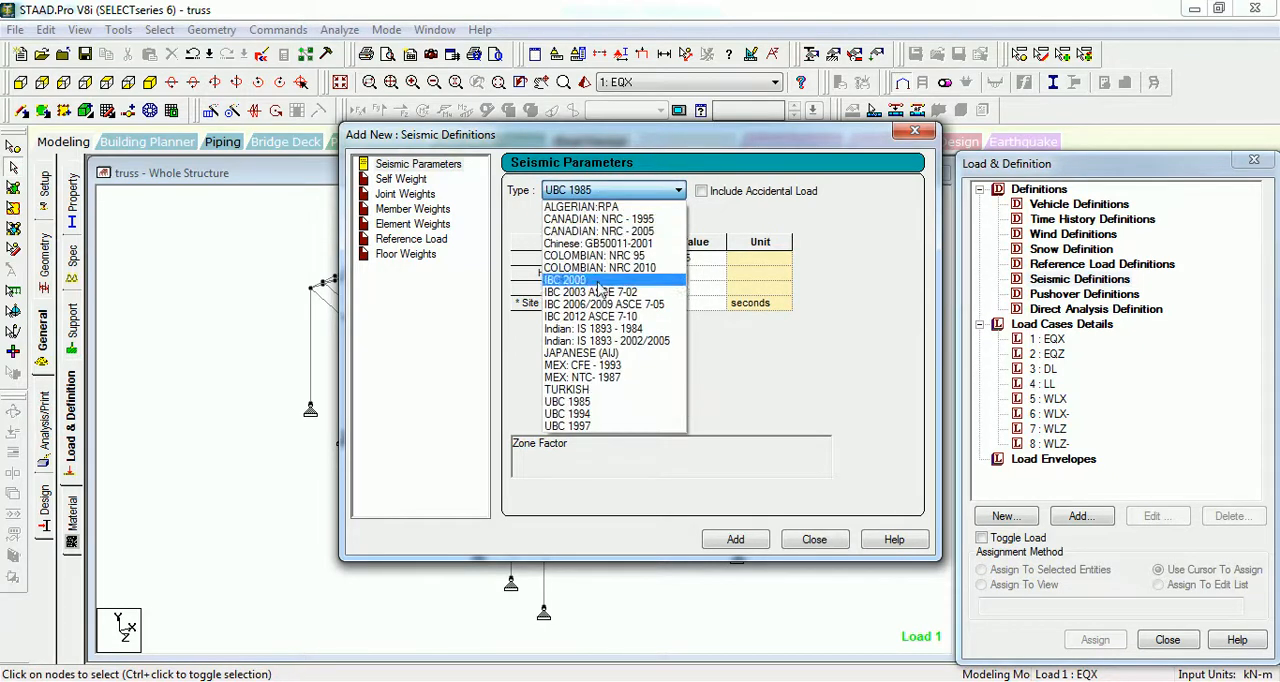
left_click(606, 340)
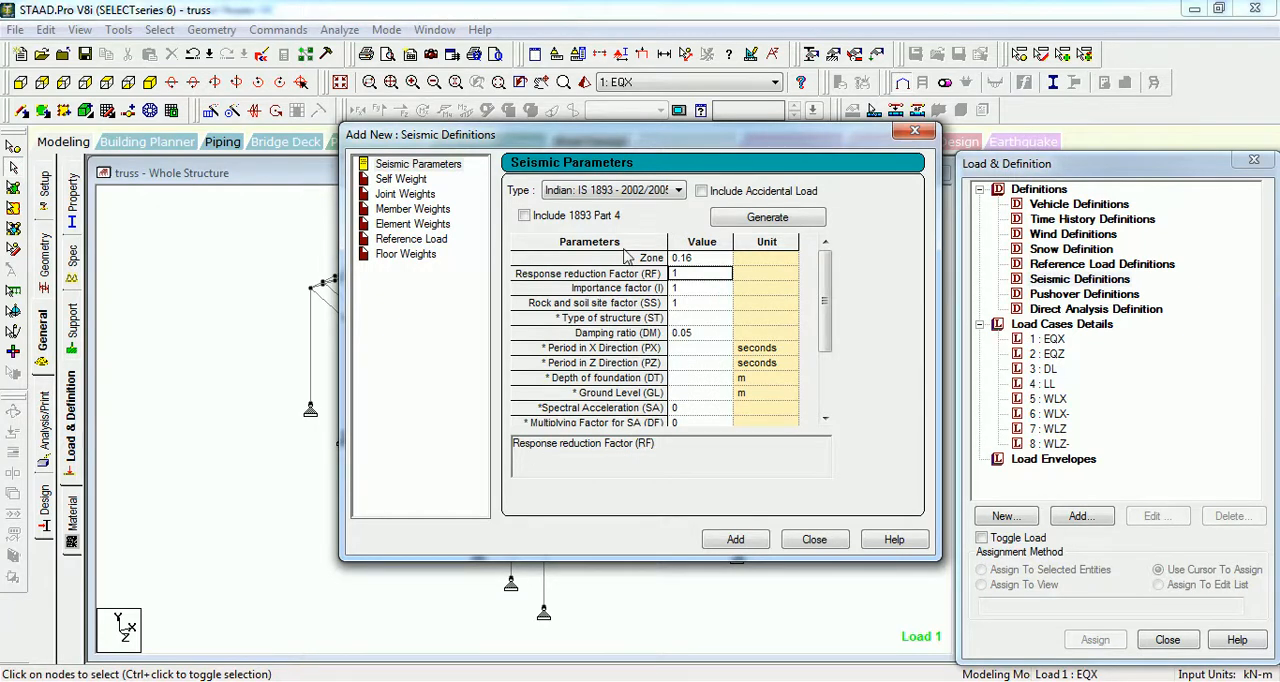
mouse_move(585, 178)
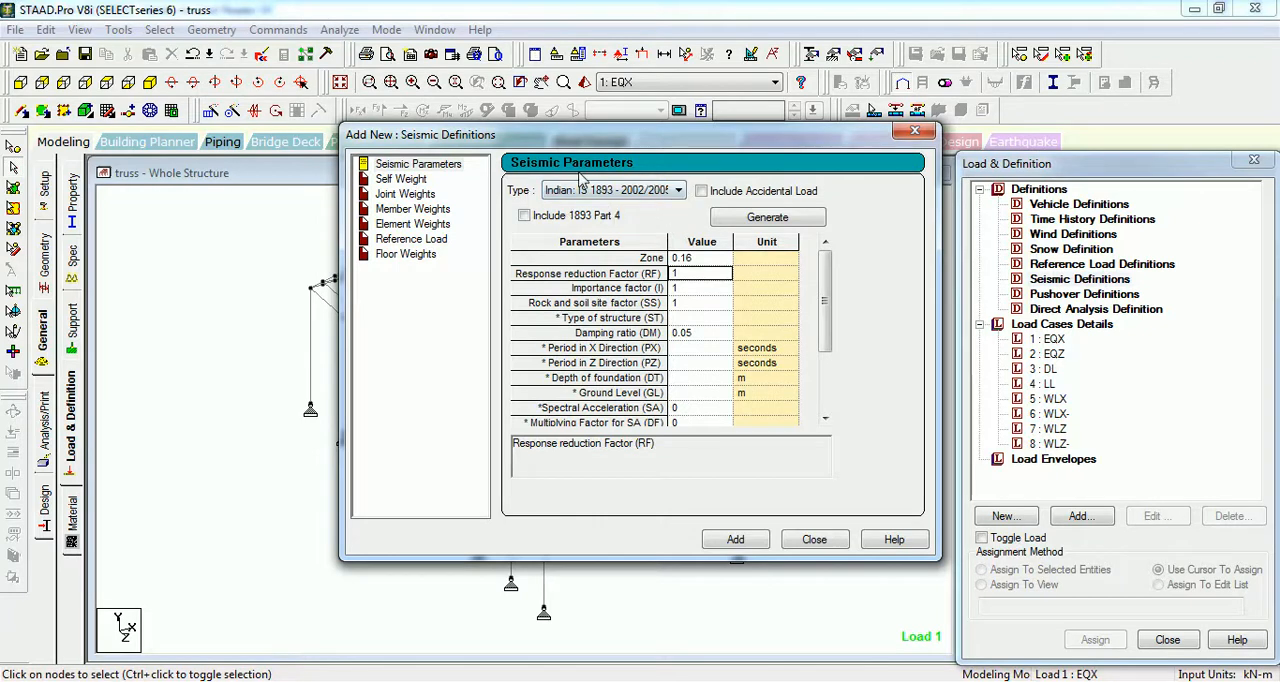
mouse_move(522, 651)
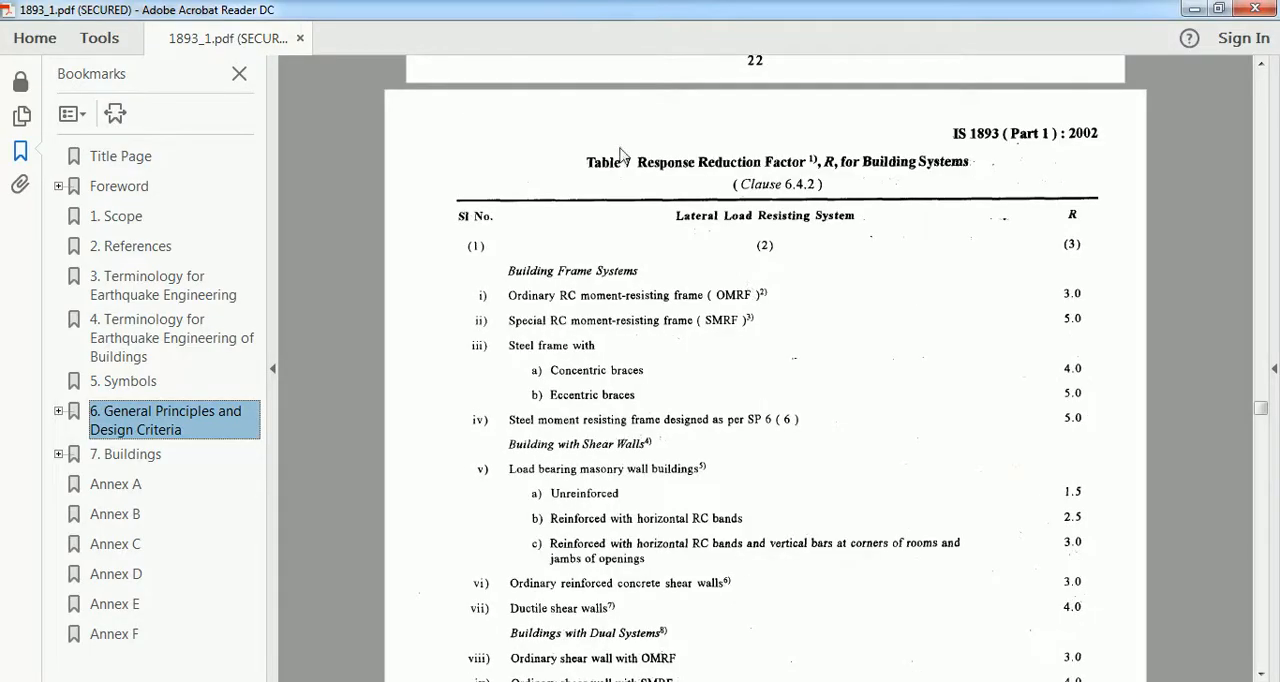
Step: Scroll 1893_1.pdf to Table 7, response reduction factor R for building systems
scroll("down", 3)
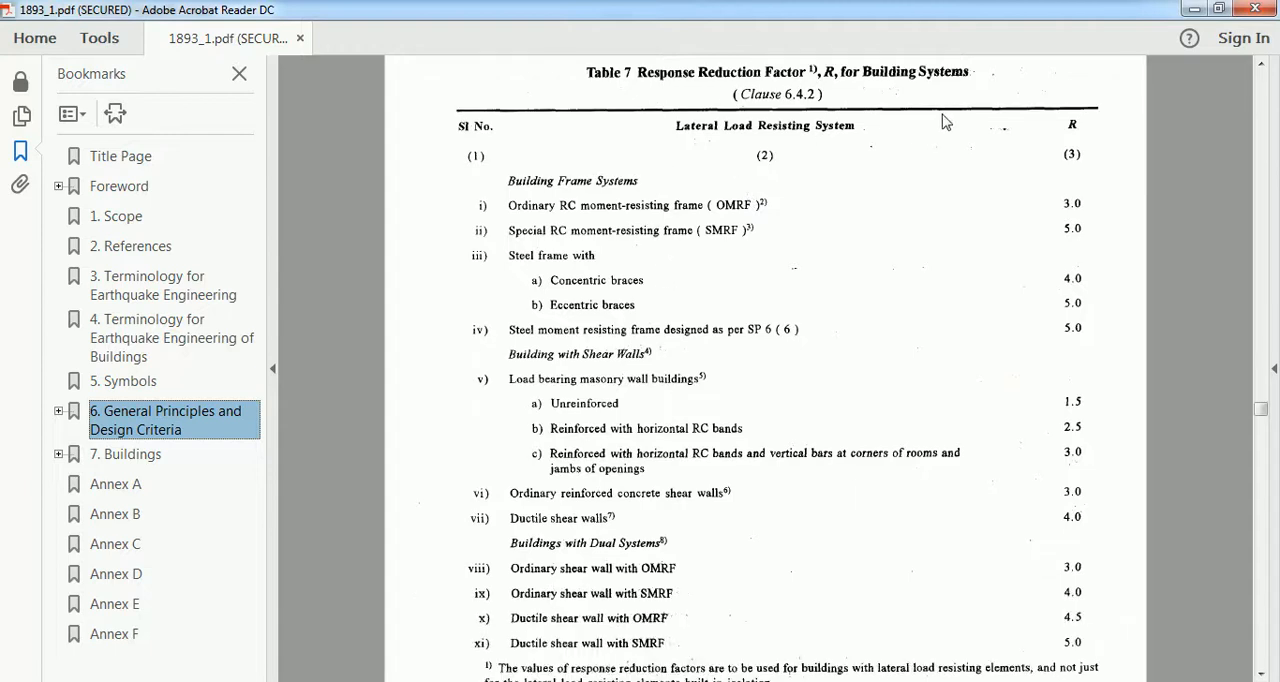
scroll("down", 3)
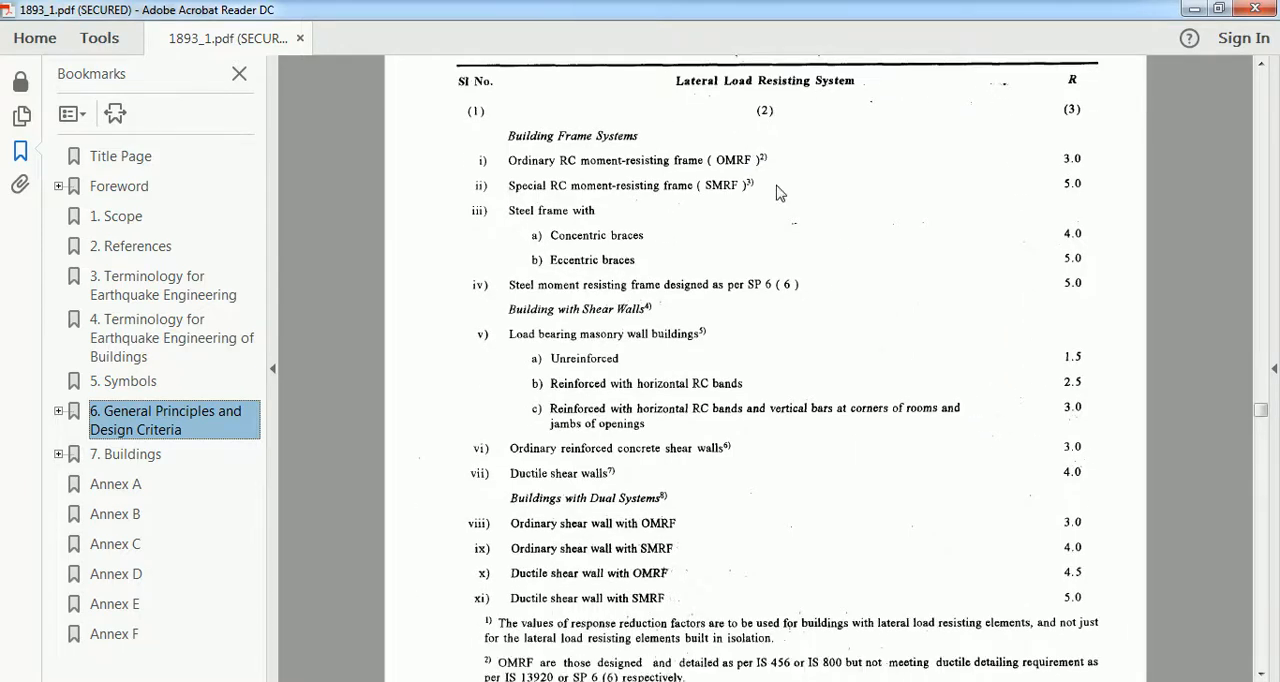
mouse_move(835, 430)
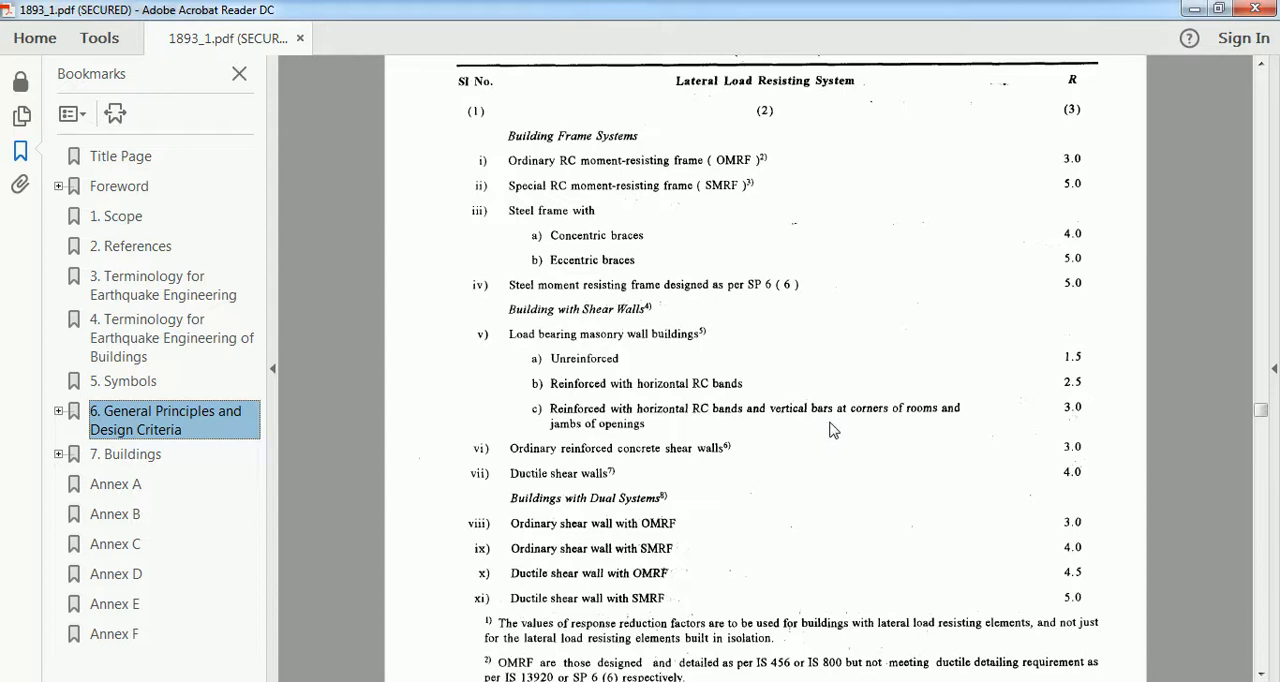
mouse_move(670, 270)
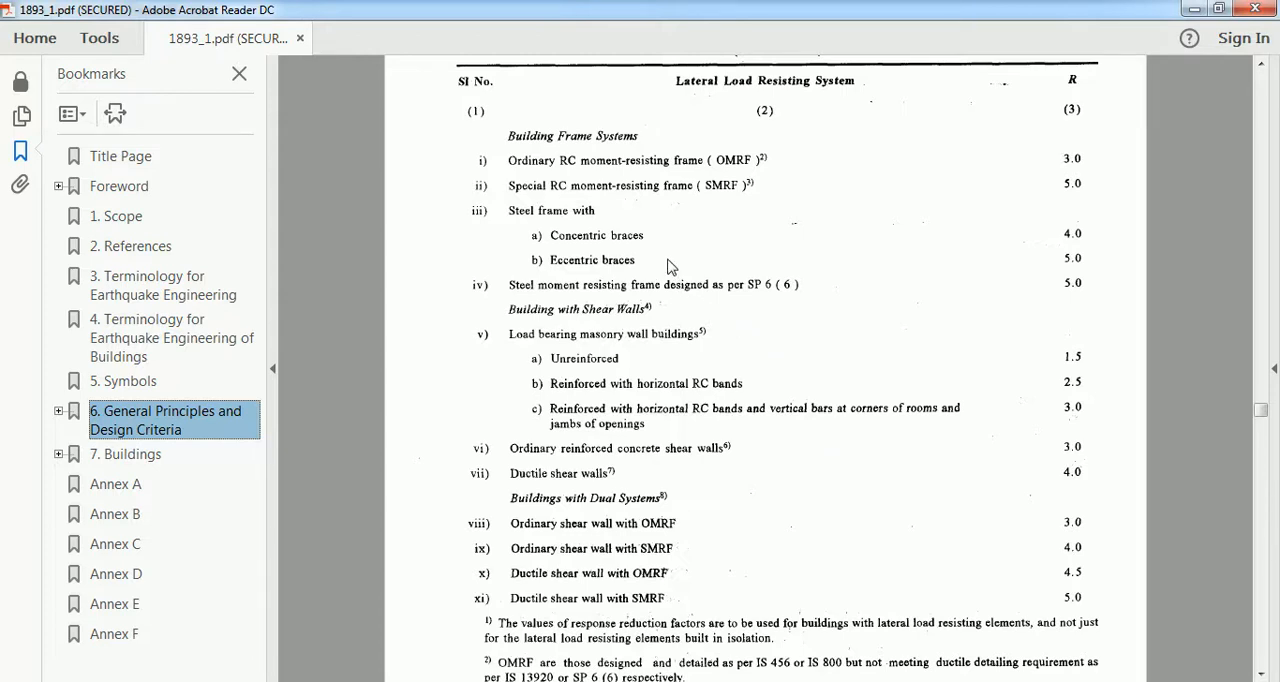
mouse_move(540, 222)
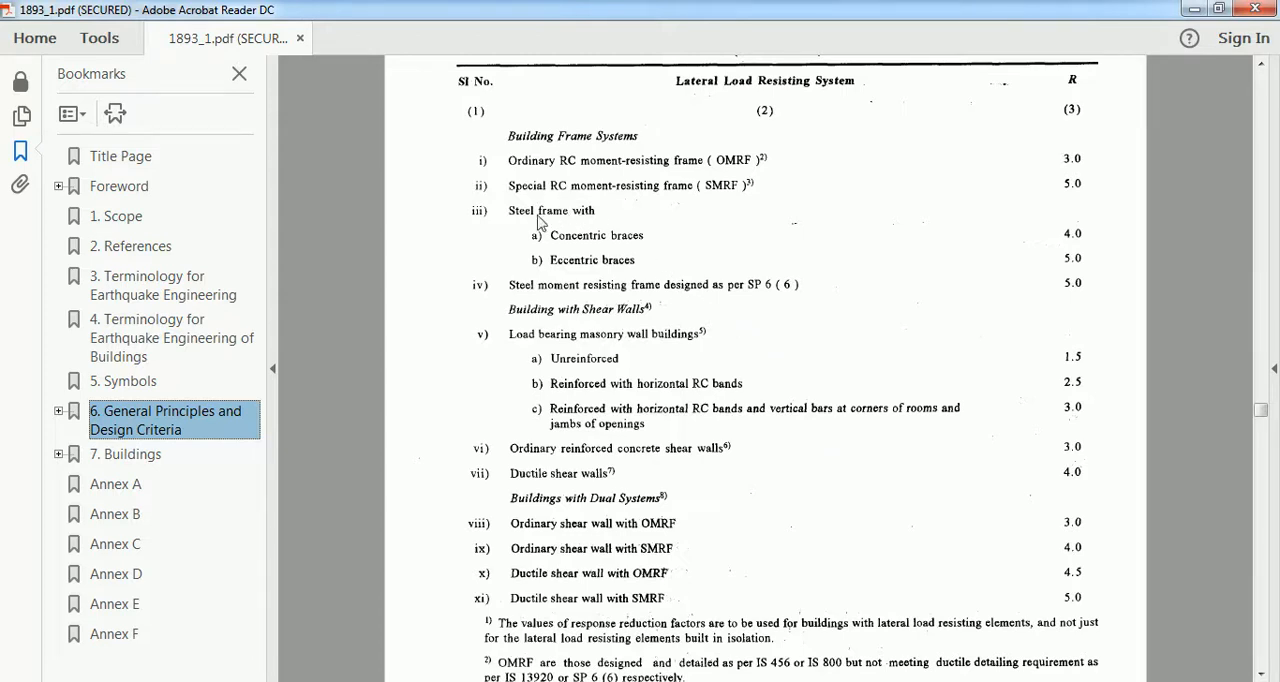
mouse_move(1043, 255)
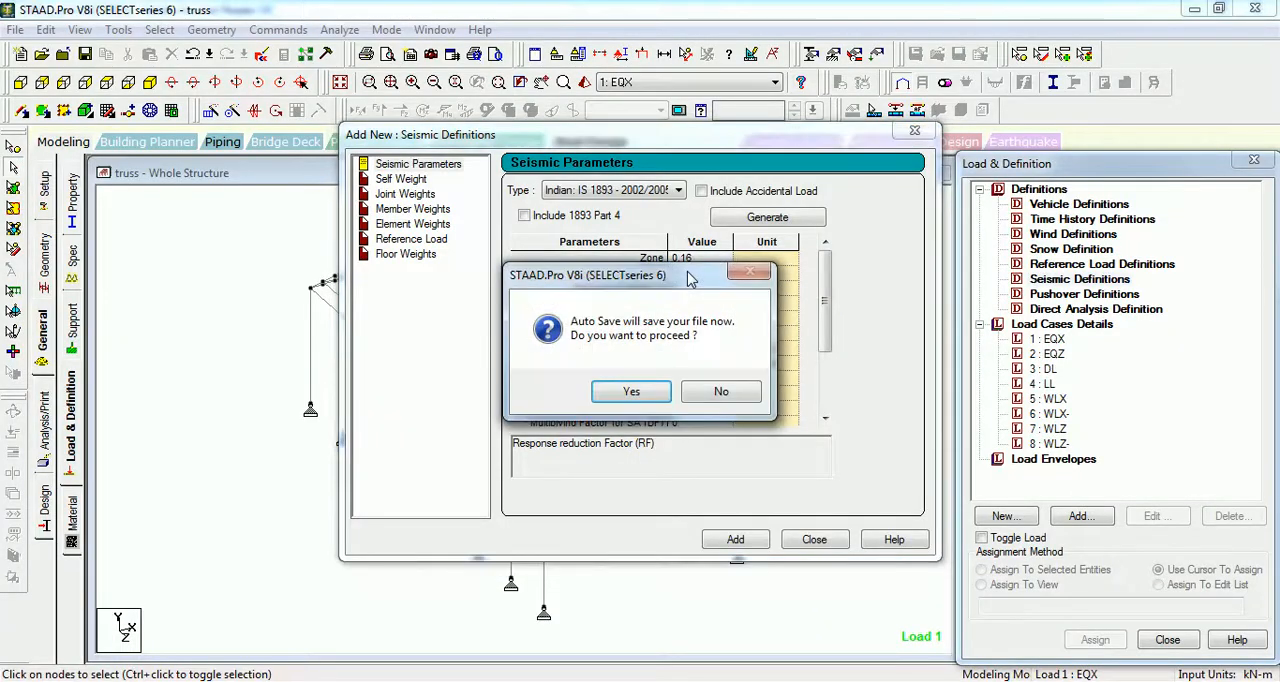
Step: Dismiss Auto Save and enter RF 4, SS 3 and ST 2
left_click(630, 391)
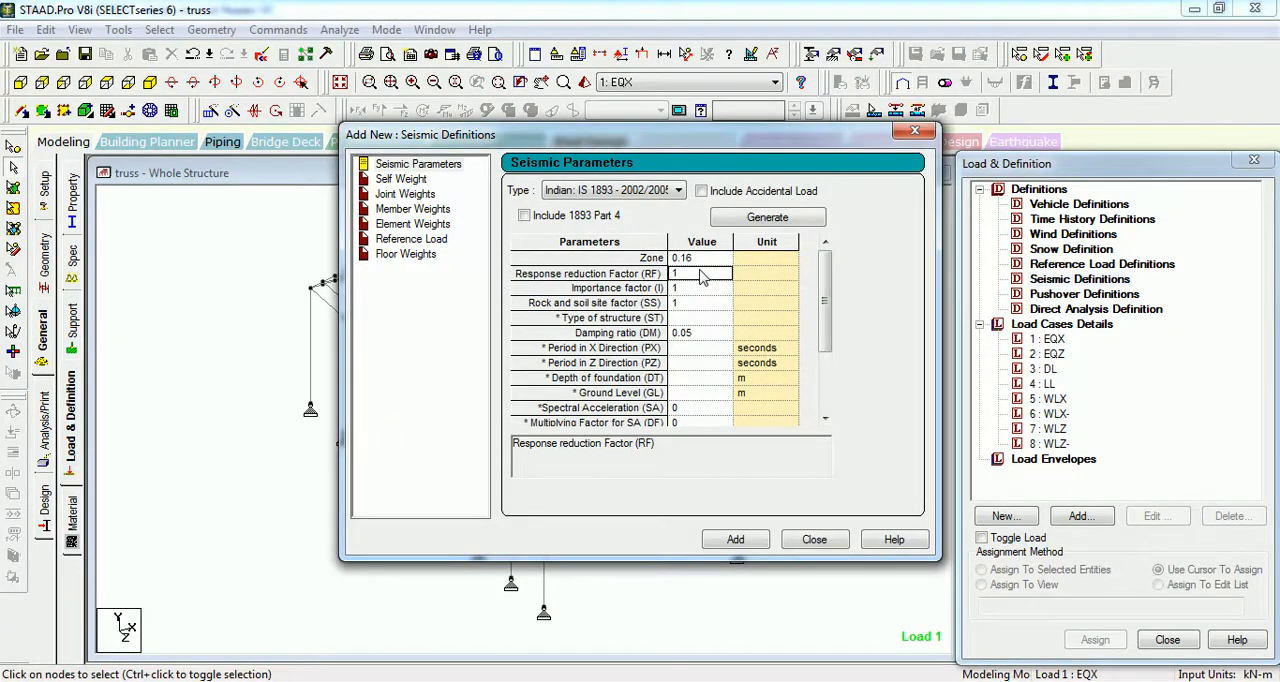
type("4")
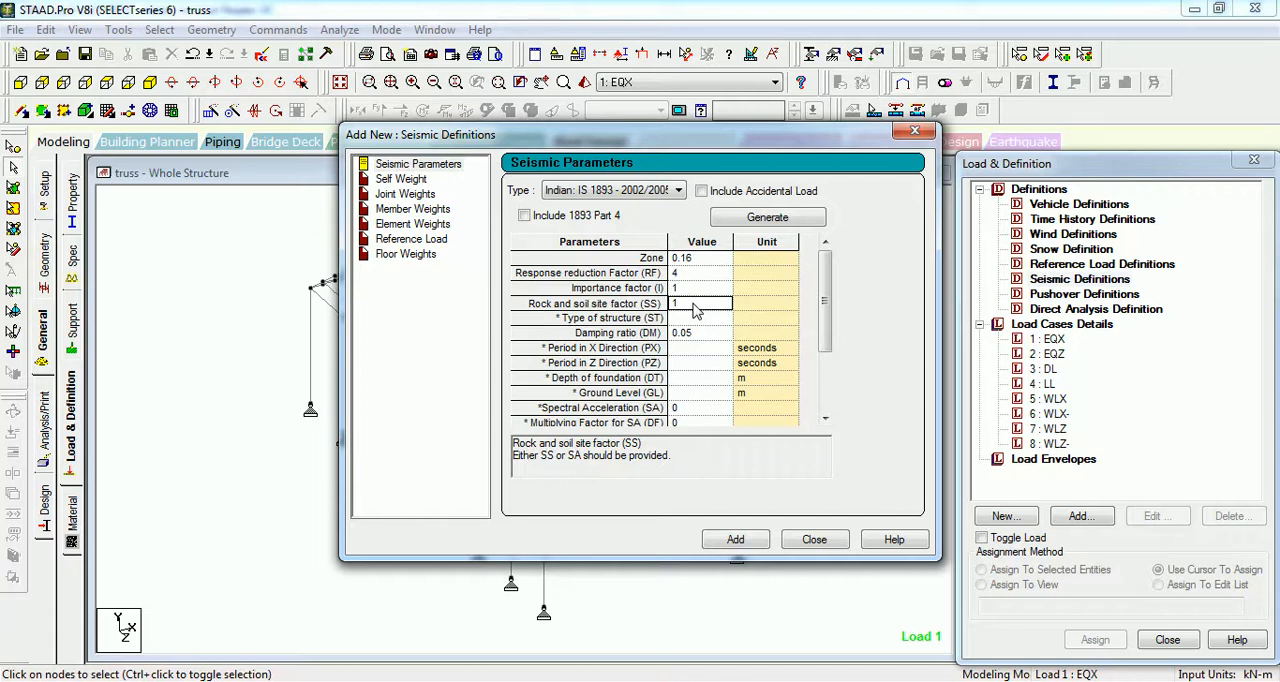
type("2")
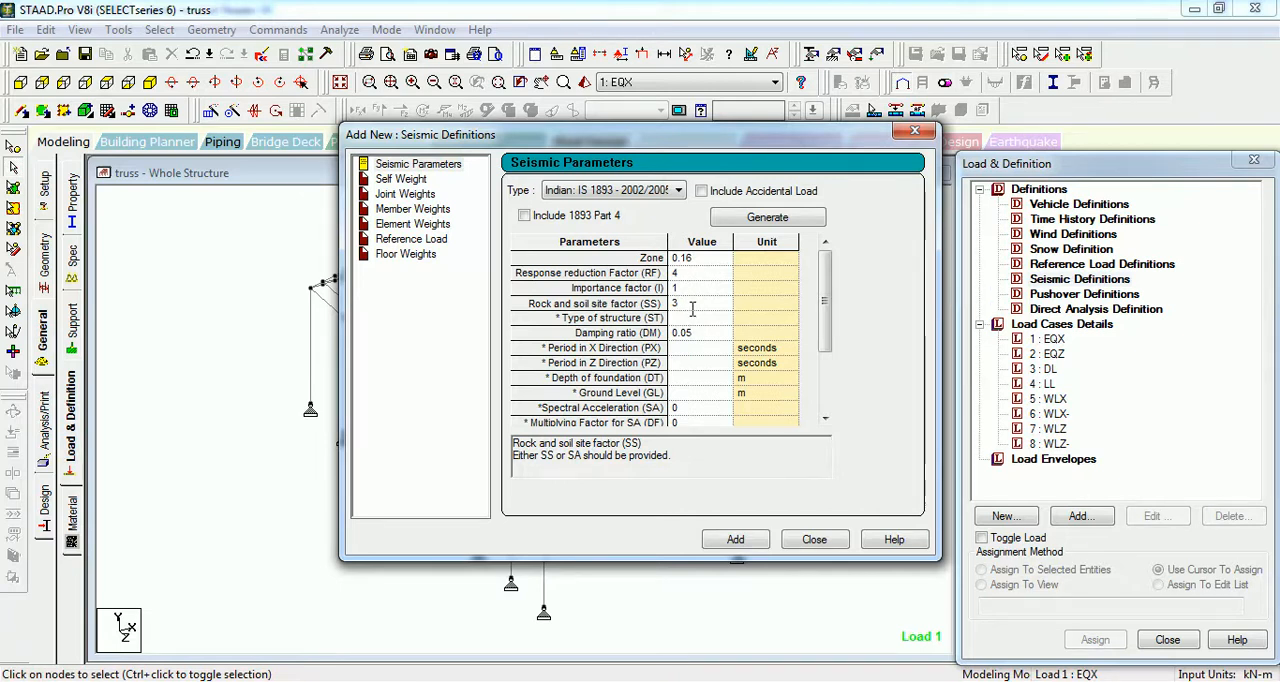
left_click(701, 318)
type("2")
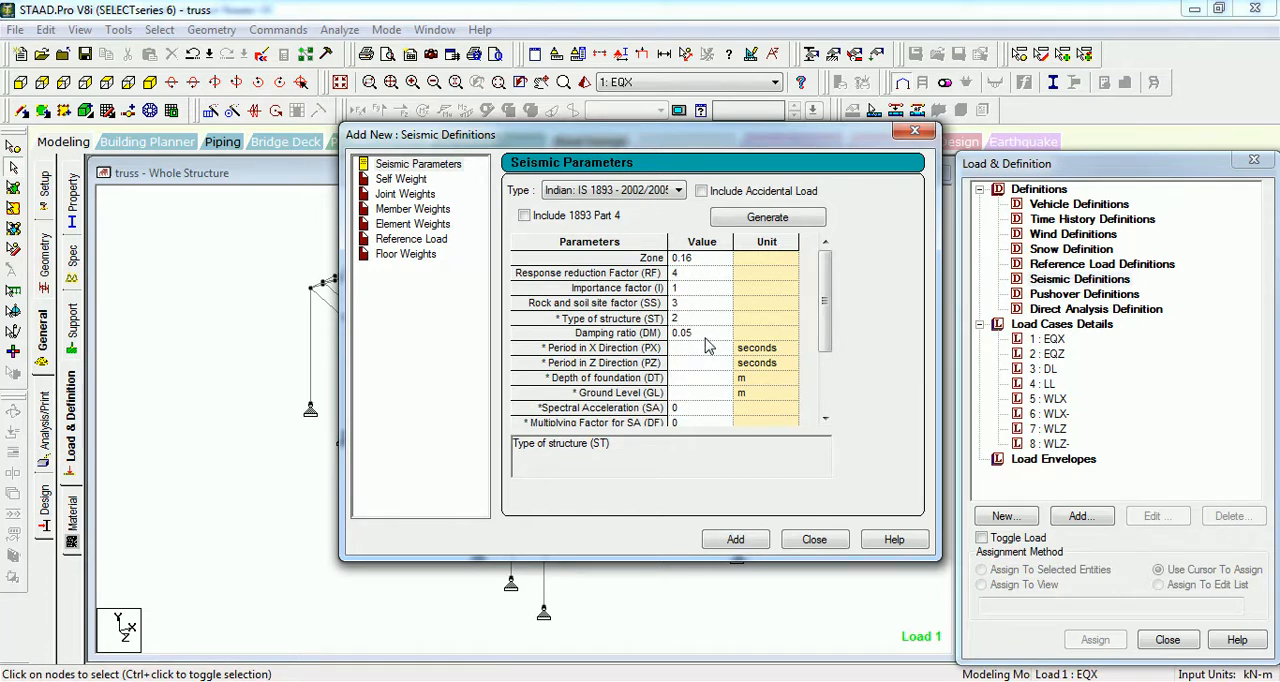
mouse_move(707, 338)
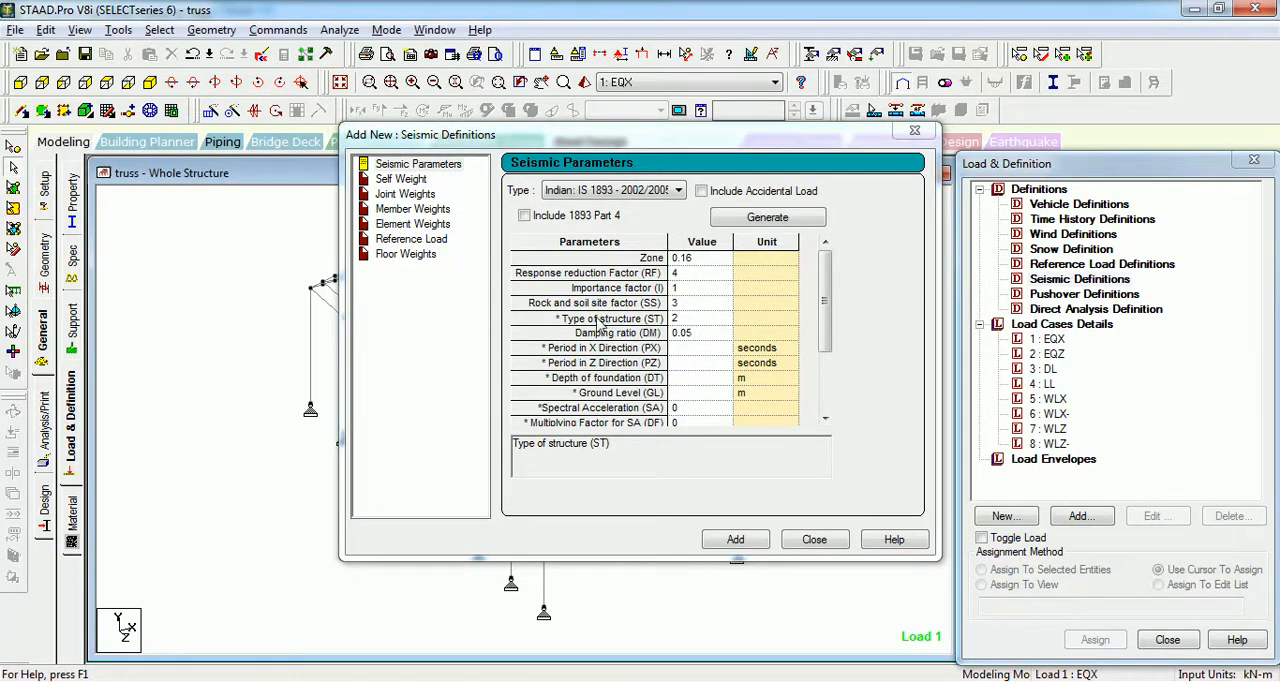
Step: Open the IS 1893 help topic to check soil and structure type codes
left_click(893, 539)
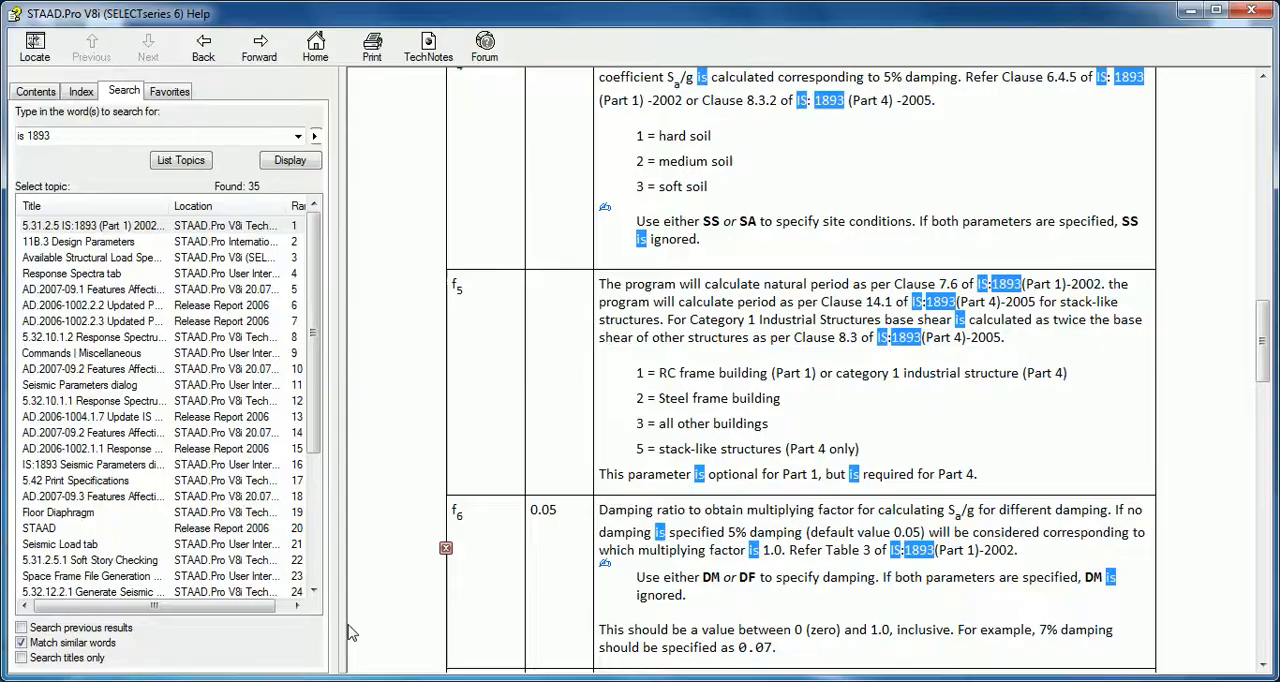
mouse_move(508, 306)
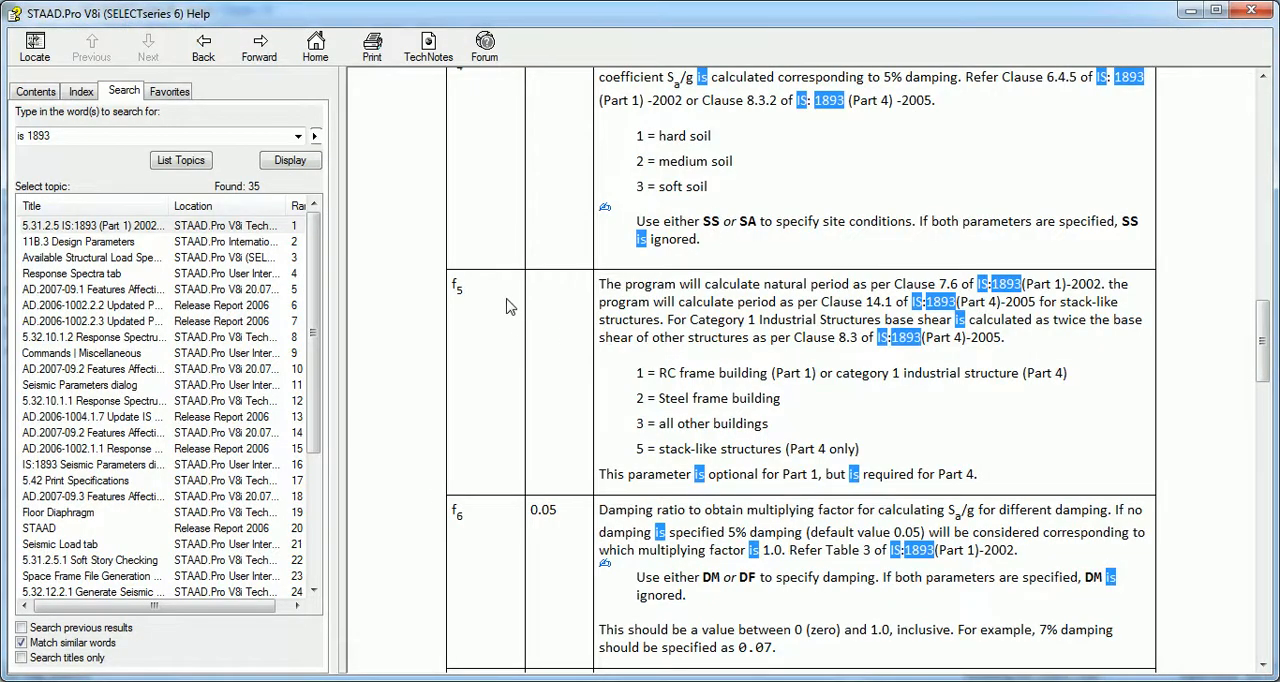
double_click(683, 398)
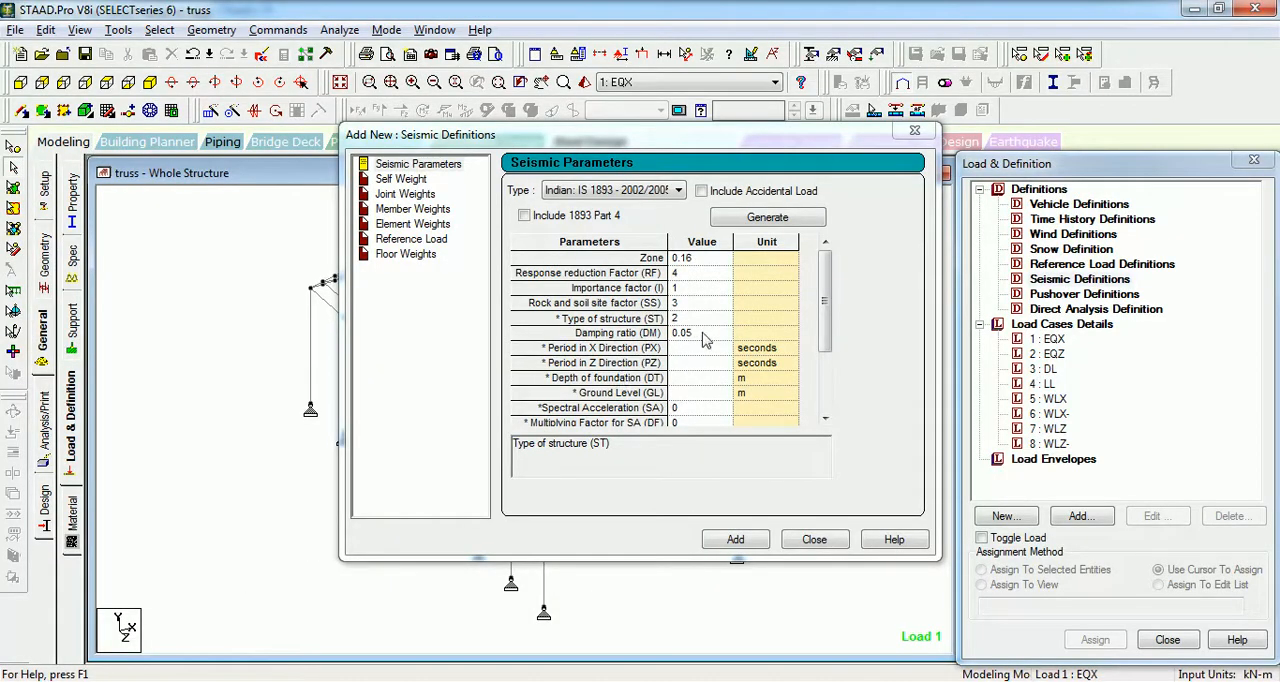
Step: Set damping 0.02, add the definition with self weight factor 1, and close
left_click(700, 333)
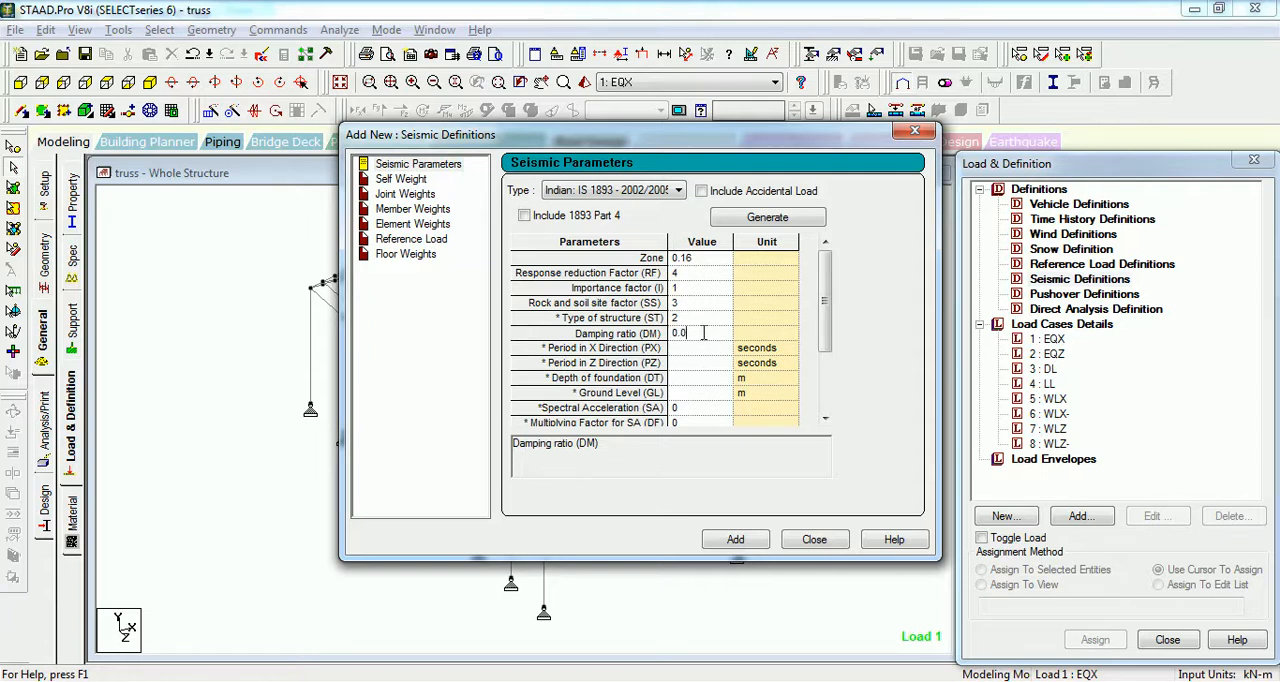
left_click(701, 347)
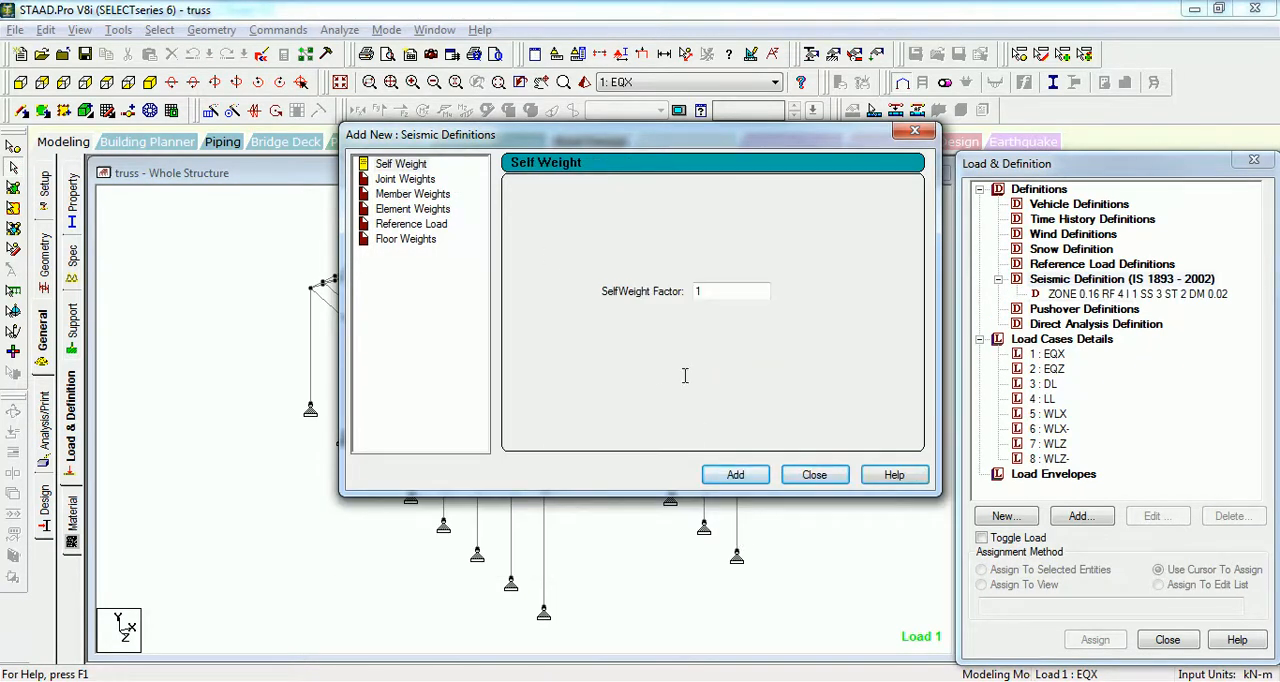
left_click(735, 474)
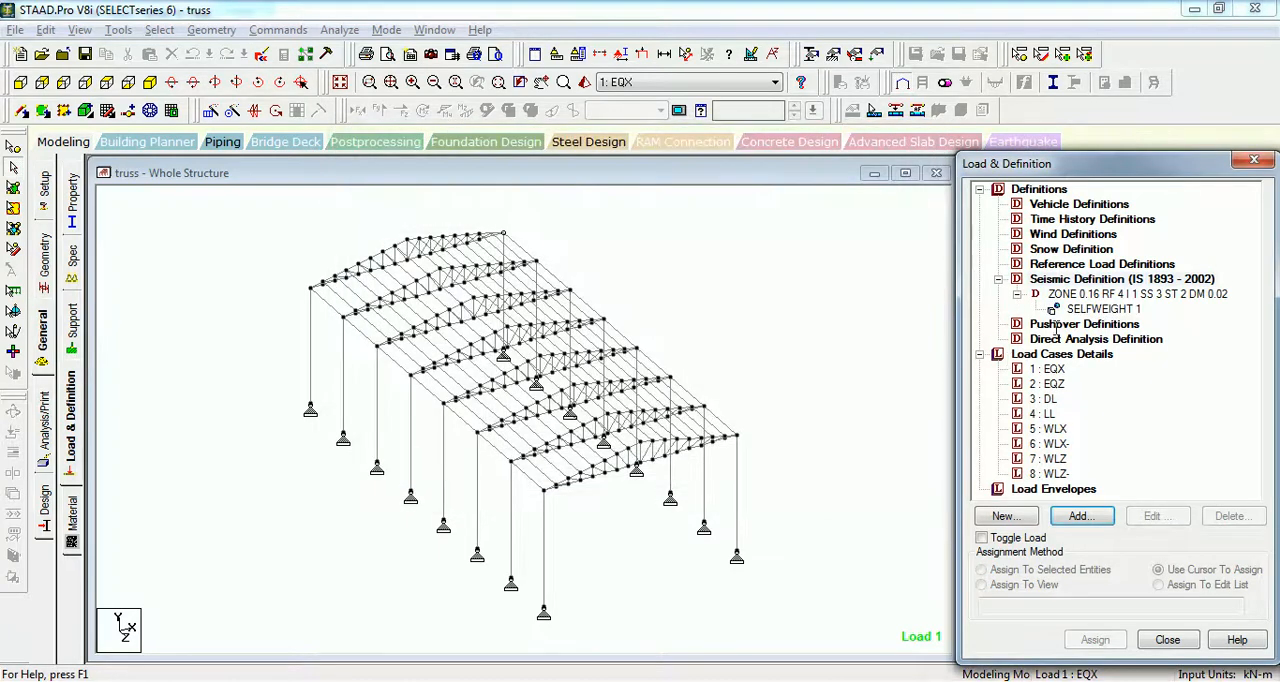
left_click(1102, 308)
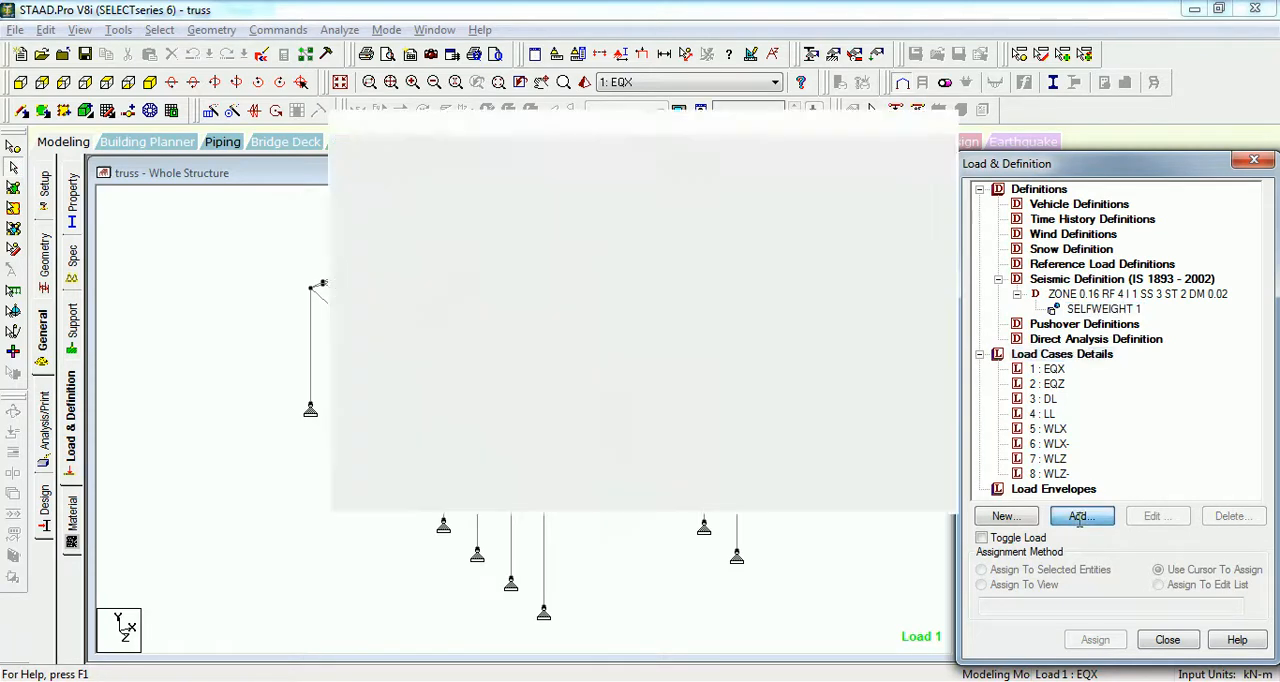
Step: Generate Indian Code auto load combinations under the Steel_Plastic category
left_click(1079, 516)
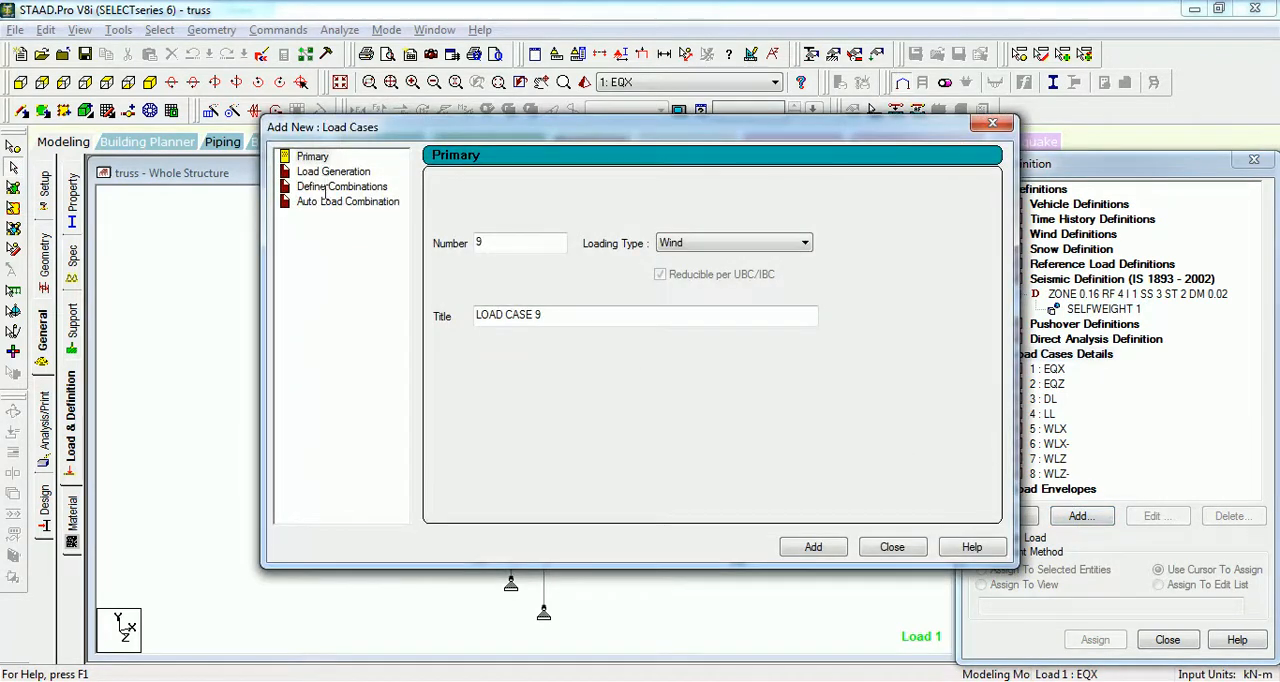
left_click(348, 201)
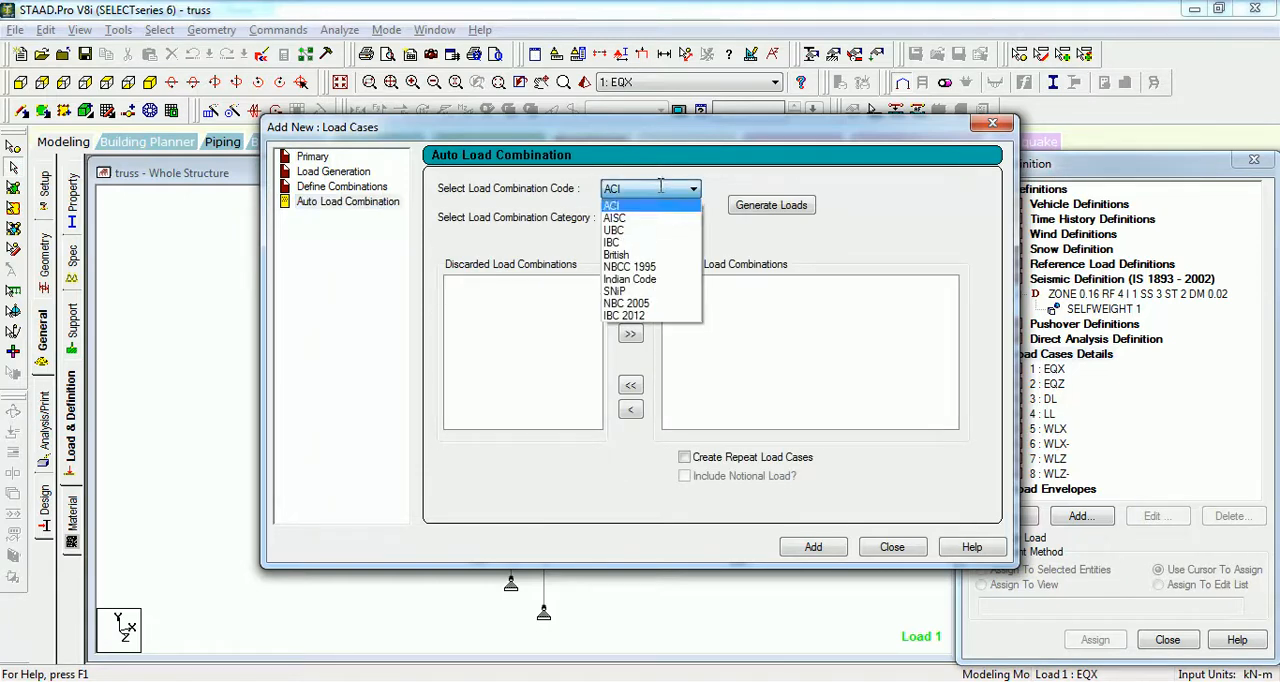
left_click(630, 278)
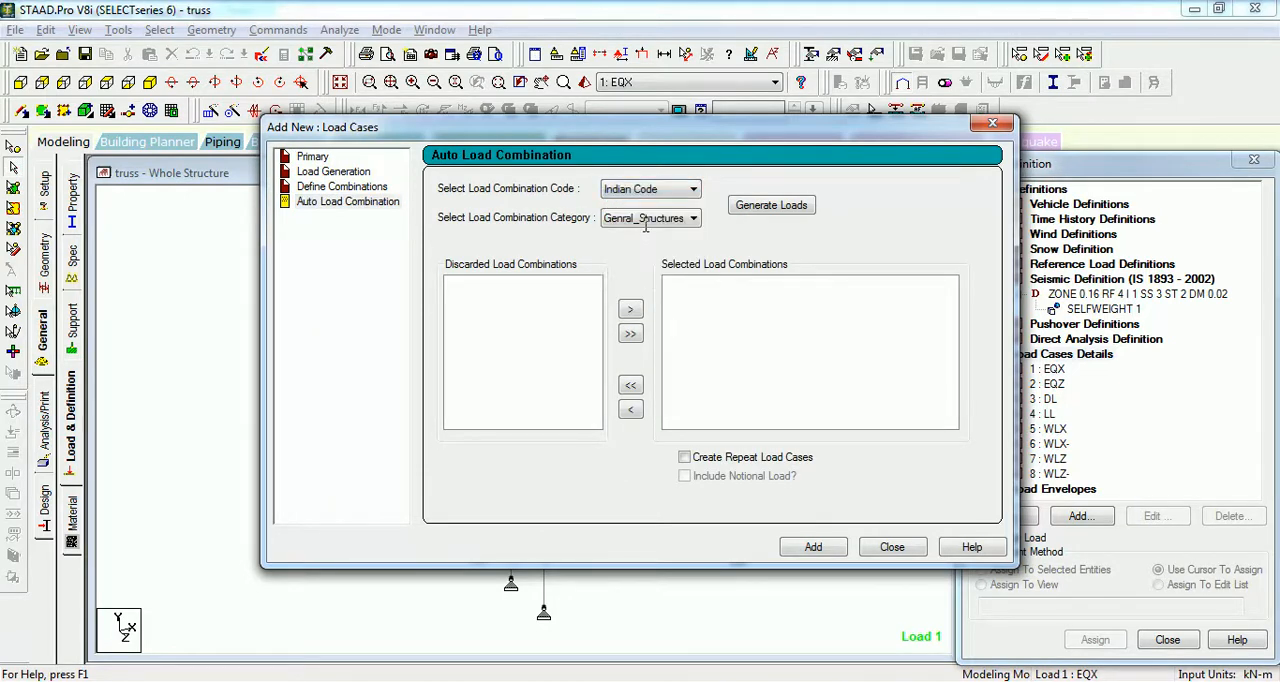
left_click(692, 217)
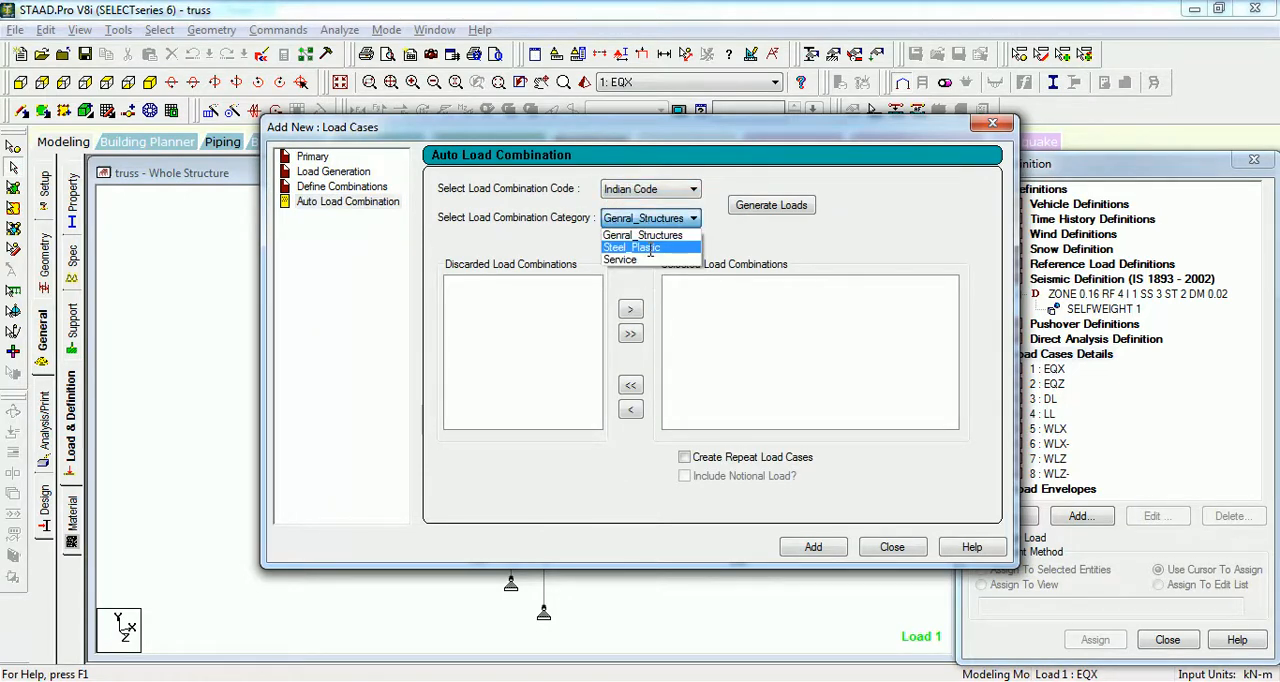
left_click(630, 247)
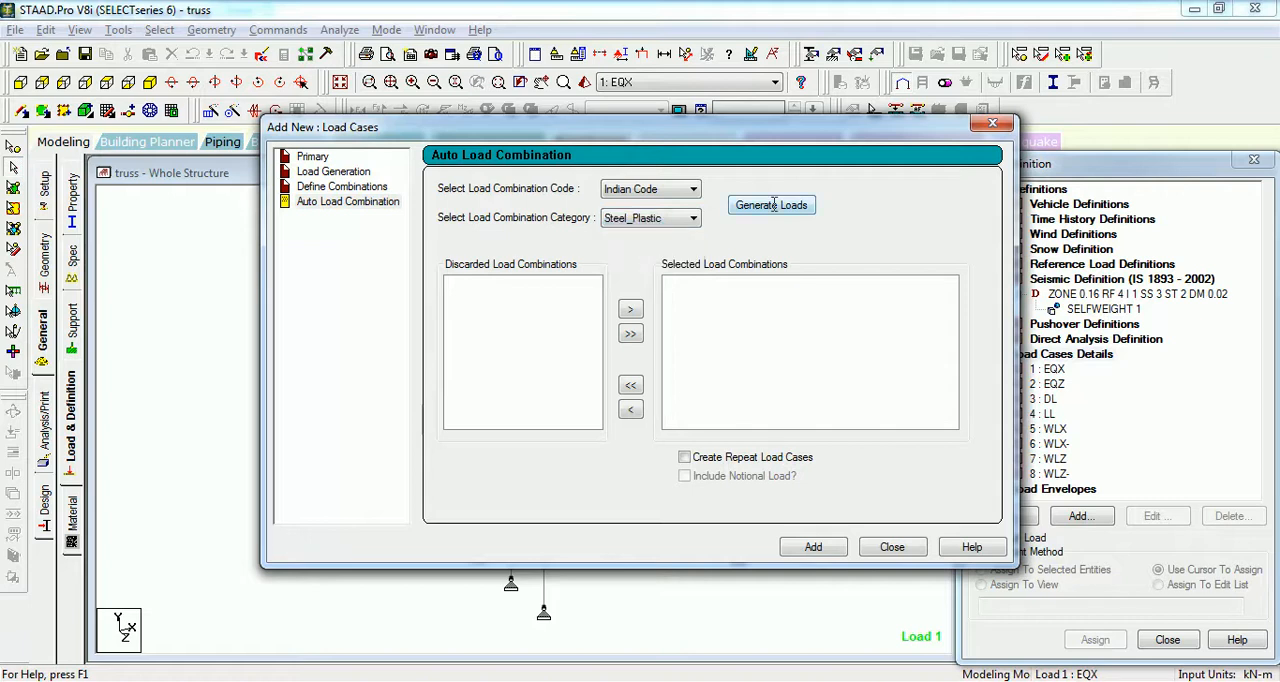
left_click(770, 205)
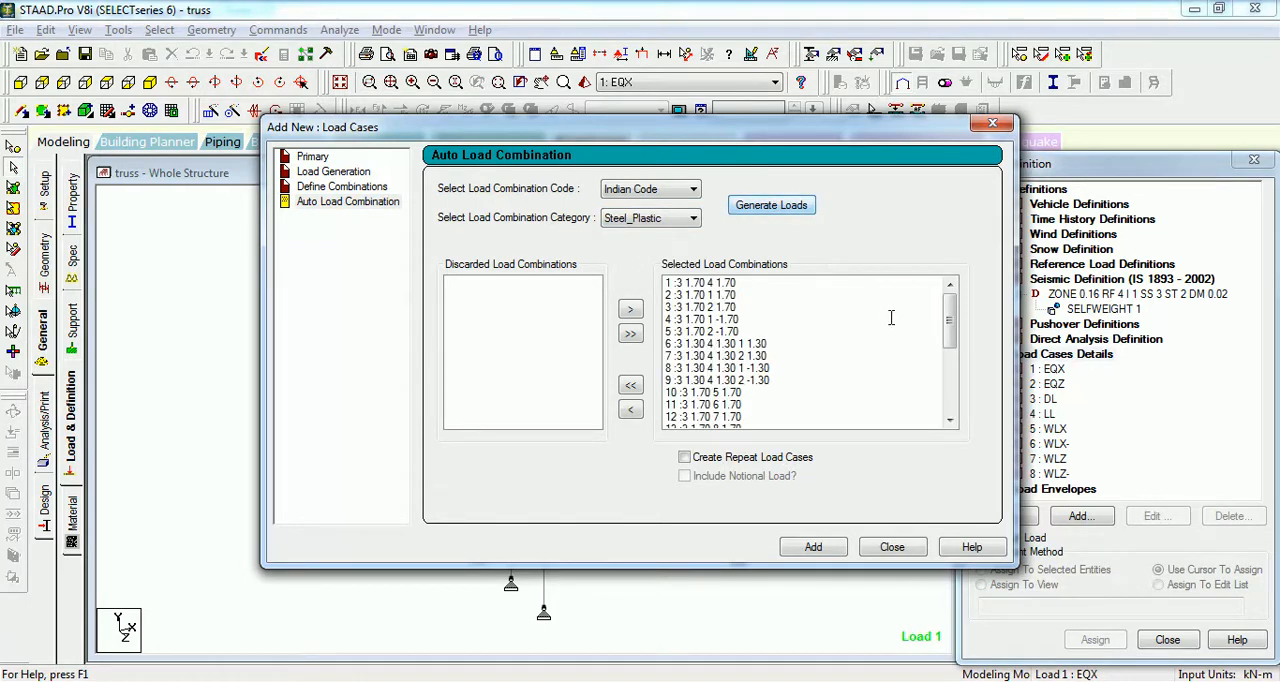
Step: Regenerate the Indian Code combinations for General_Structures, reaching combination 29
scroll("down", 3)
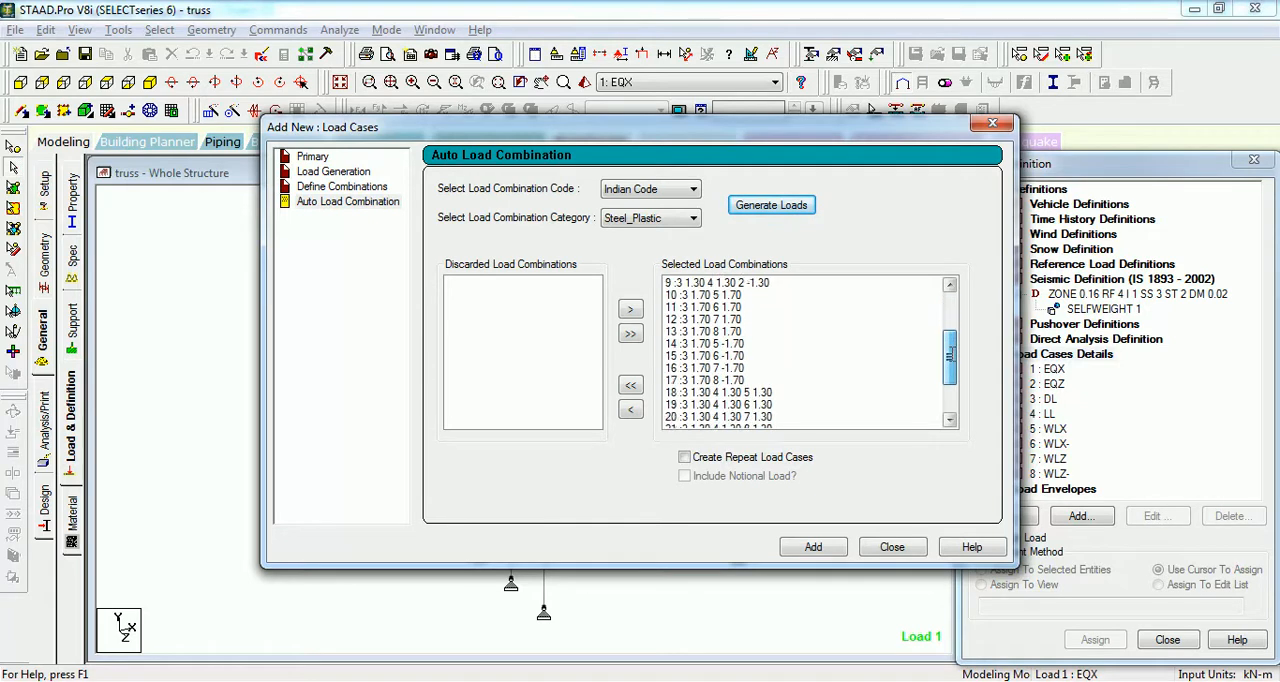
scroll("down", 3)
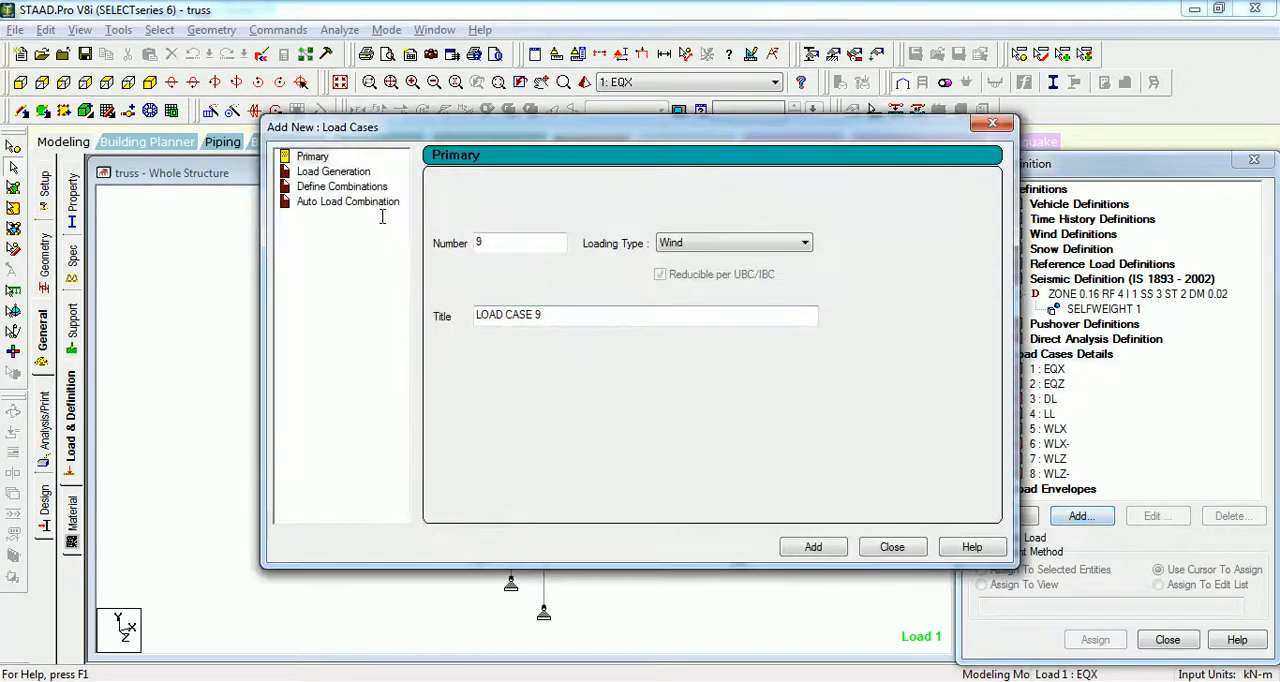
left_click(348, 201)
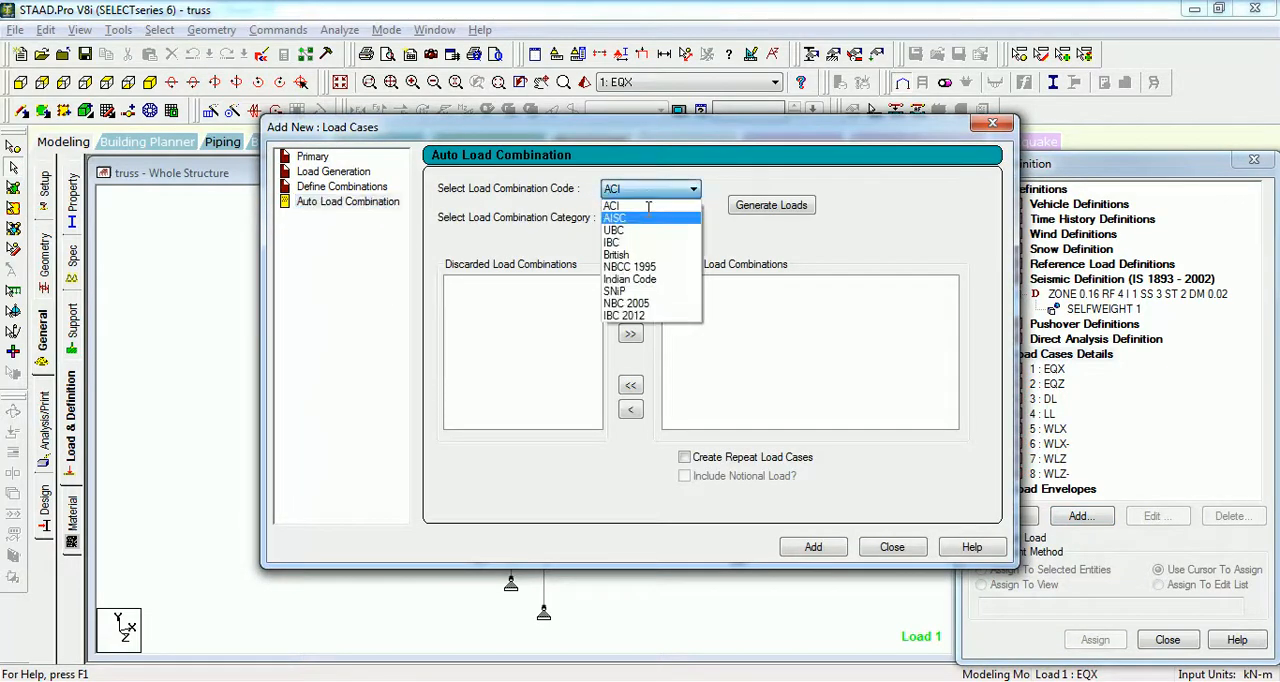
left_click(629, 279)
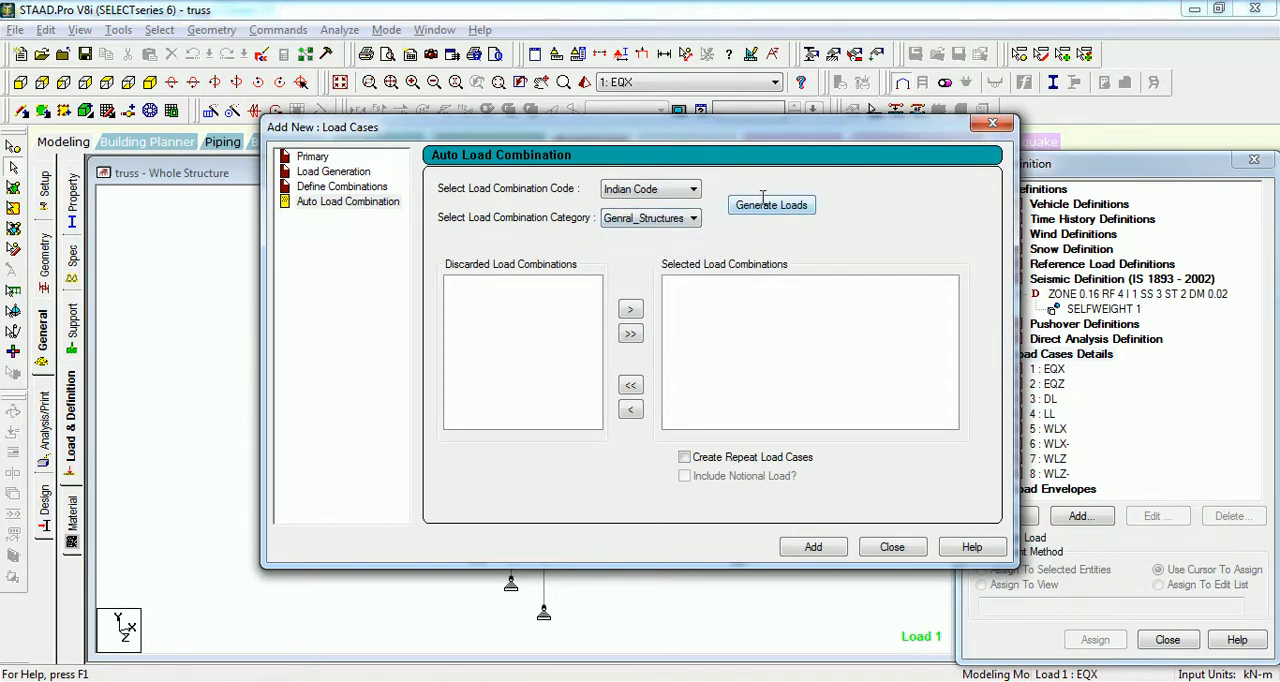
left_click(771, 205)
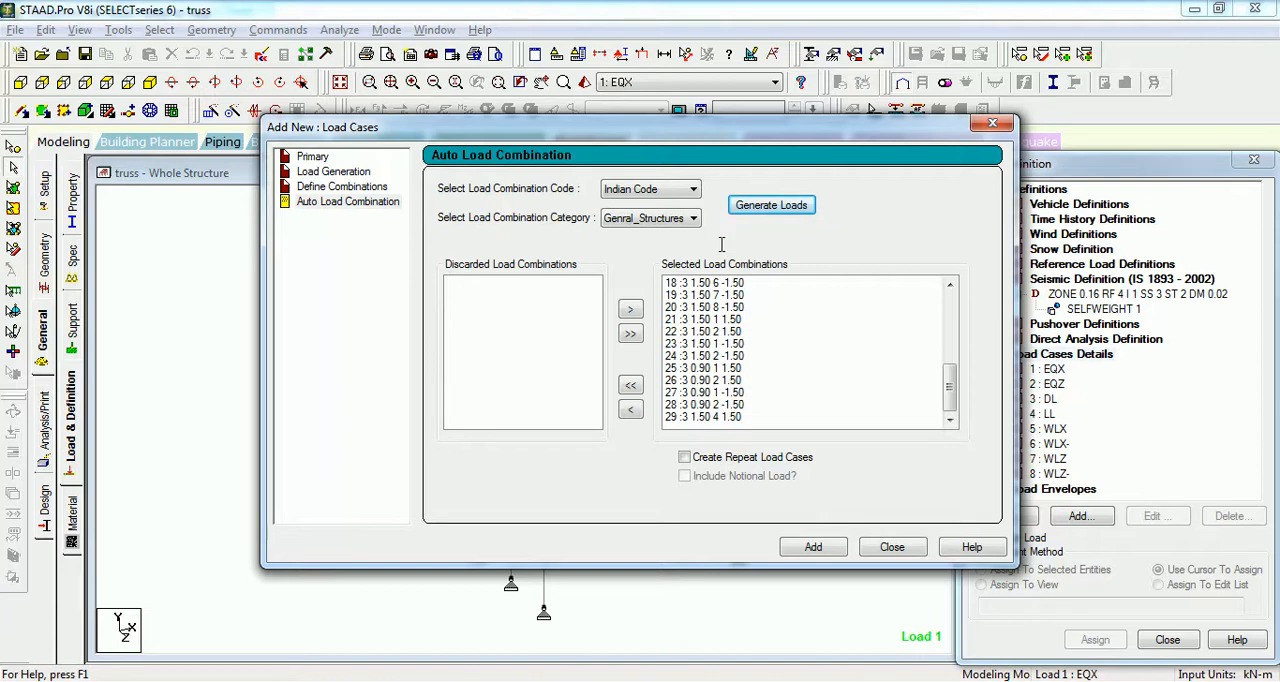
Step: Cancel without adding, reopen auto combinations to pick Service, then show the Commands menu
left_click(891, 547)
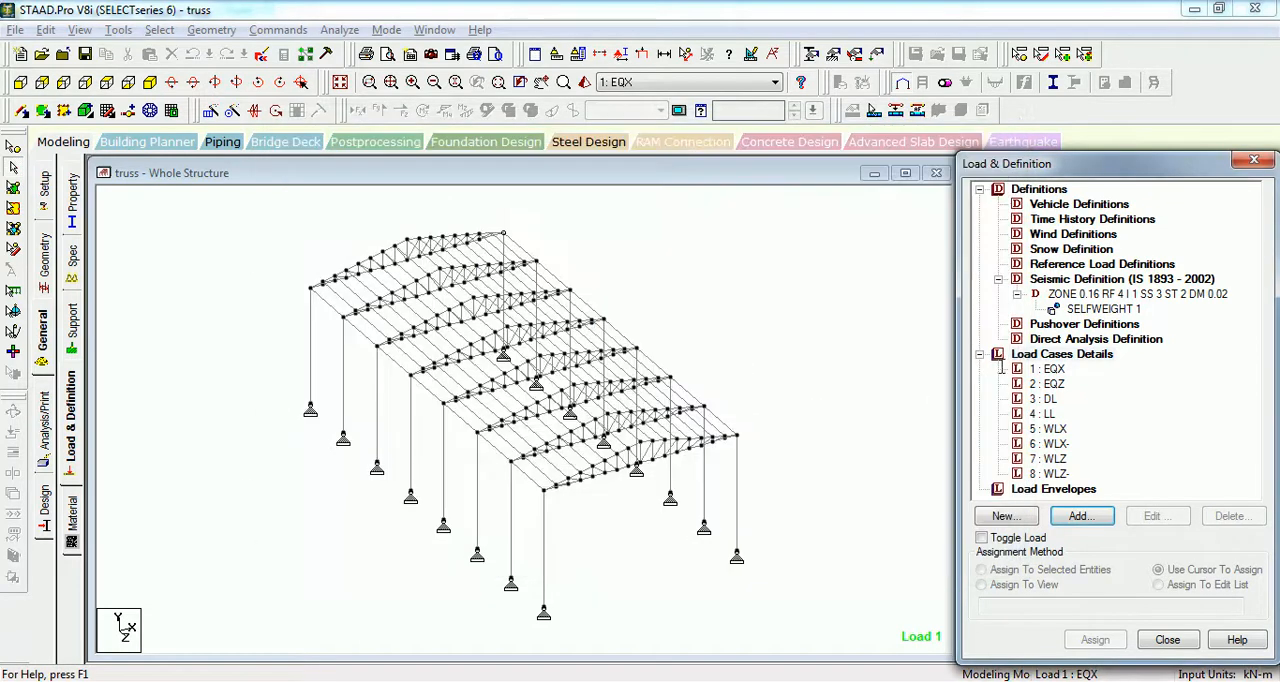
left_click(1080, 516)
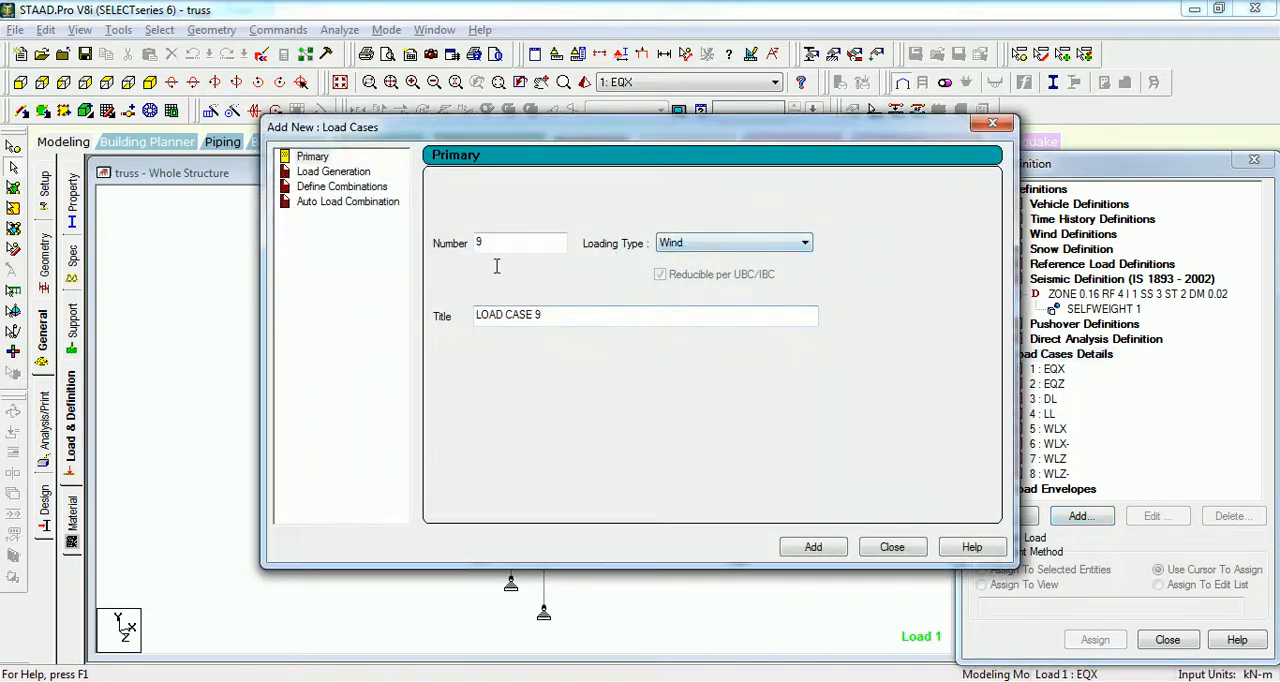
left_click(348, 201)
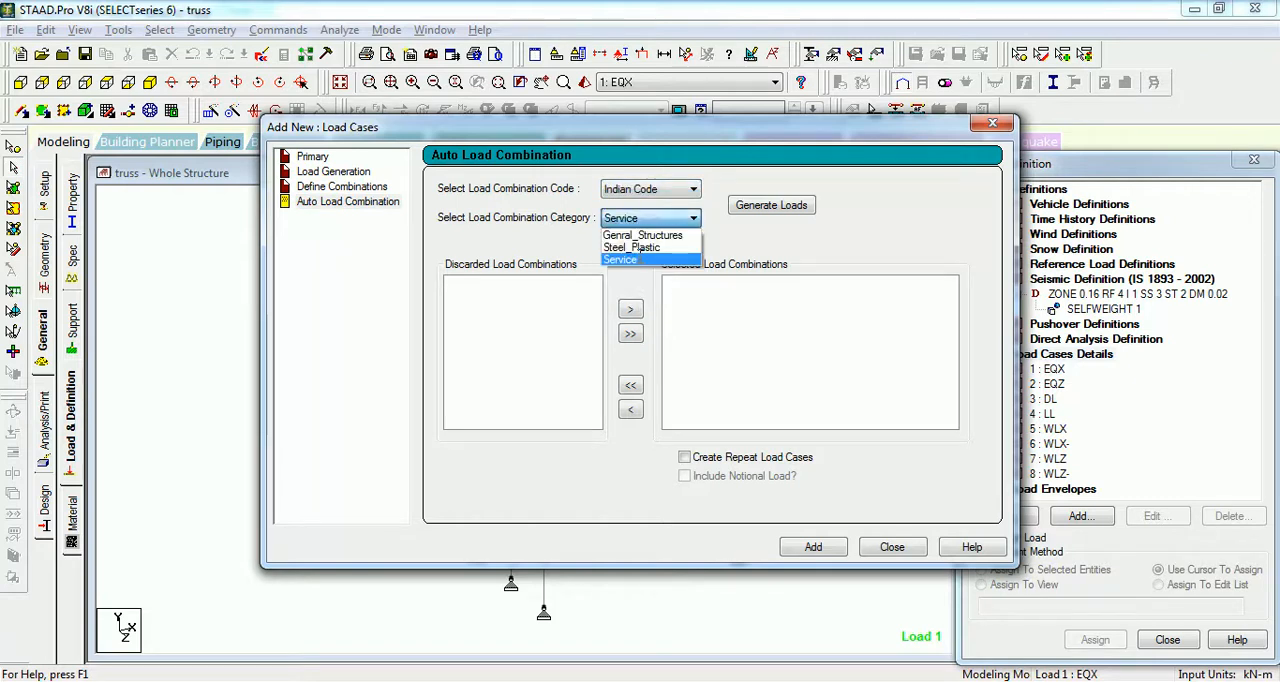
left_click(620, 259)
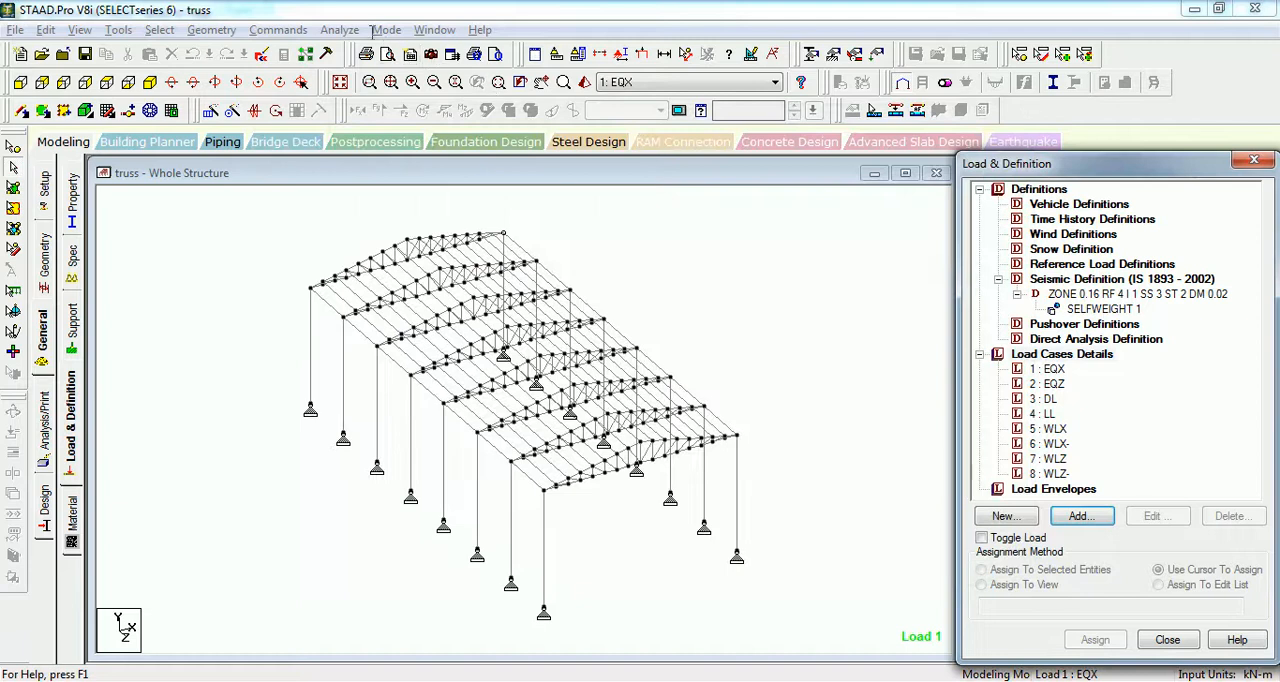
left_click(277, 29)
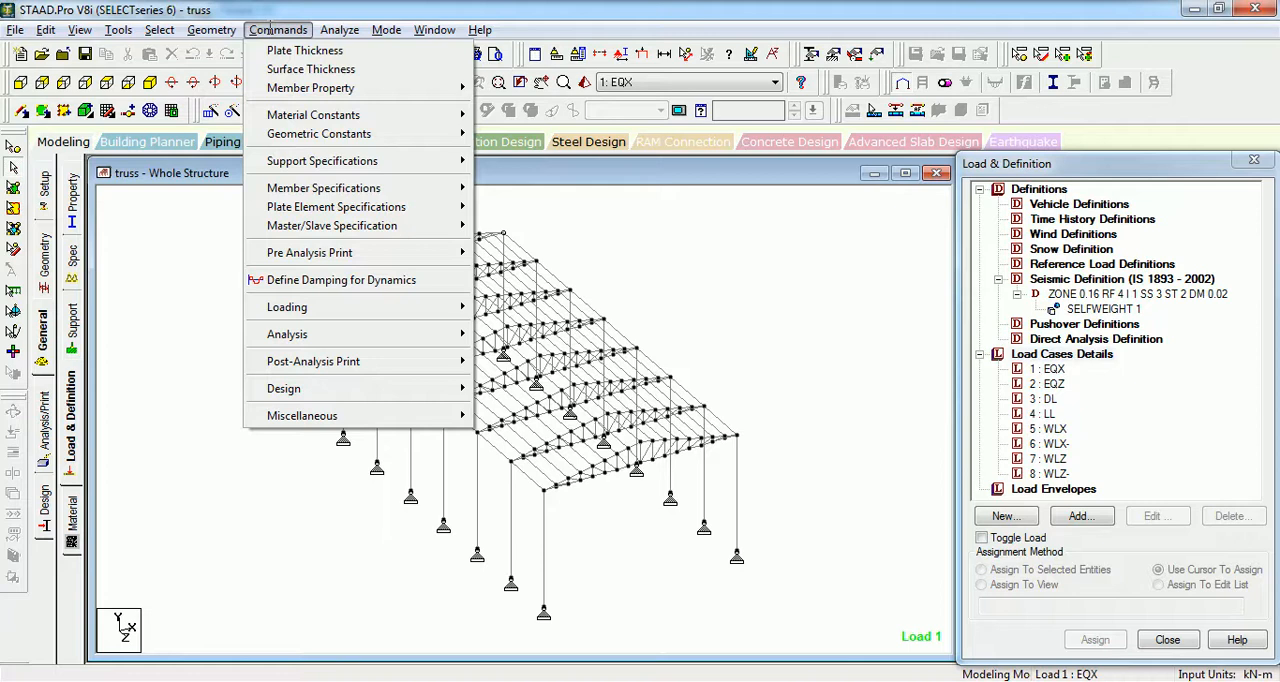
mouse_move(310, 88)
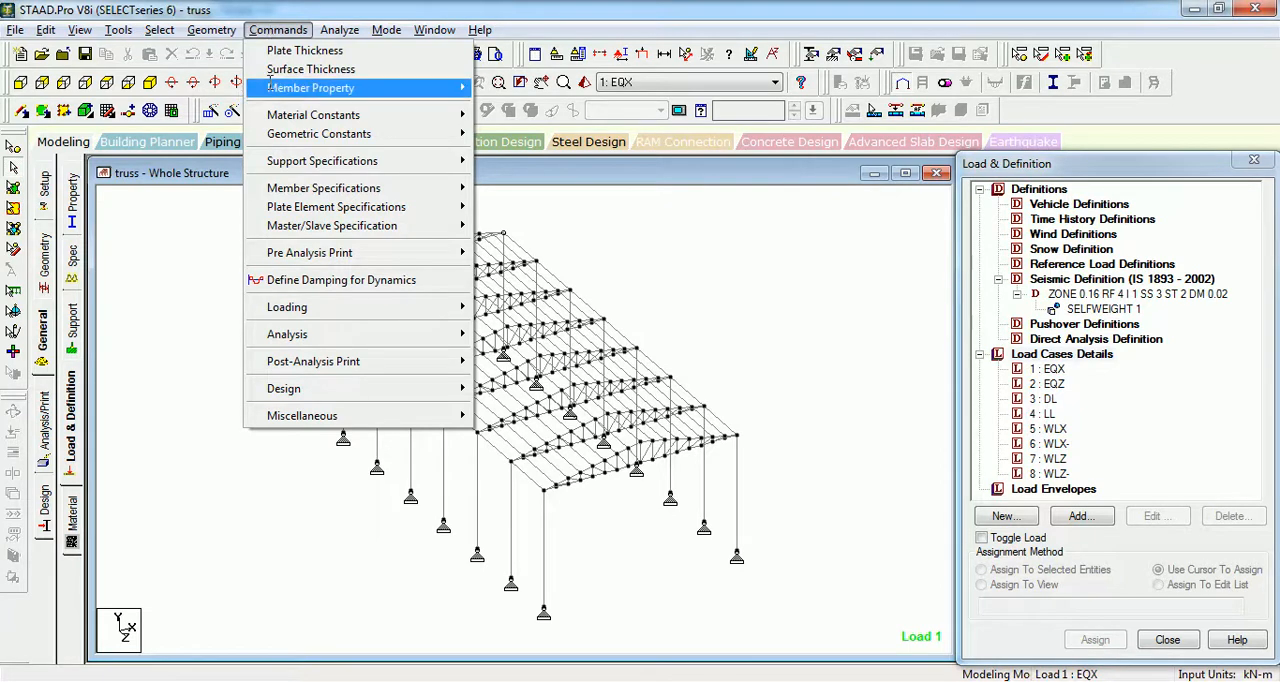
mouse_move(287, 307)
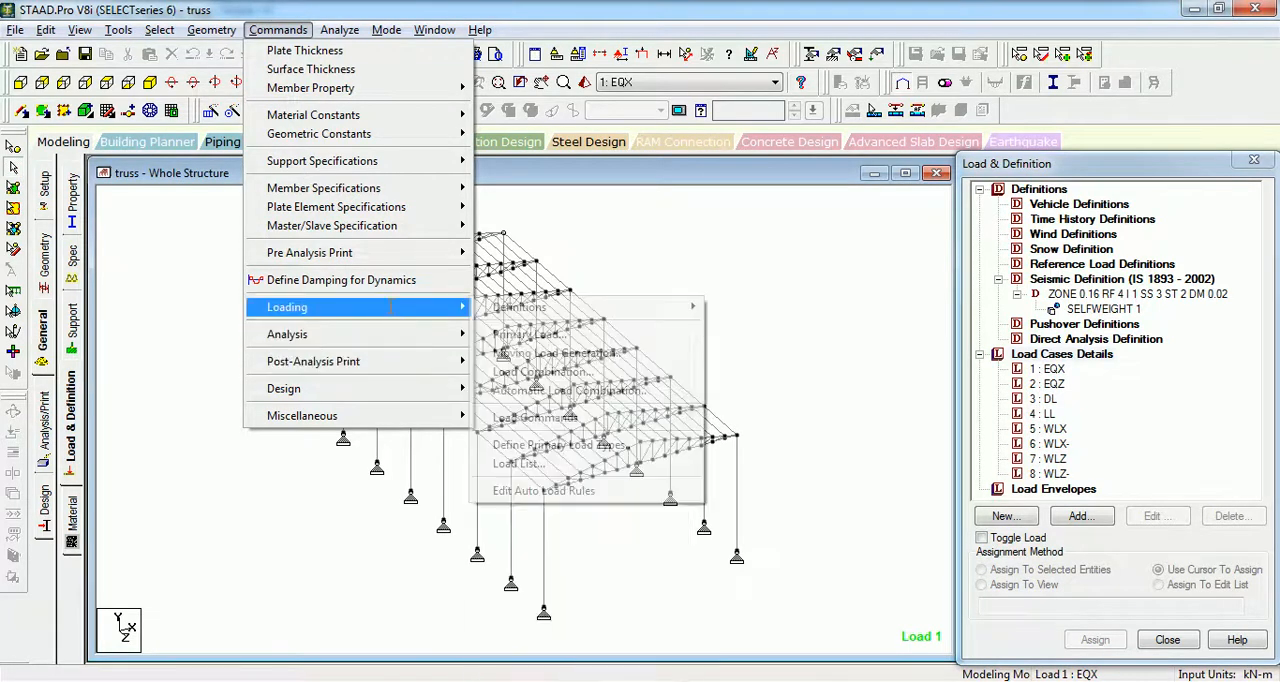
Step: Open the auto load rules for Indian Code Service and add two rule rows
left_click(566, 390)
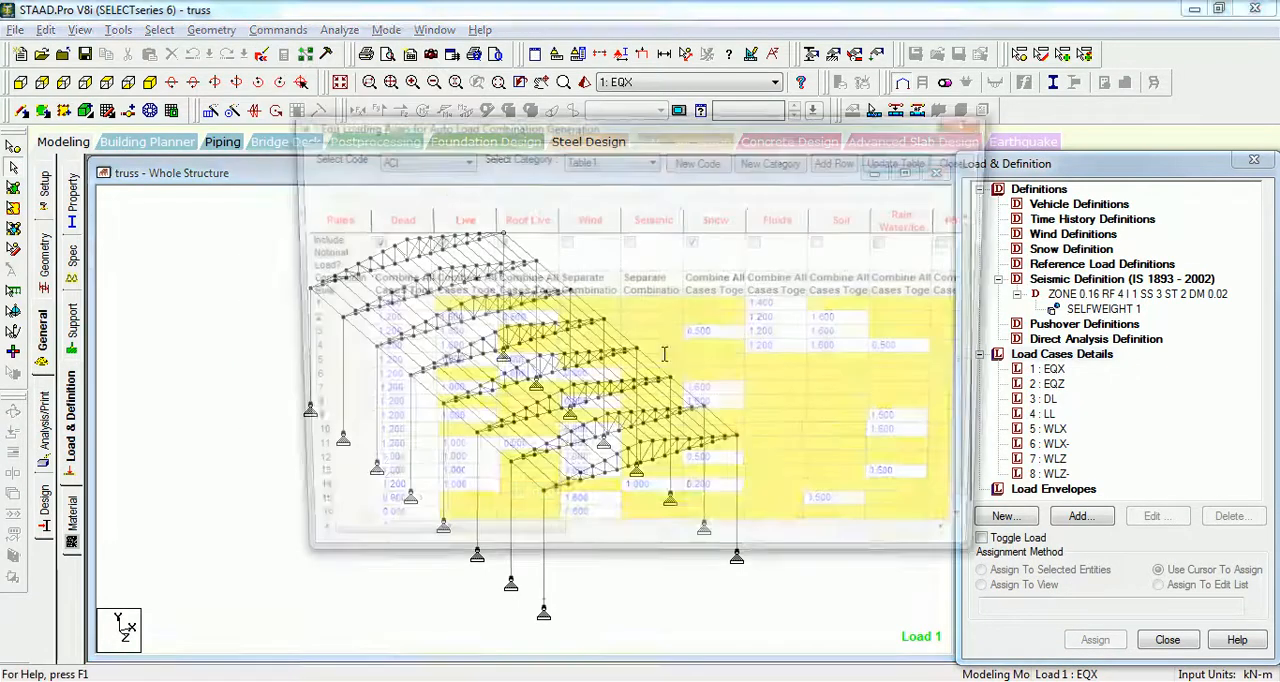
left_click(458, 158)
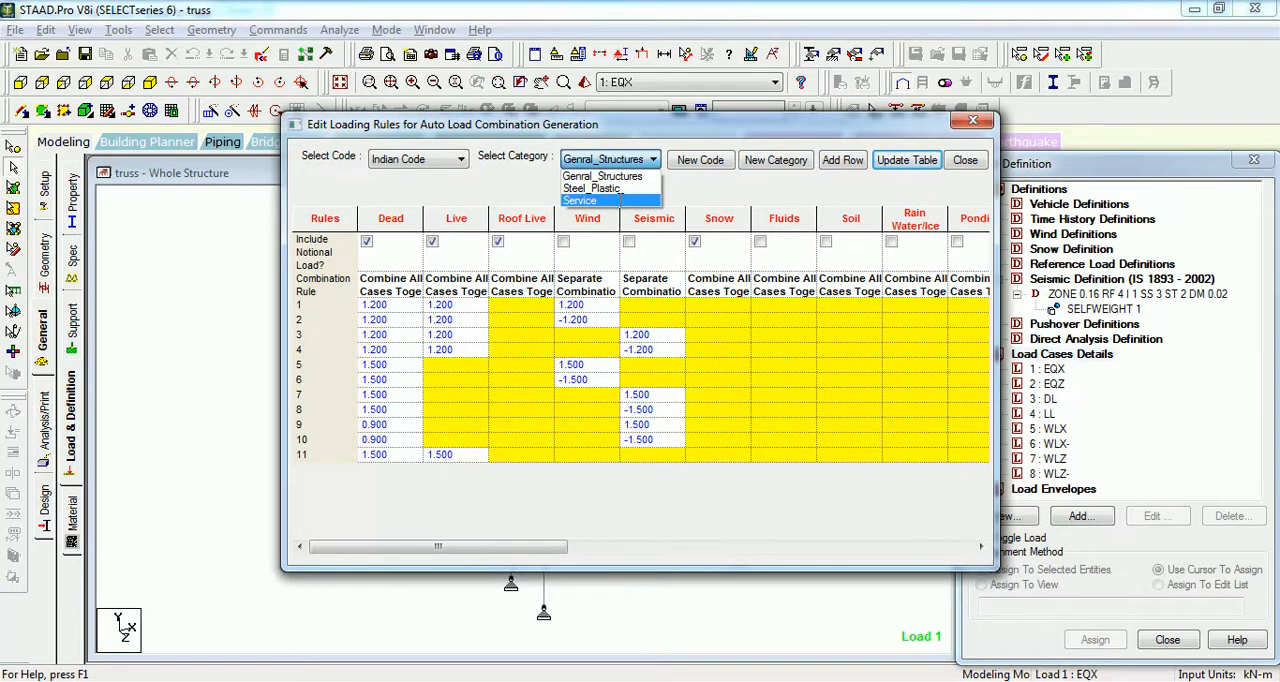
left_click(580, 201)
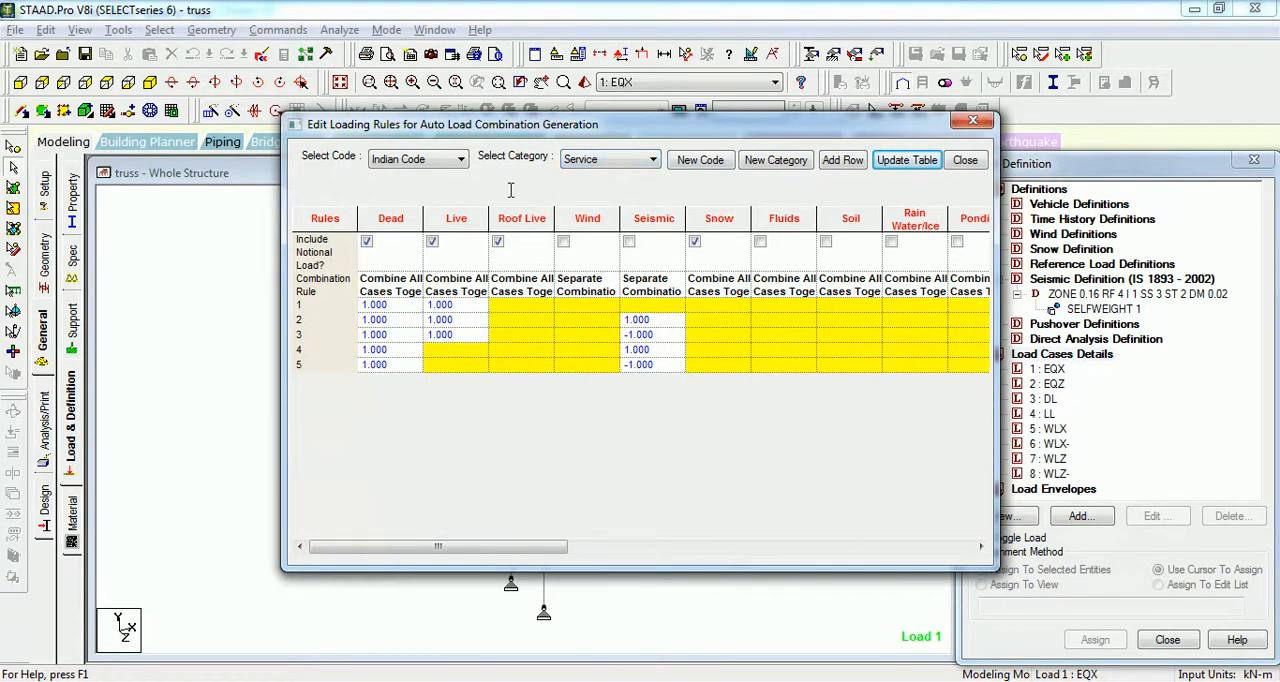
mouse_move(565, 437)
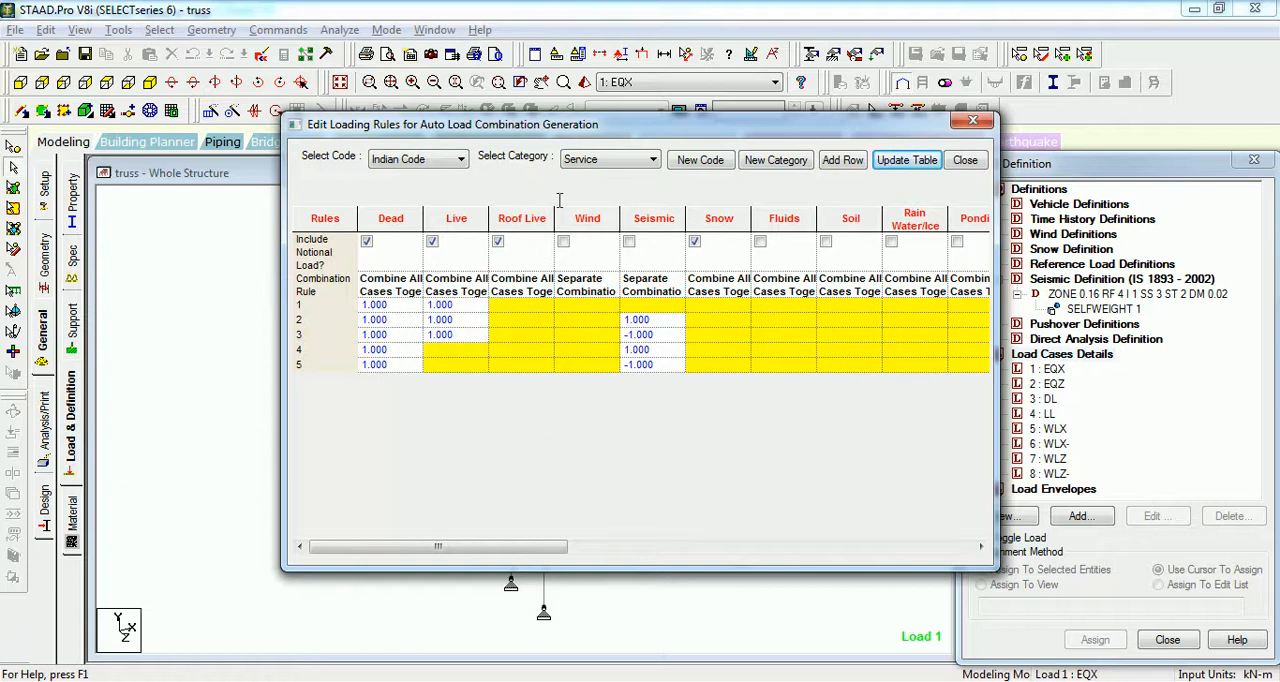
mouse_move(800, 195)
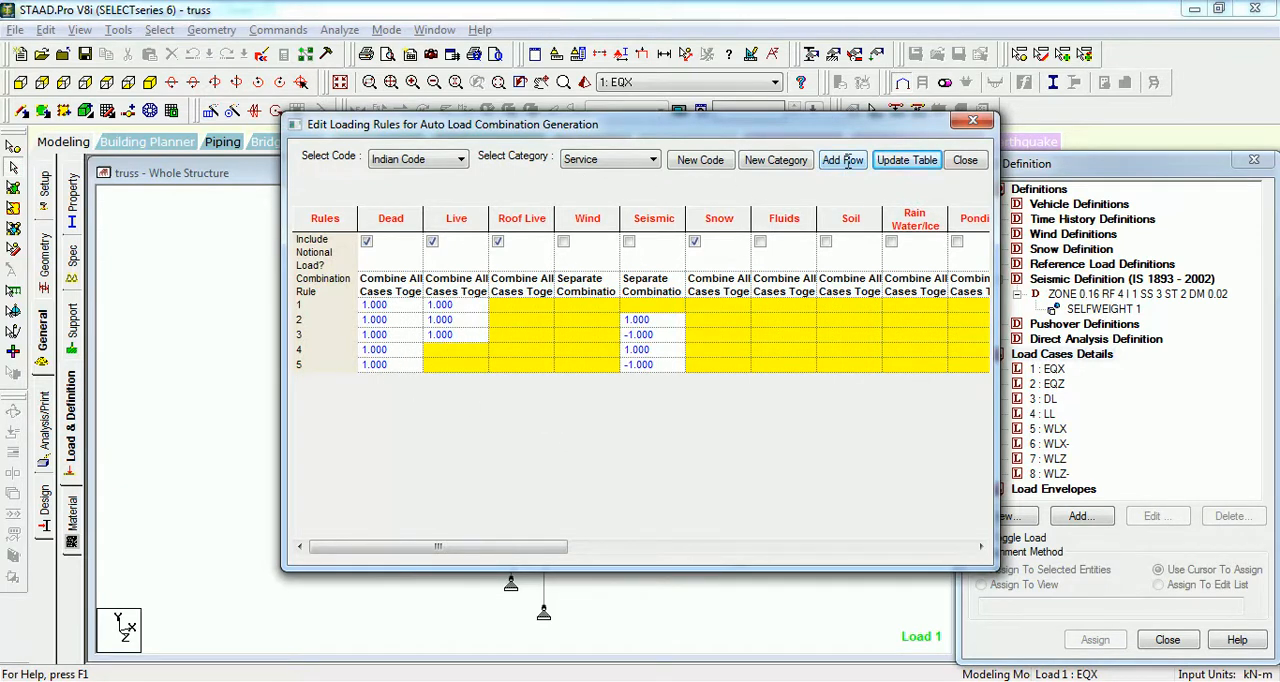
left_click(841, 160)
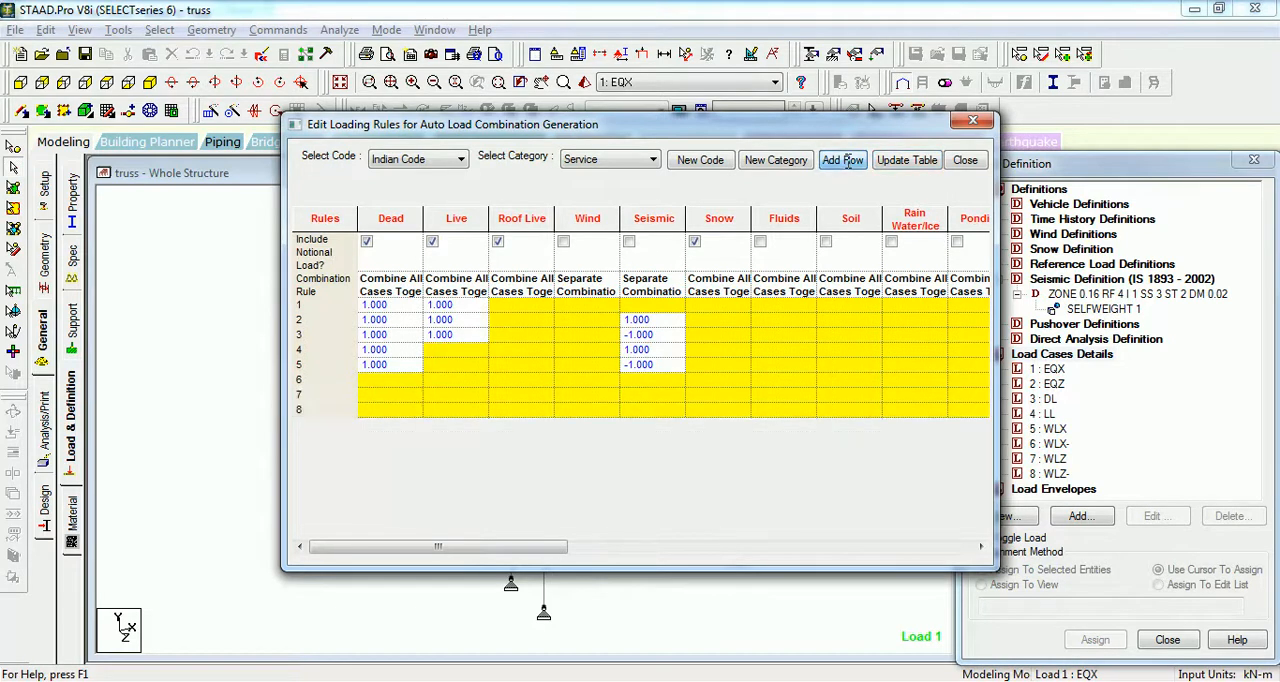
left_click(842, 160)
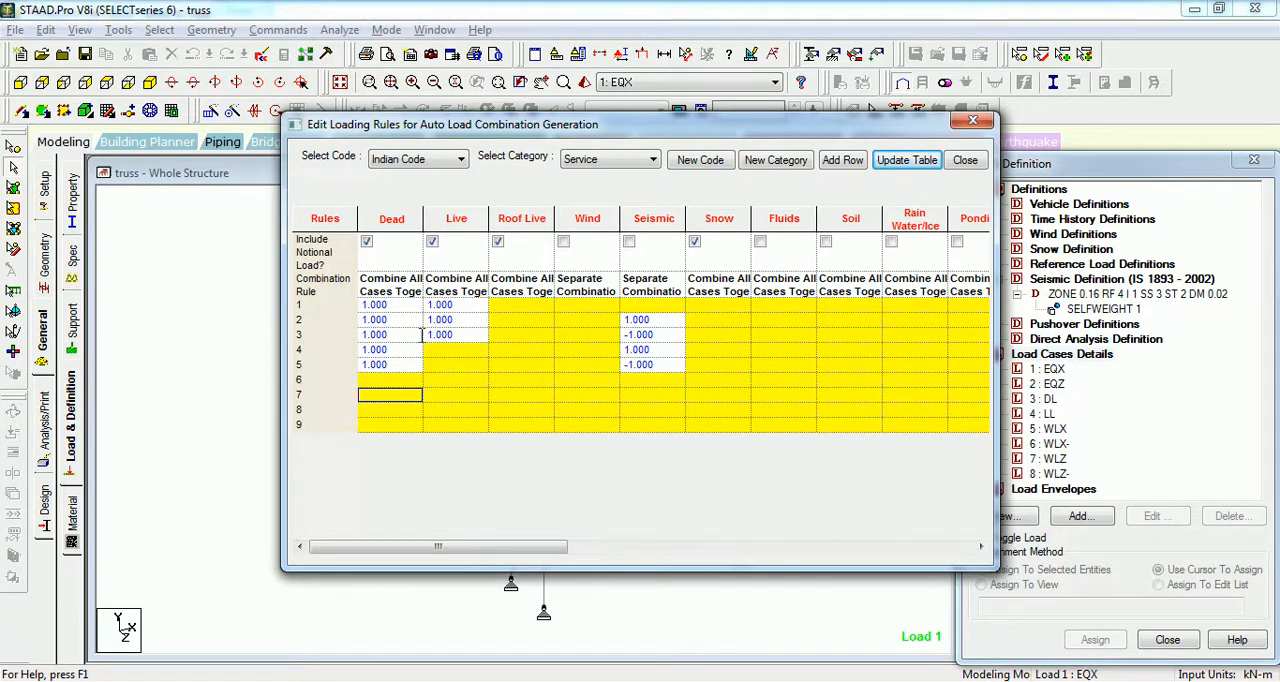
mouse_move(667, 351)
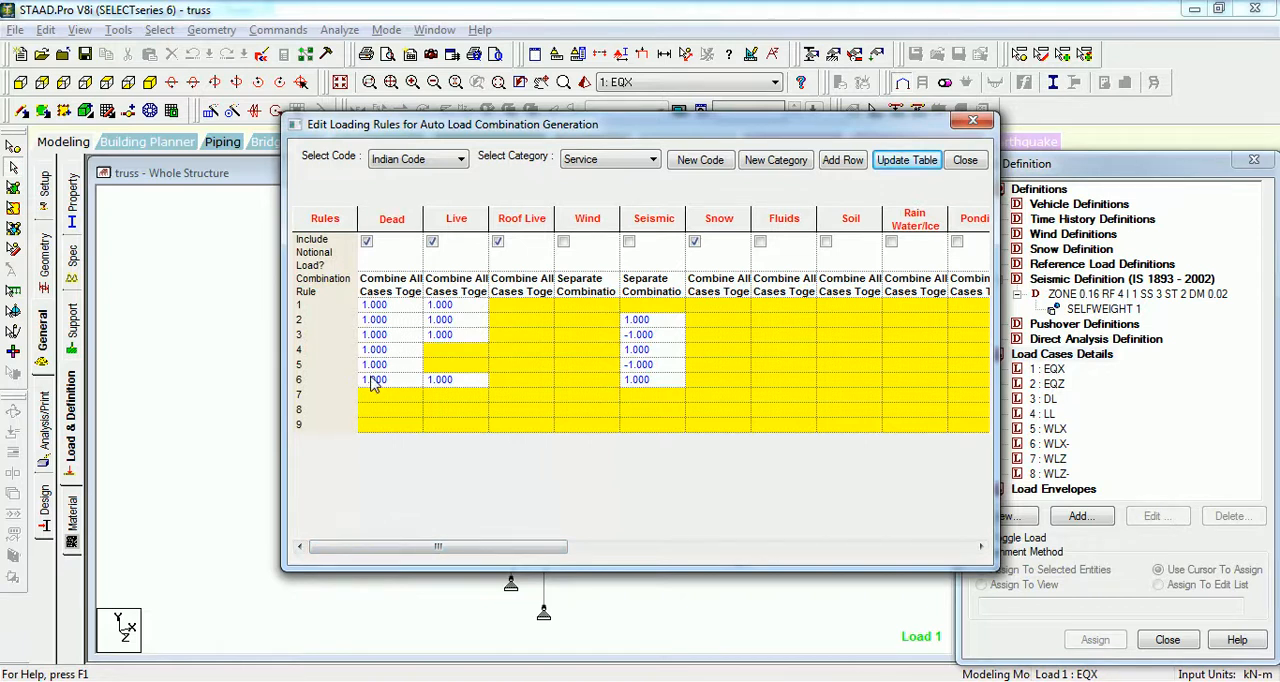
mouse_move(408, 408)
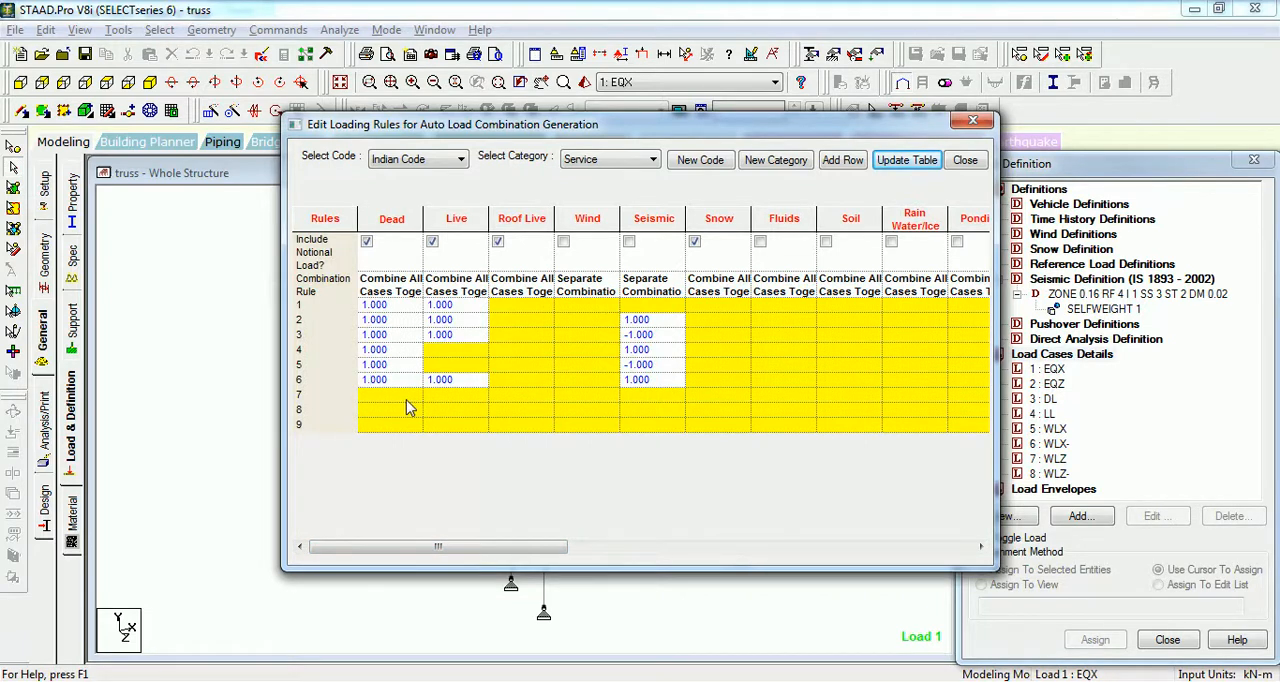
Step: Set rule 6 dead+live+seismic and rule 7 dead+seismic at 1.0, then close the editor
left_click(390, 394)
type("1")
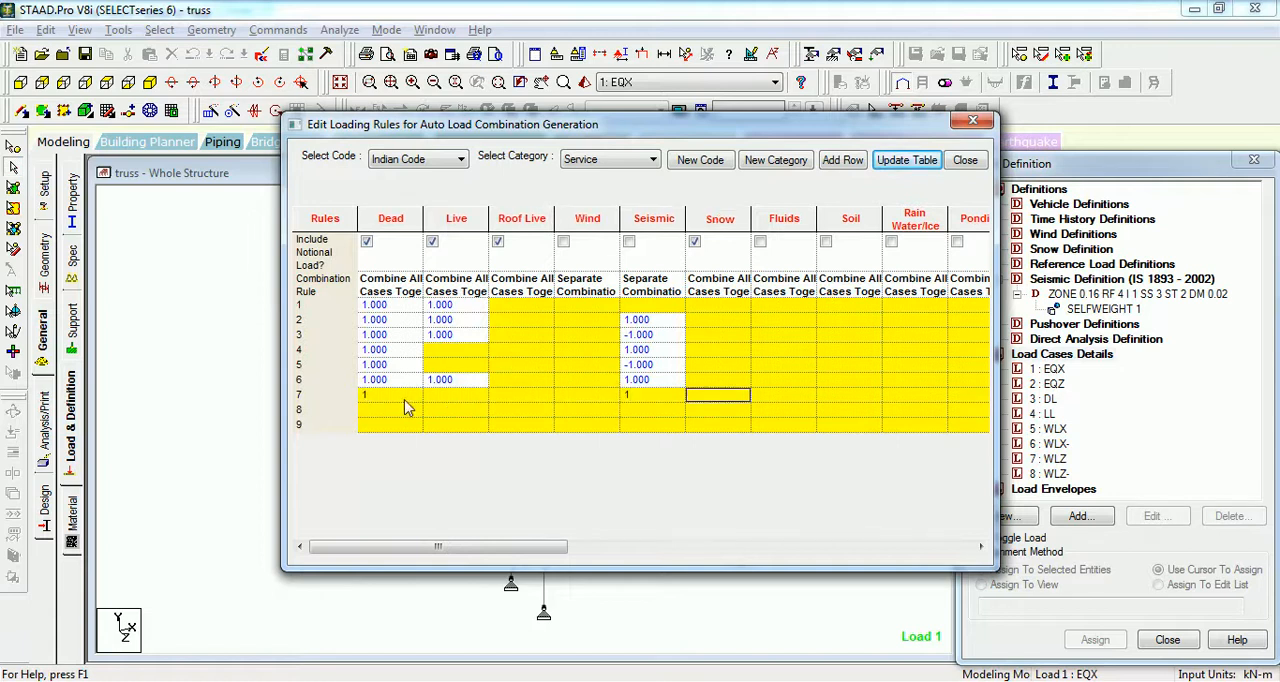
left_click(521, 394)
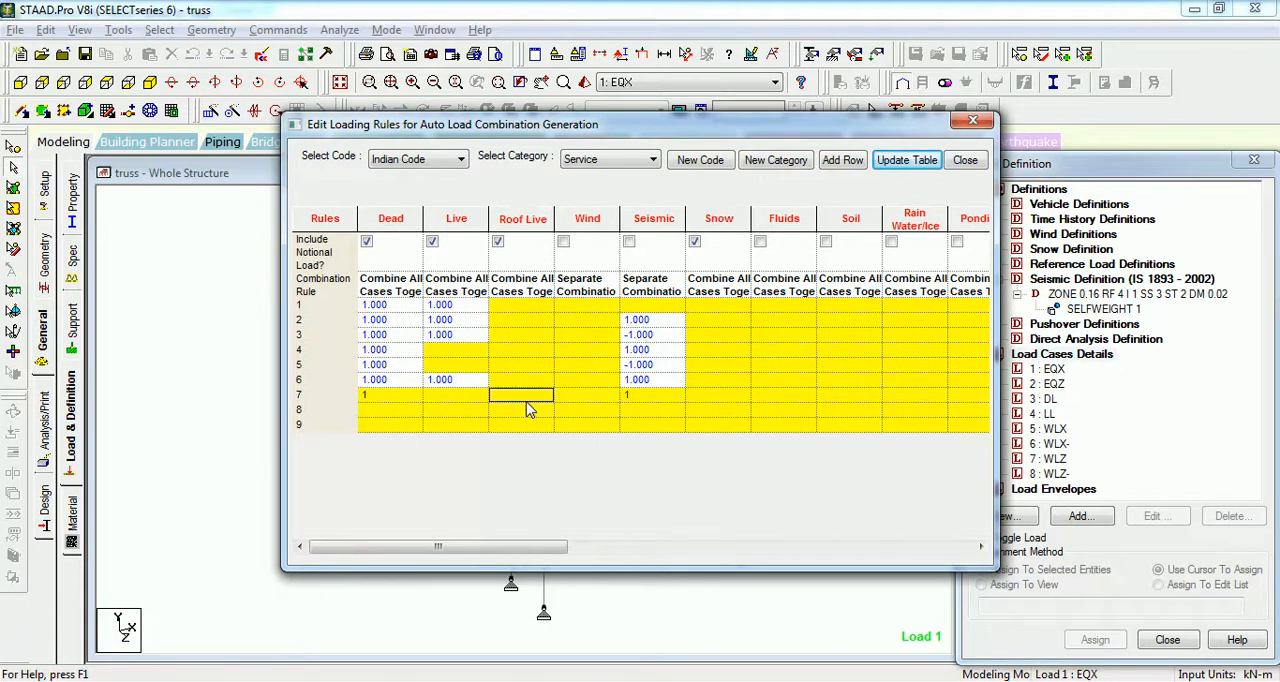
left_click(637, 395)
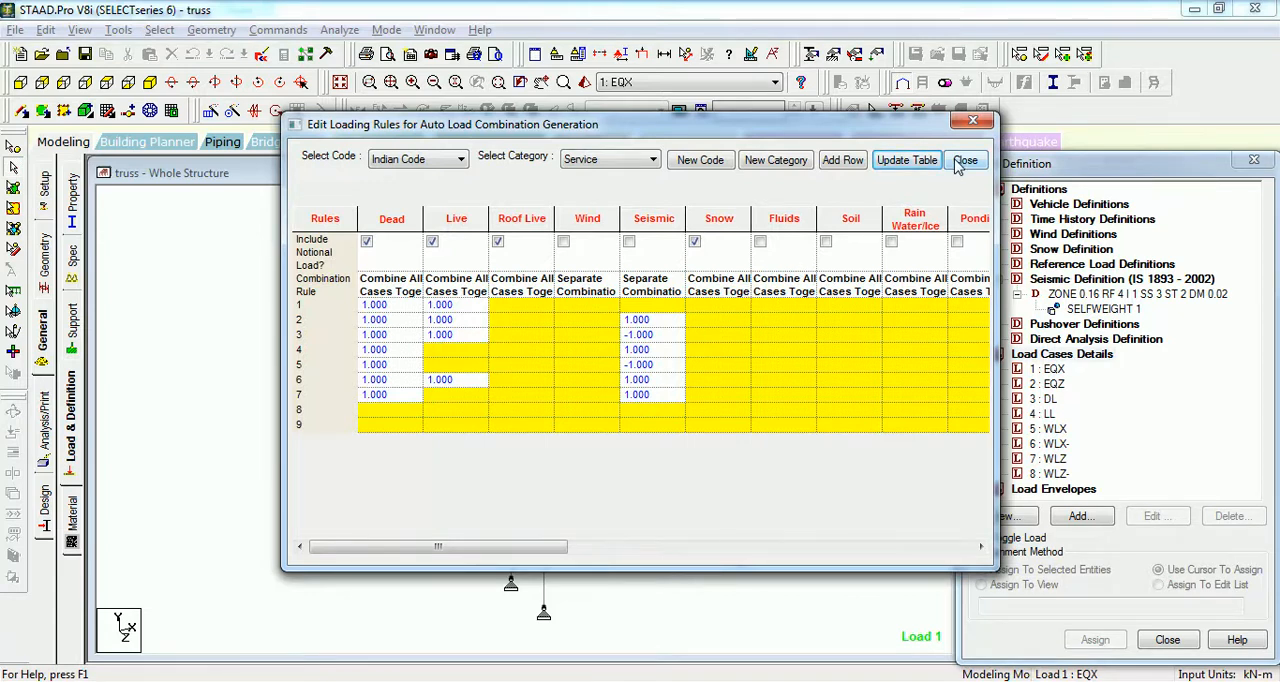
left_click(965, 160)
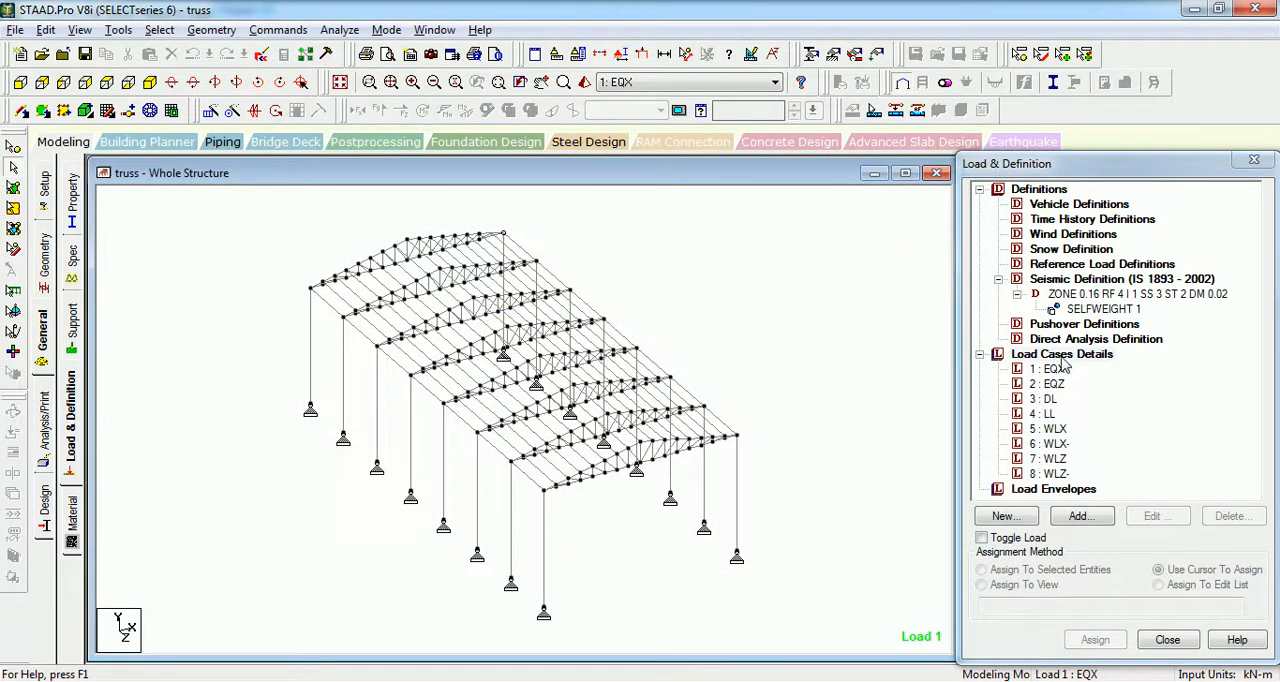
Step: Regenerate the Indian Code Service auto load combinations from Add New Load Cases
left_click(1005, 515)
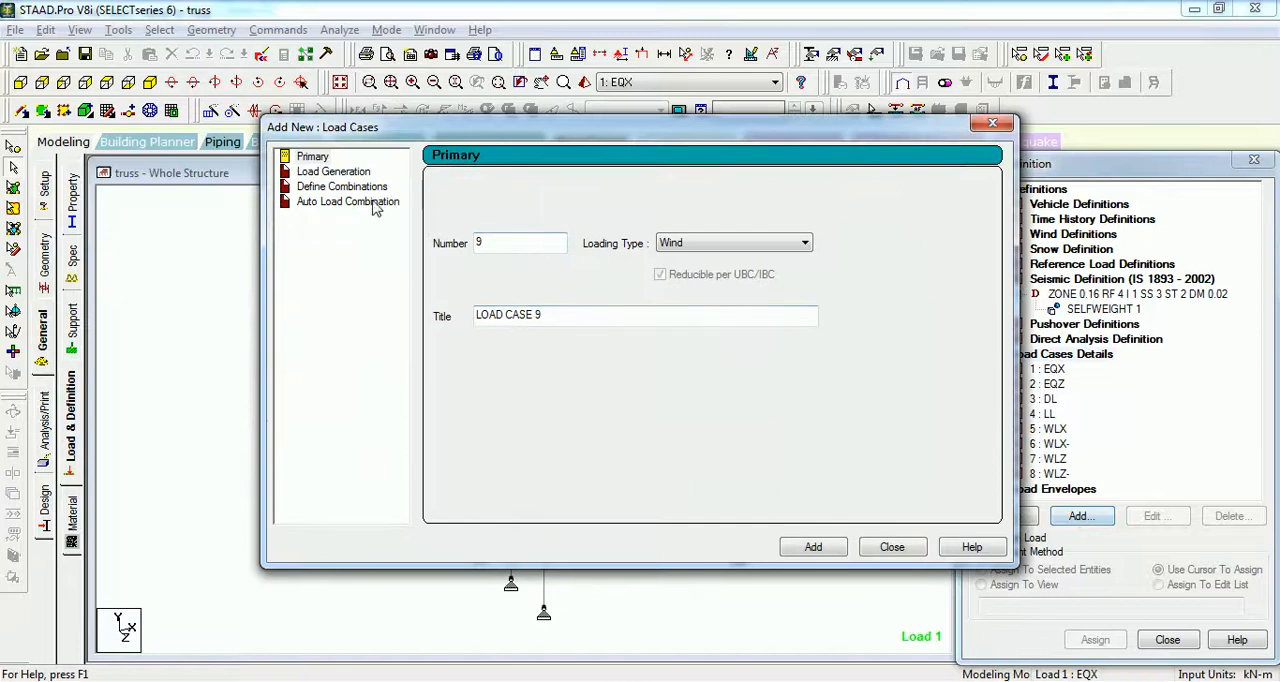
left_click(348, 201)
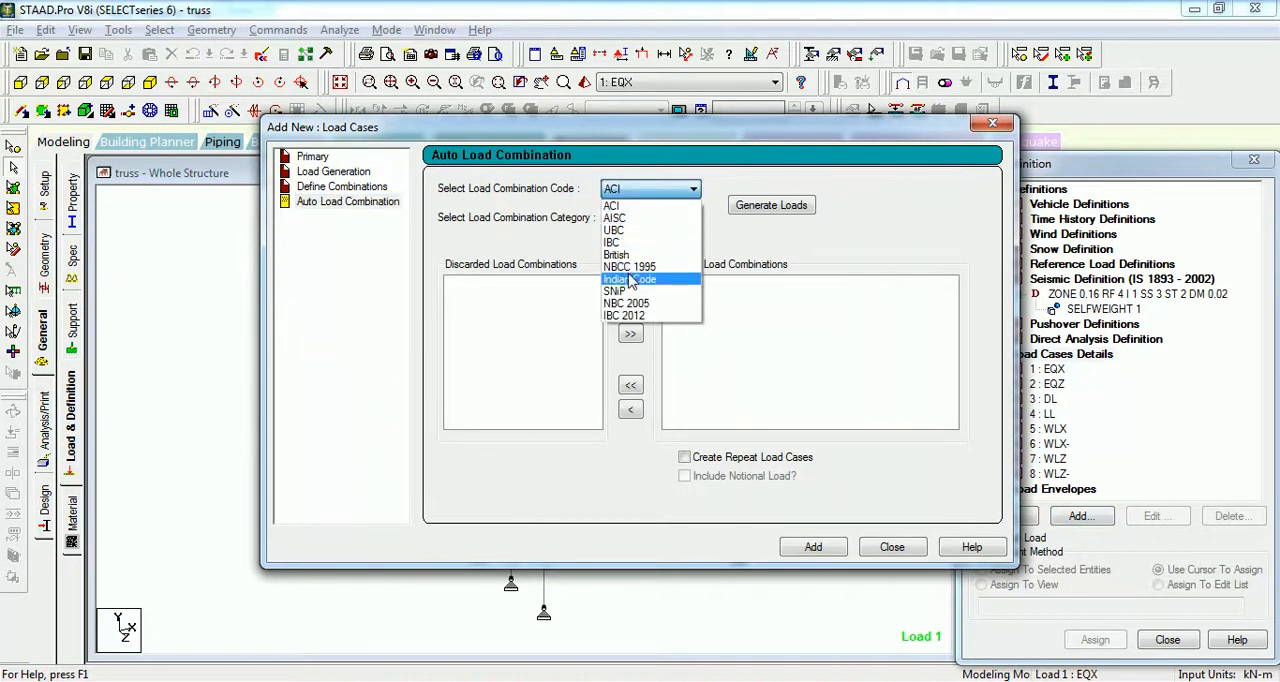
left_click(630, 279)
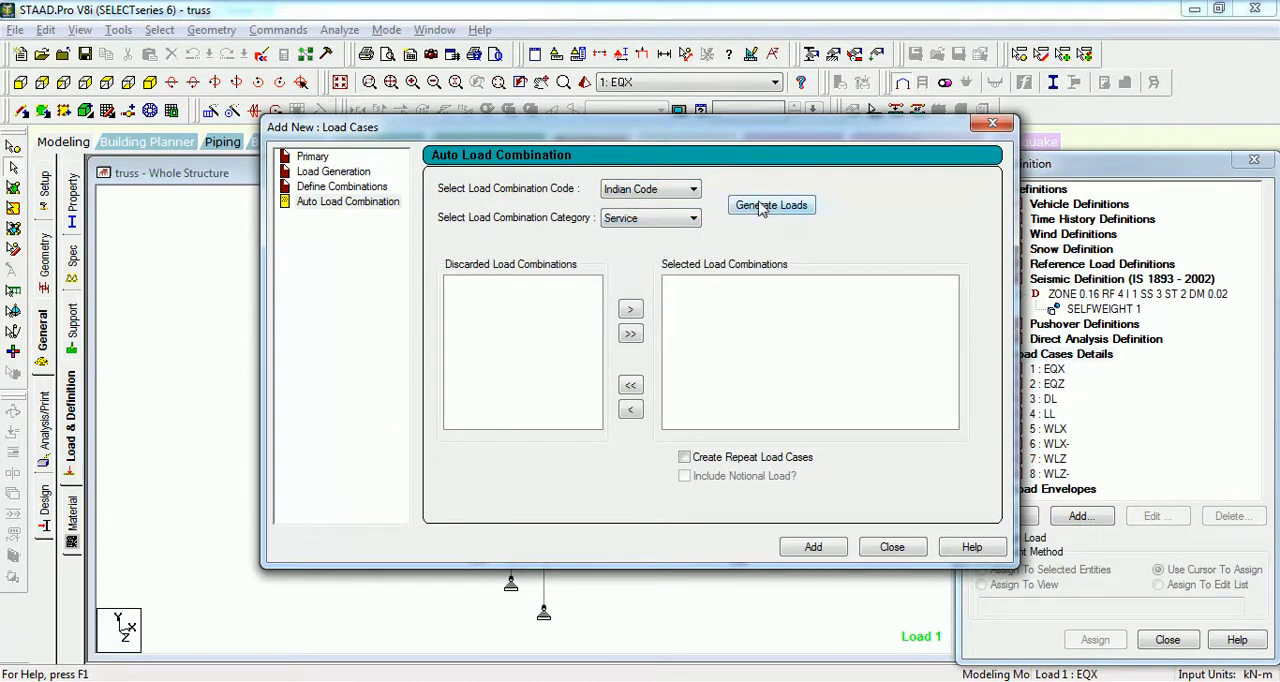
left_click(771, 205)
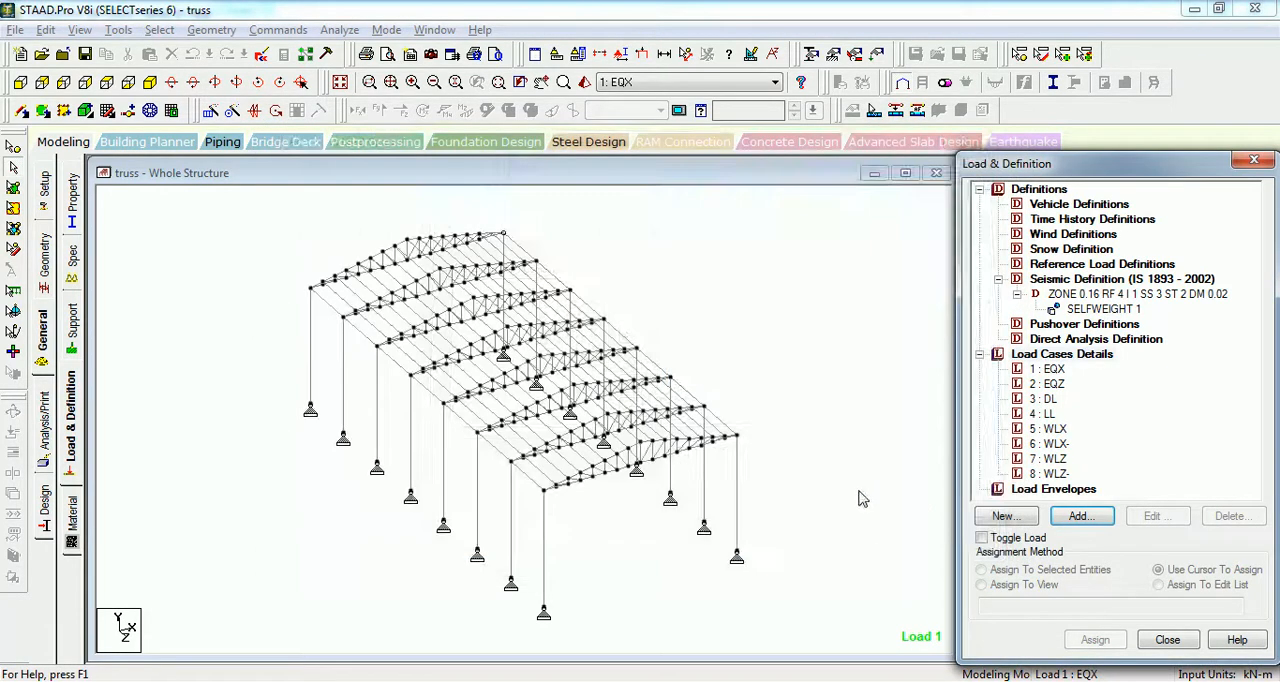
Step: Give Indian Code Service rules 6 and 7 wind factors of 1.0, update the table, and close
left_click(278, 29)
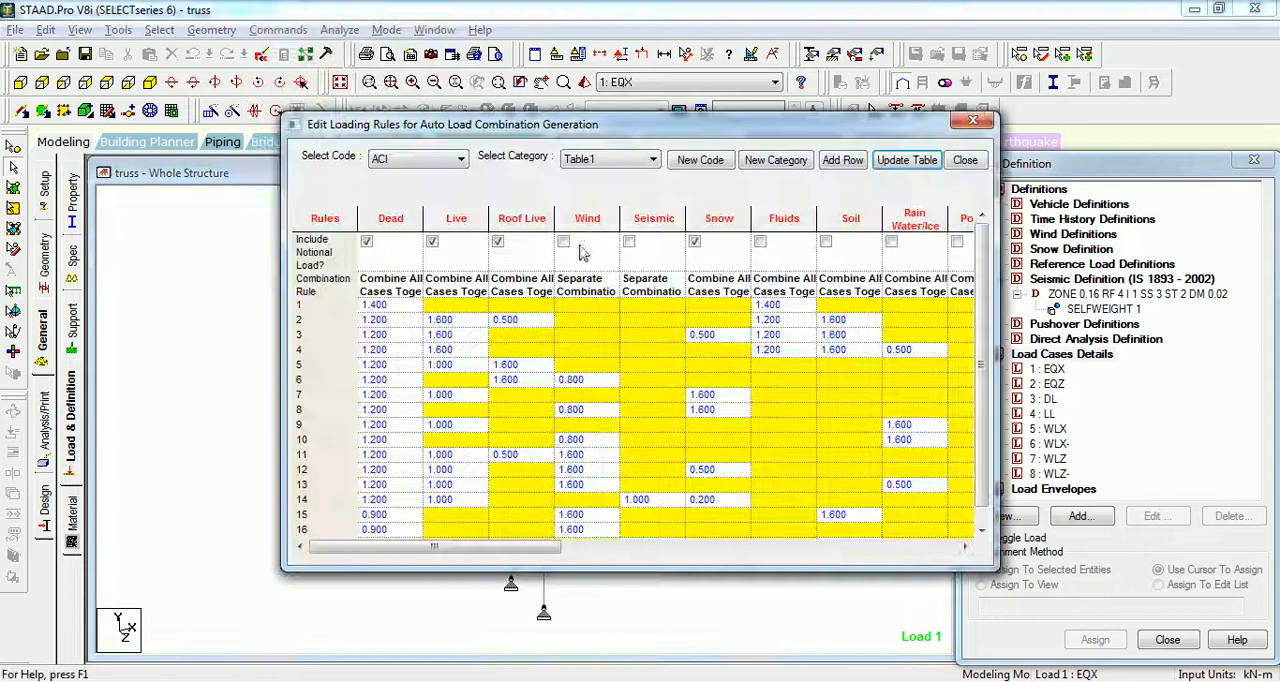
left_click(417, 159)
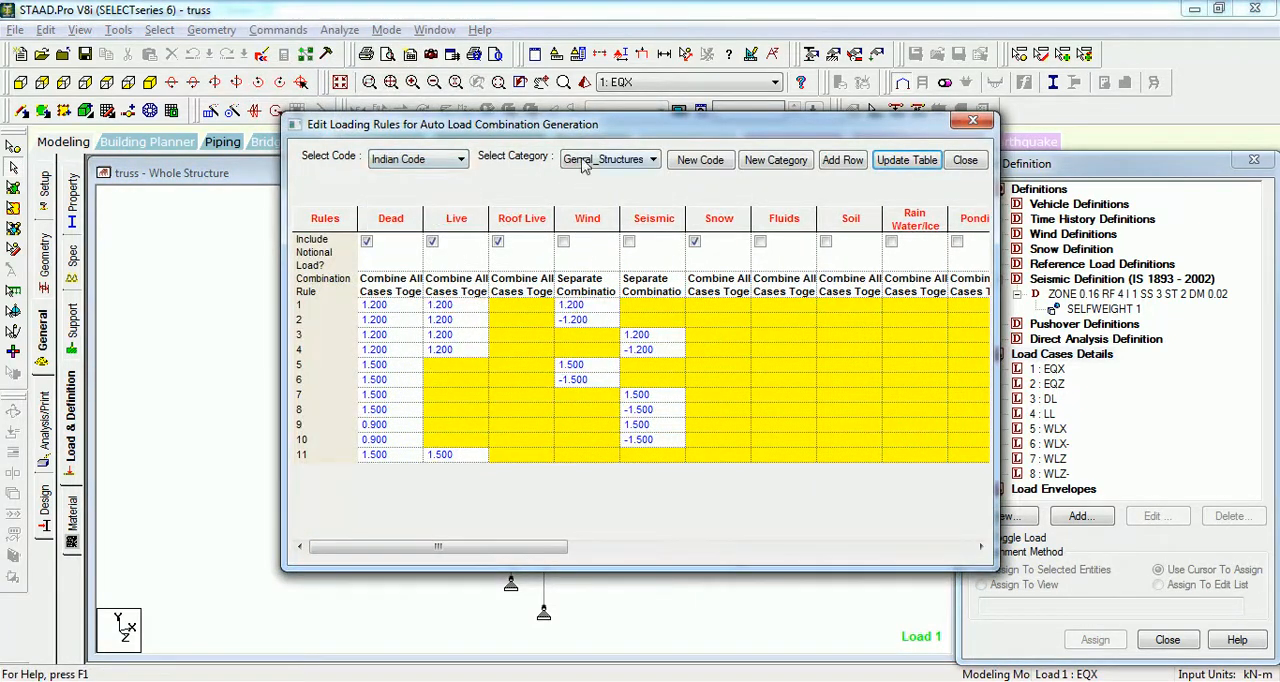
left_click(610, 159)
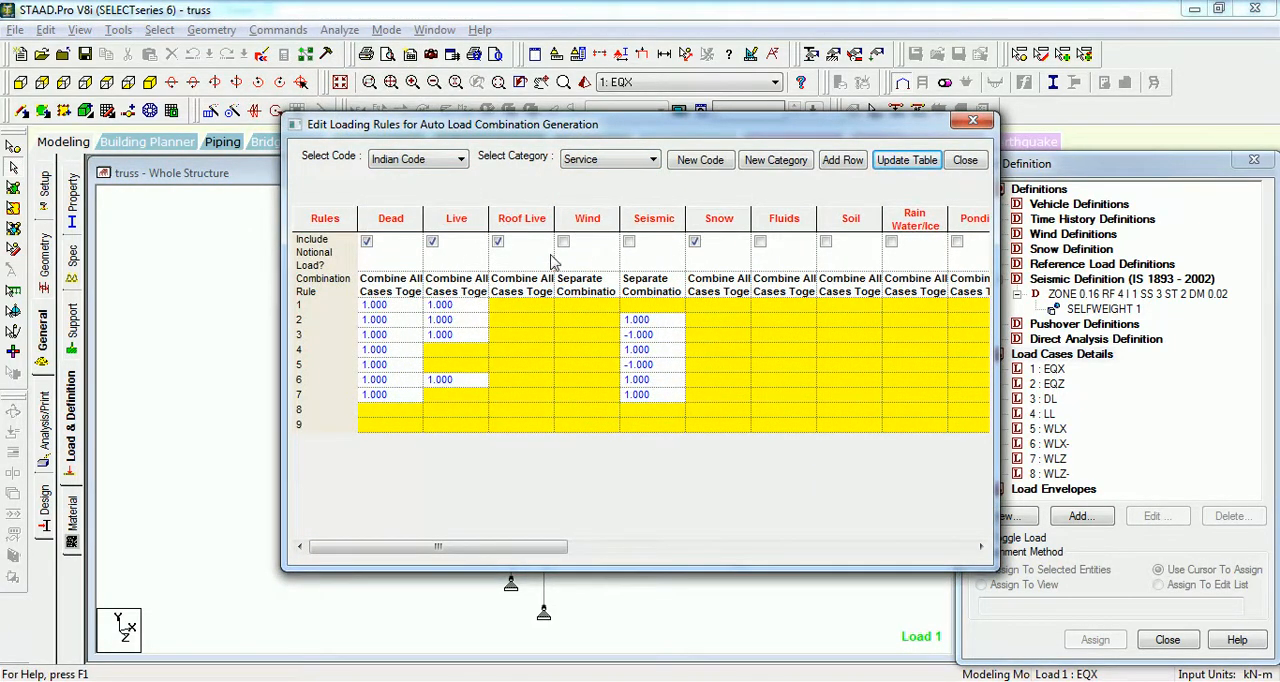
mouse_move(378, 390)
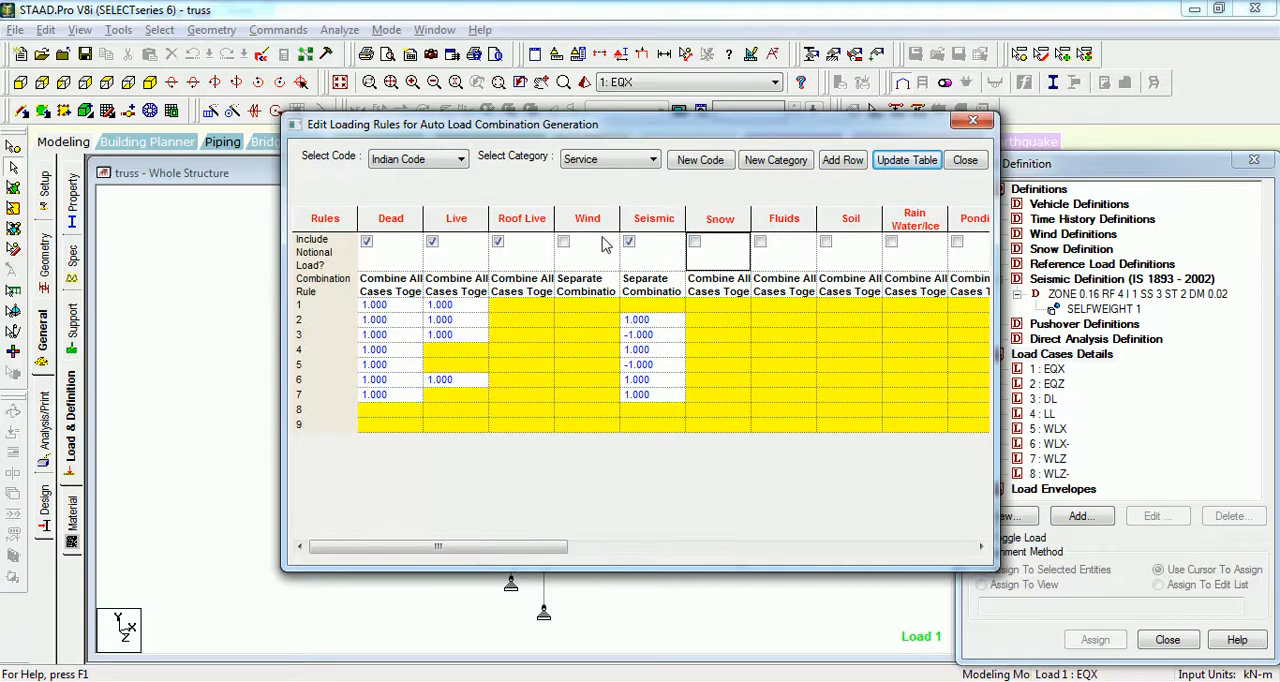
left_click(563, 241)
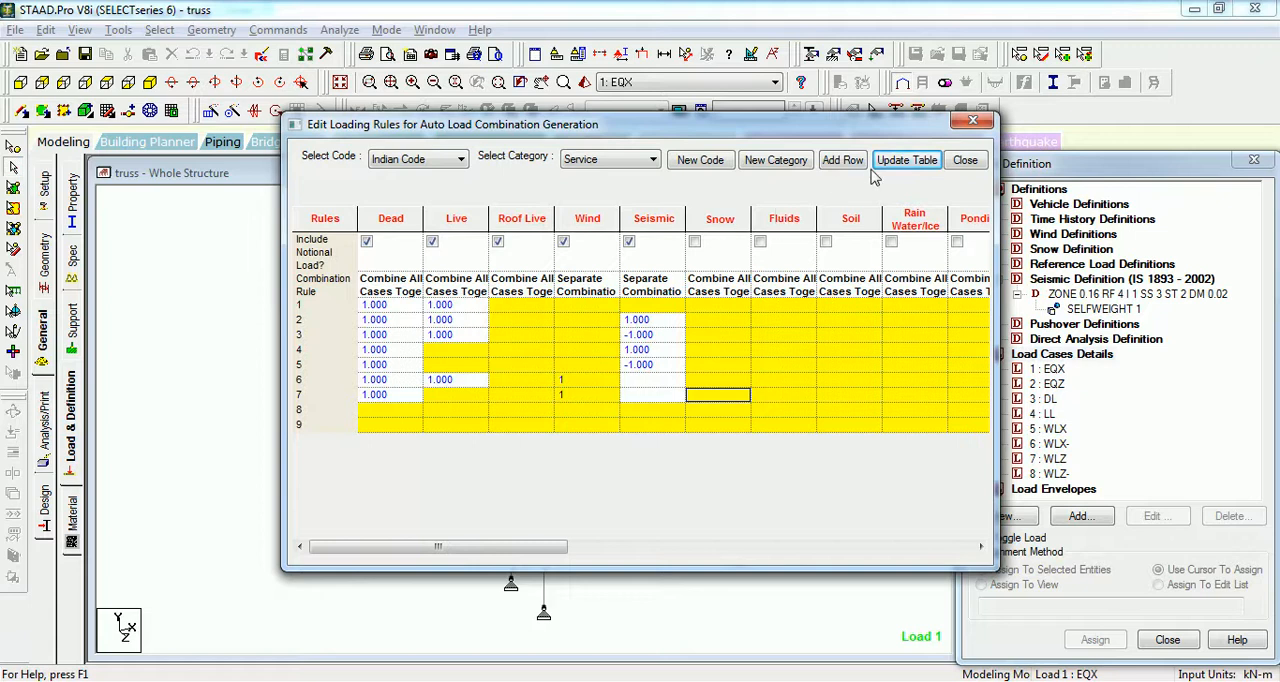
left_click(906, 160)
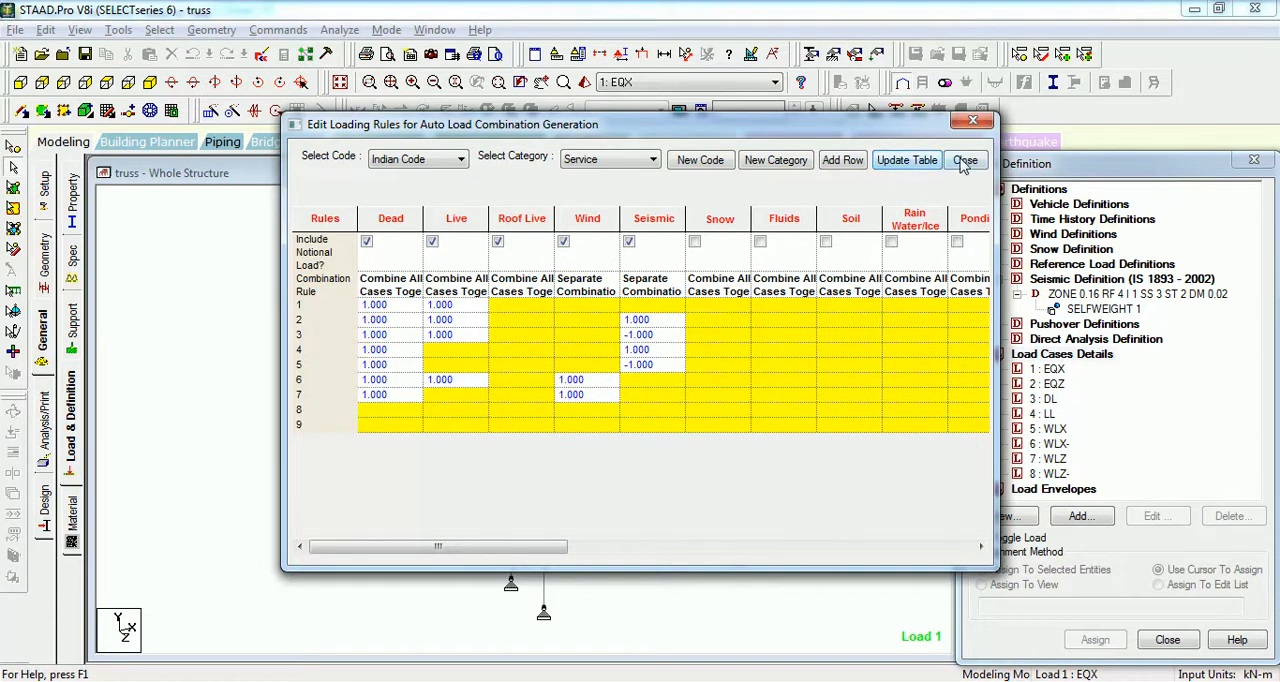
left_click(964, 160)
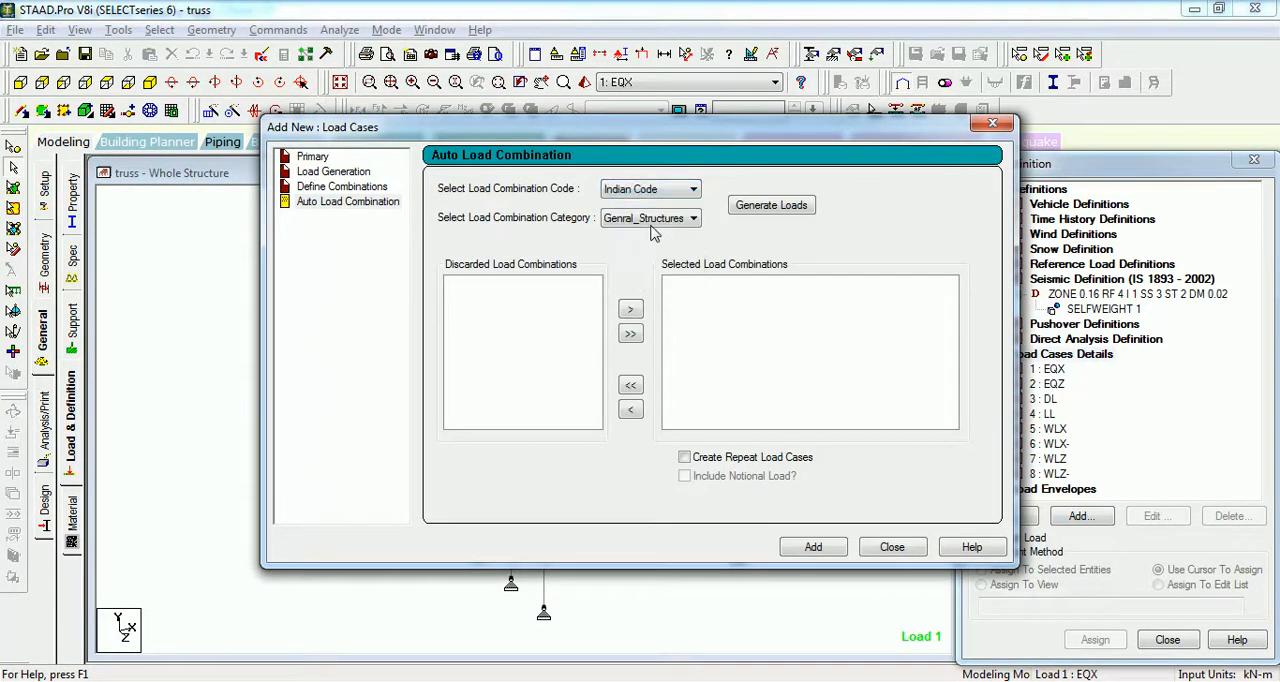
Step: Generate the Indian Code Service load combinations
left_click(771, 205)
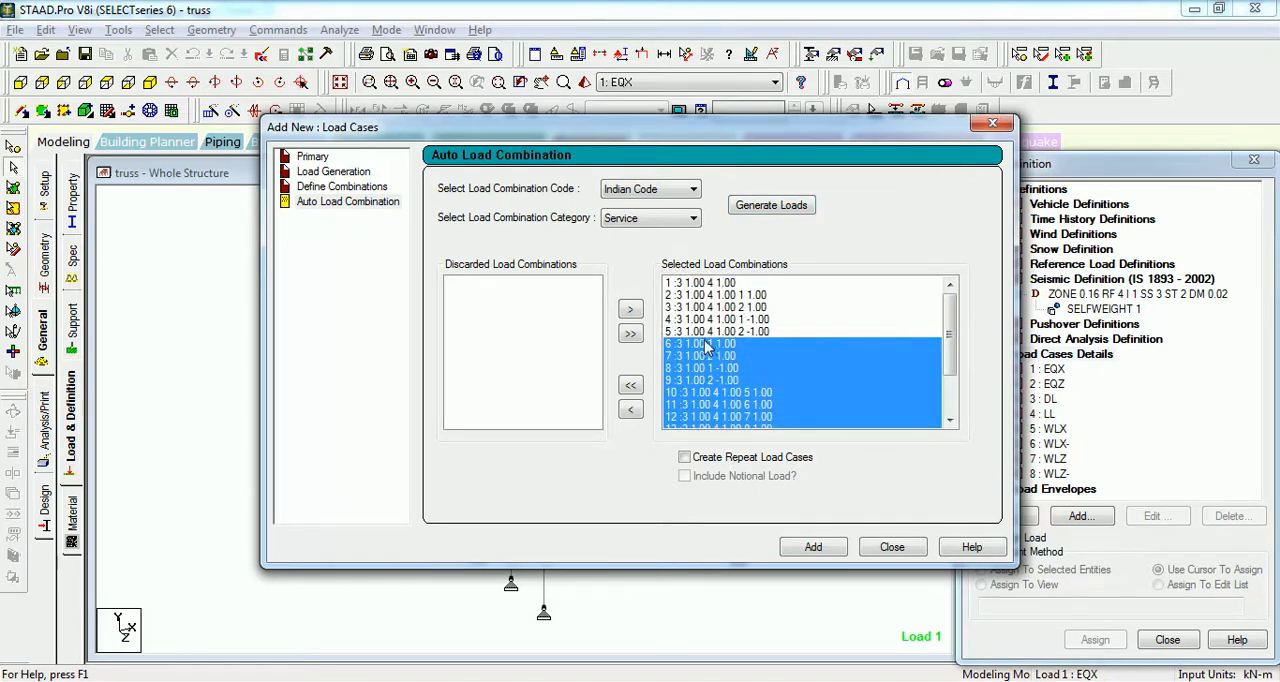
mouse_move(720, 292)
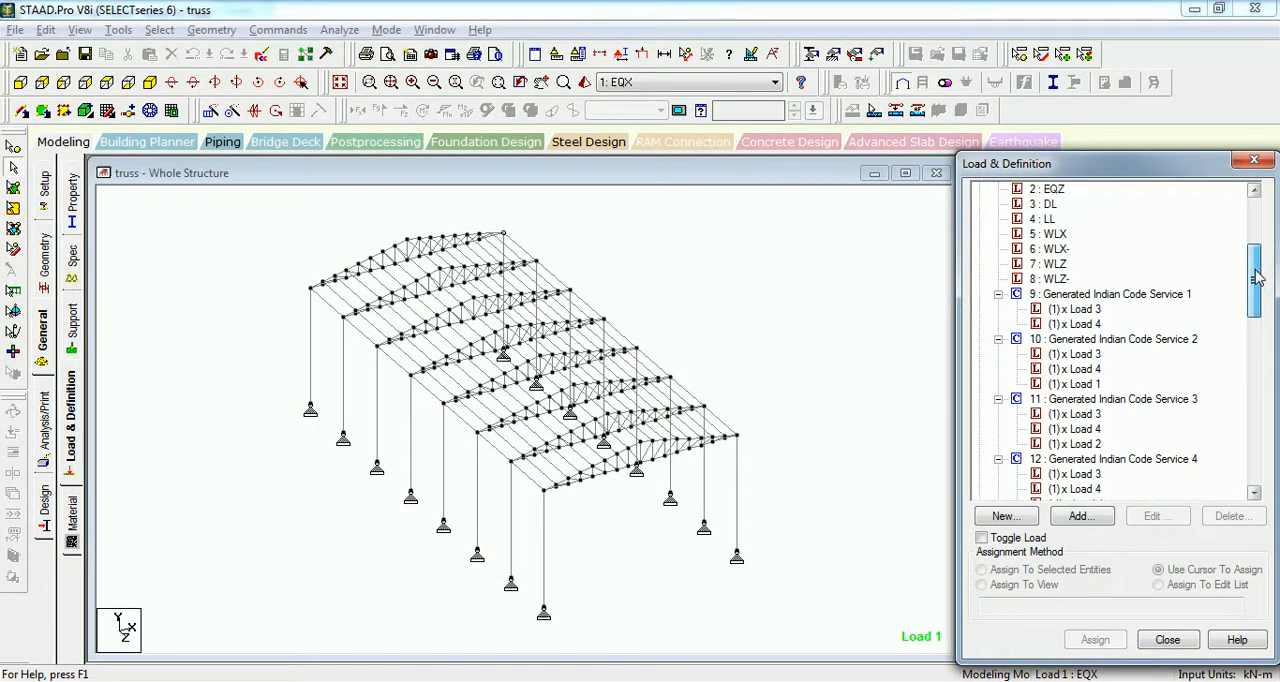
Step: Rename combination 9 to 'DL+LL'
left_click(1110, 294)
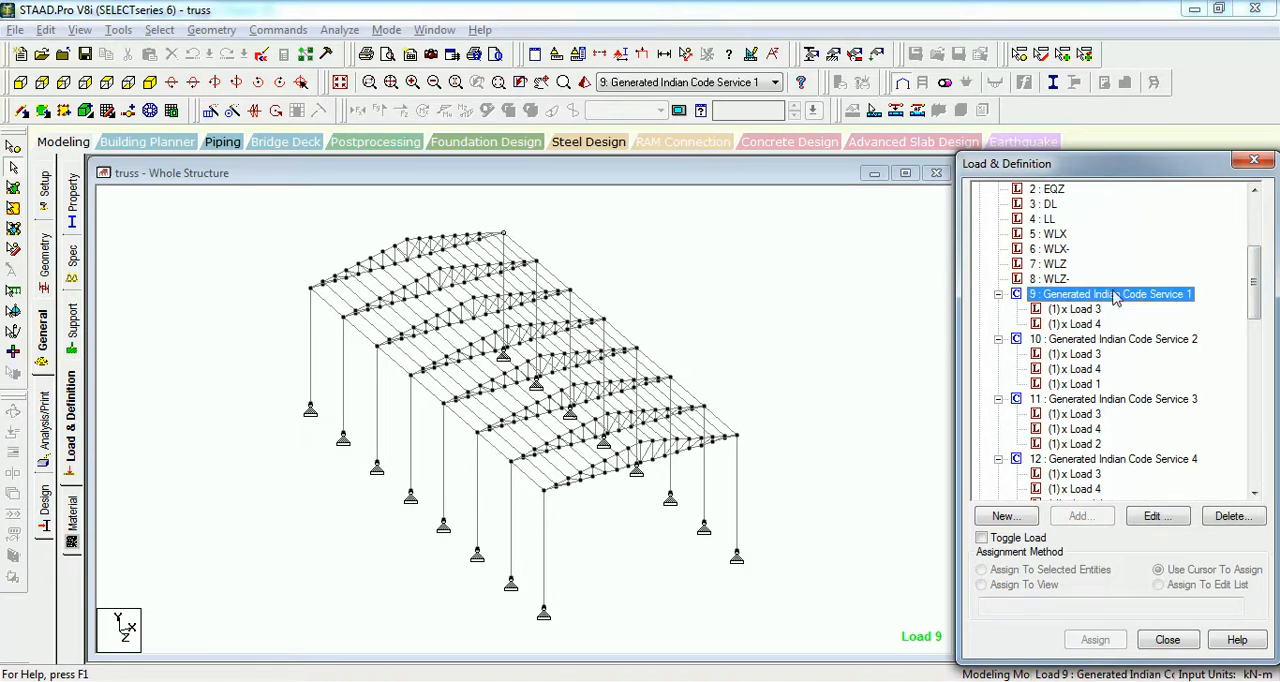
left_click(1156, 516)
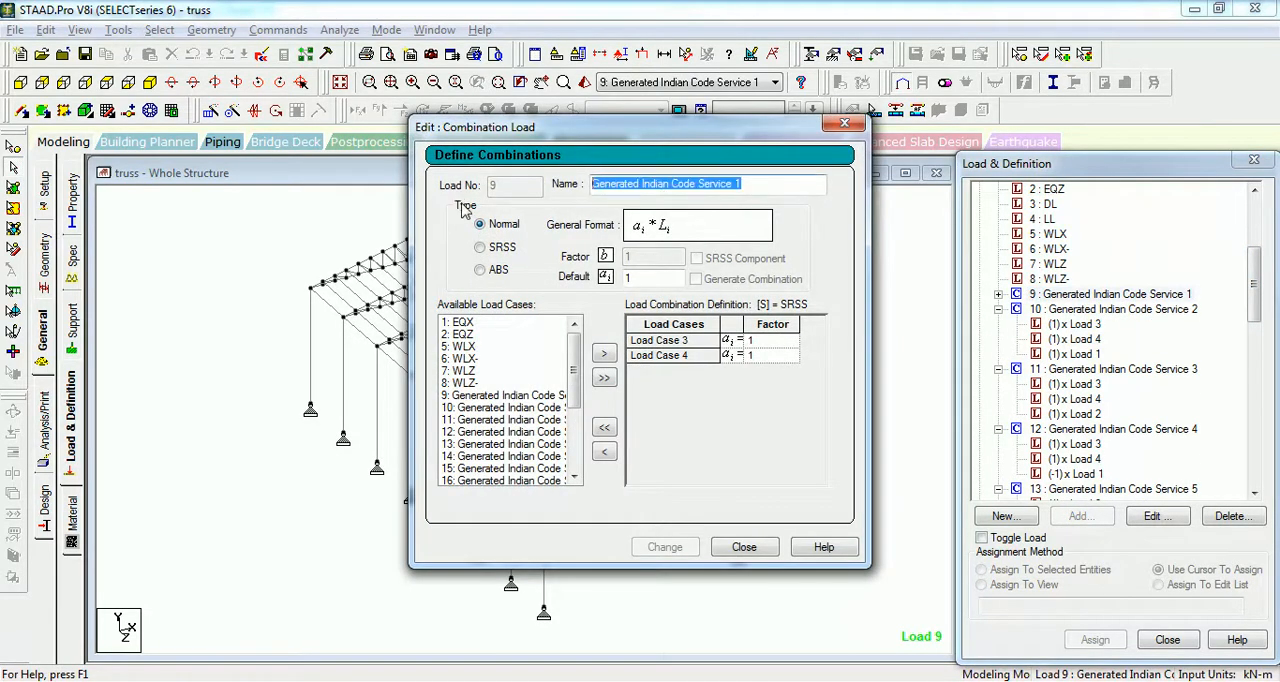
type("DL+")
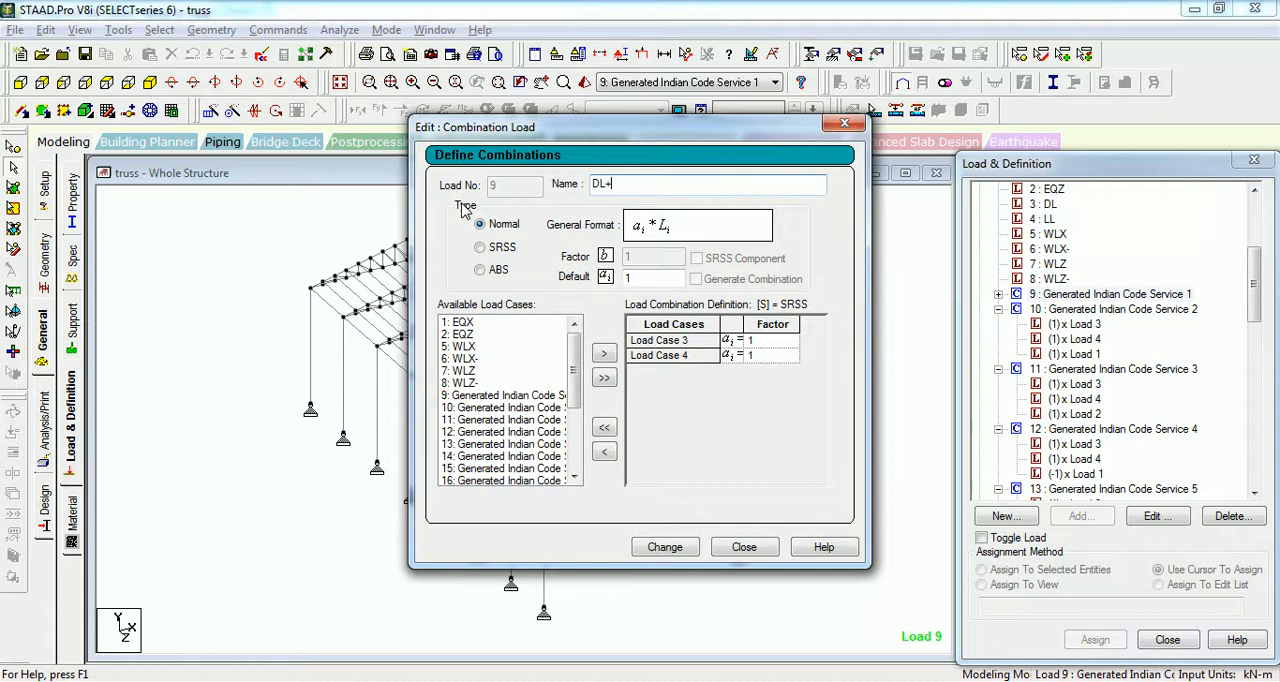
type("LL")
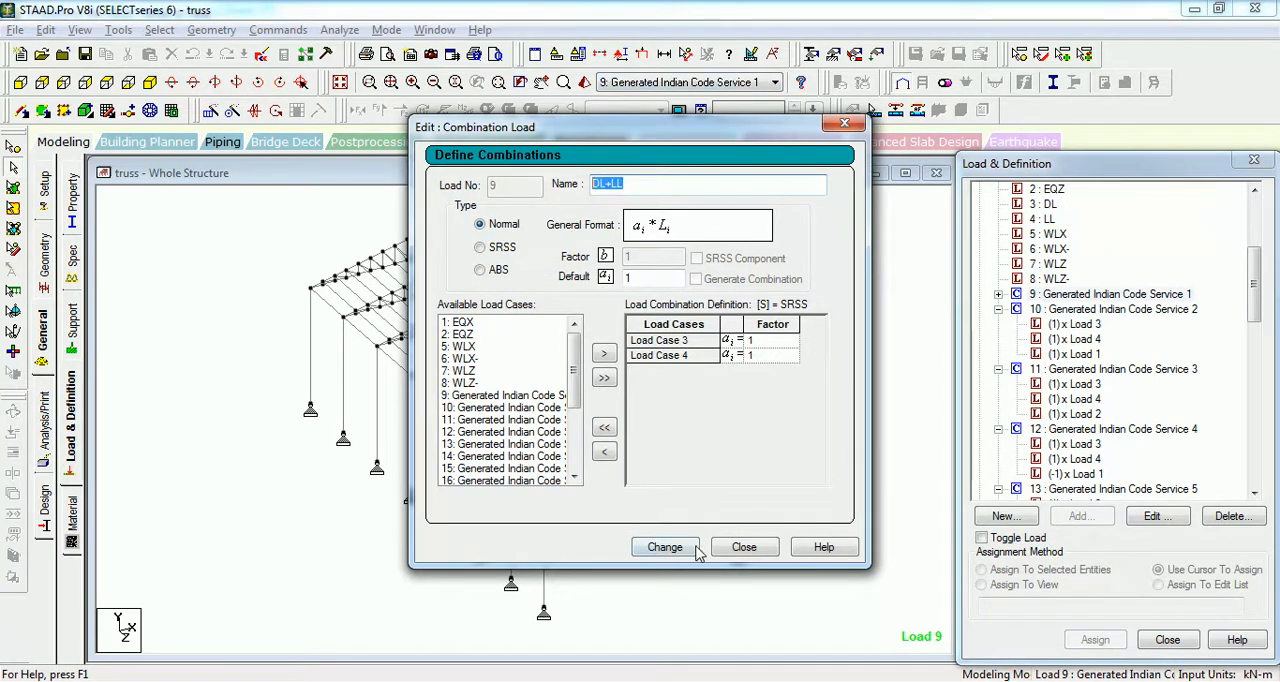
left_click(744, 546)
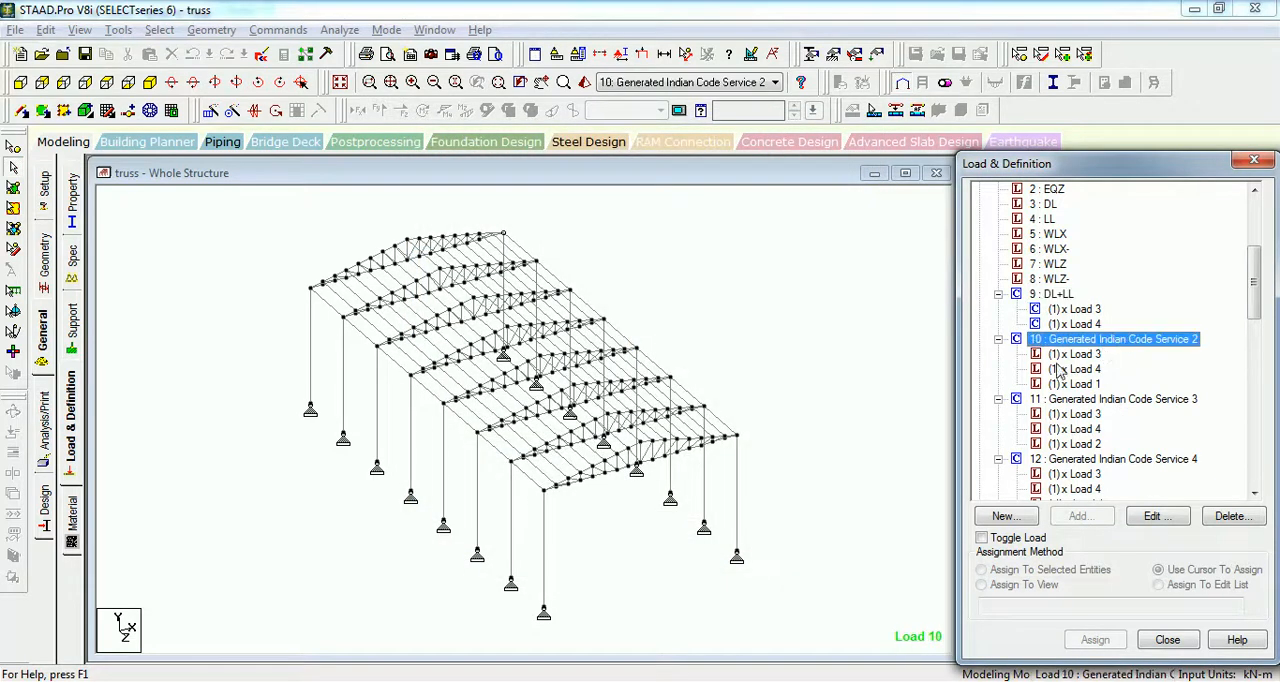
Step: Open combination 10, select its name to replace it, then close the editor
left_click(1155, 516)
type("DL+LL+EQ")
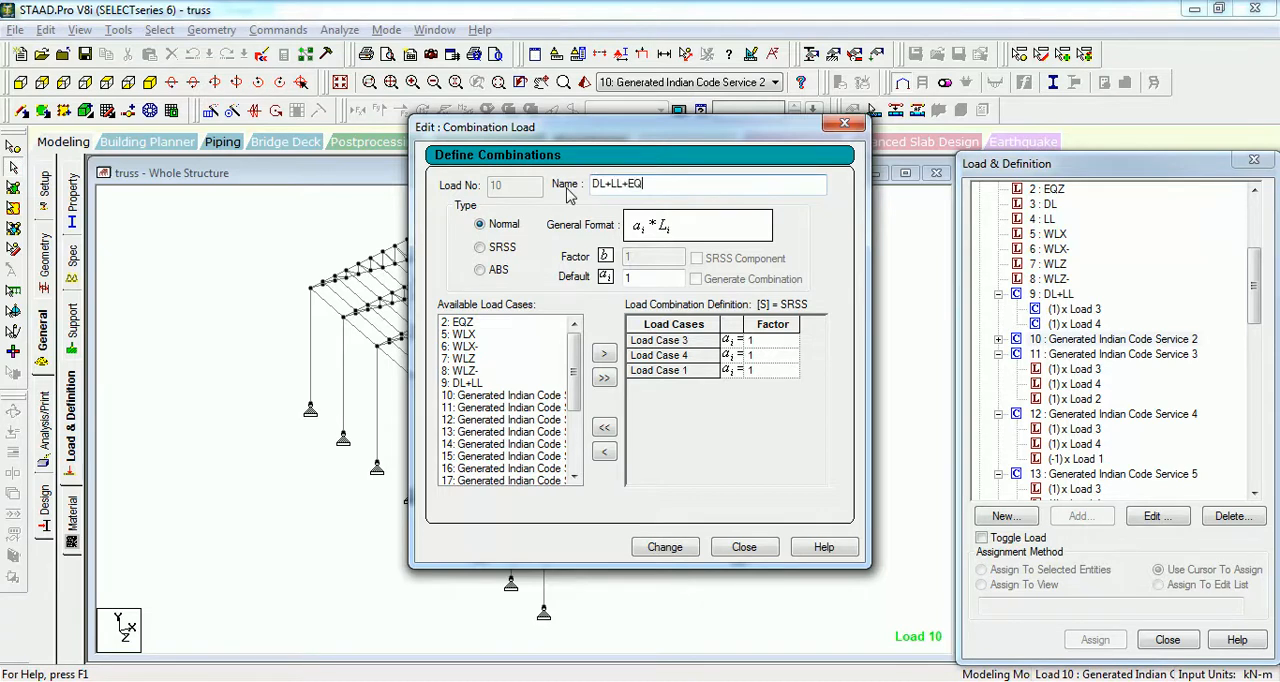
triple_click(655, 184)
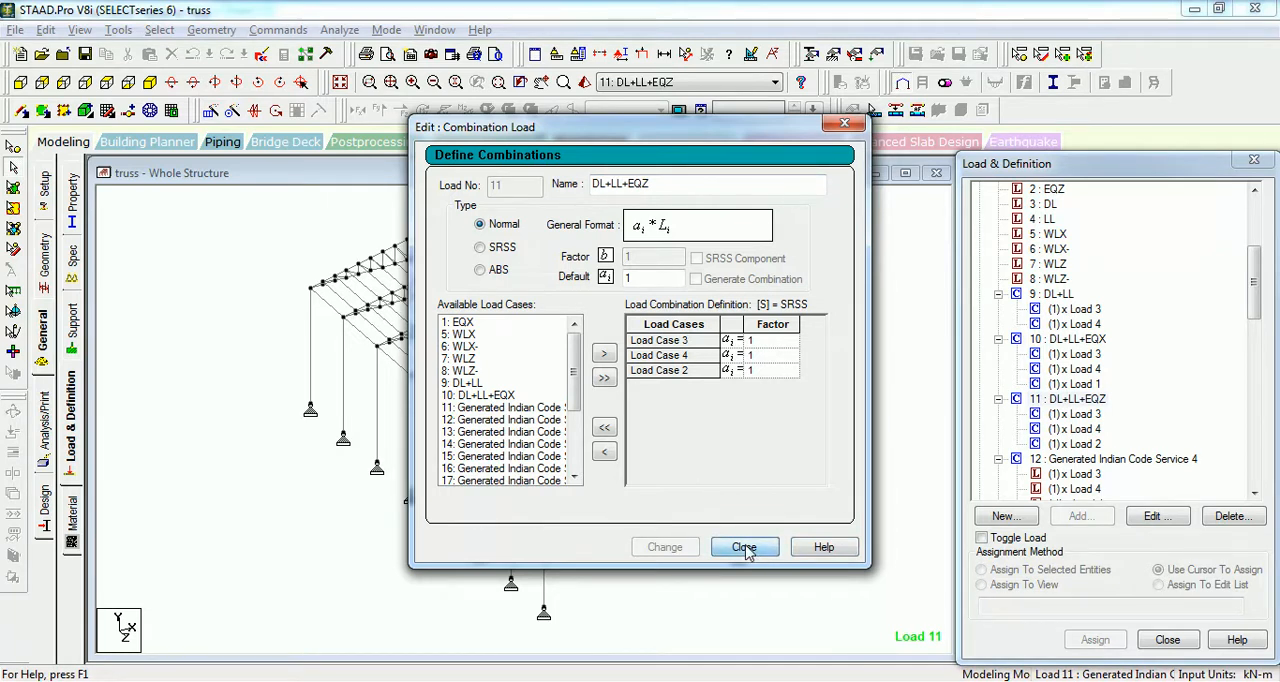
left_click(744, 547)
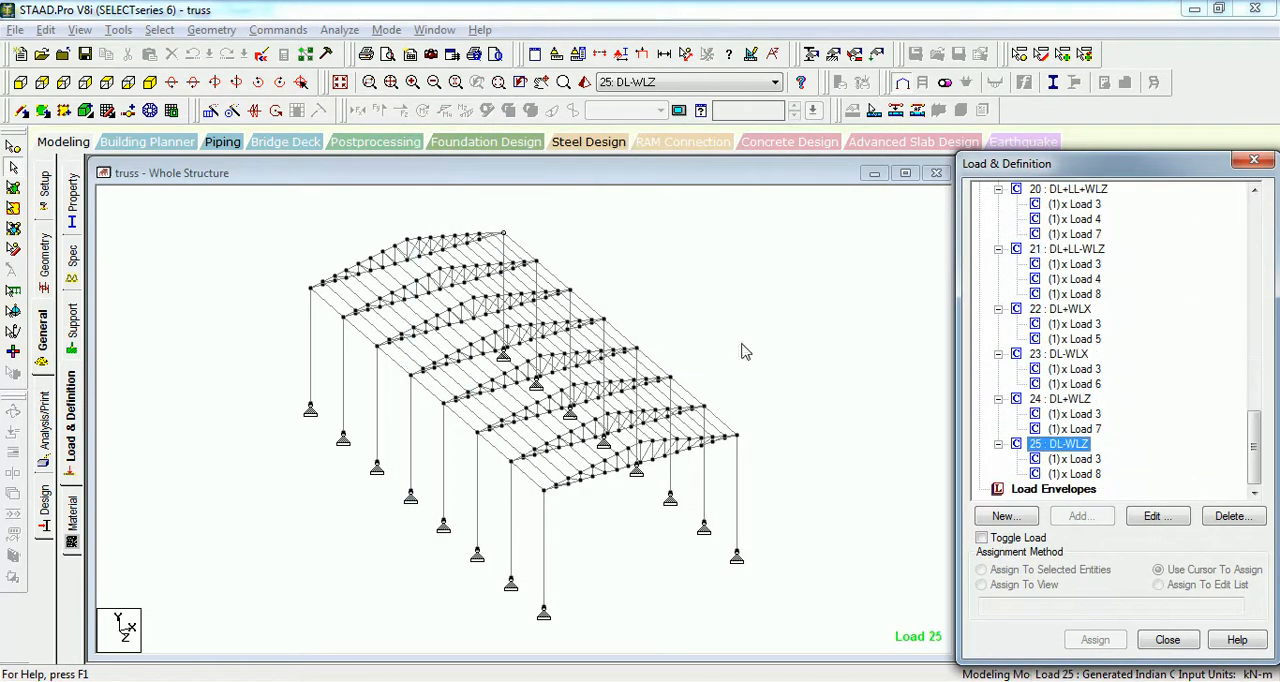
mouse_move(819, 379)
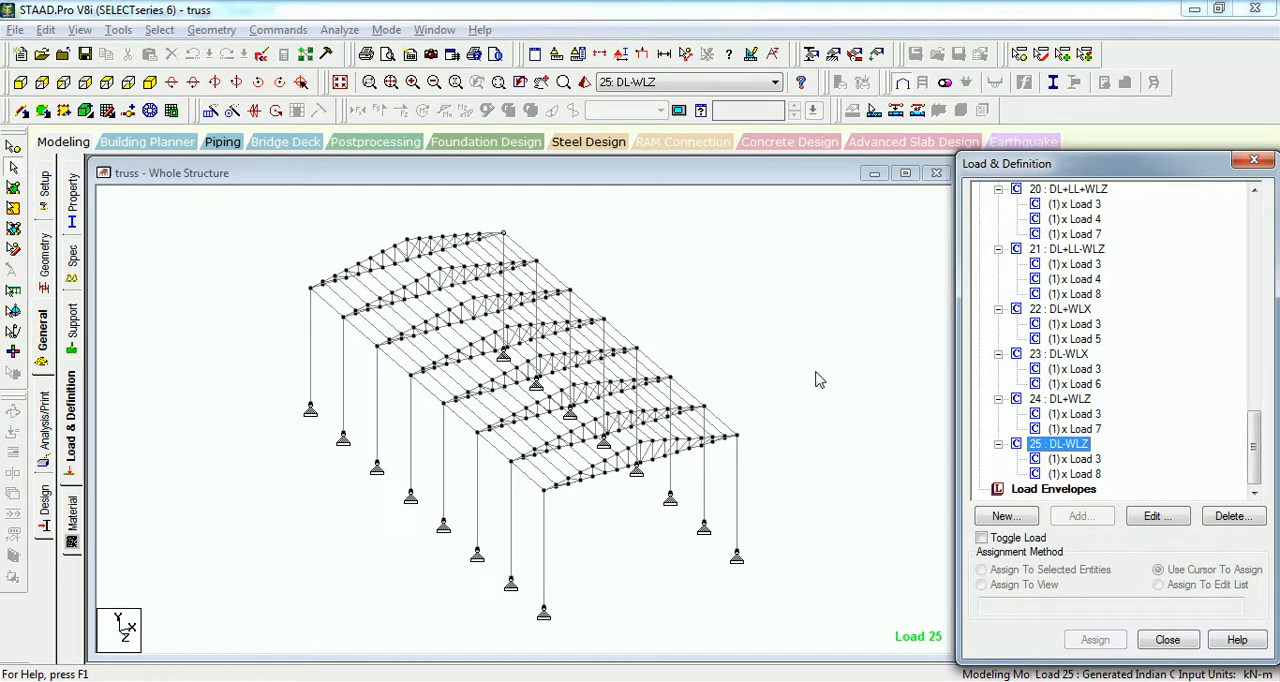
mouse_move(1205, 501)
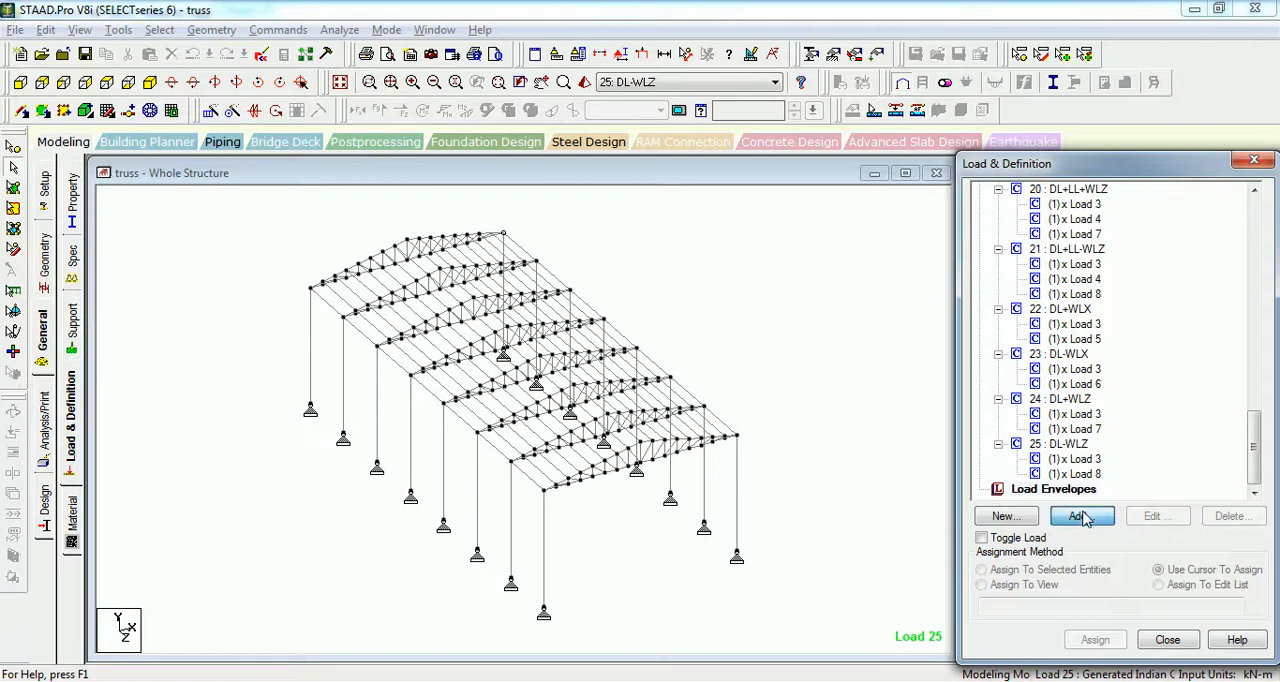
Step: Create load envelope 1 of type STRESS and close the envelope dialog
left_click(1081, 515)
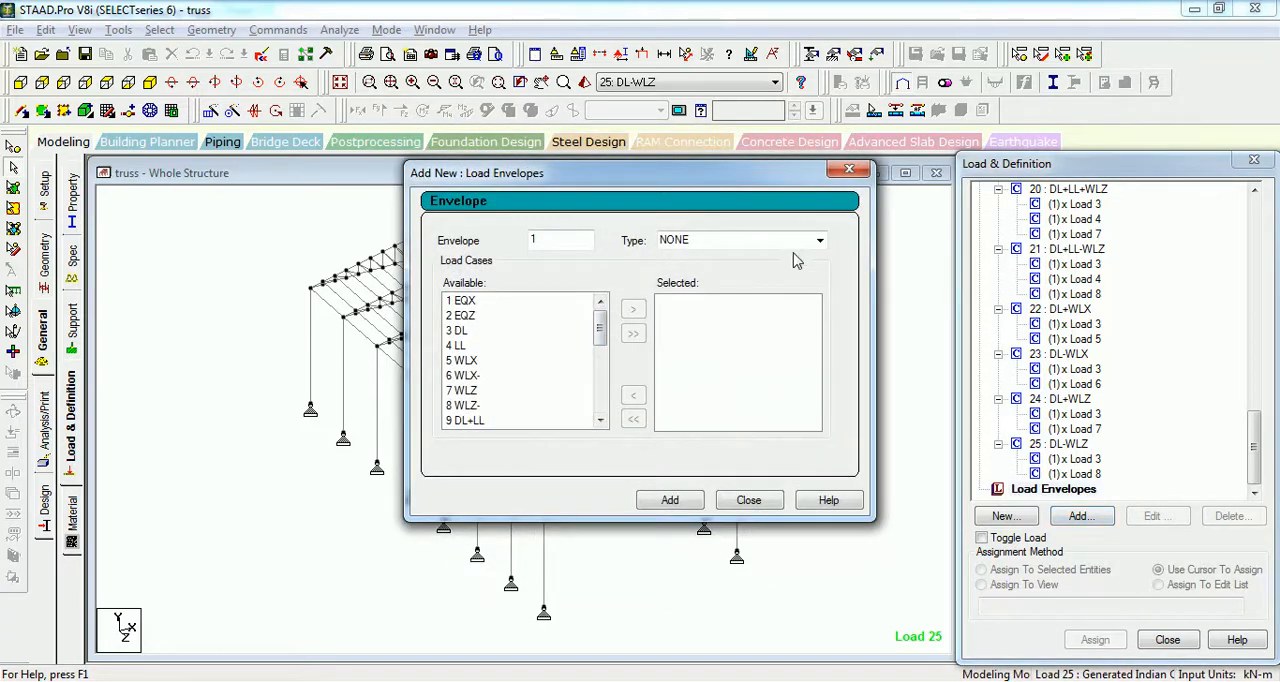
left_click(819, 240)
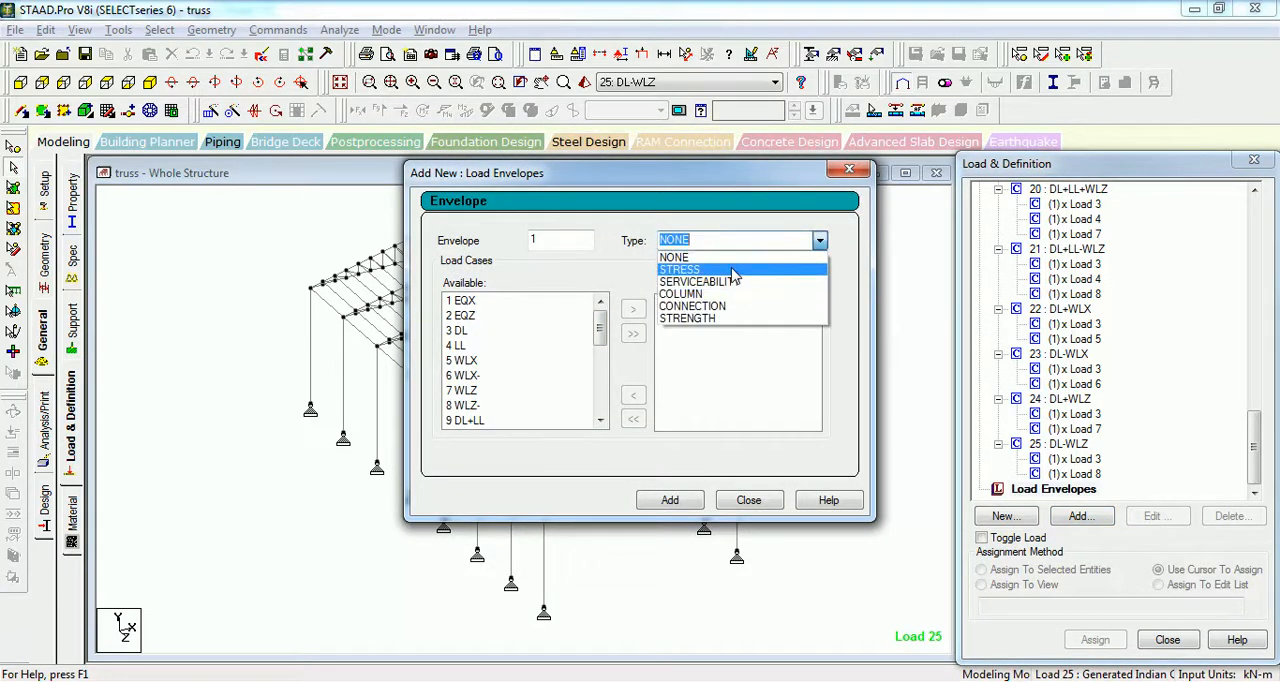
left_click(679, 269)
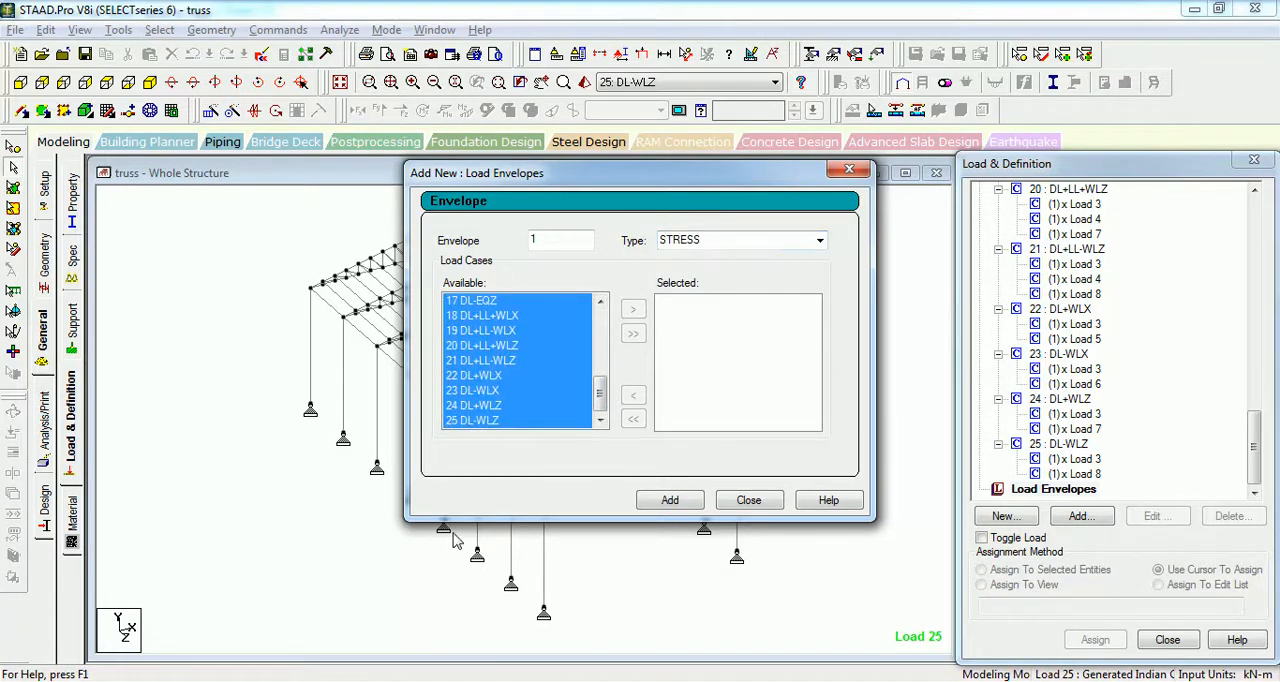
left_click(669, 500)
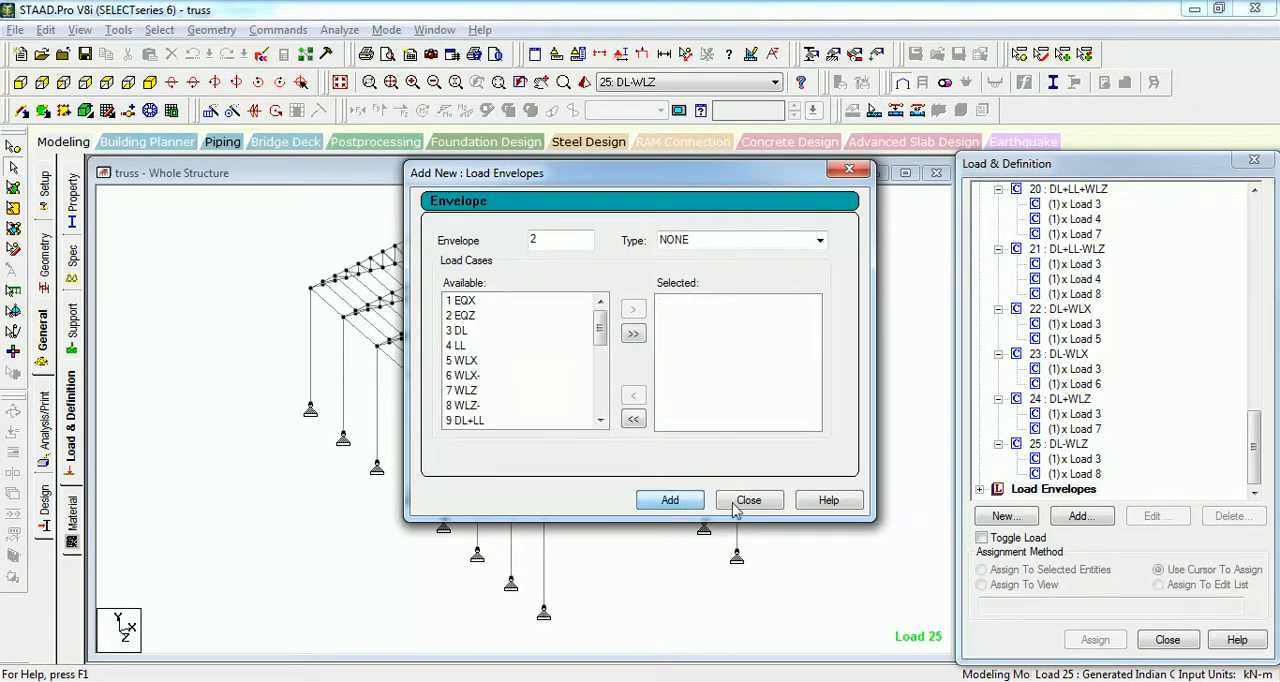
left_click(748, 500)
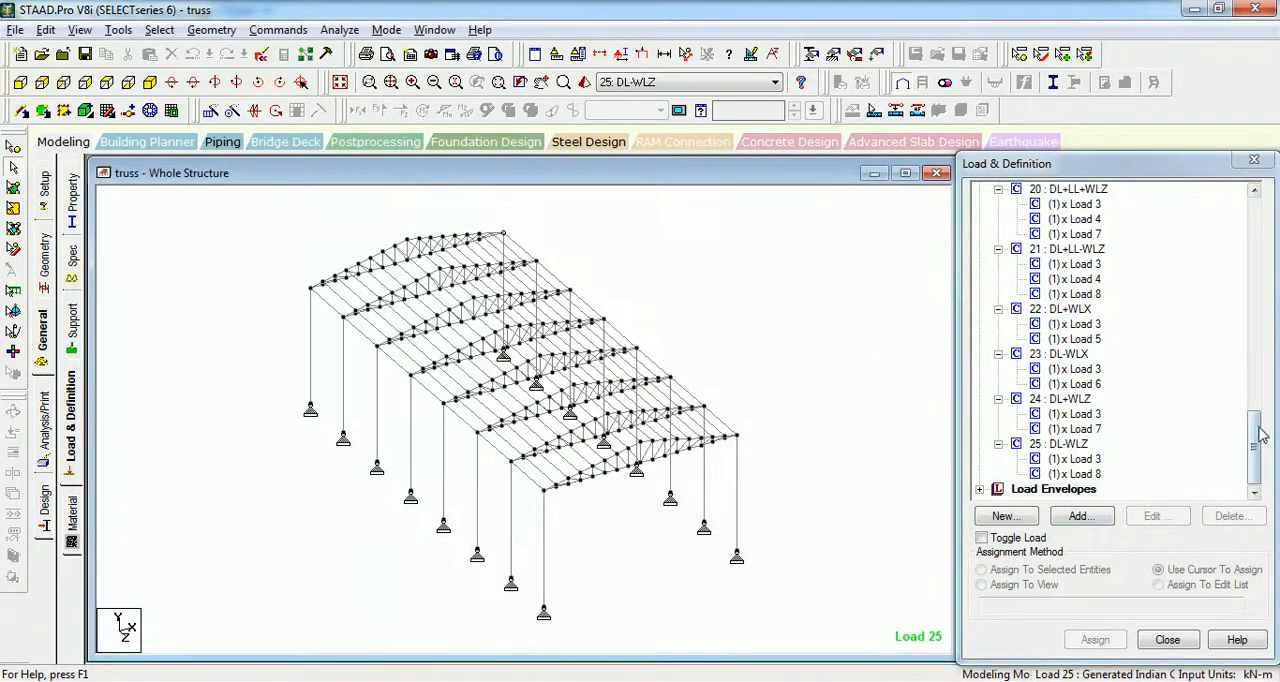